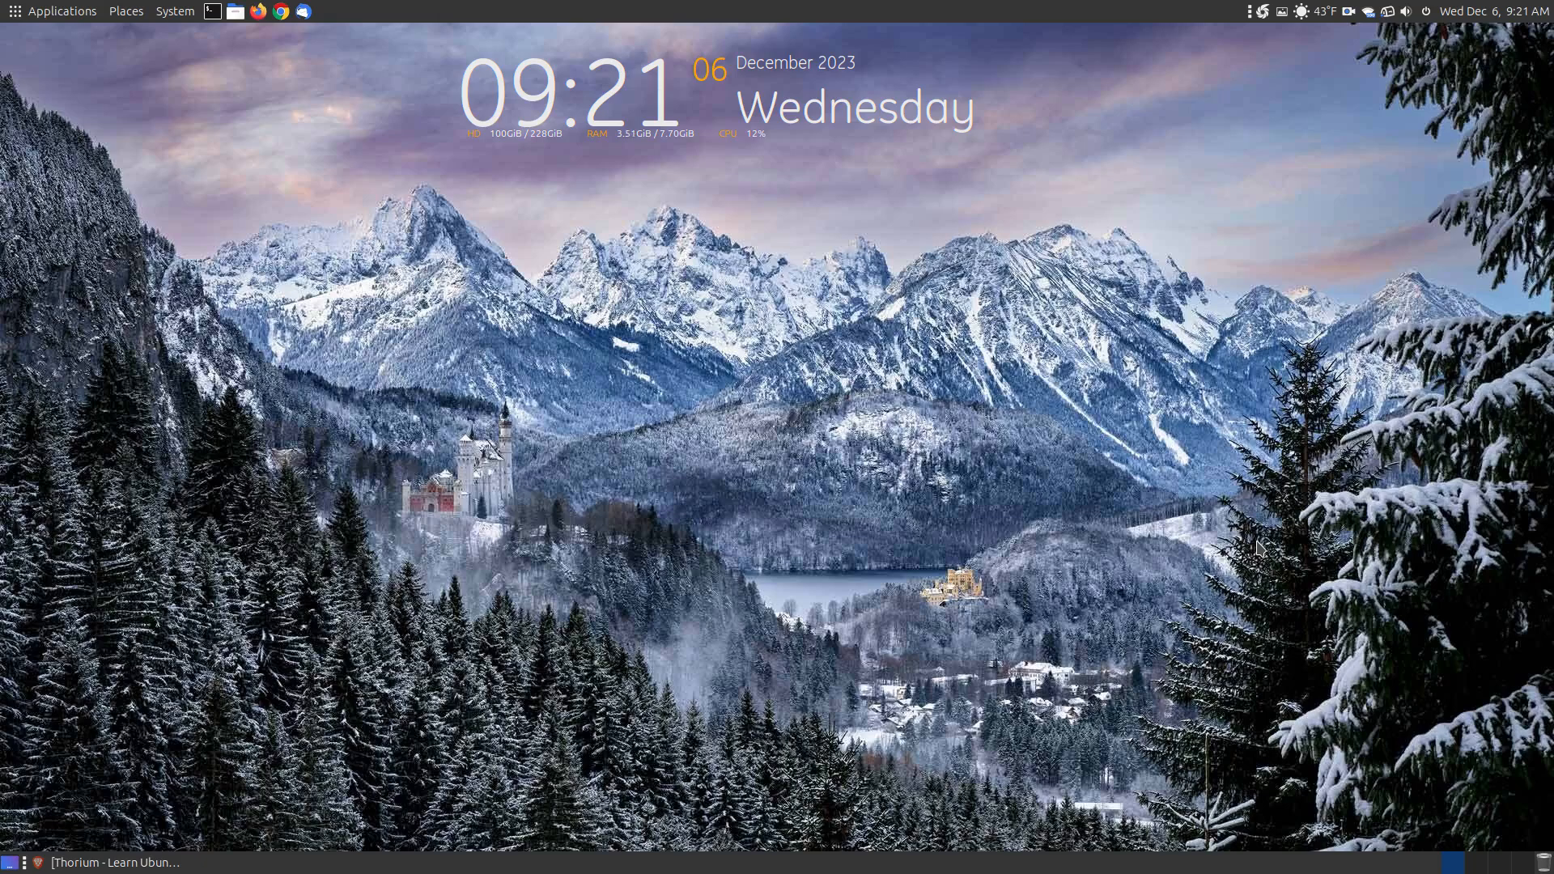
mouse_move(183, 858)
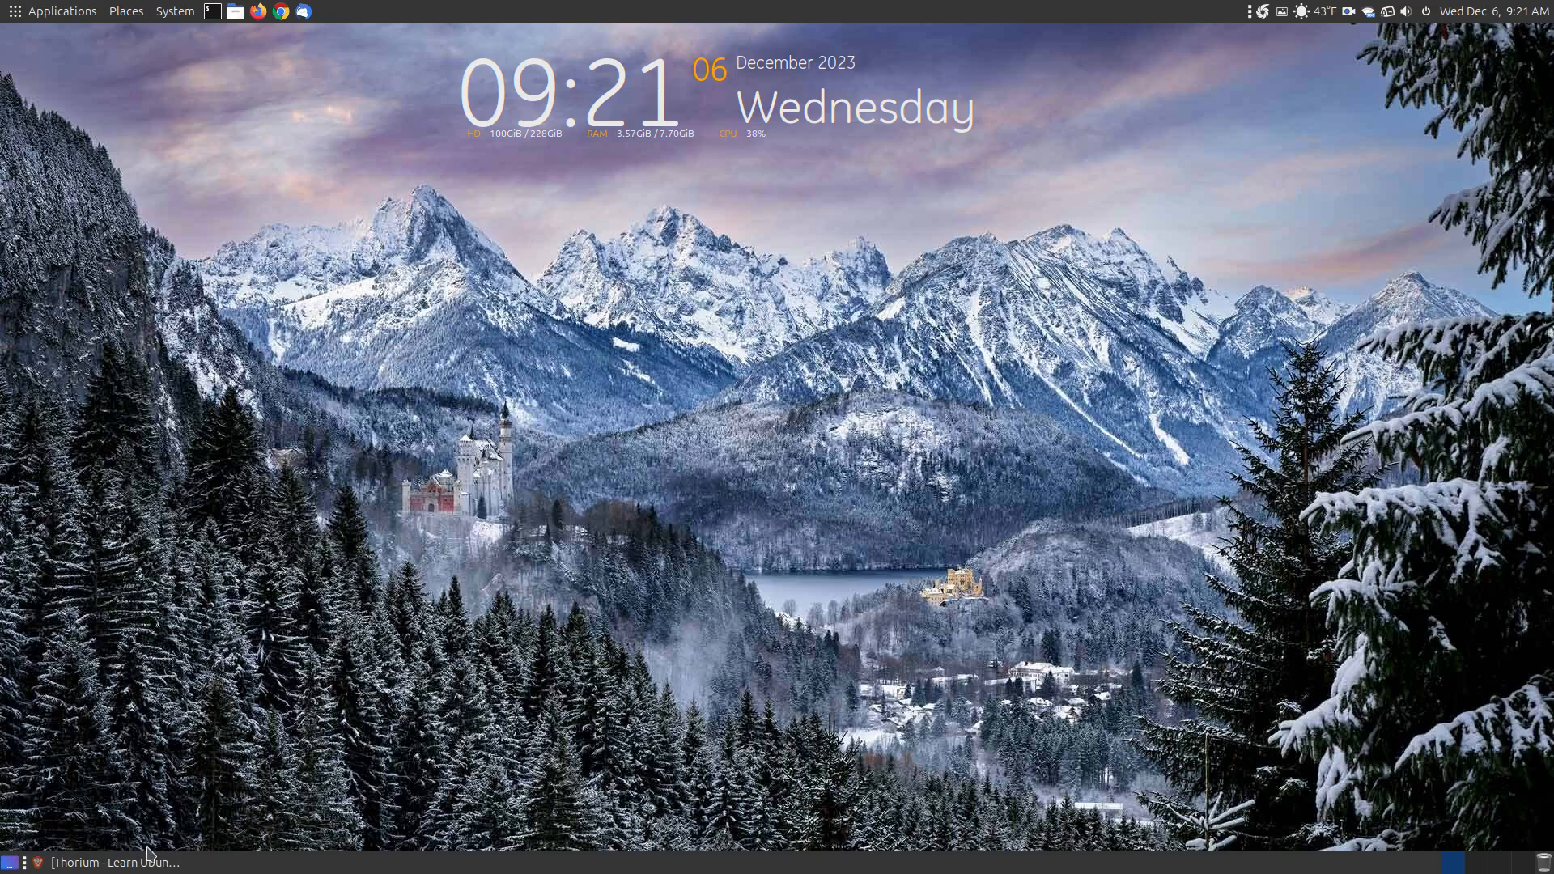
Step: Restore the Thorium - Learn Ubuntu MATE guide window from the bottom taskbar
left_click(109, 861)
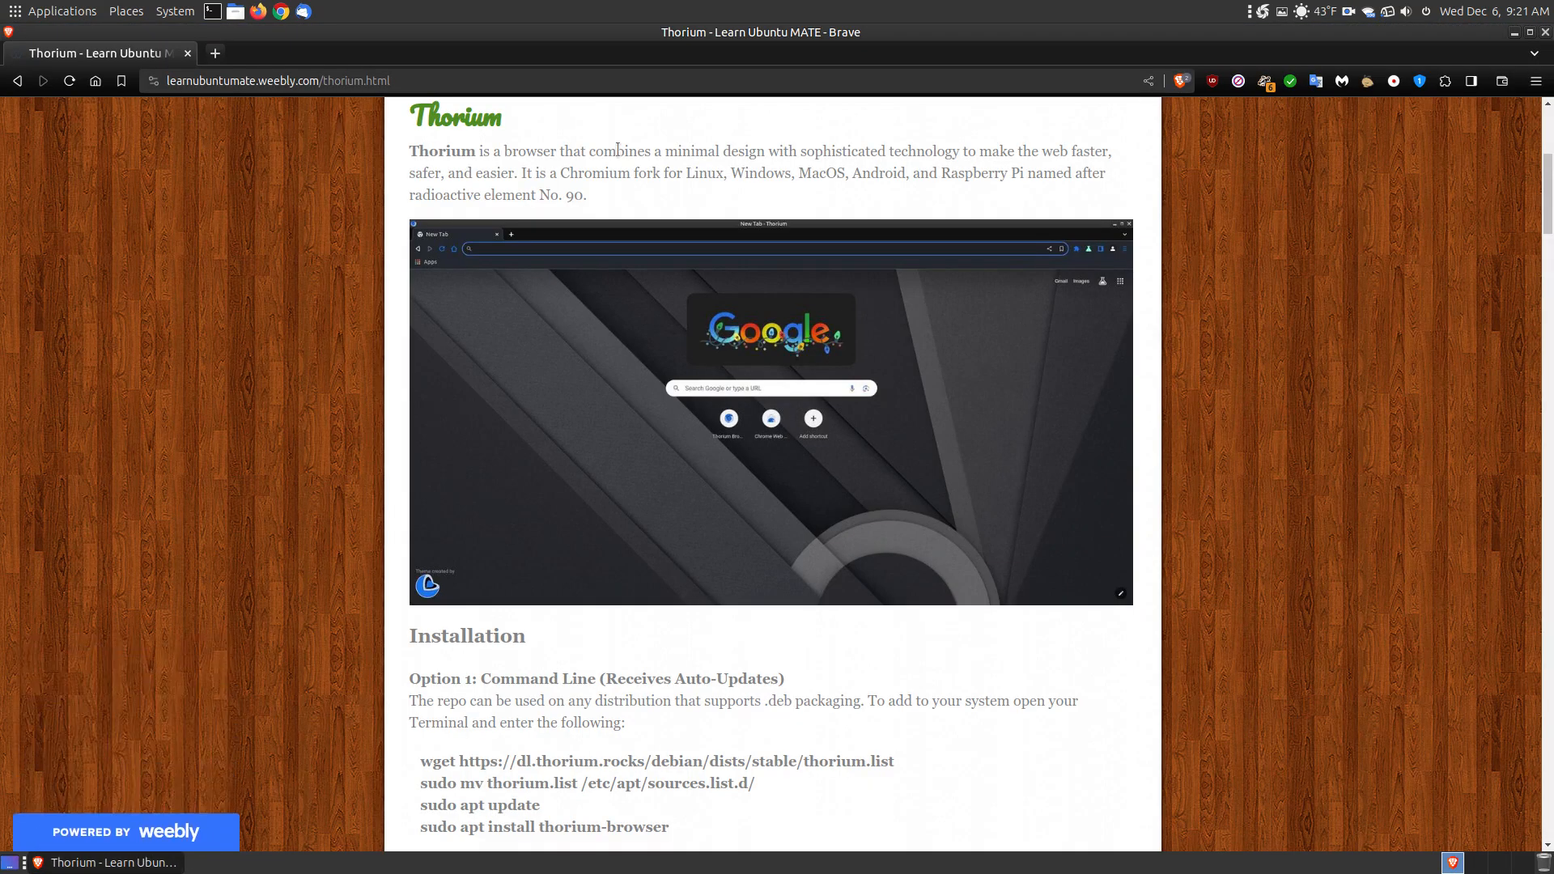
mouse_move(589, 126)
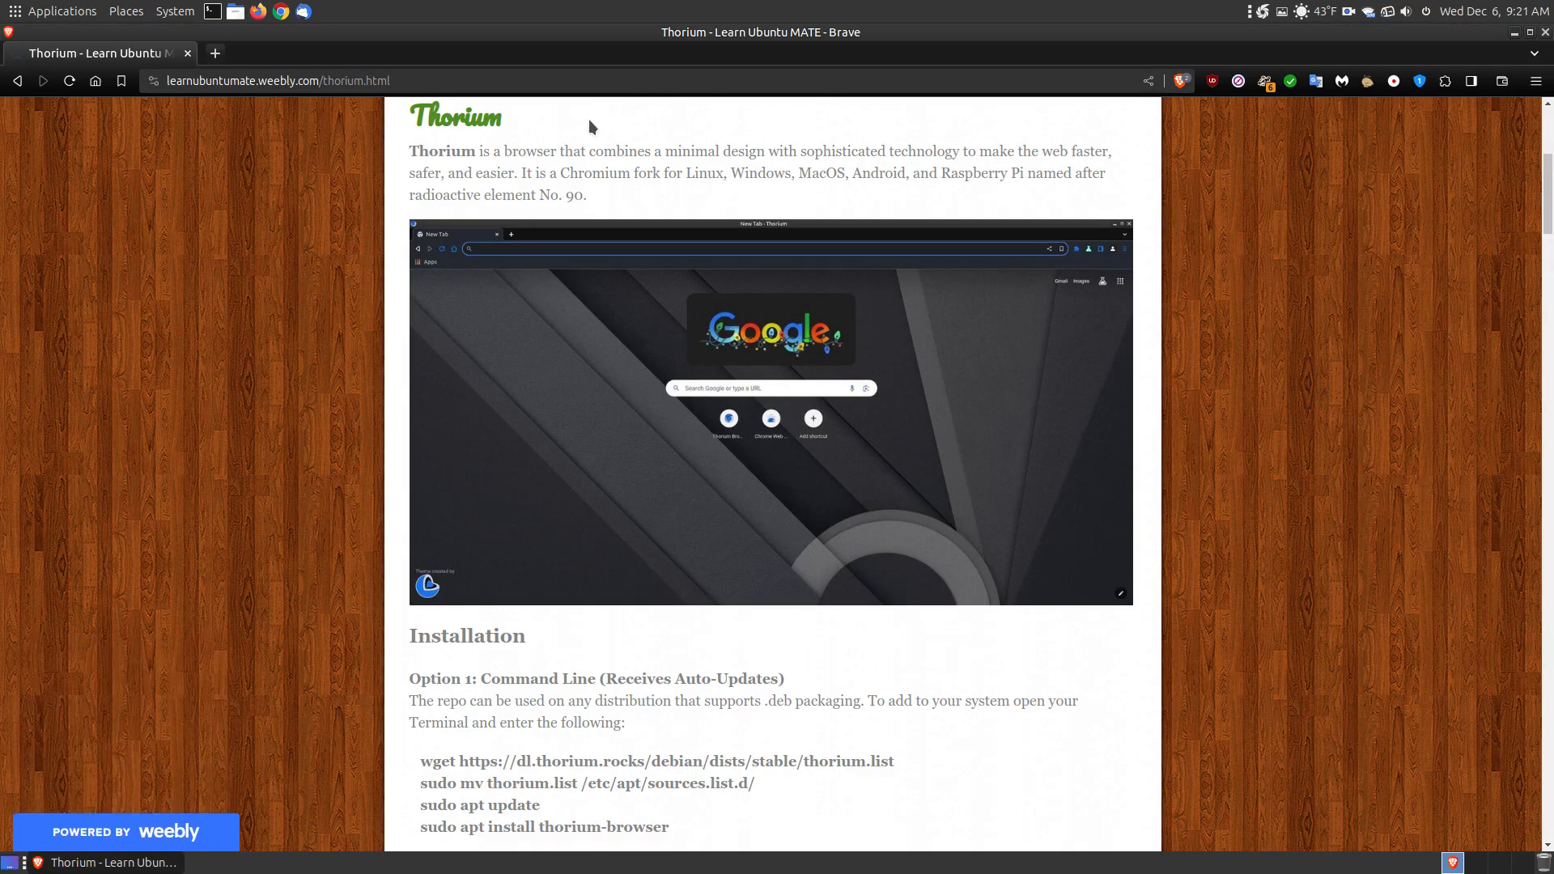
mouse_move(1248, 388)
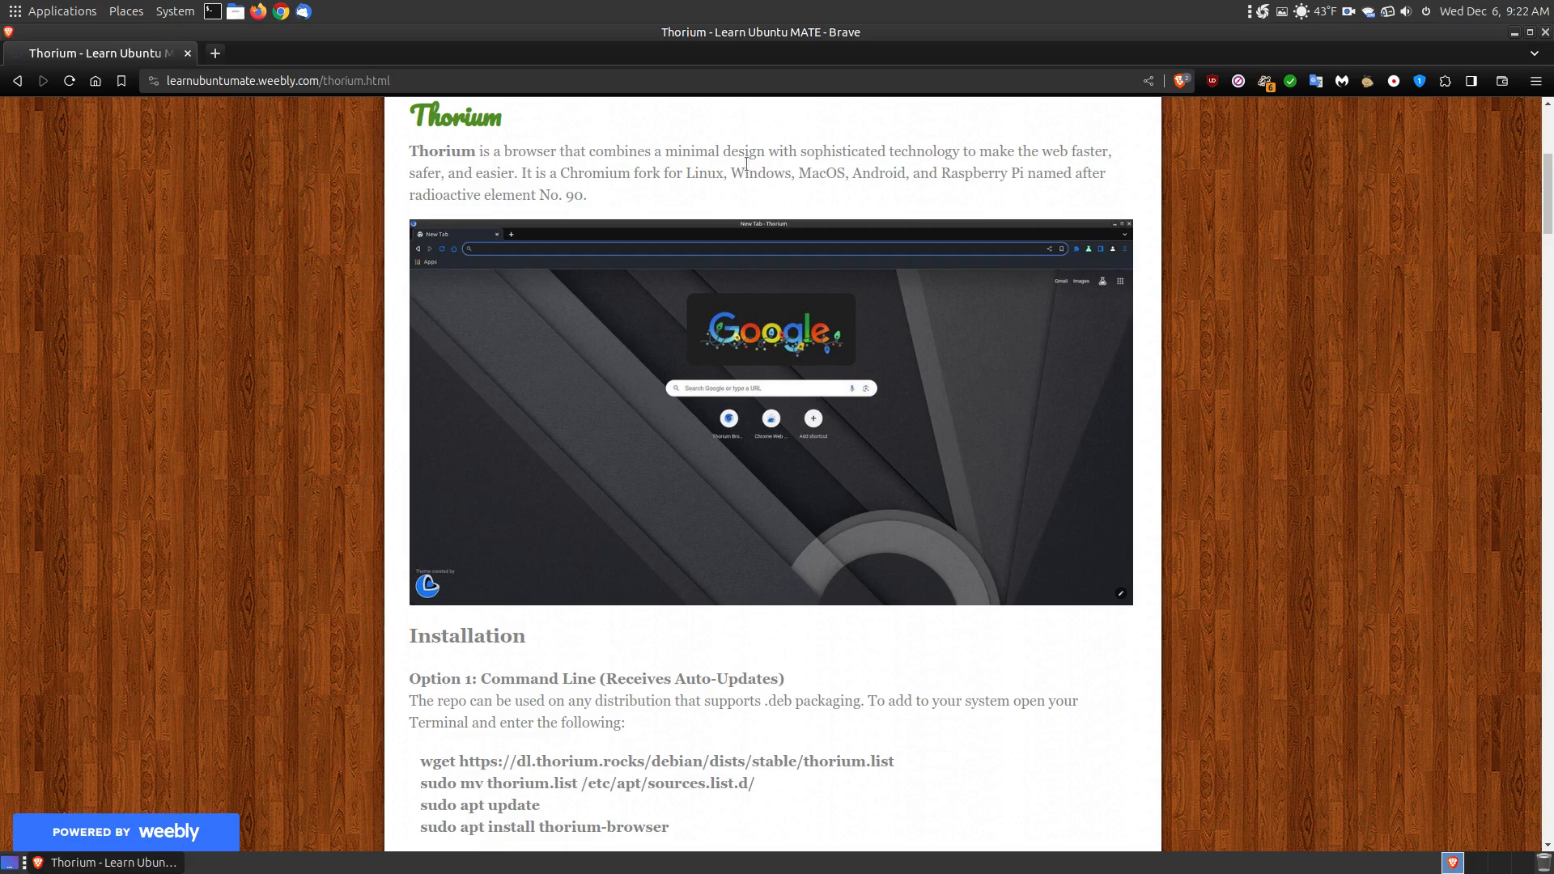
mouse_move(956, 200)
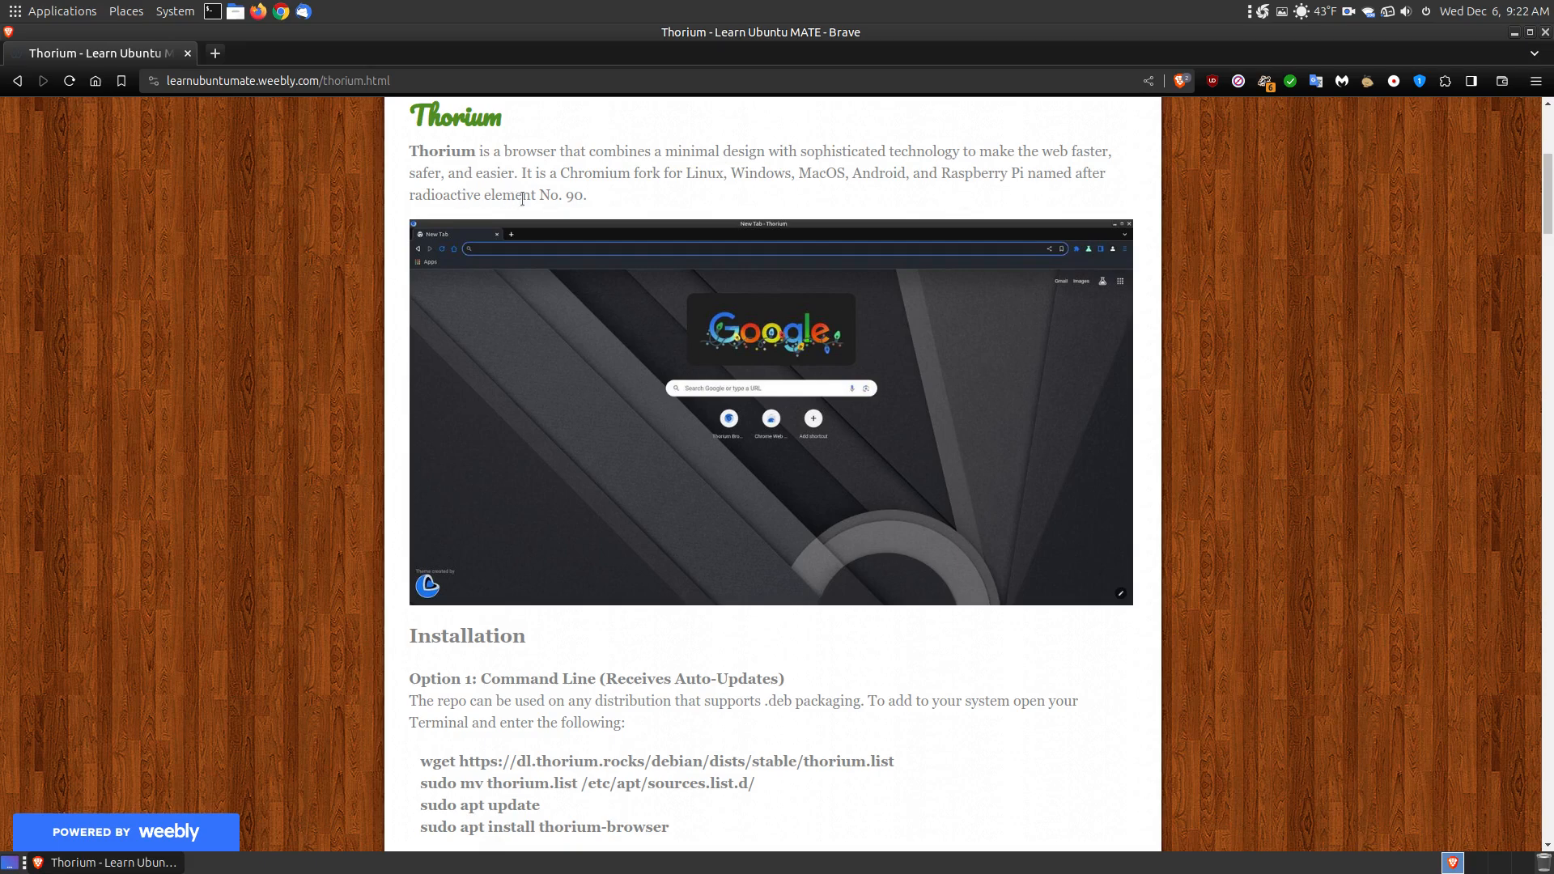
mouse_move(762, 196)
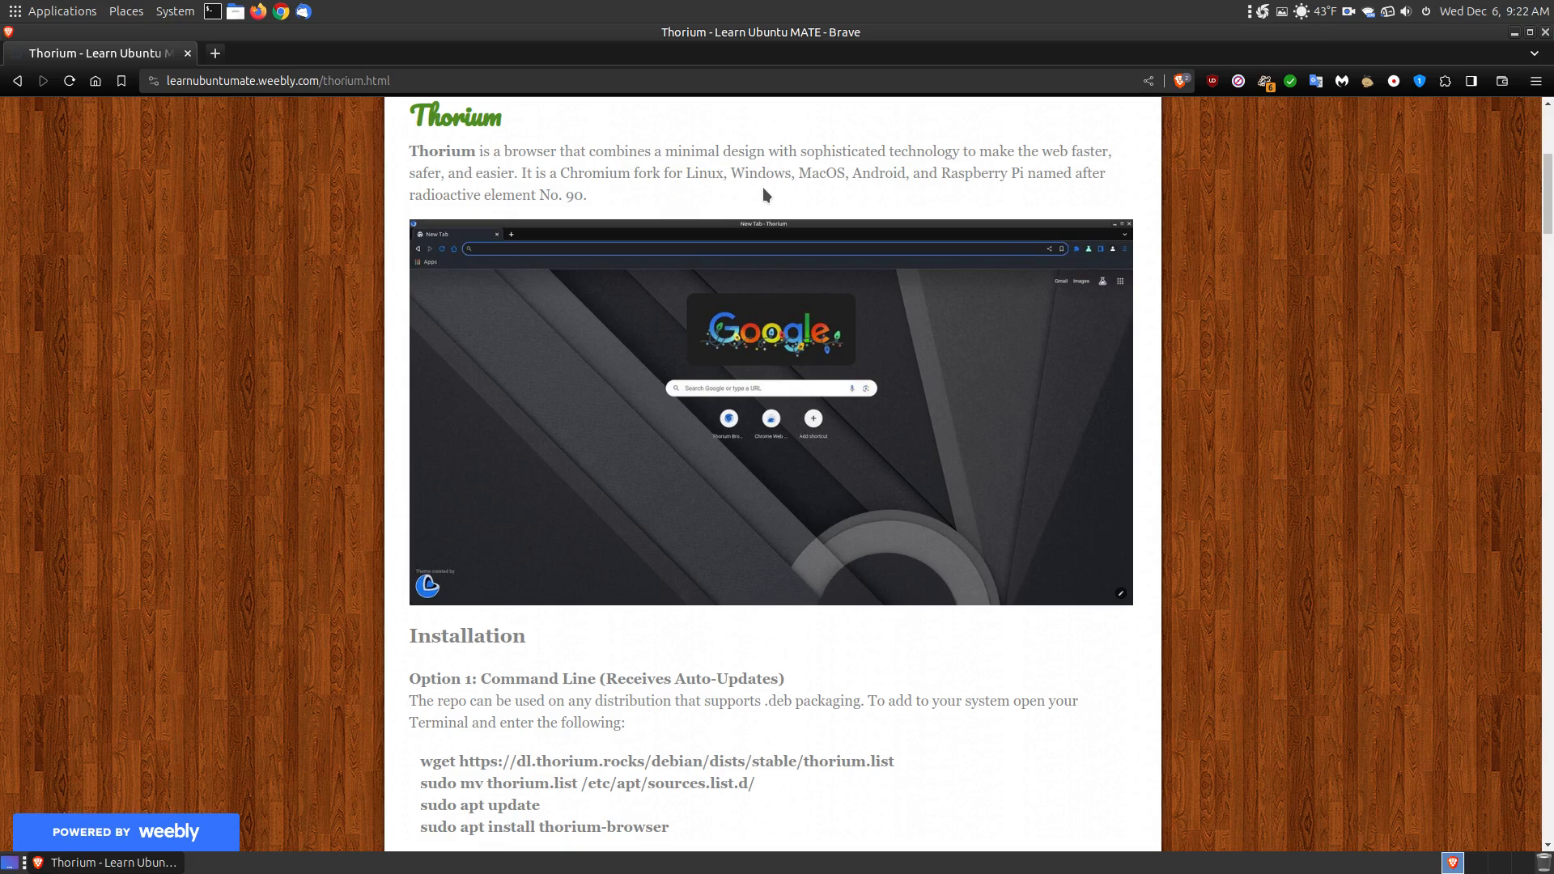
mouse_move(1045, 196)
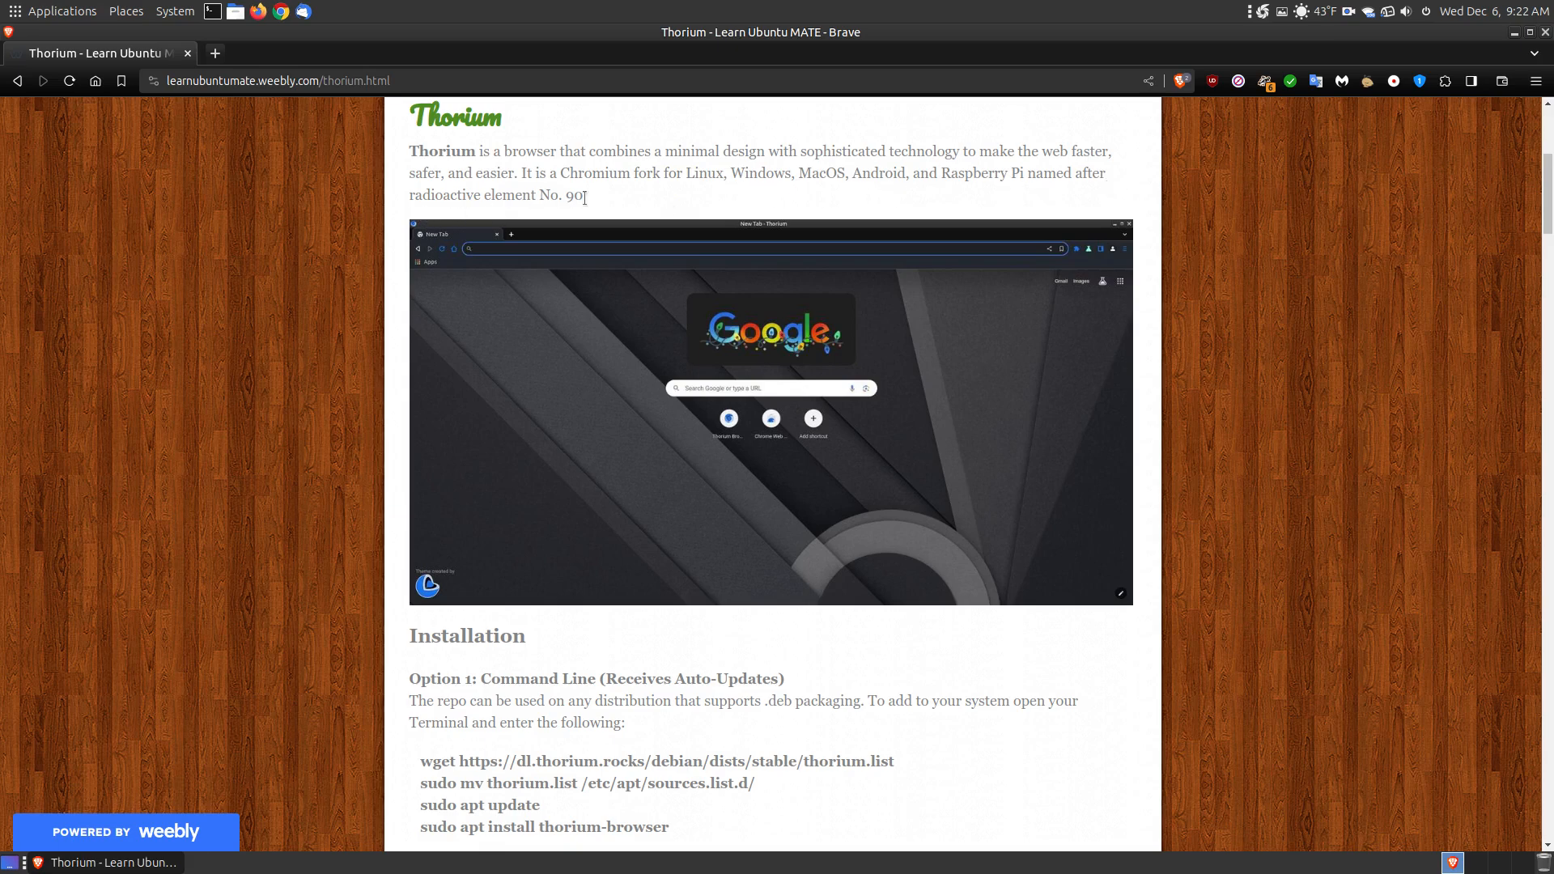
Step: Scroll to Option 1: Command Line, reaching the 'sudo mv thorium.list /etc/apt/sources.list.d/' step
scroll("down", 3)
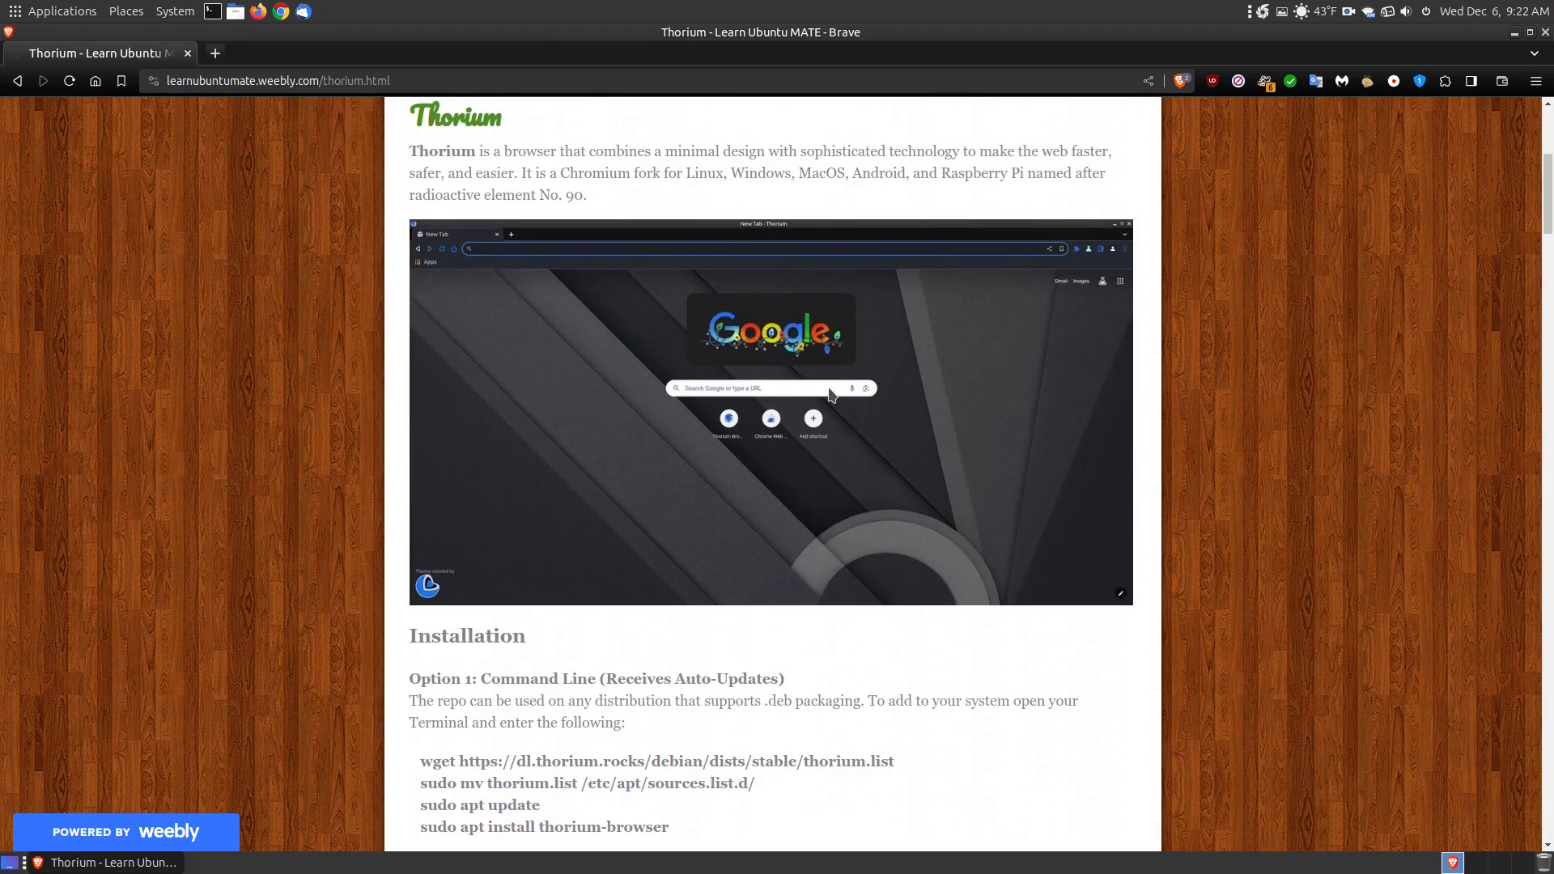
mouse_move(738, 404)
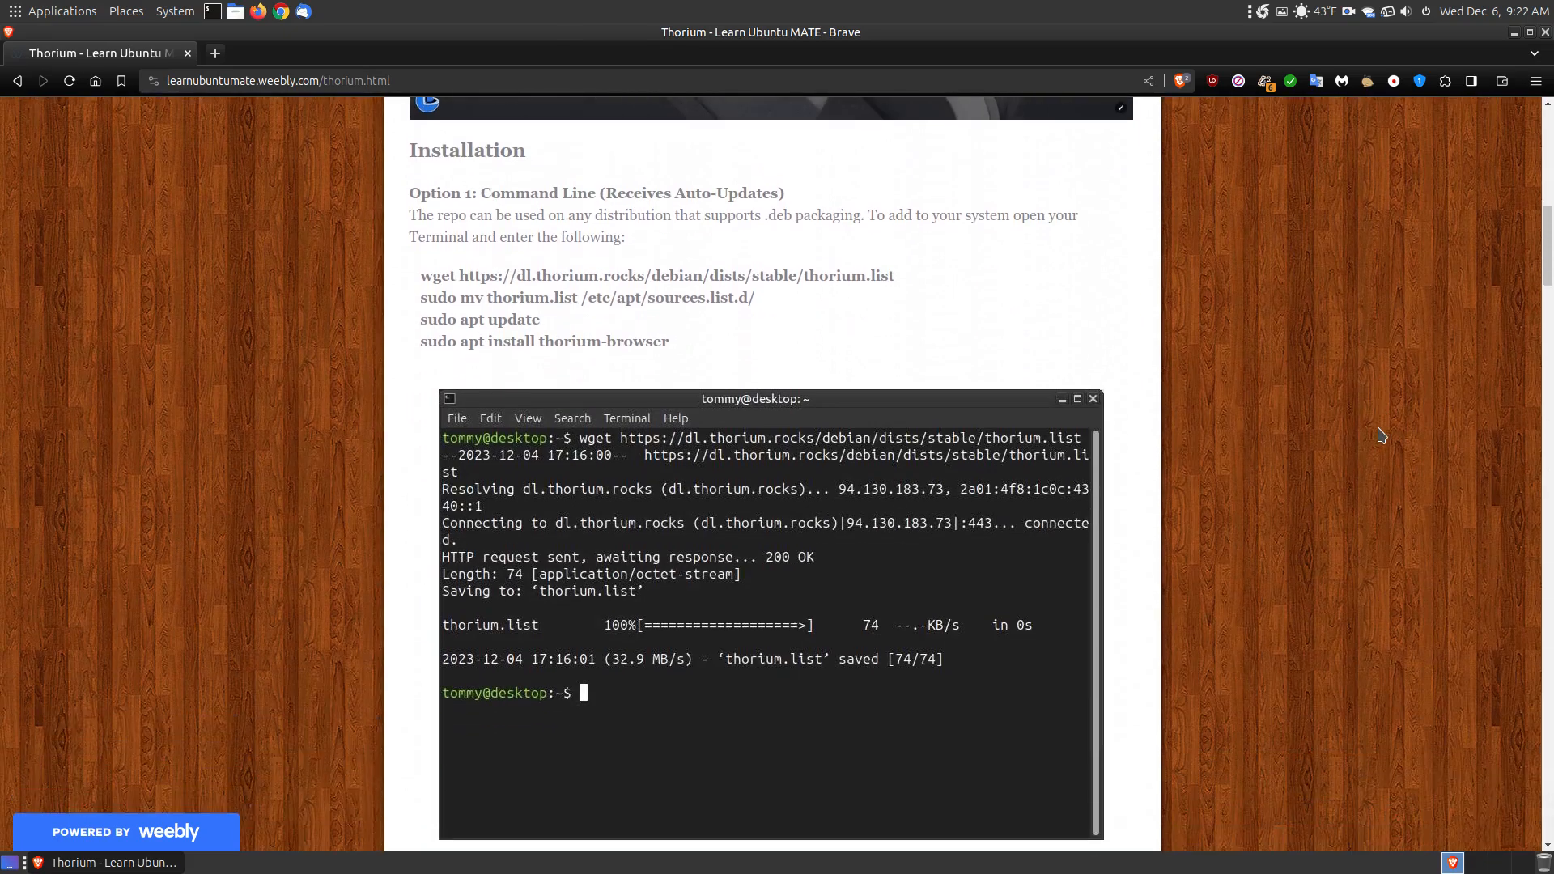
mouse_move(766, 267)
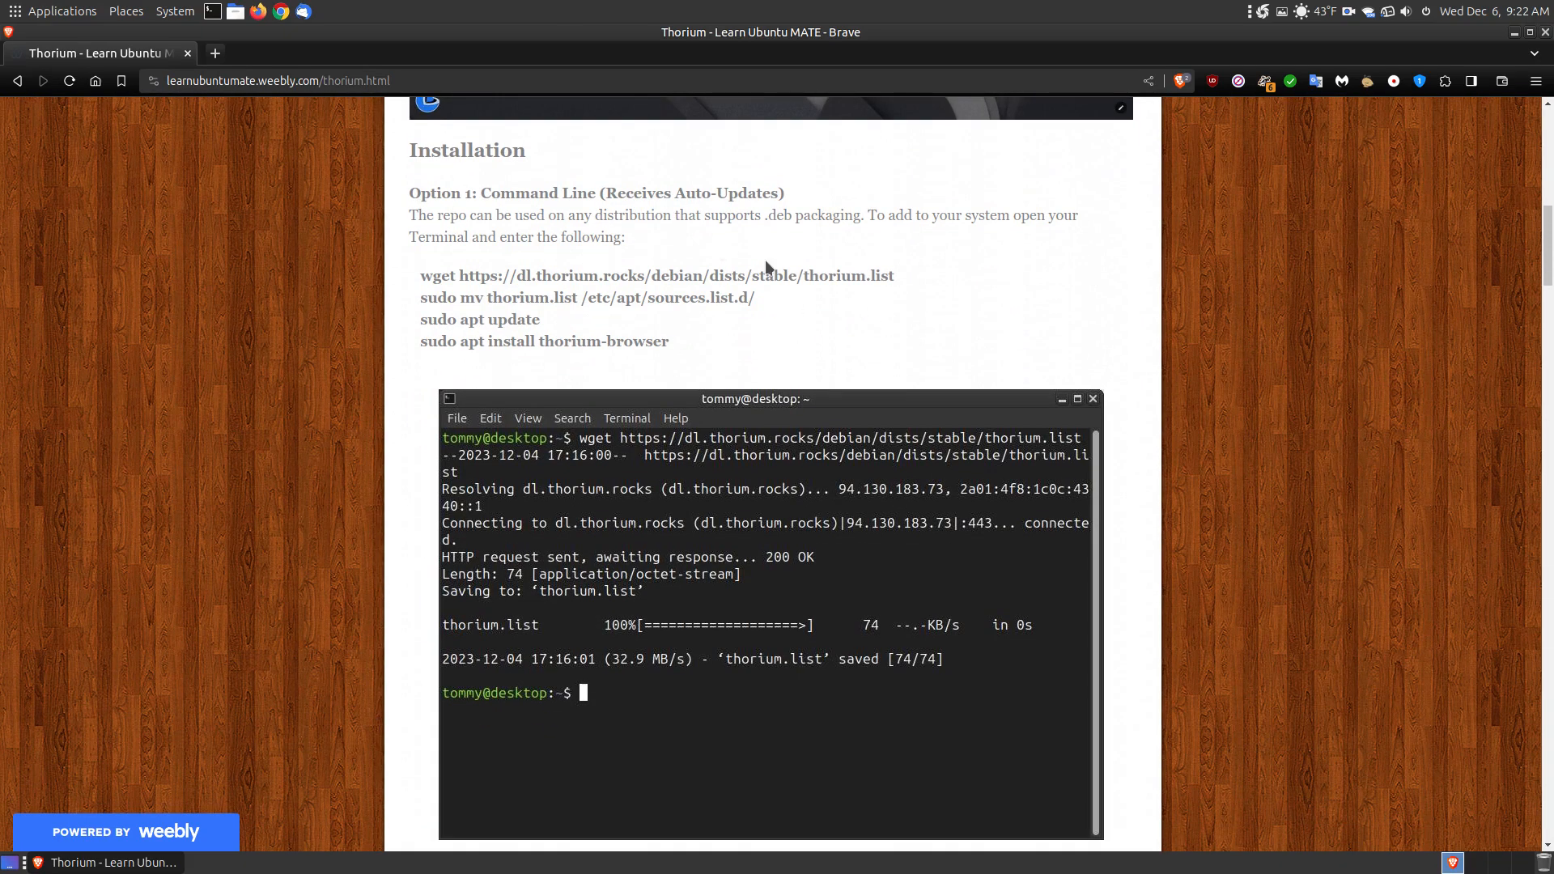
mouse_move(835, 301)
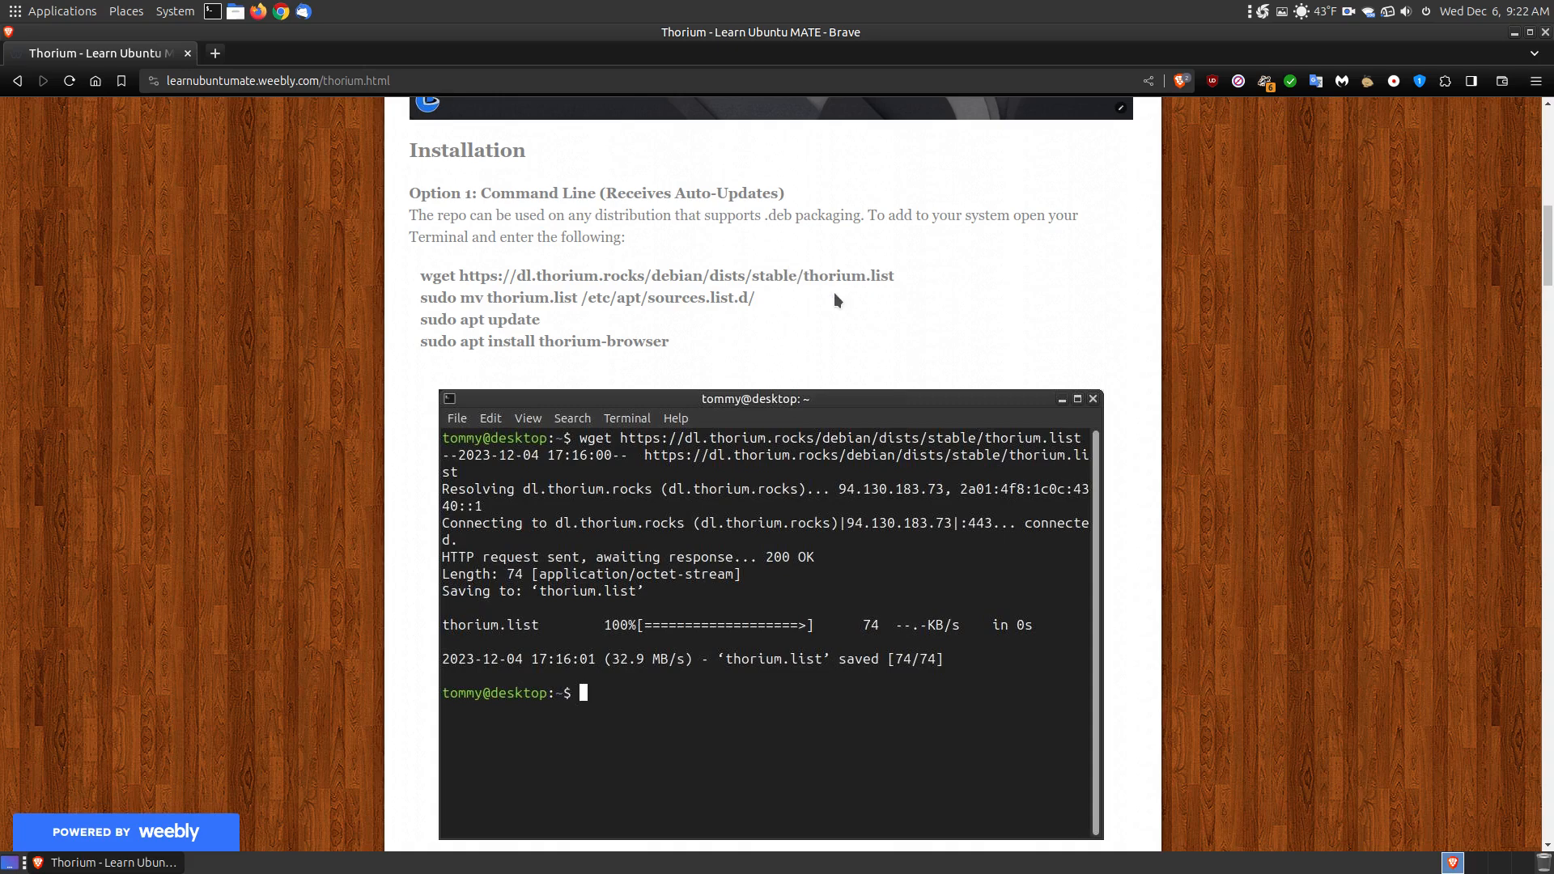
type("sudo mv thorium.list /etc/apt/sources.list.d/")
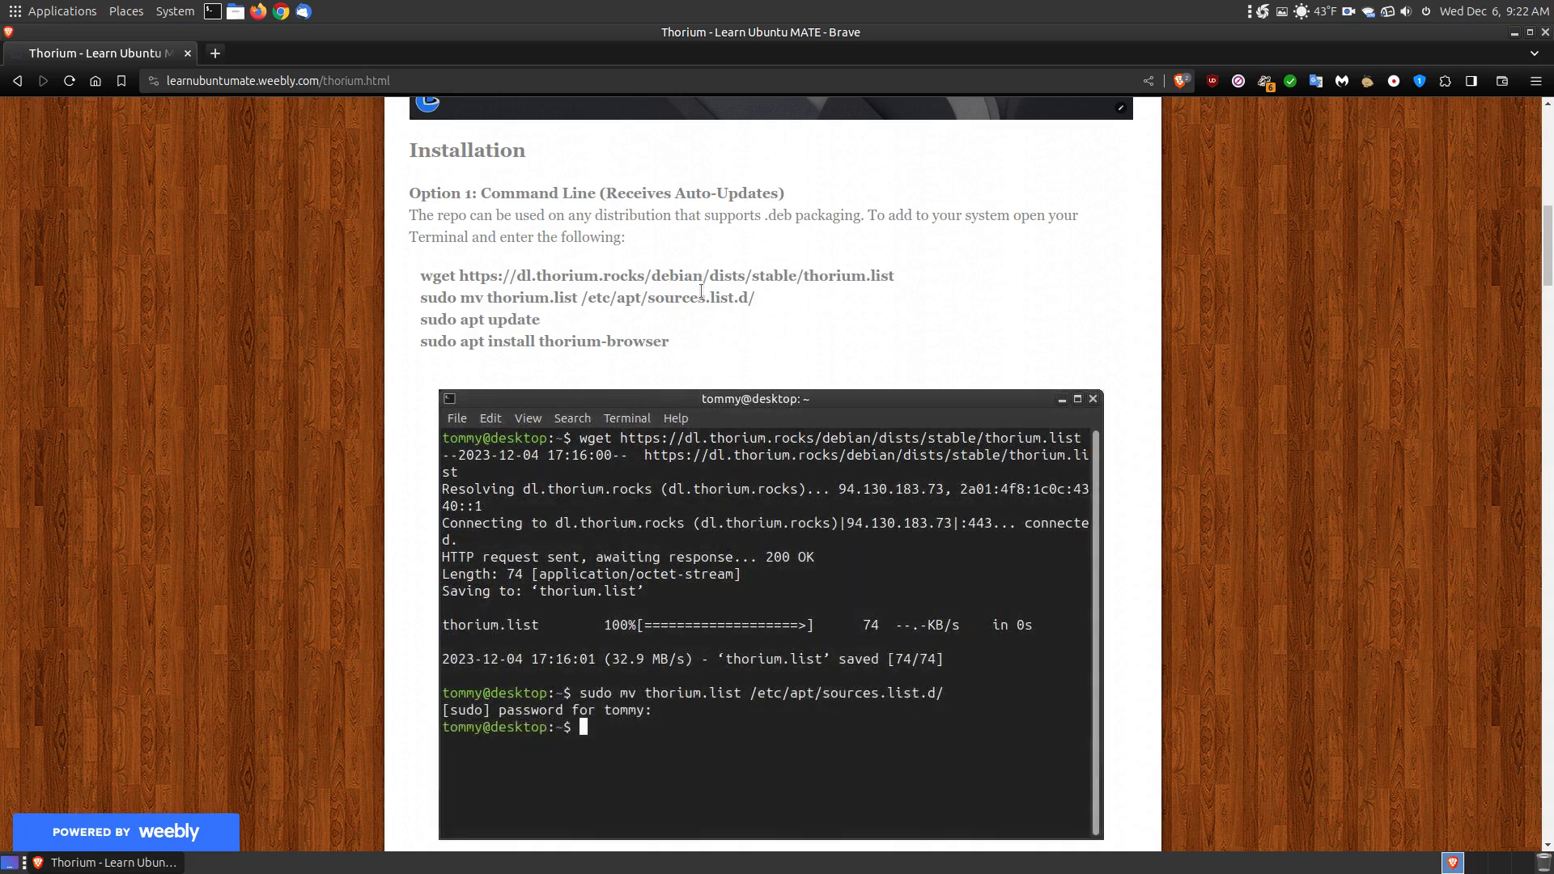
mouse_move(466, 361)
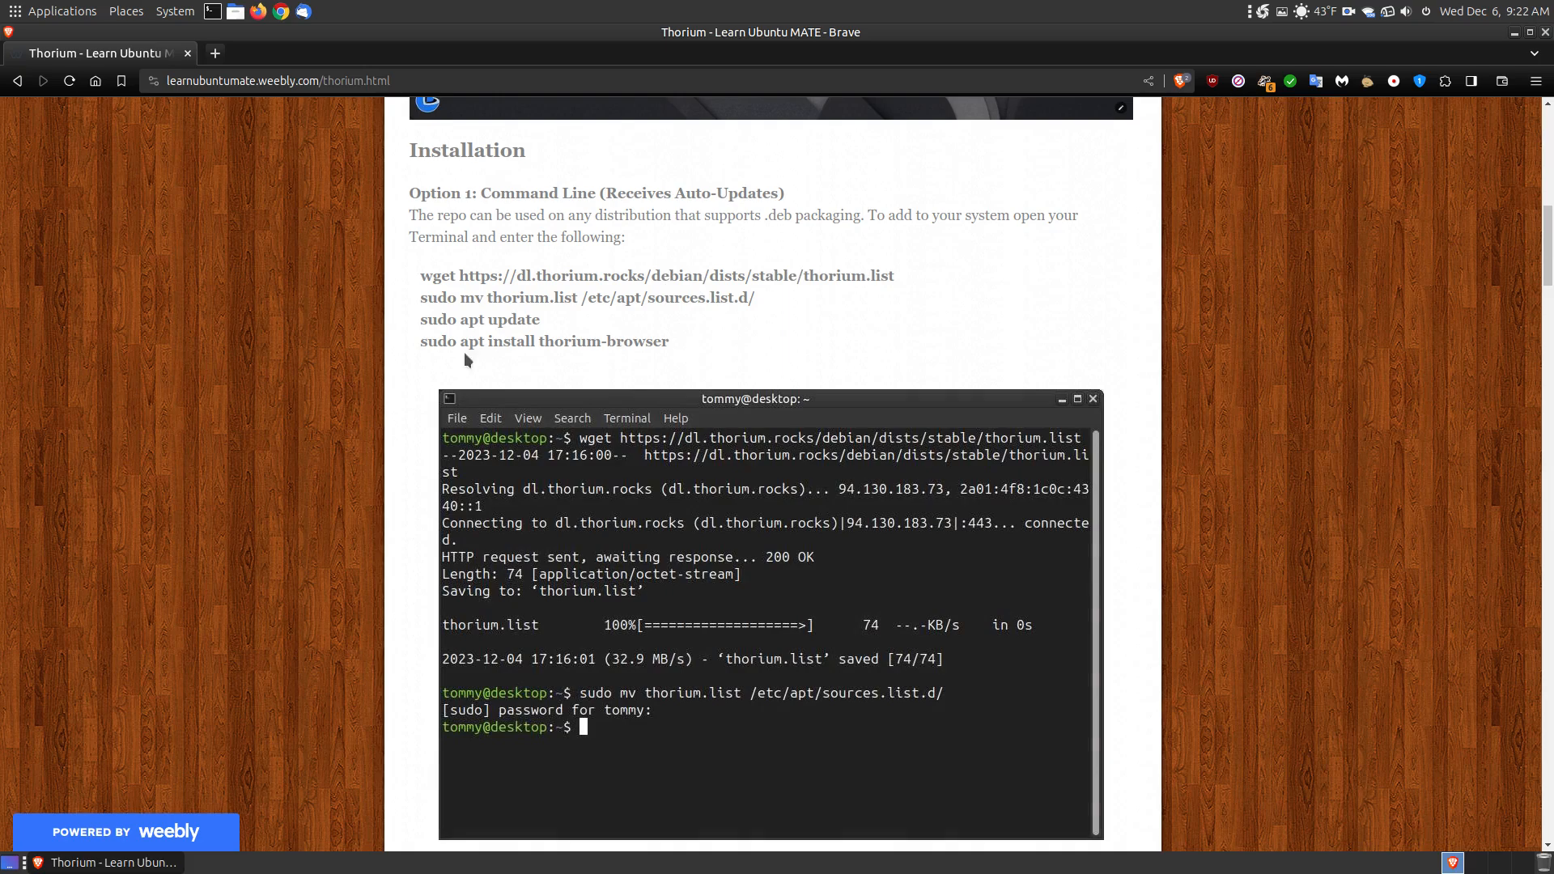
Step: Review the 'sudo apt update' step and select the mv and apt update command lines
scroll("down", 3)
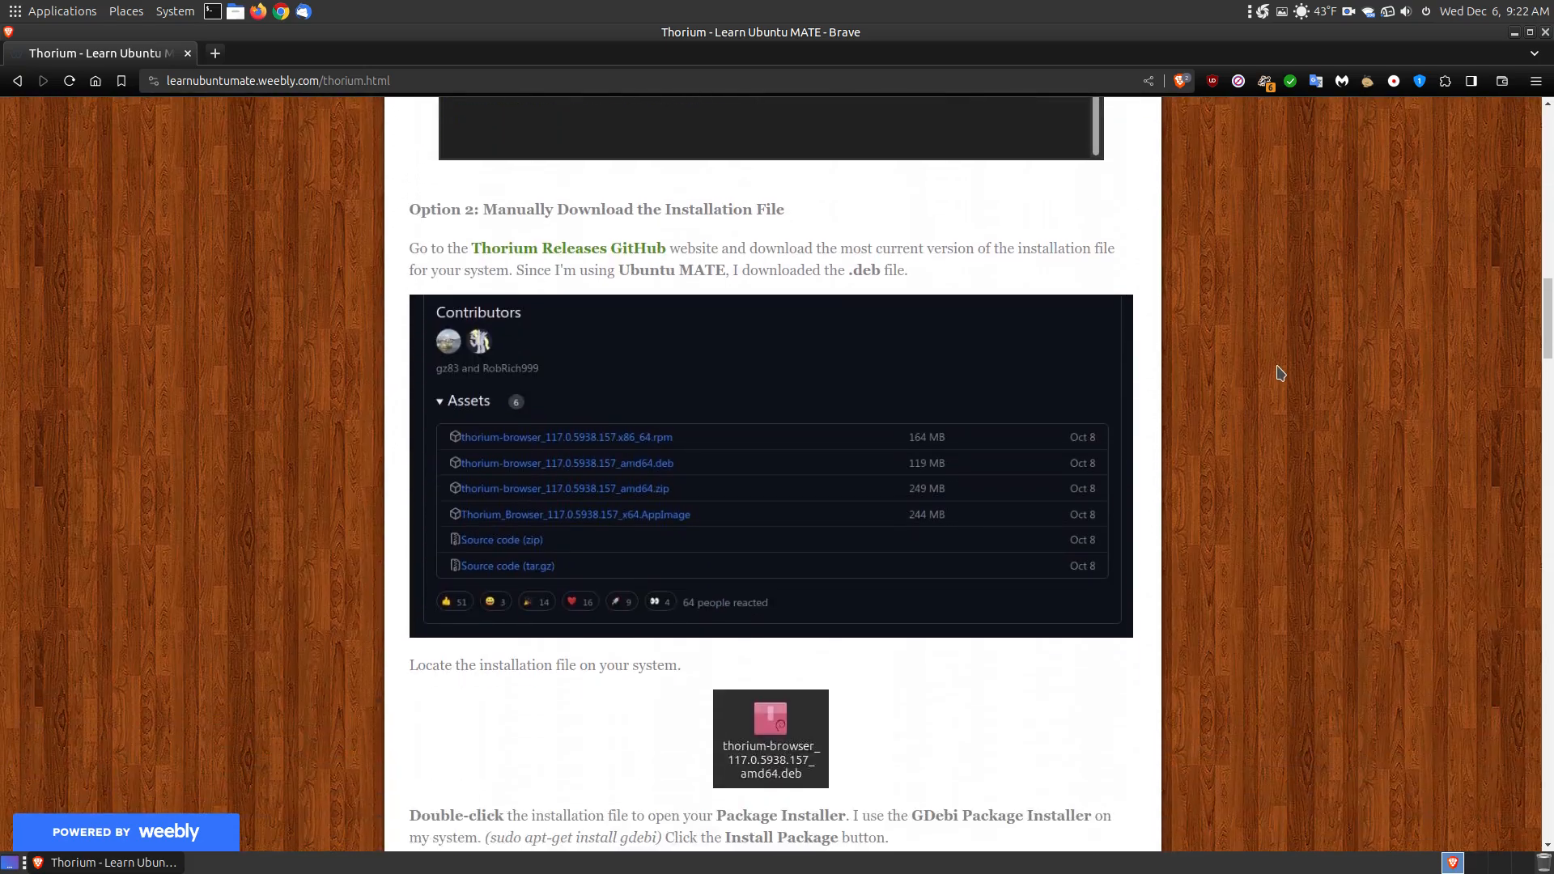
mouse_move(640, 542)
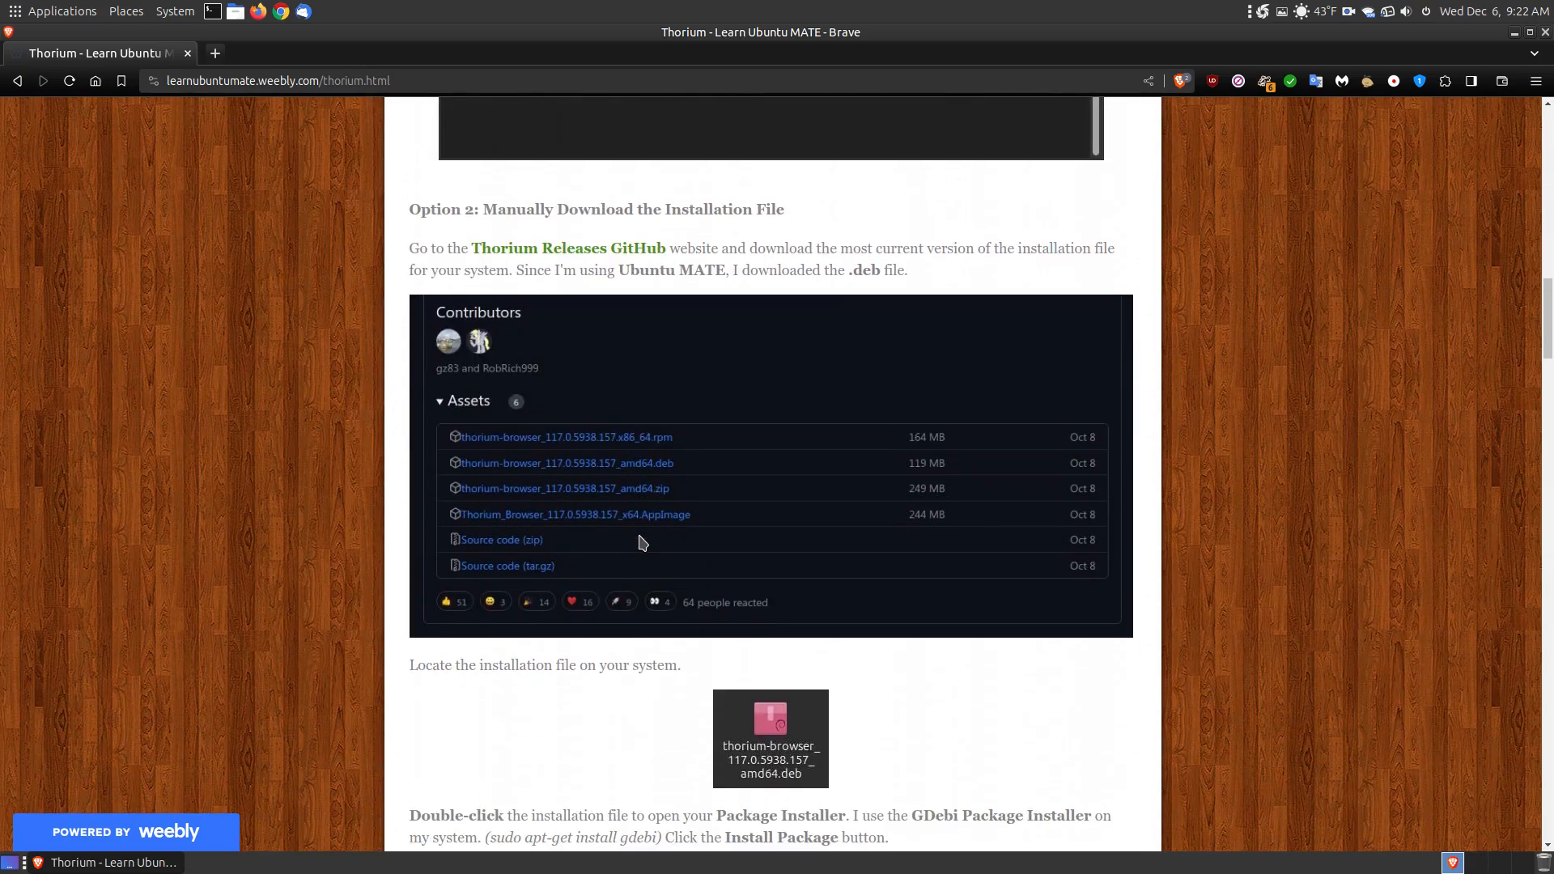
mouse_move(803, 372)
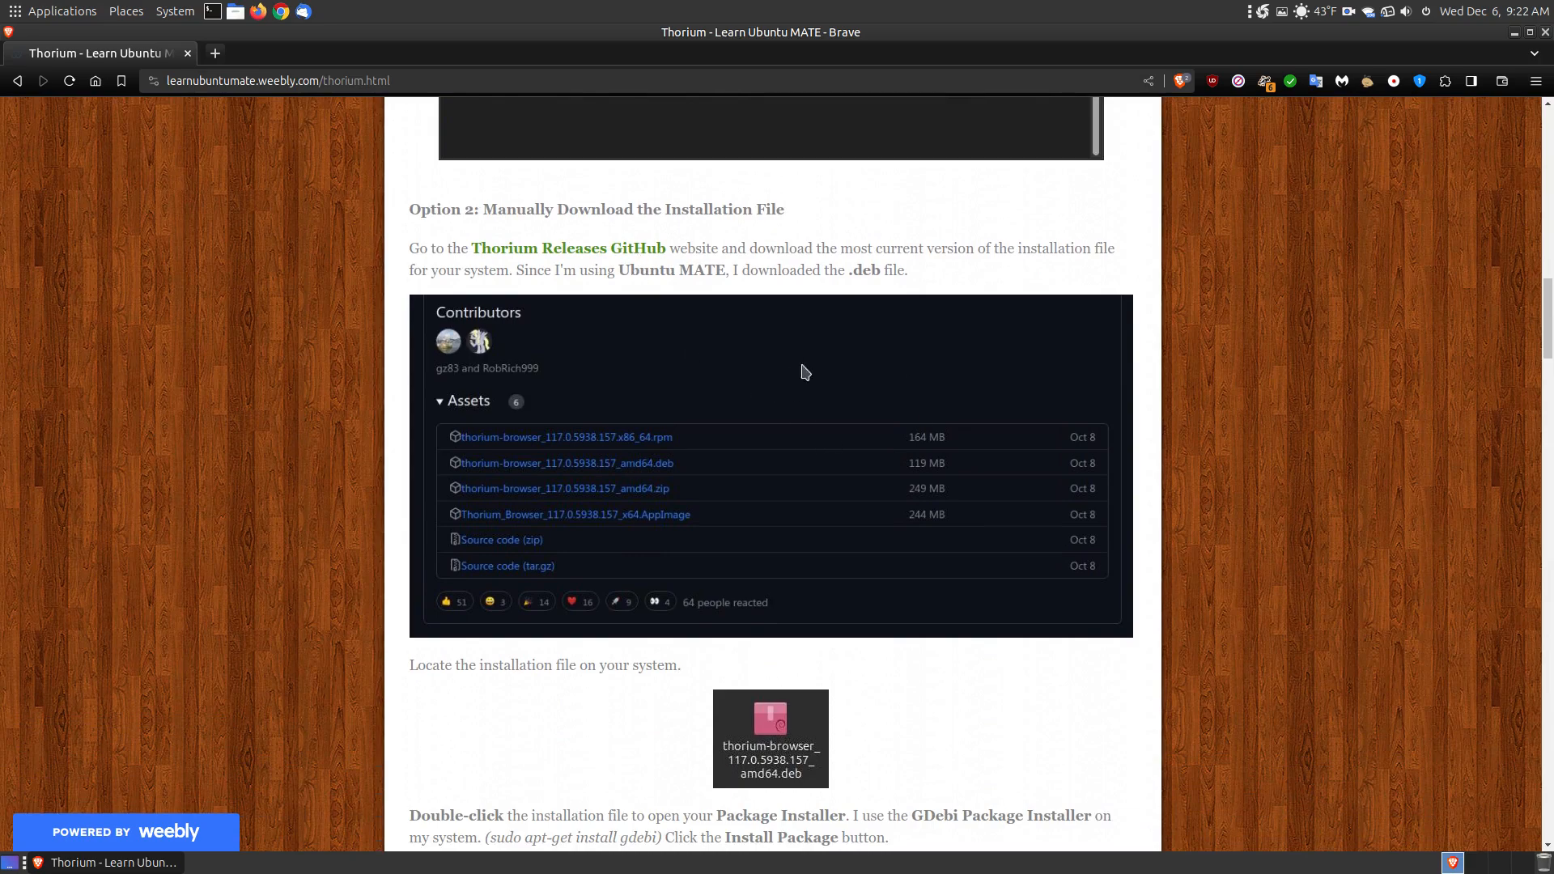
mouse_move(968, 408)
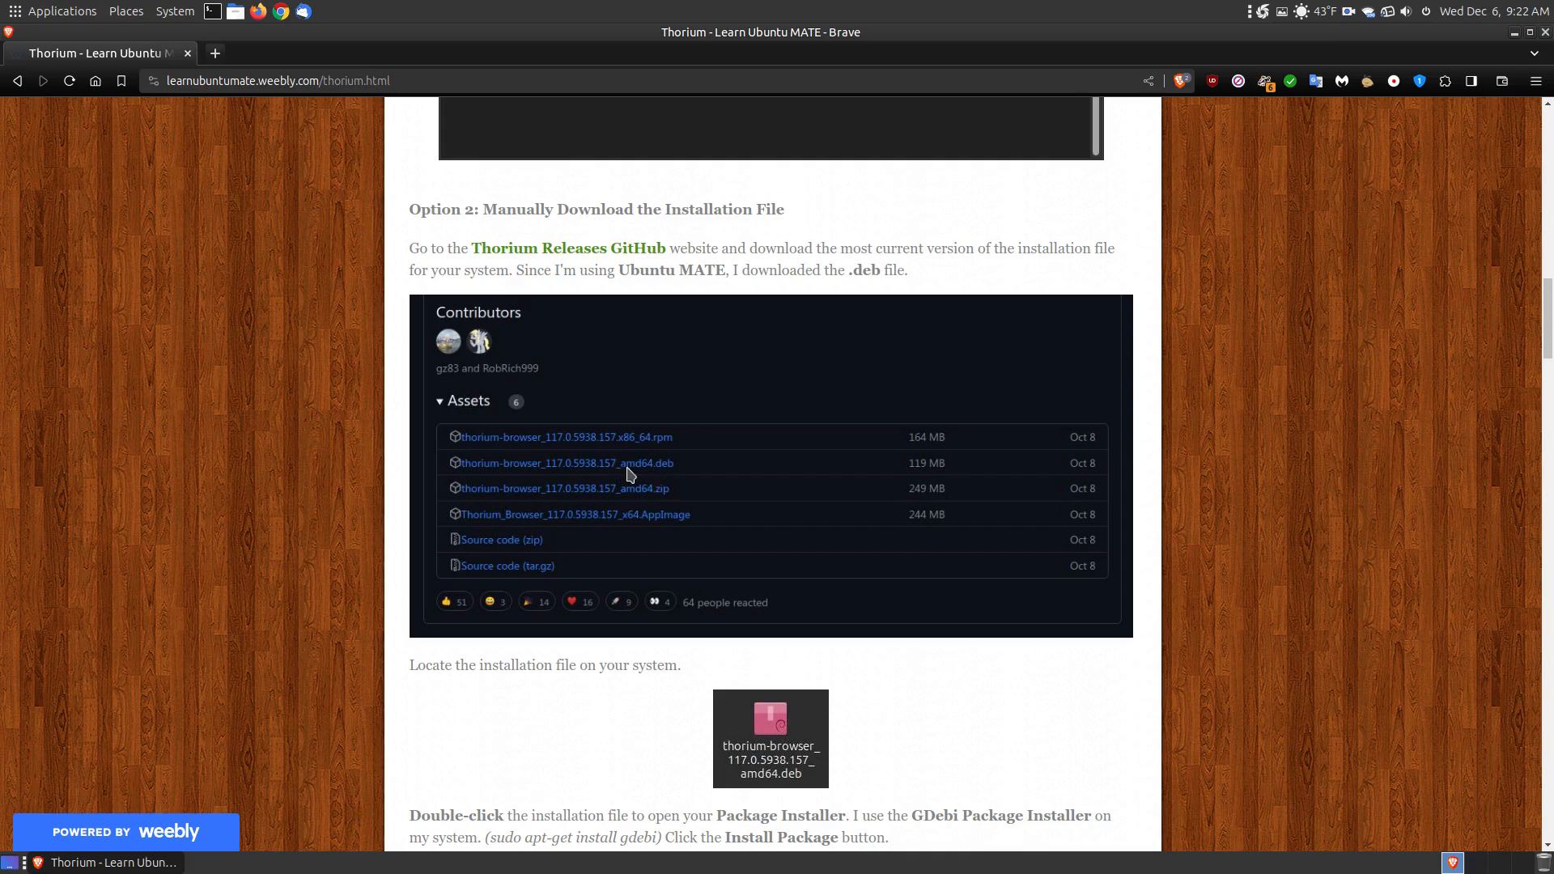
mouse_move(677, 471)
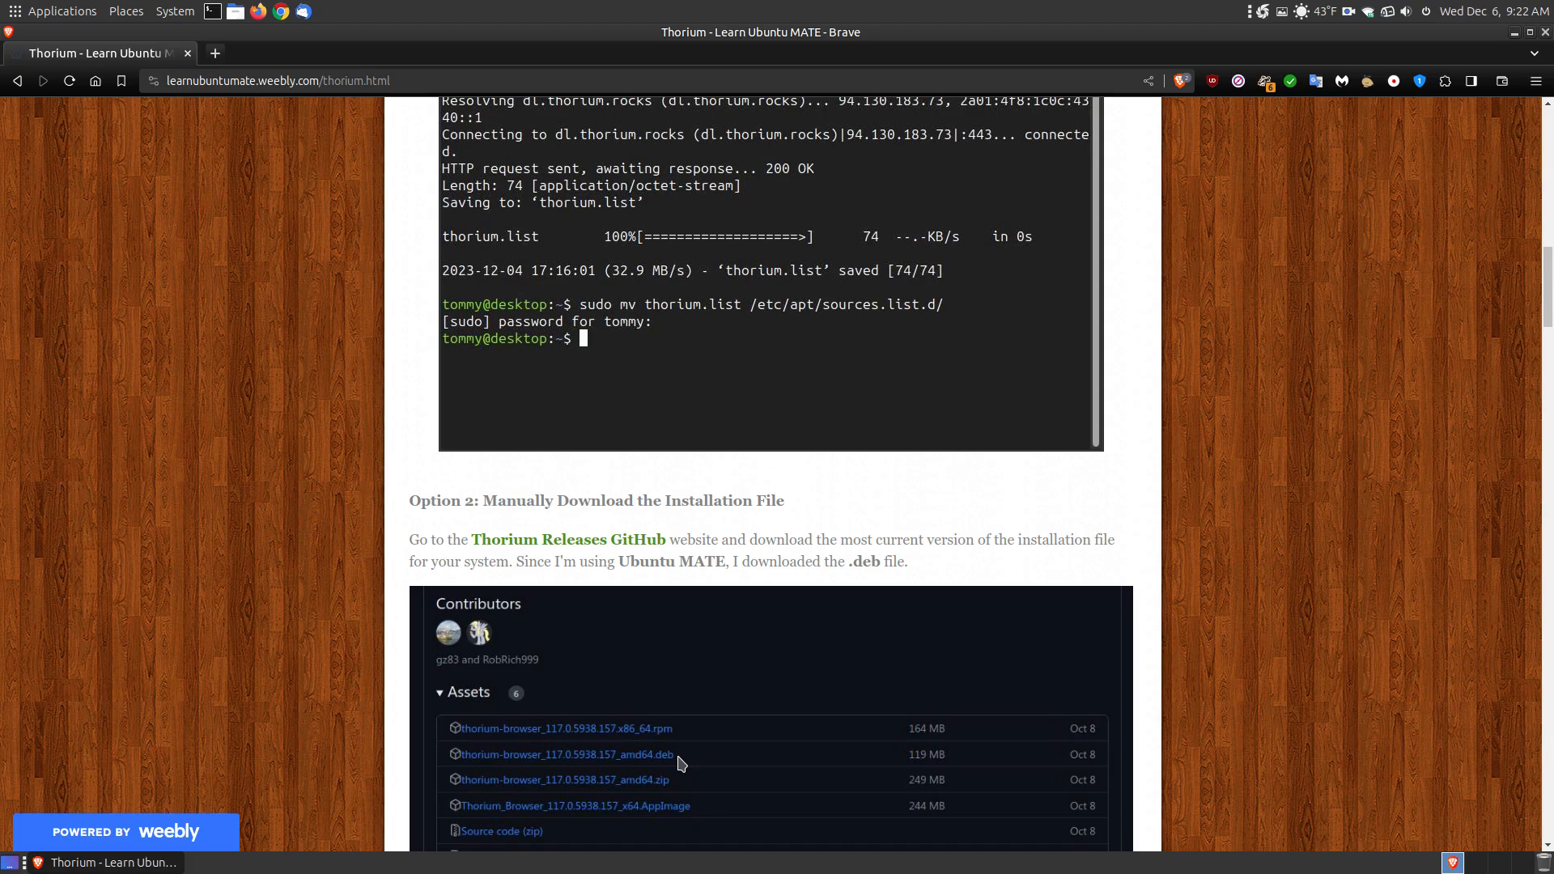
type("sudo apt update")
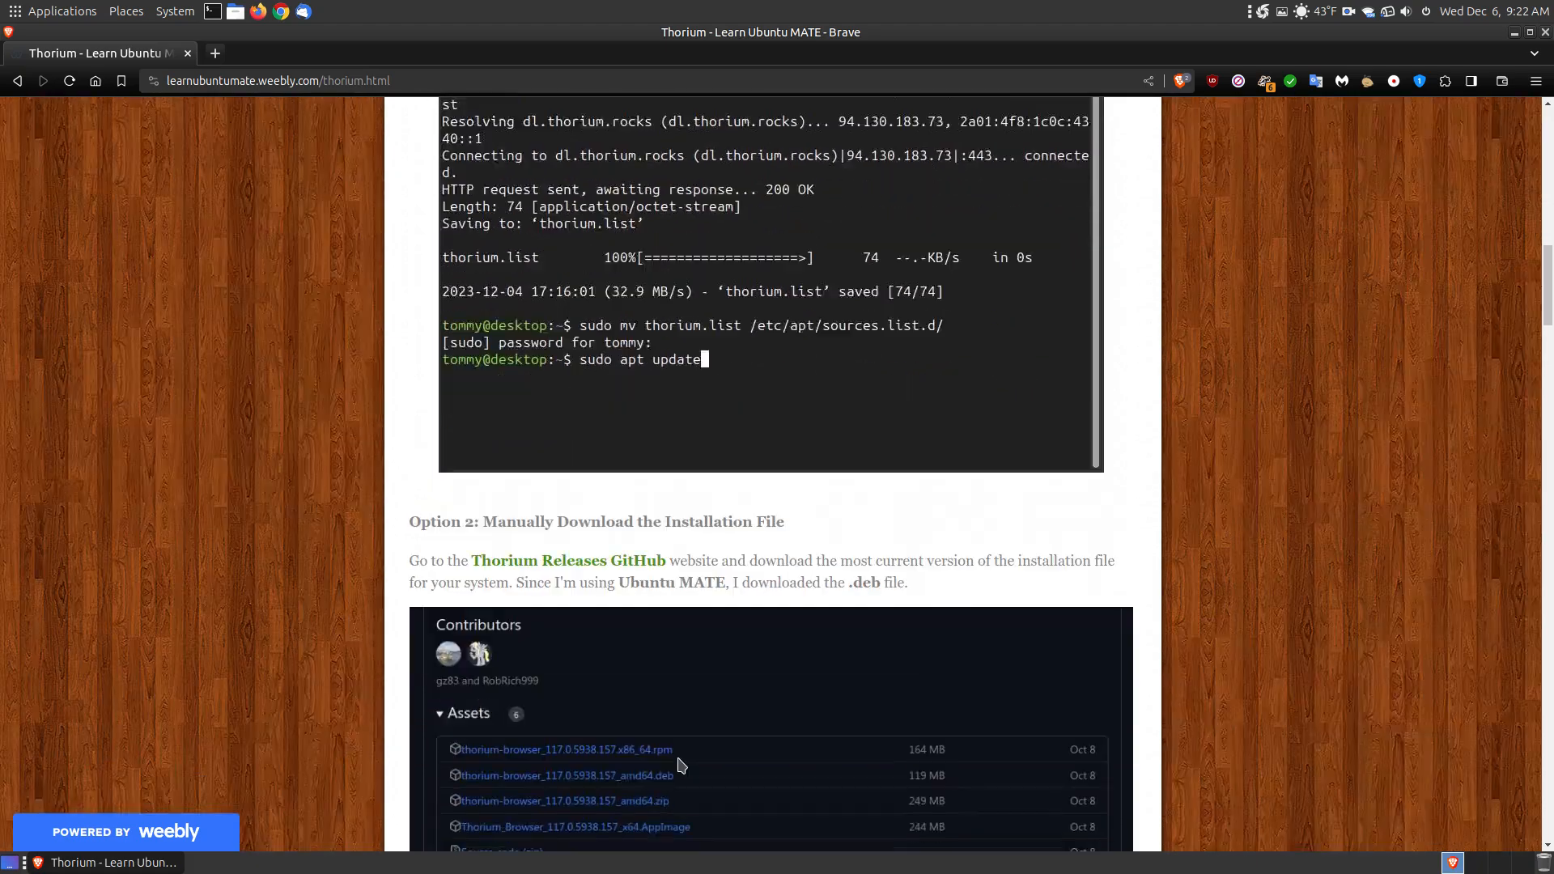
scroll("down", 3)
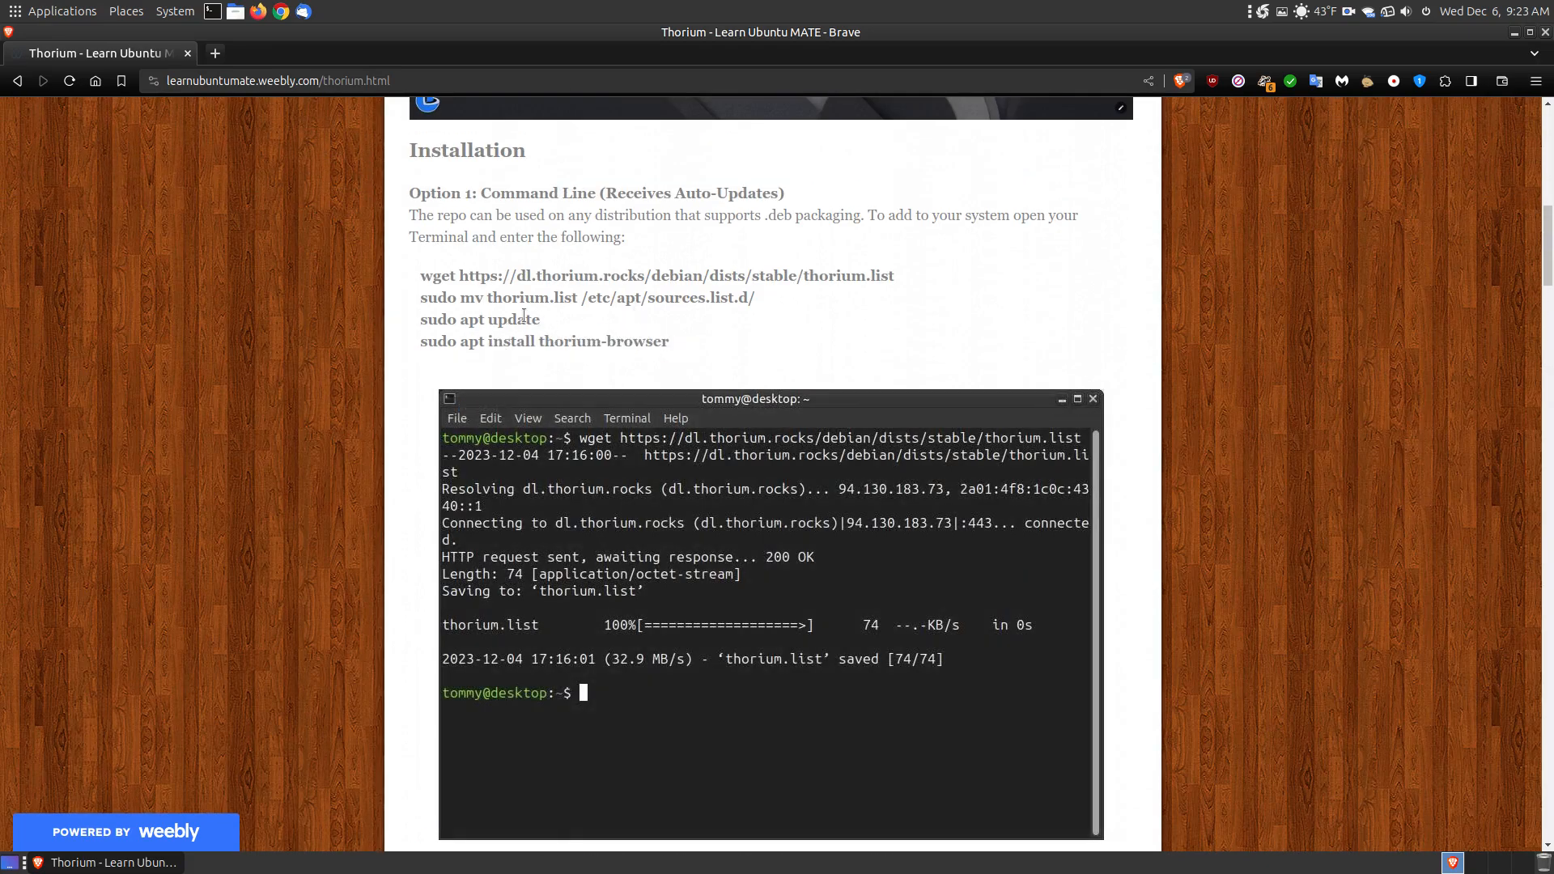
left_click_drag(421, 276, 541, 319)
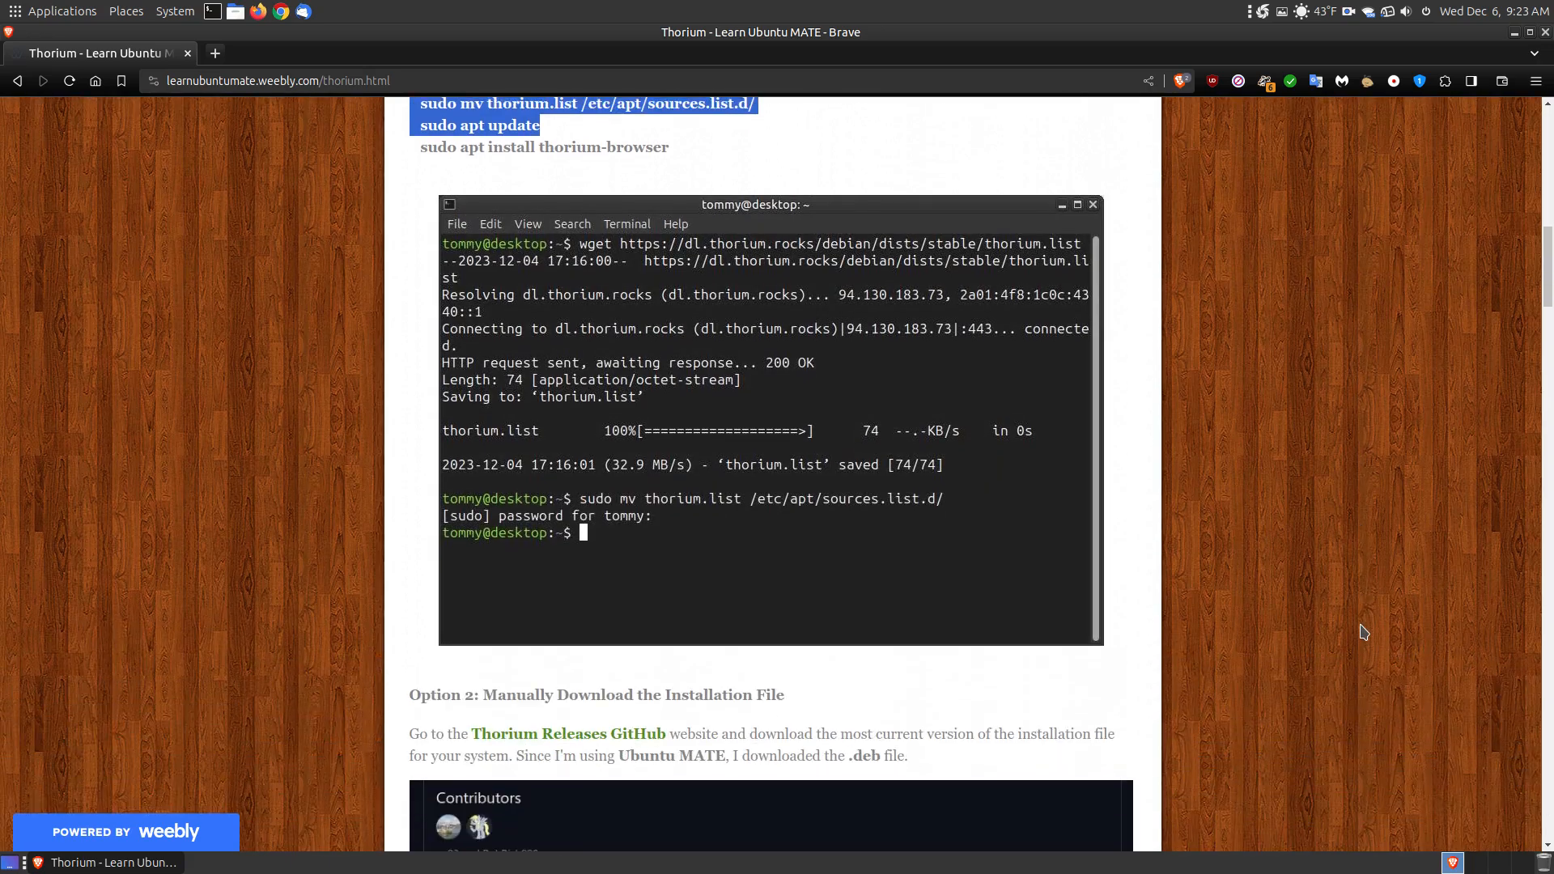
Step: Scroll down to Option 2, the manual download section with GitHub release assets
scroll("down", 3)
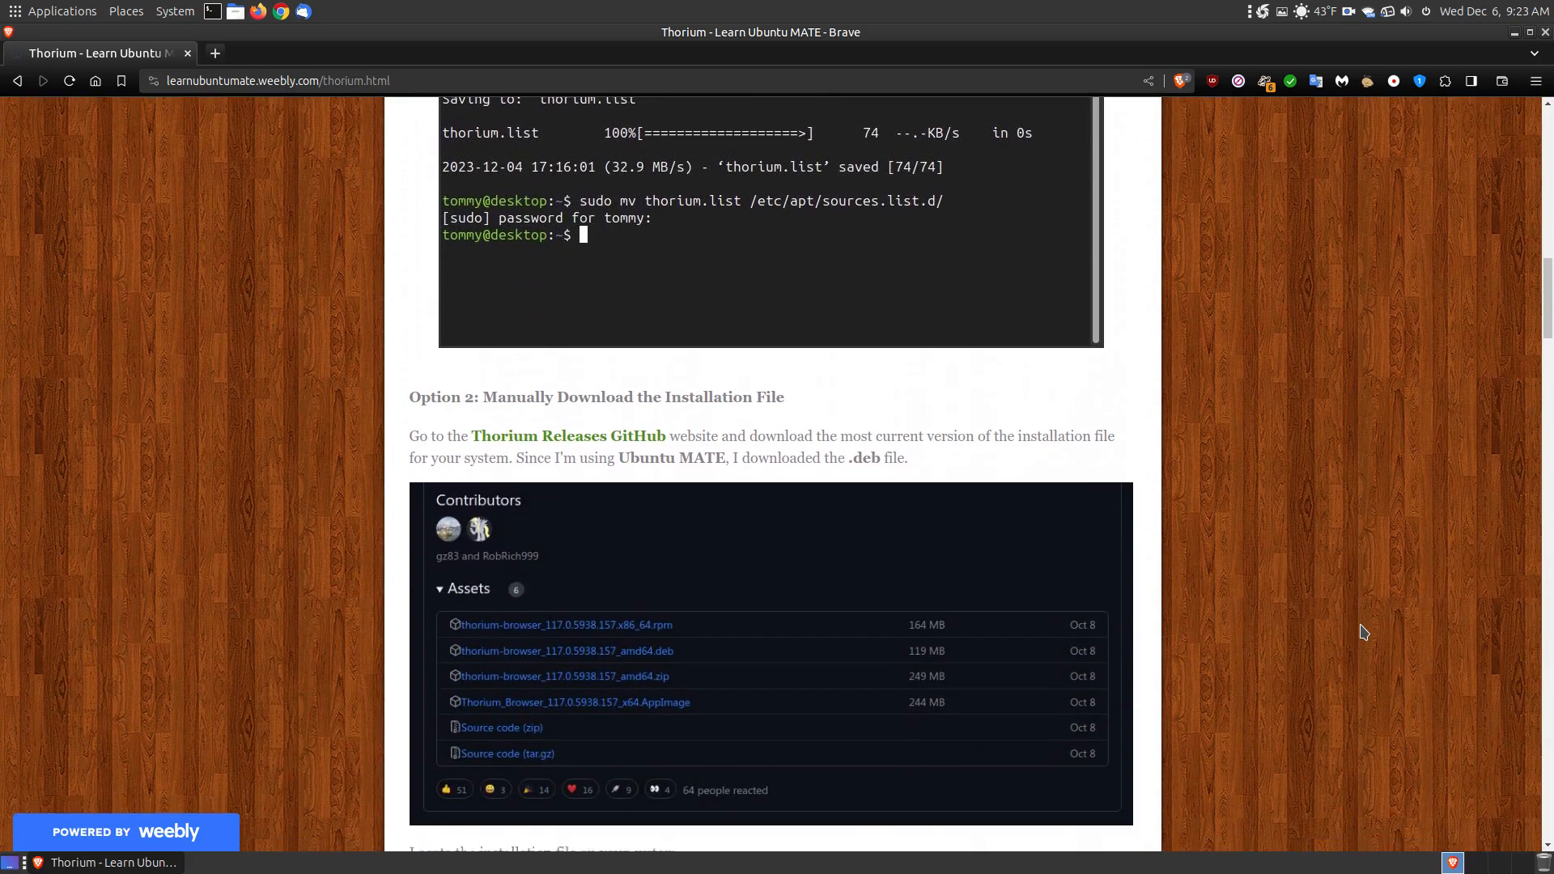
scroll("down", 3)
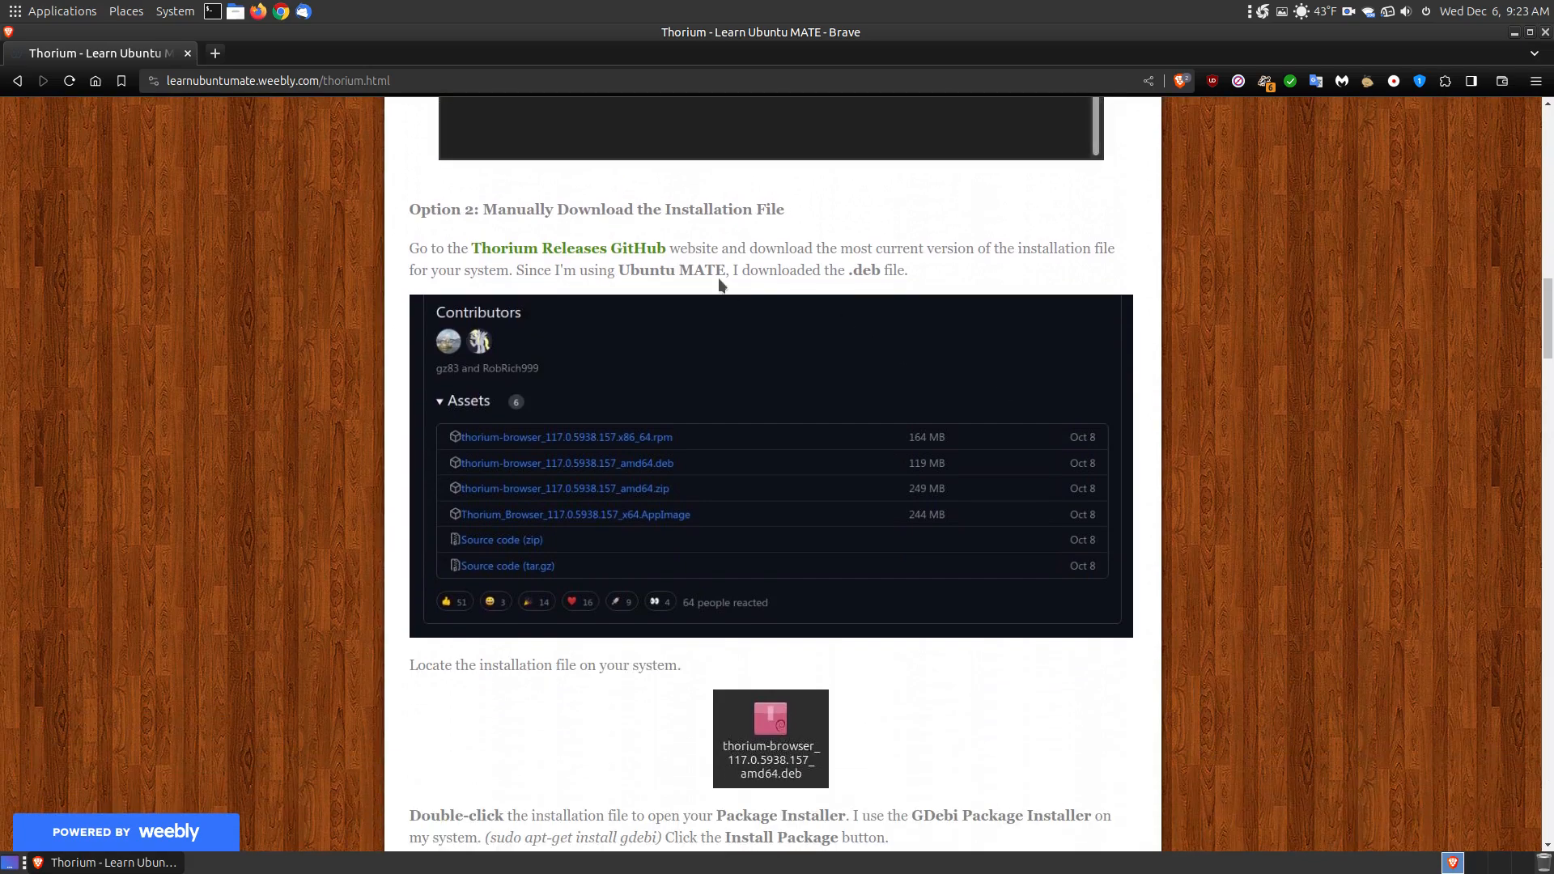
Step: From the Thorium Releases GitHub page, download the Thorium amd64 .deb installation file
left_click(567, 248)
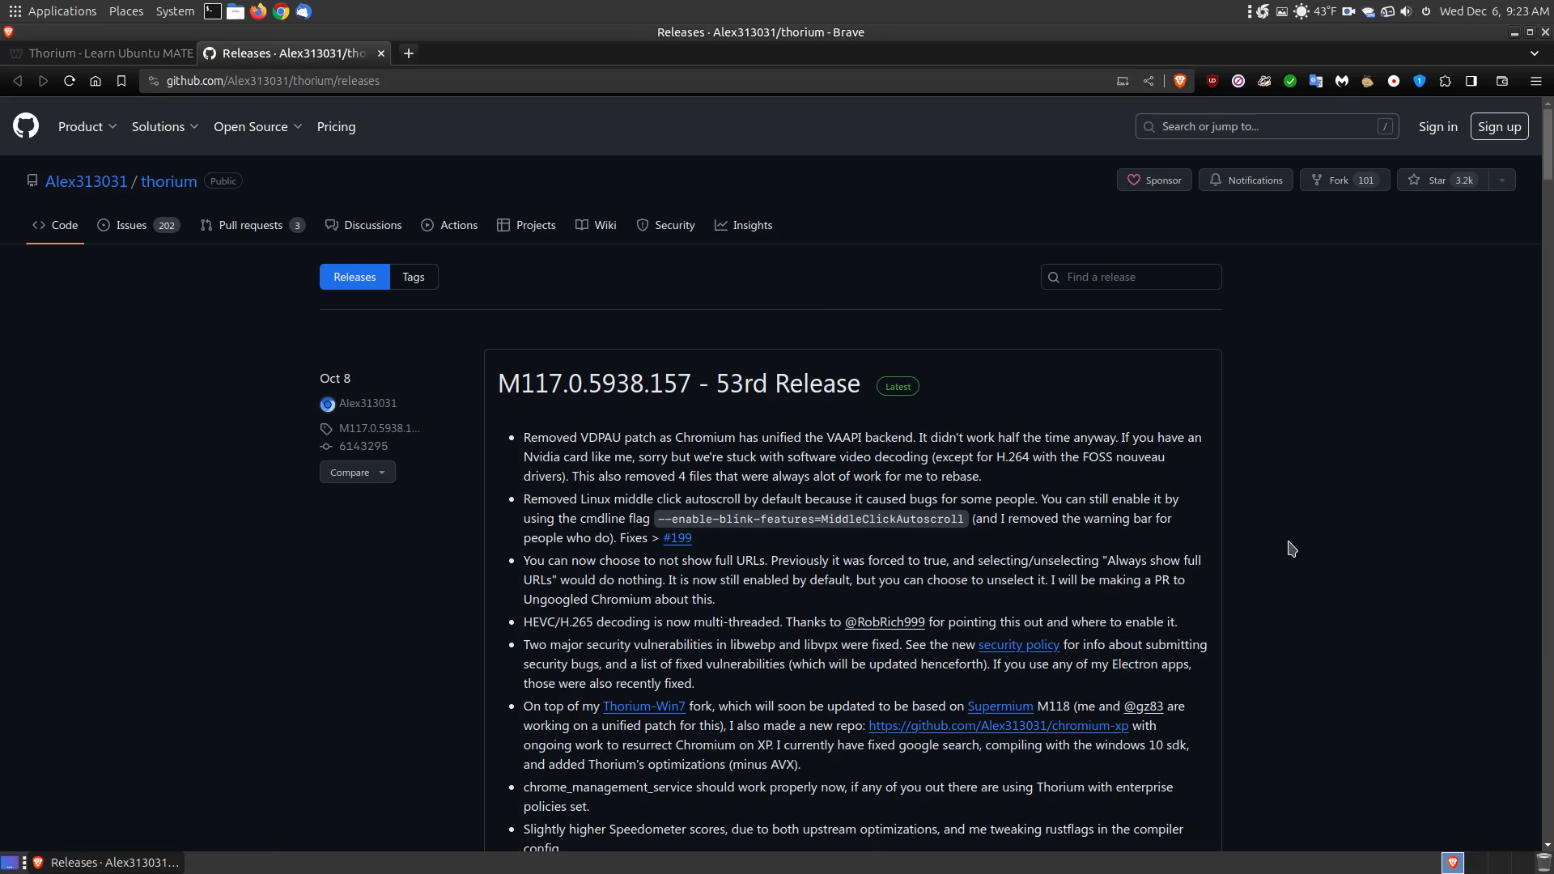
scroll("down", 3)
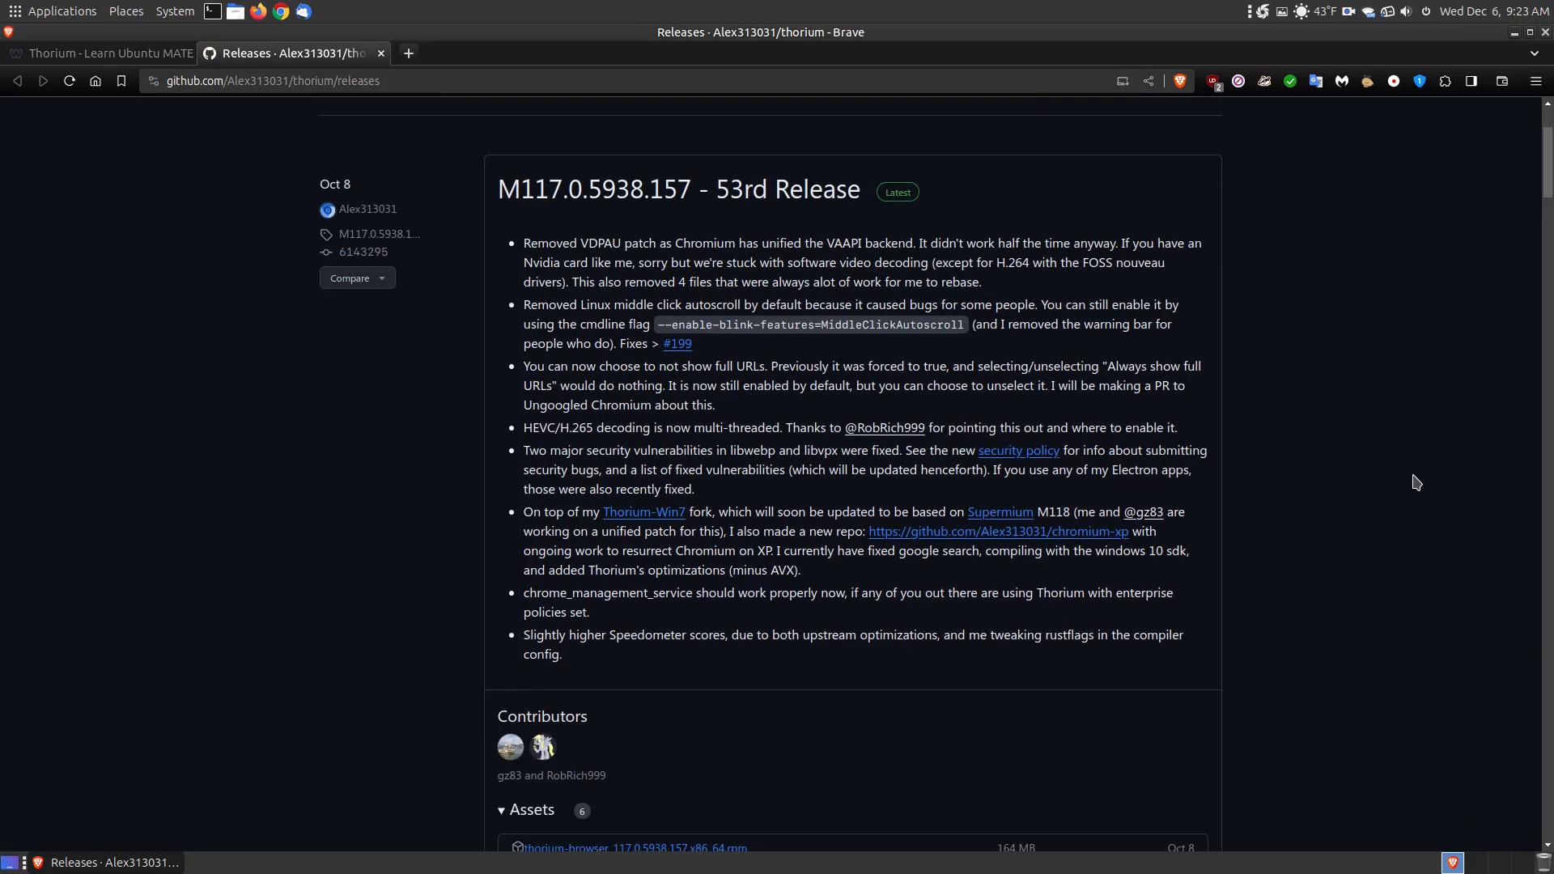
scroll("down", 3)
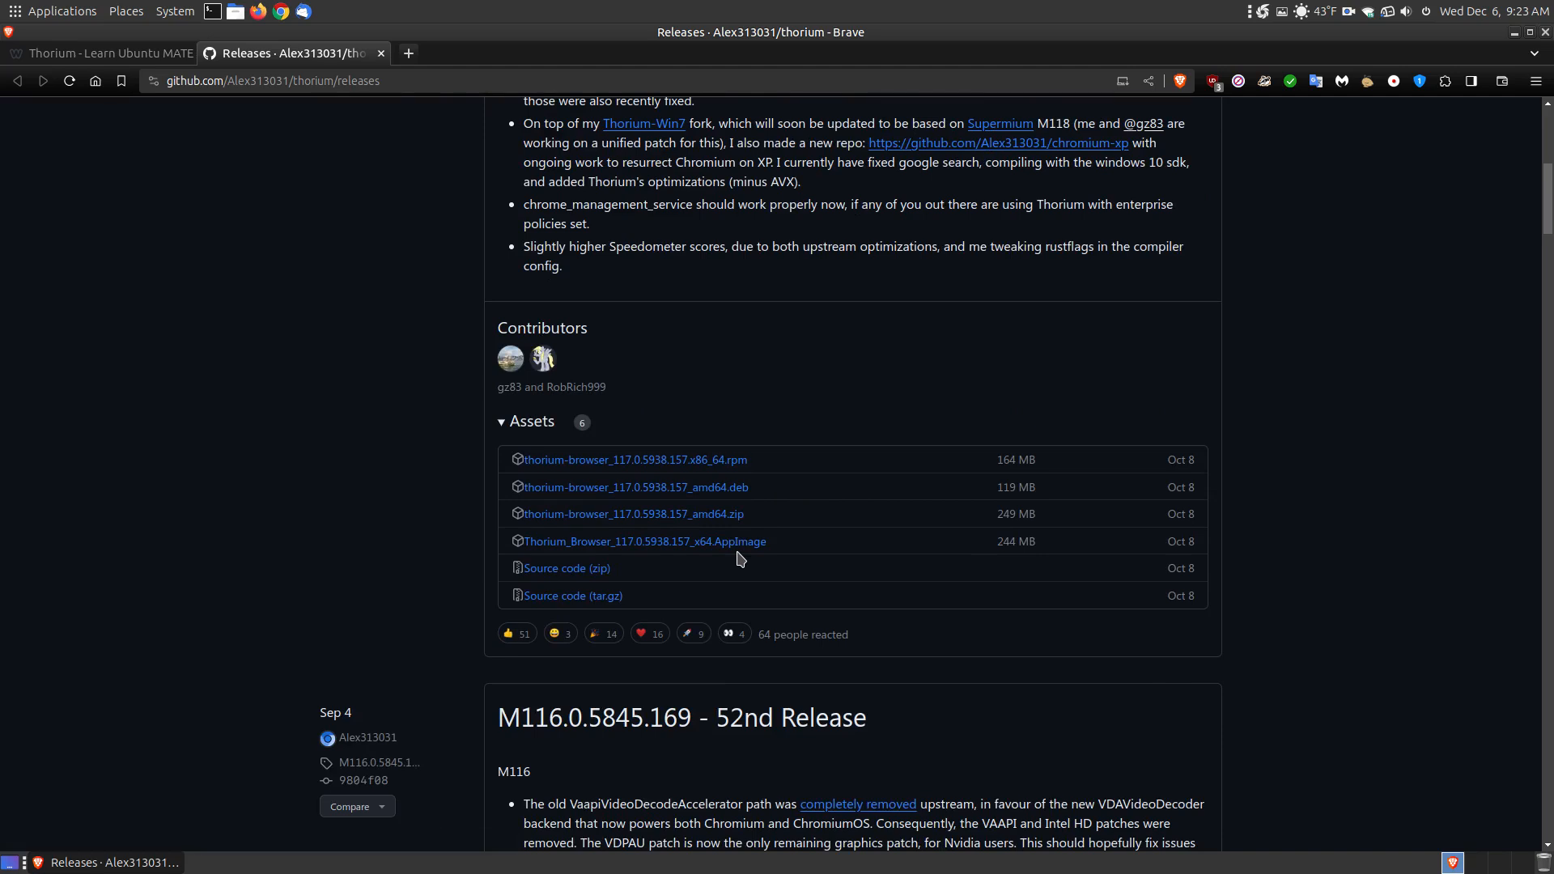
mouse_move(642, 541)
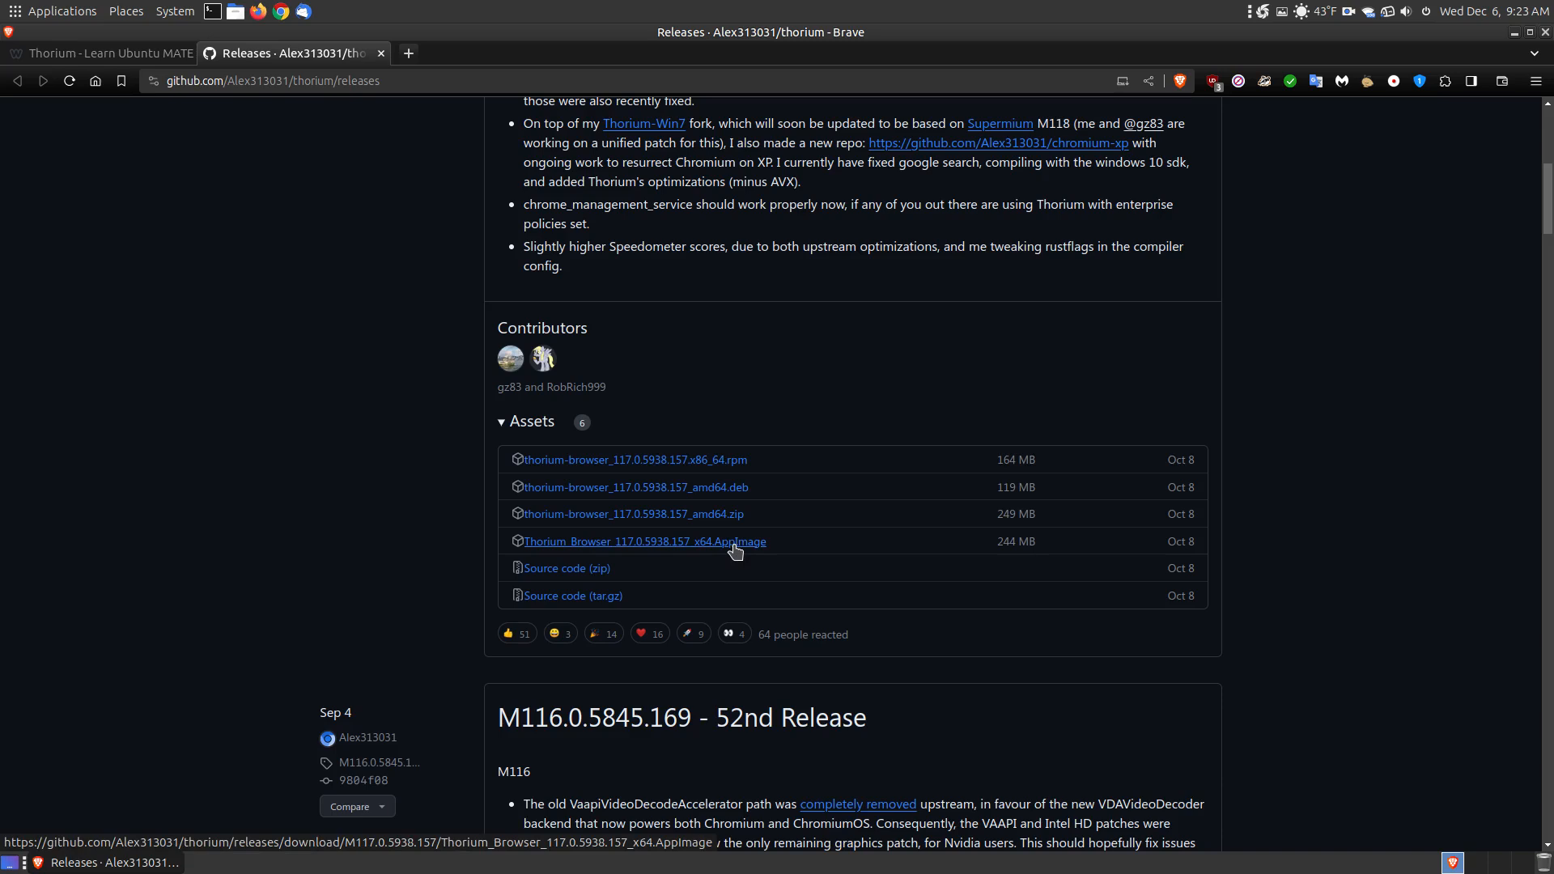
mouse_move(750, 502)
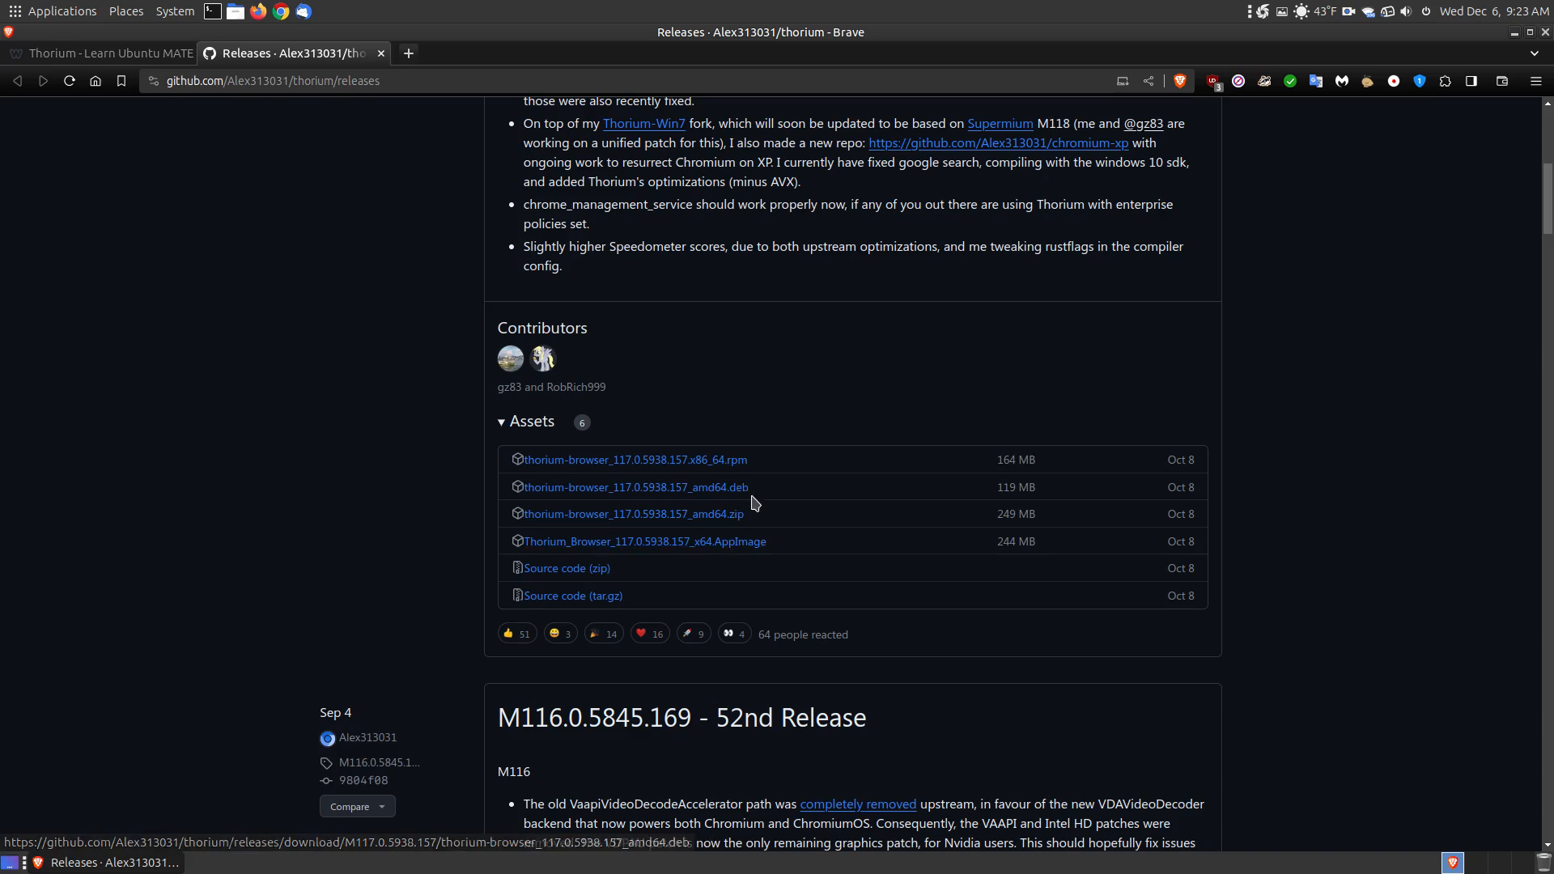
left_click(99, 51)
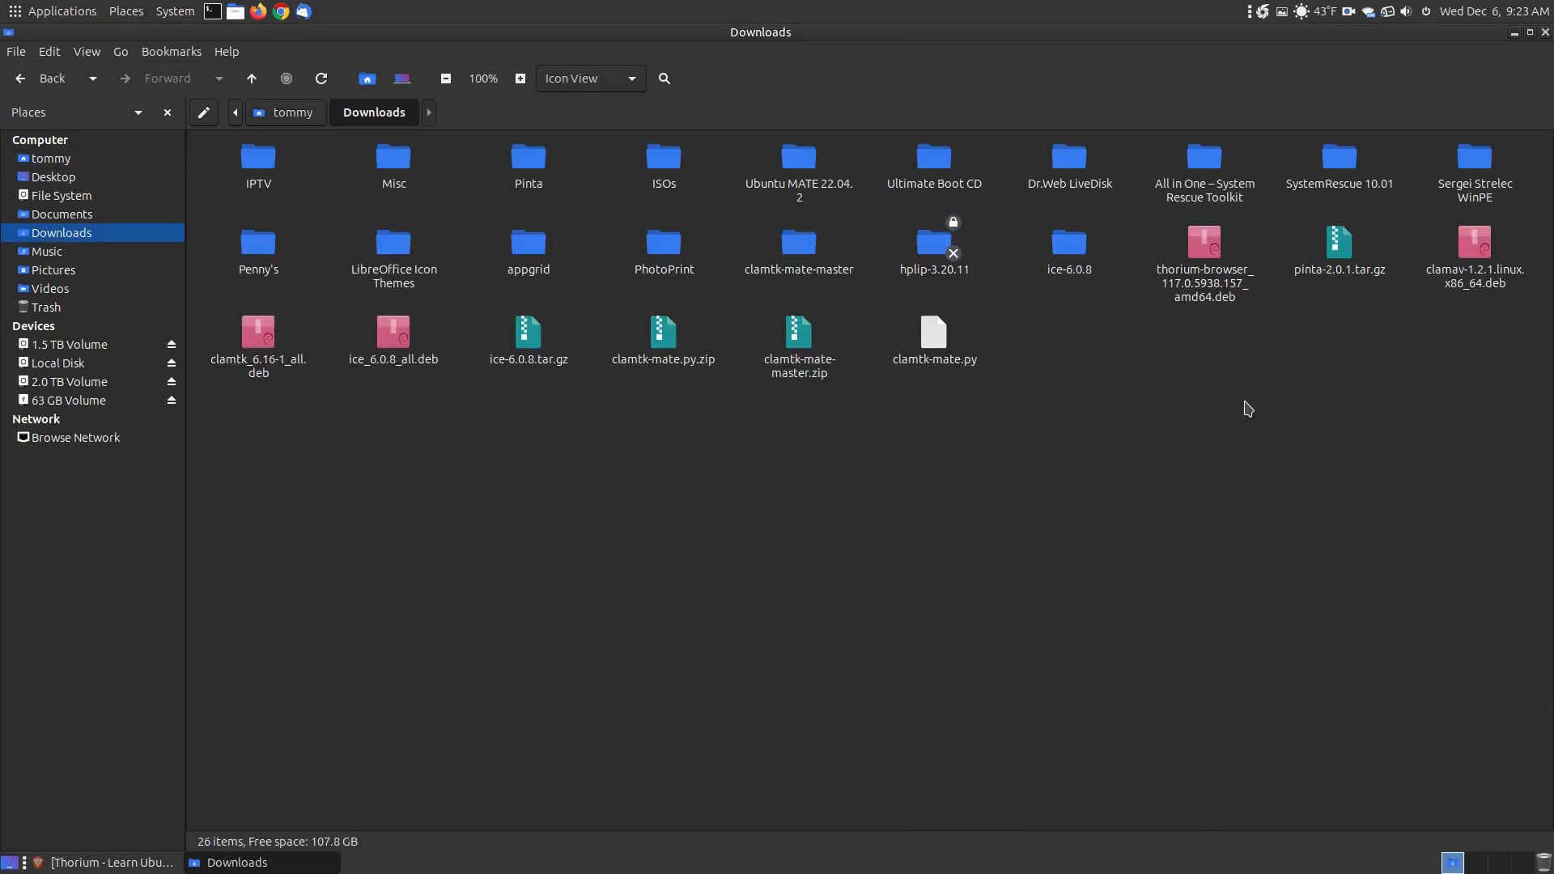
Step: Launch the downloaded Thorium .deb from Downloads into the GDebi package installer
double_click(1203, 249)
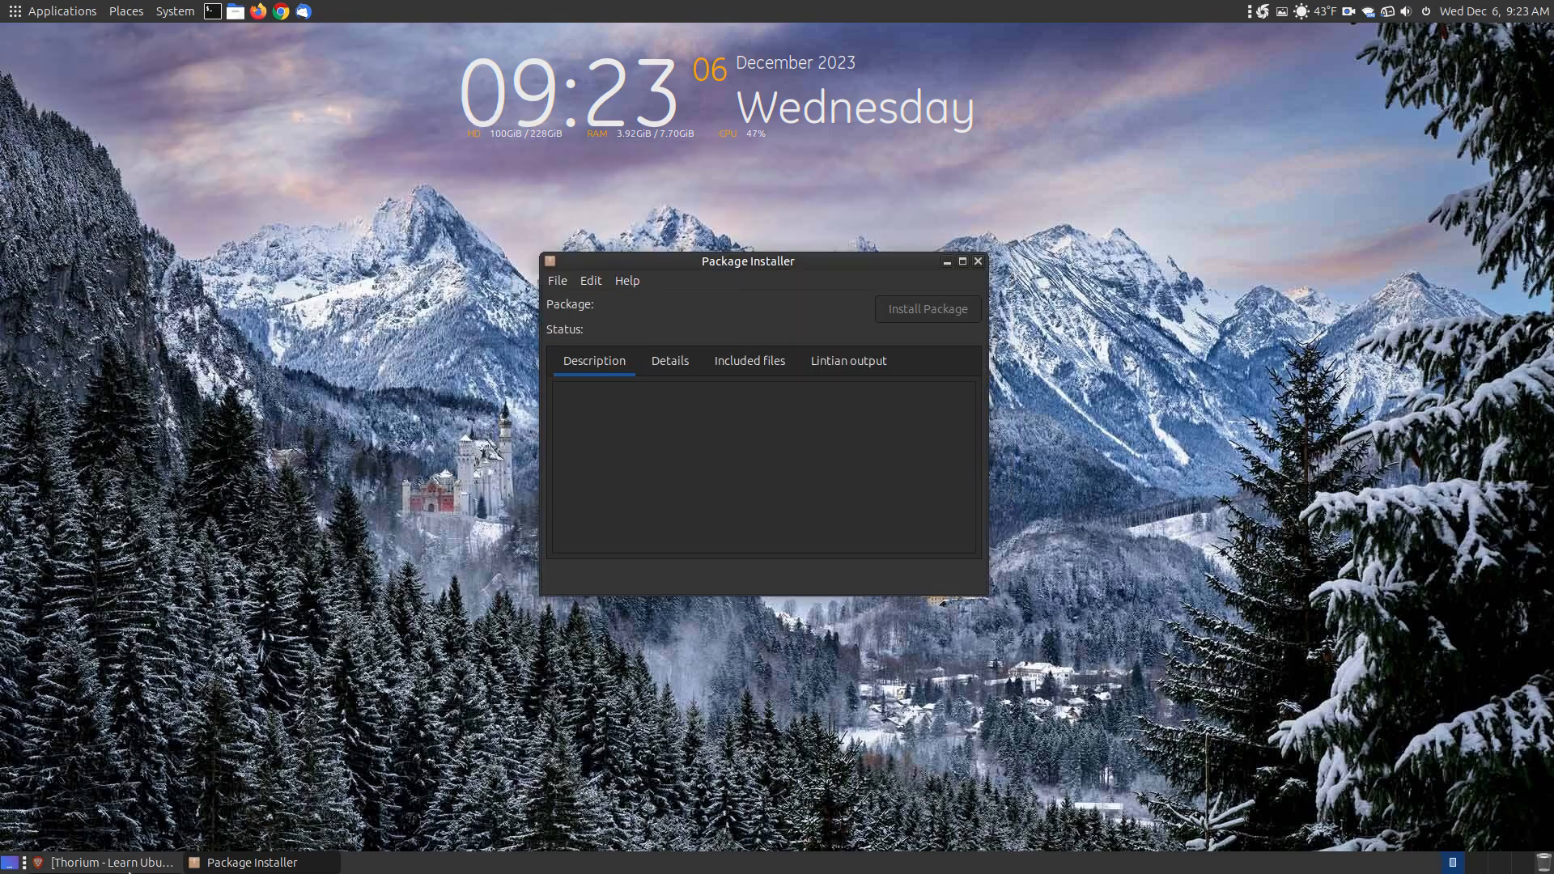
Step: Bring up GDebi with thorium-browser loaded, showing all dependencies satisfied
left_click(109, 863)
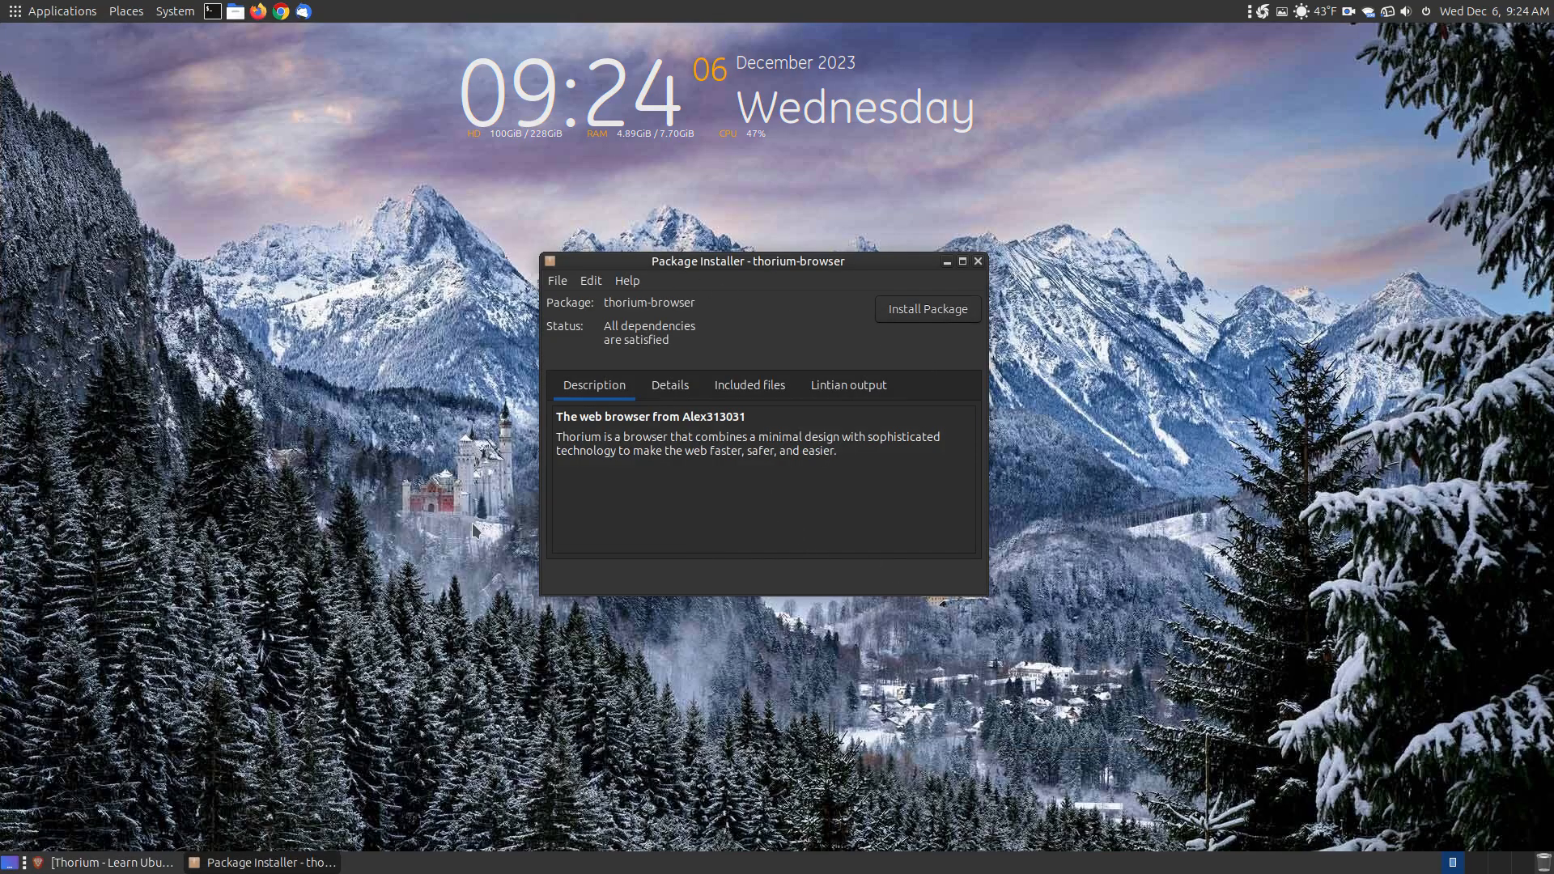
mouse_move(669, 332)
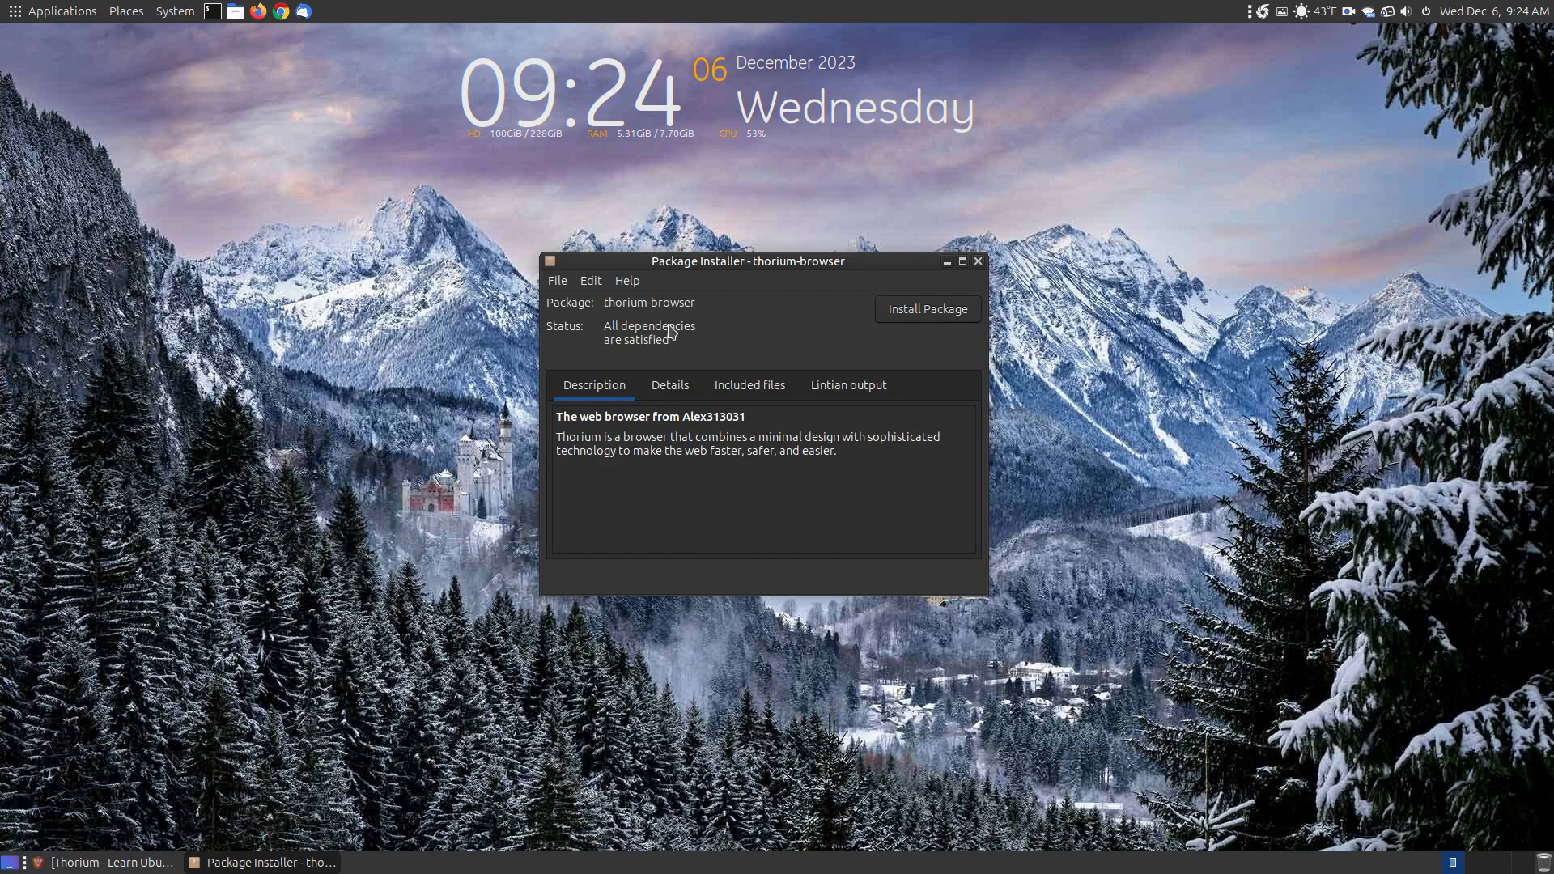
mouse_move(660, 349)
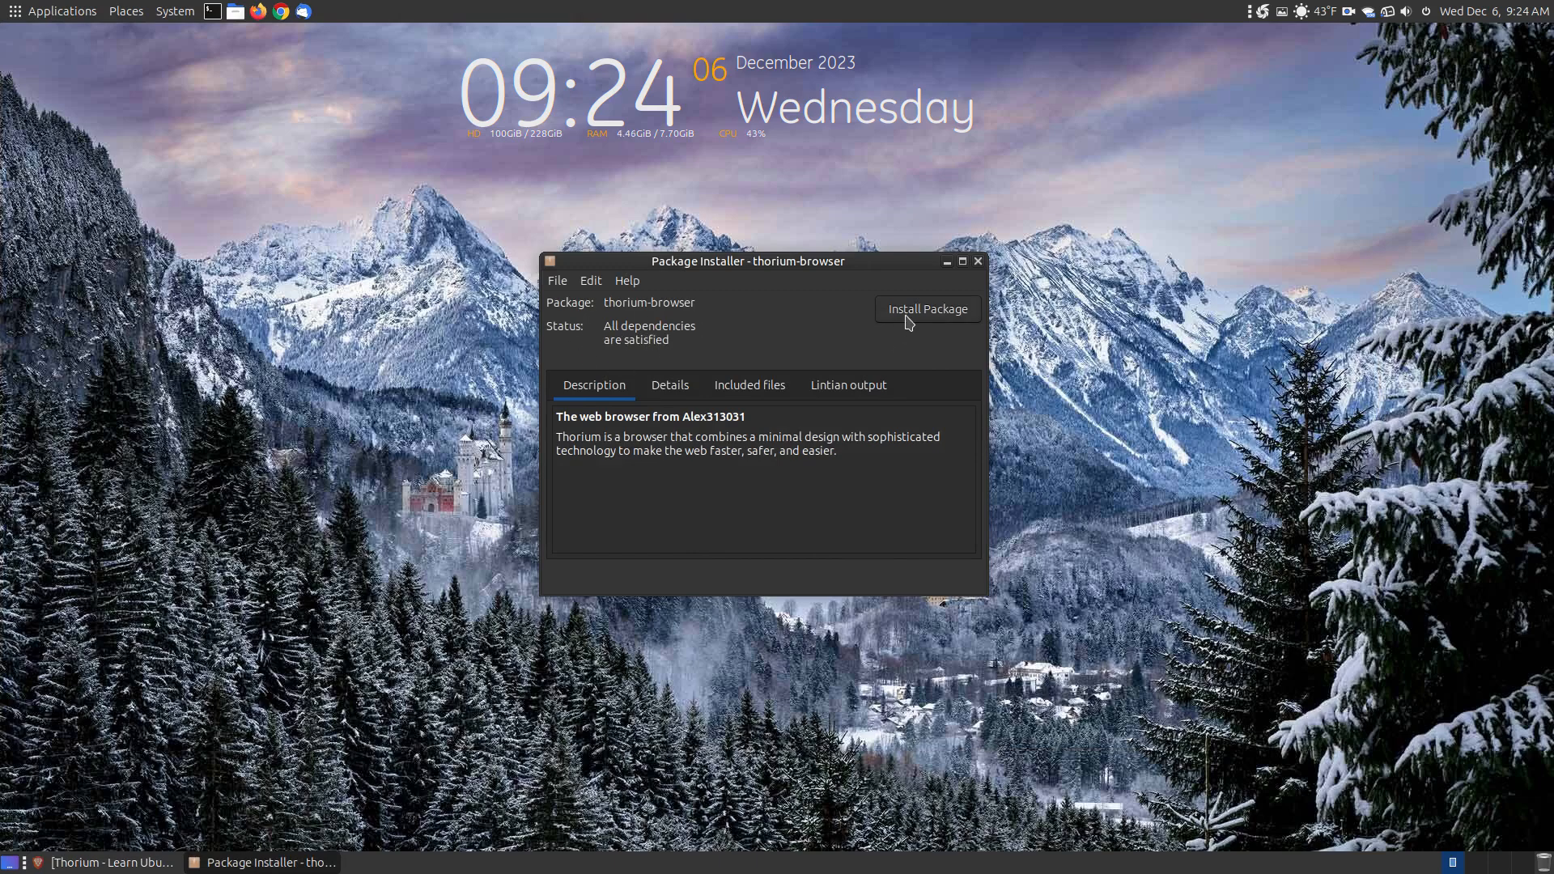
mouse_move(628, 343)
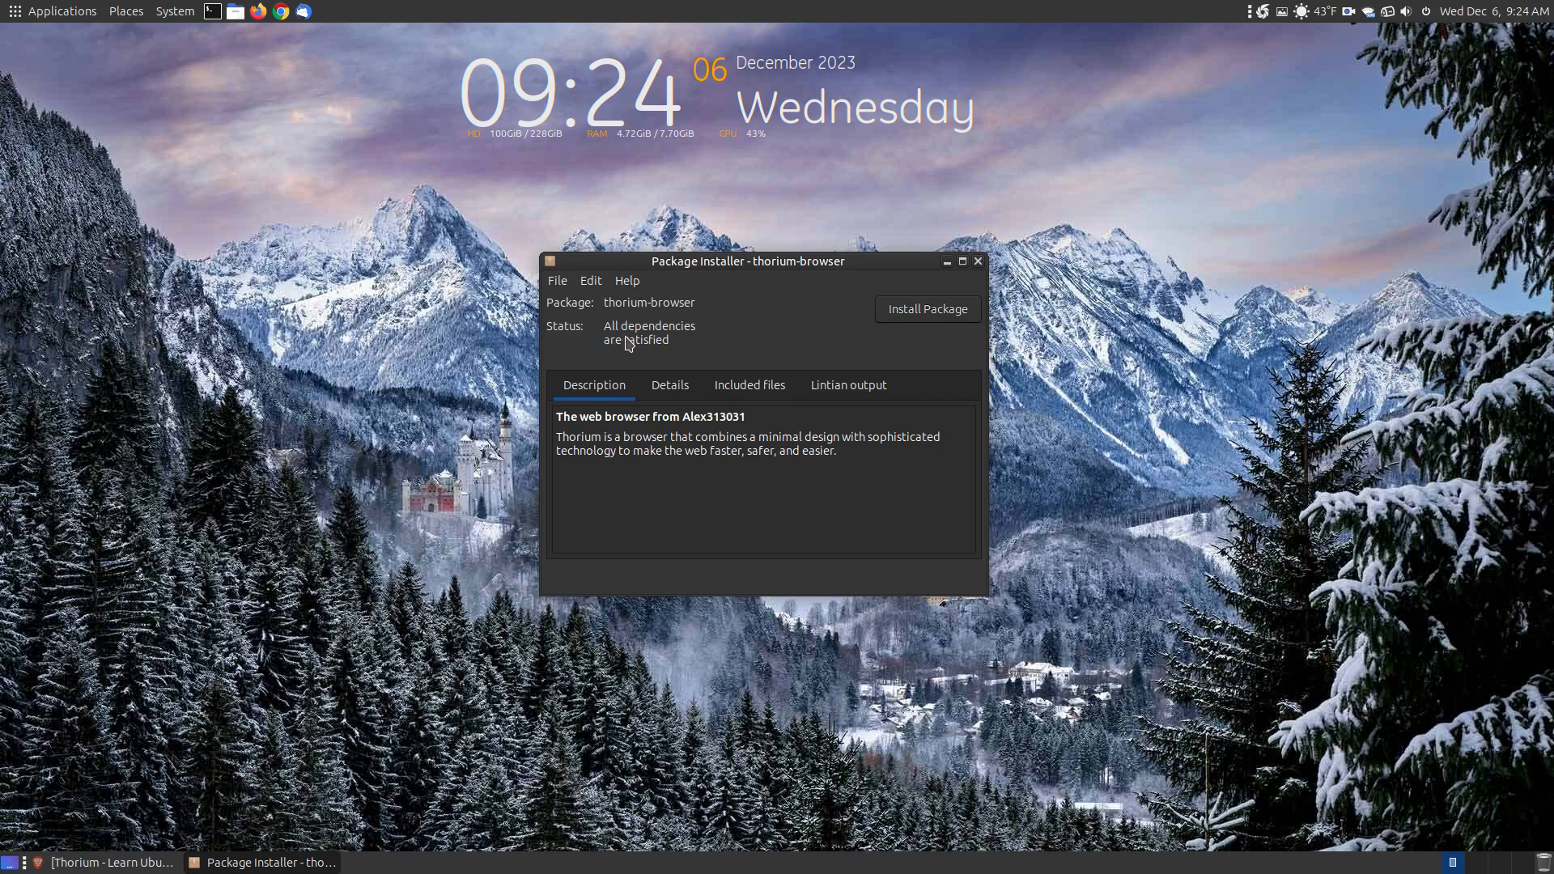
mouse_move(725, 298)
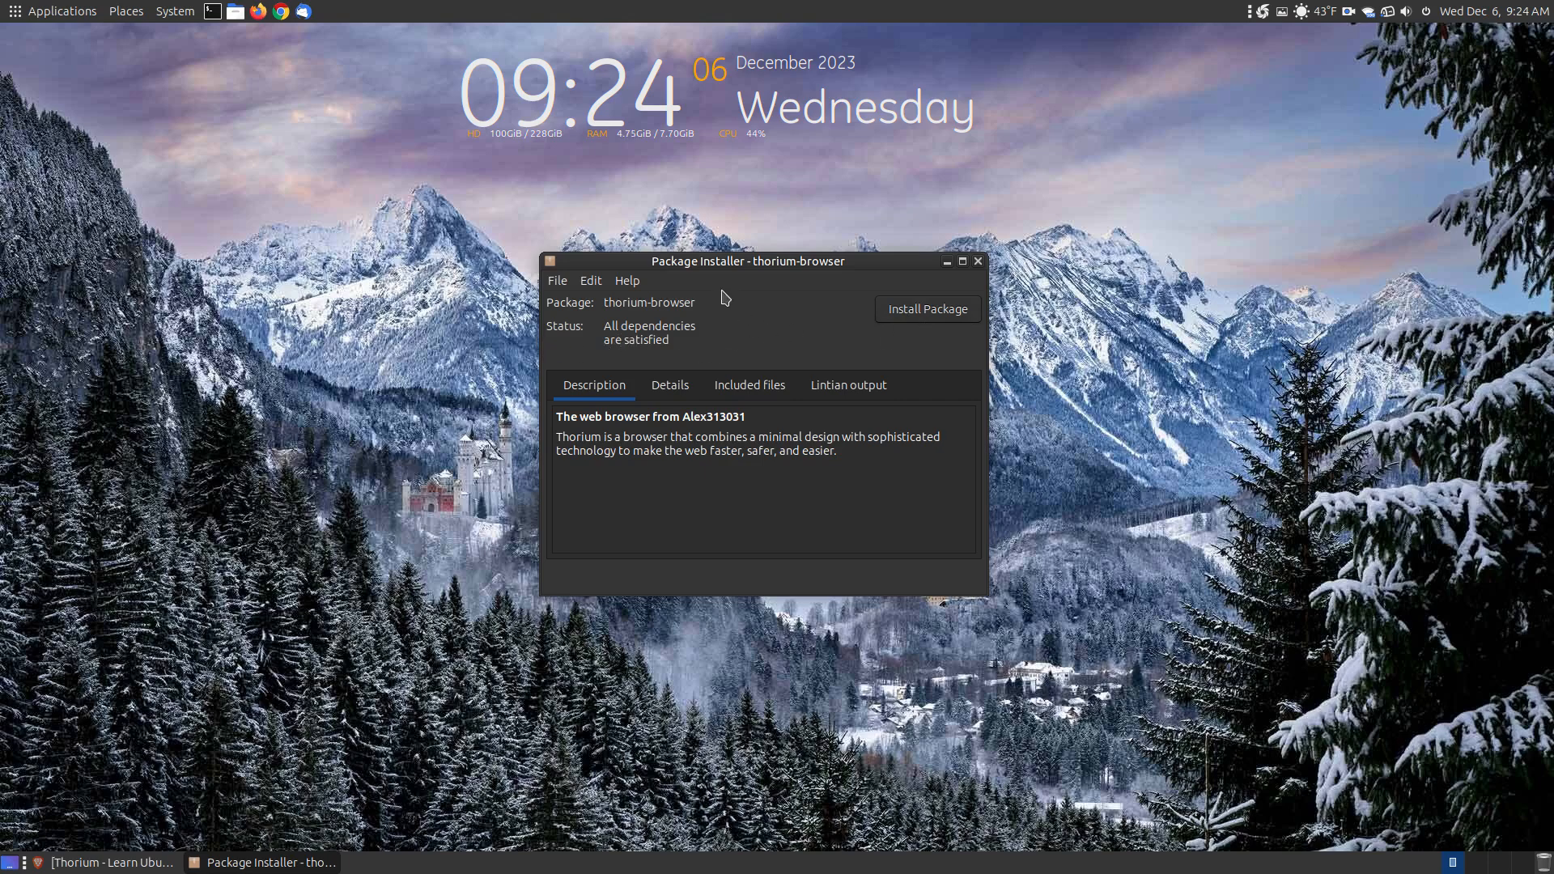
Step: Install thorium-browser, authenticating with the password, and move the superuser installer window into view
left_click(926, 309)
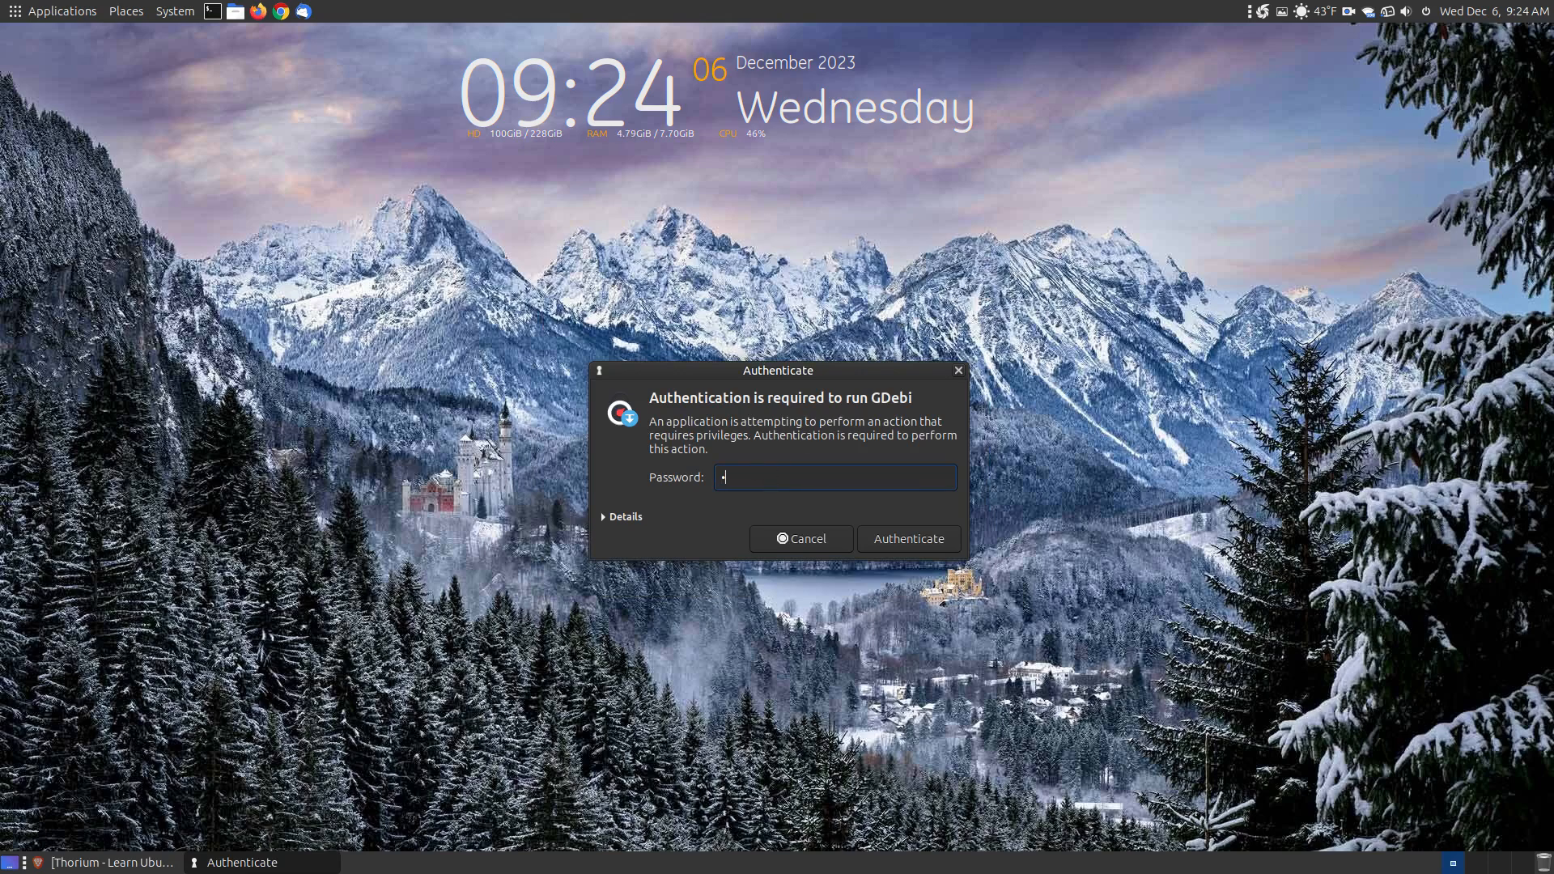
type("password")
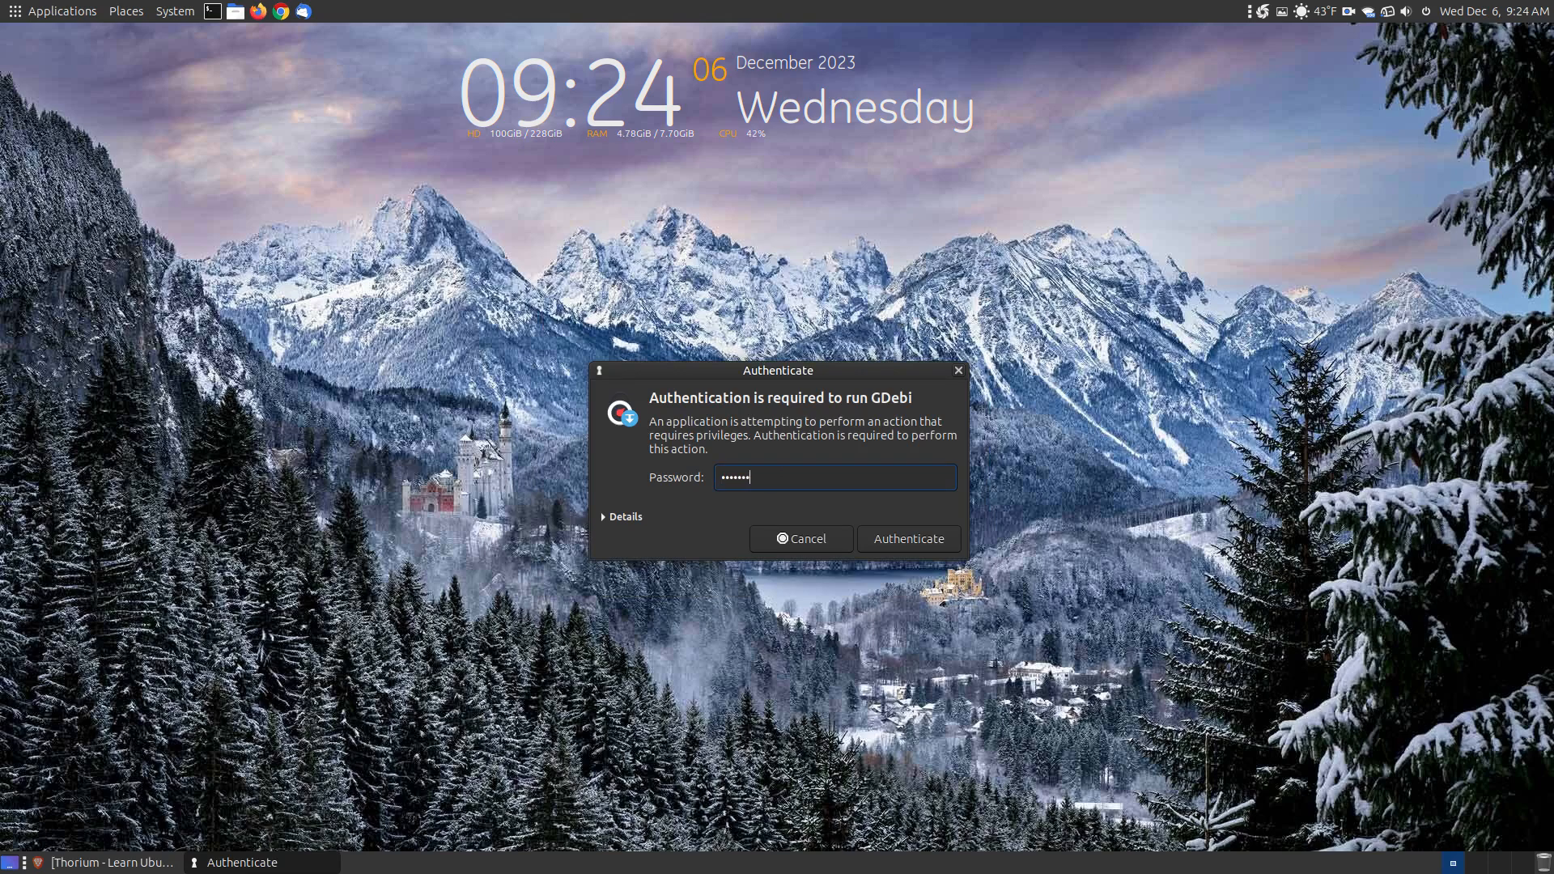
left_click(906, 538)
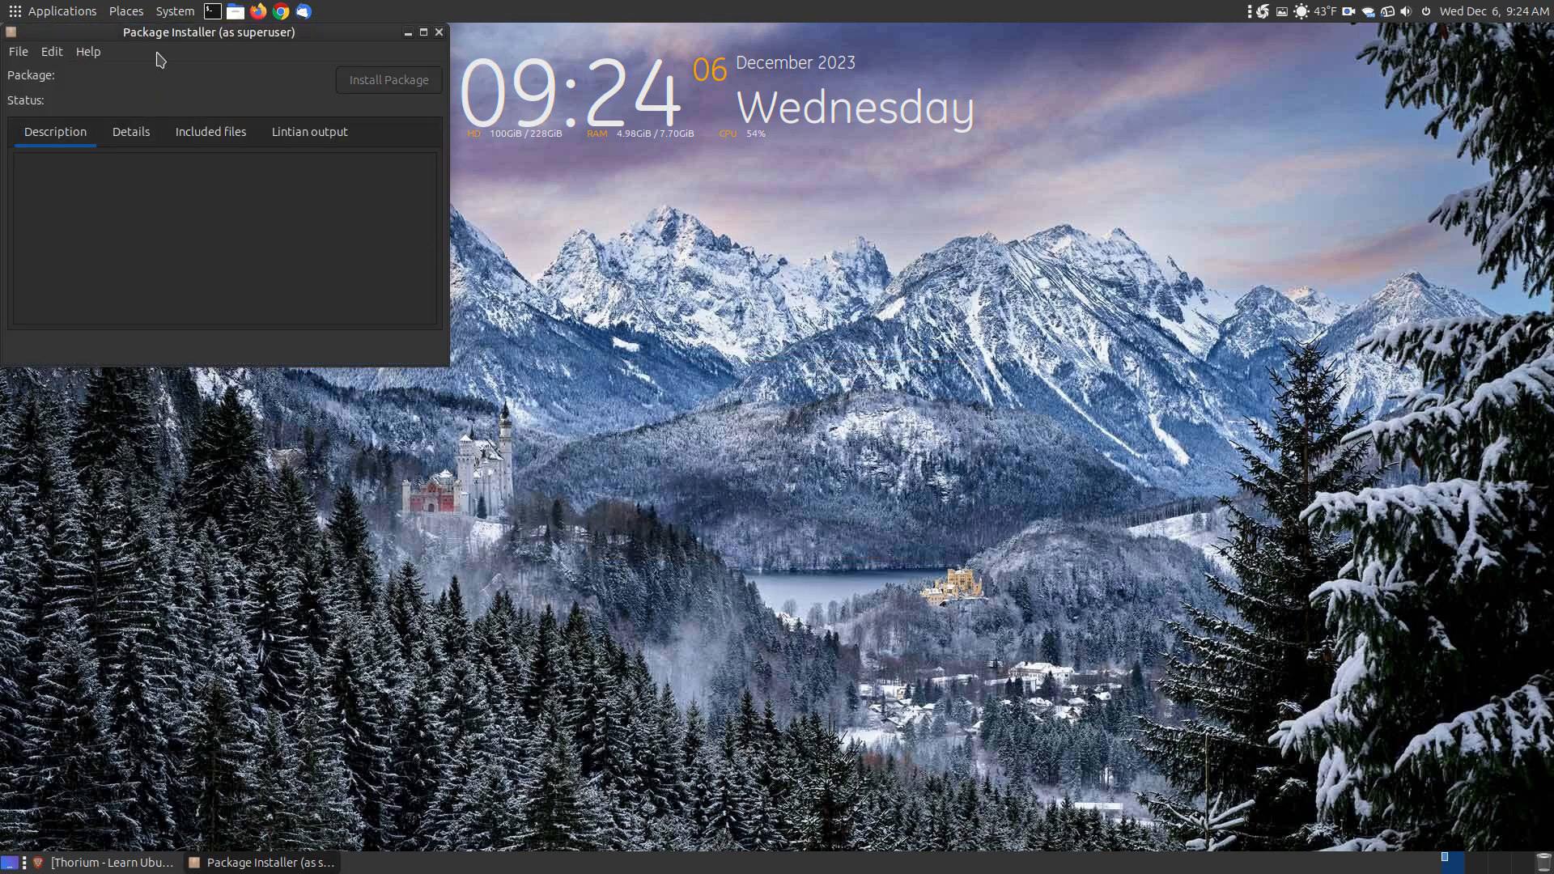
left_click_drag(209, 33, 677, 206)
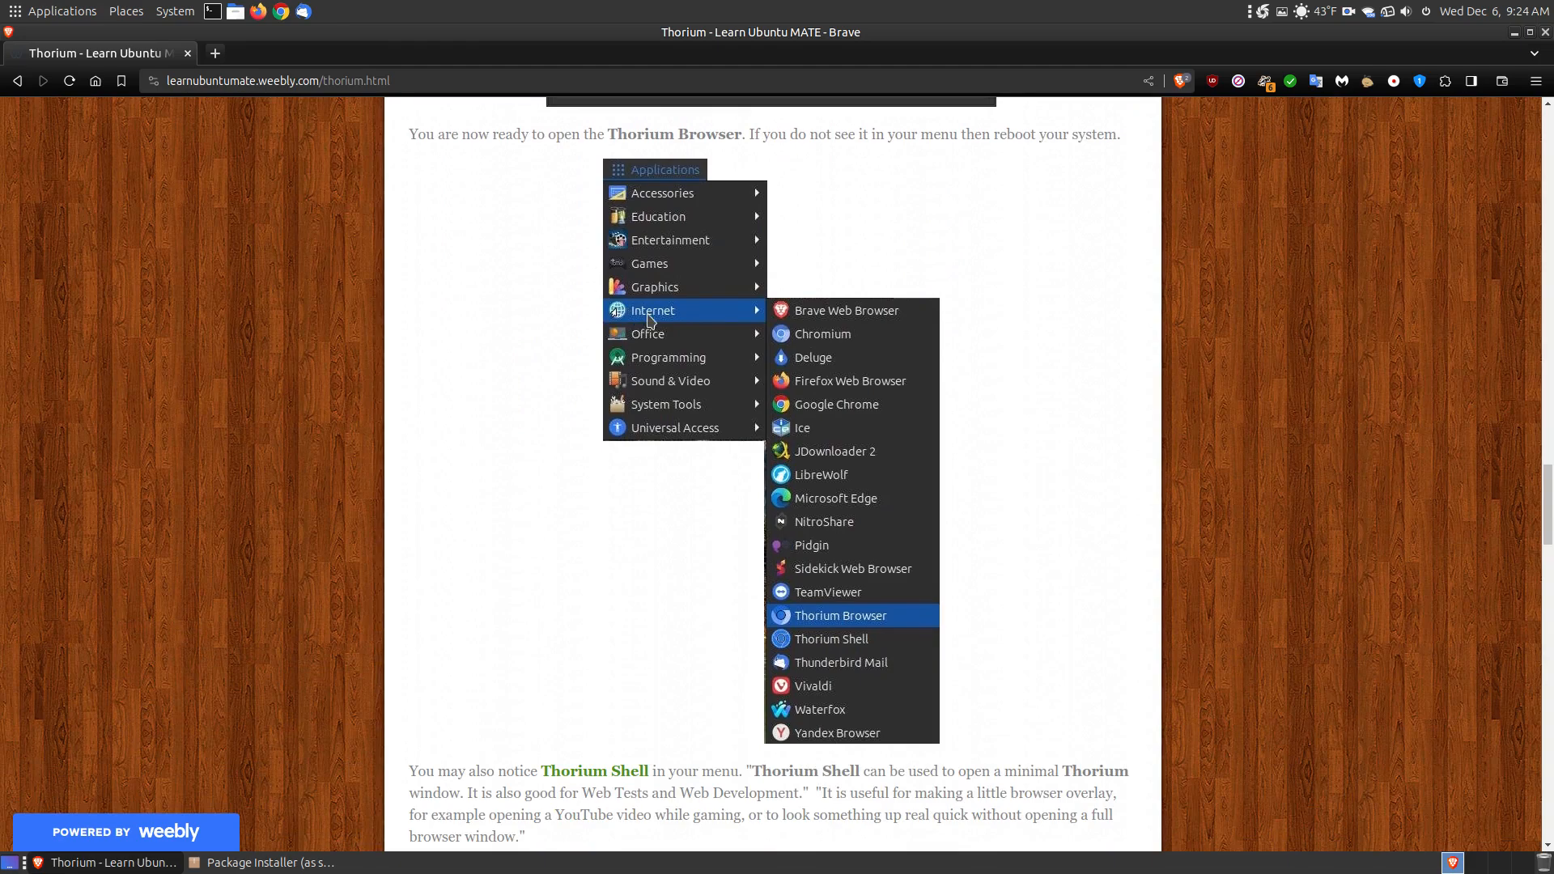
mouse_move(814, 610)
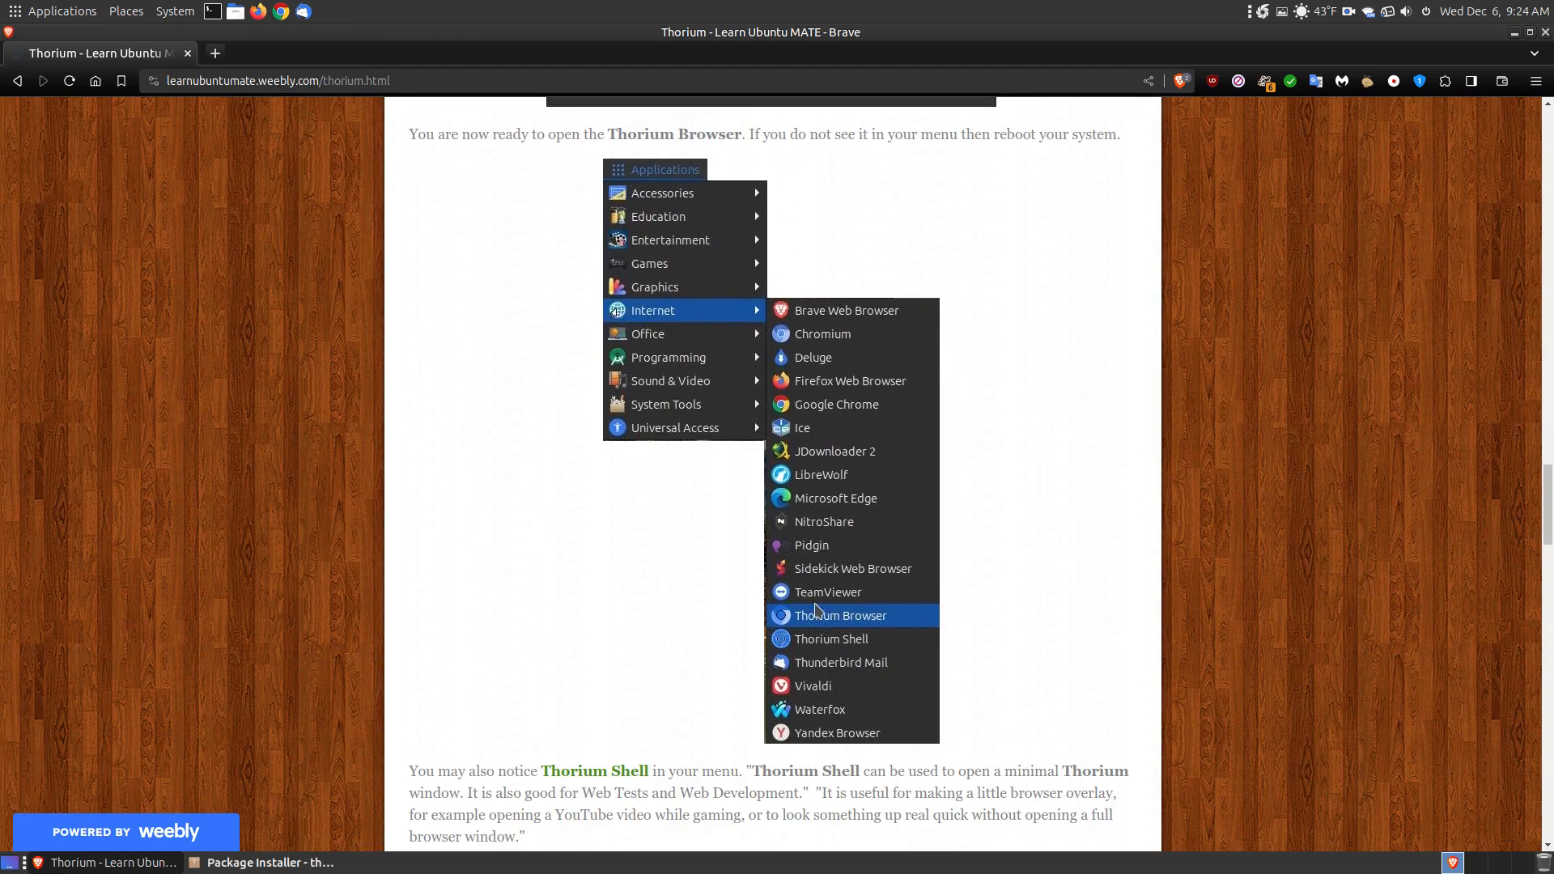
Step: Scroll the guide to the Thorium Shell note and the 'Welcome to Thorium Browser!' link
scroll("down", 3)
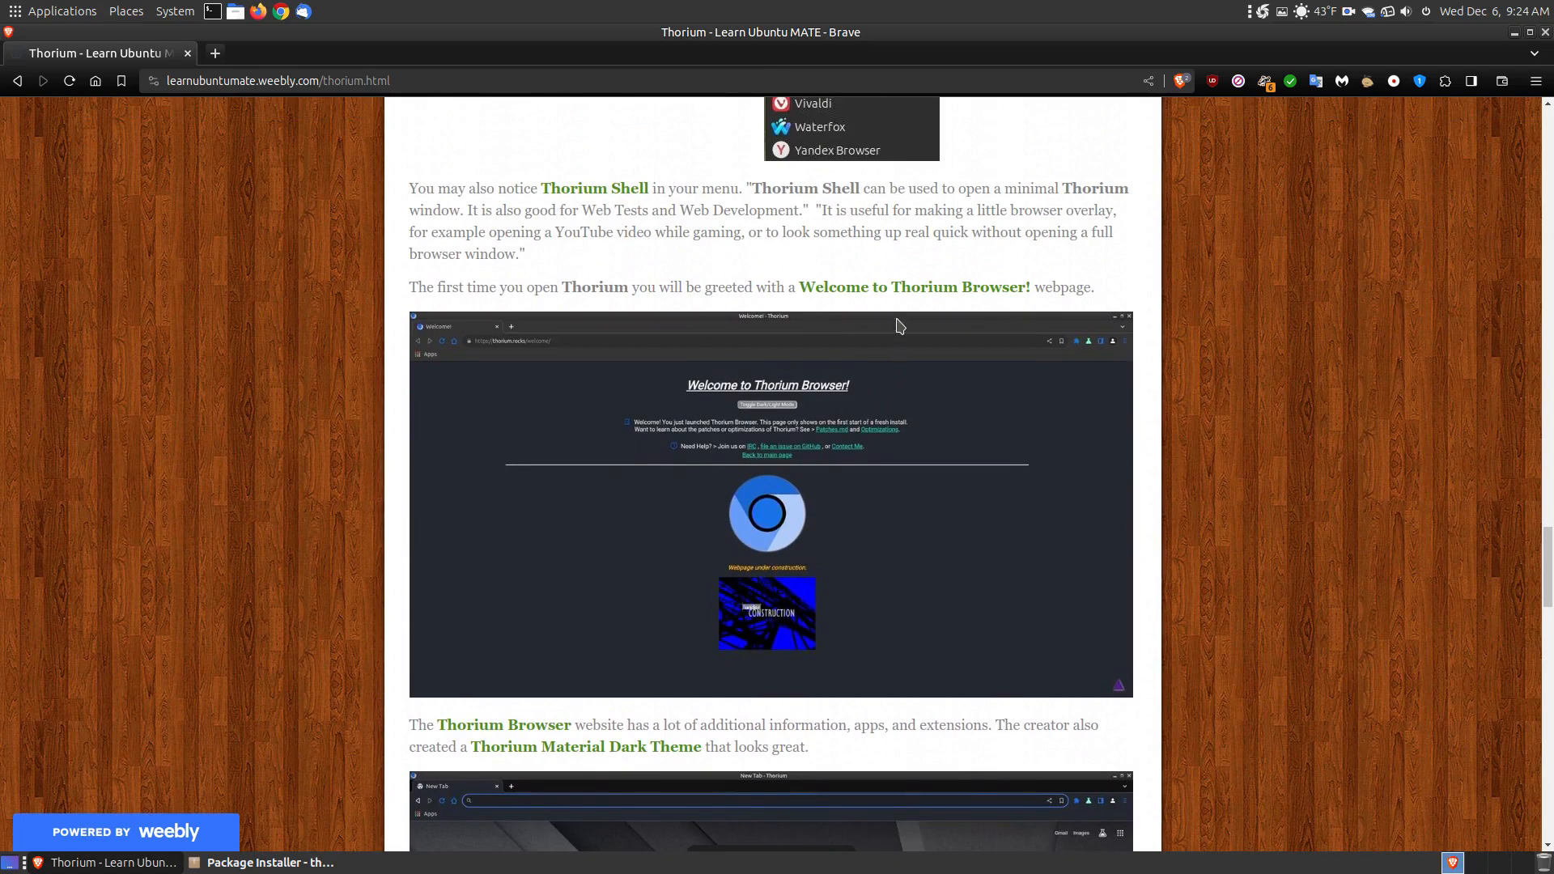
mouse_move(970, 358)
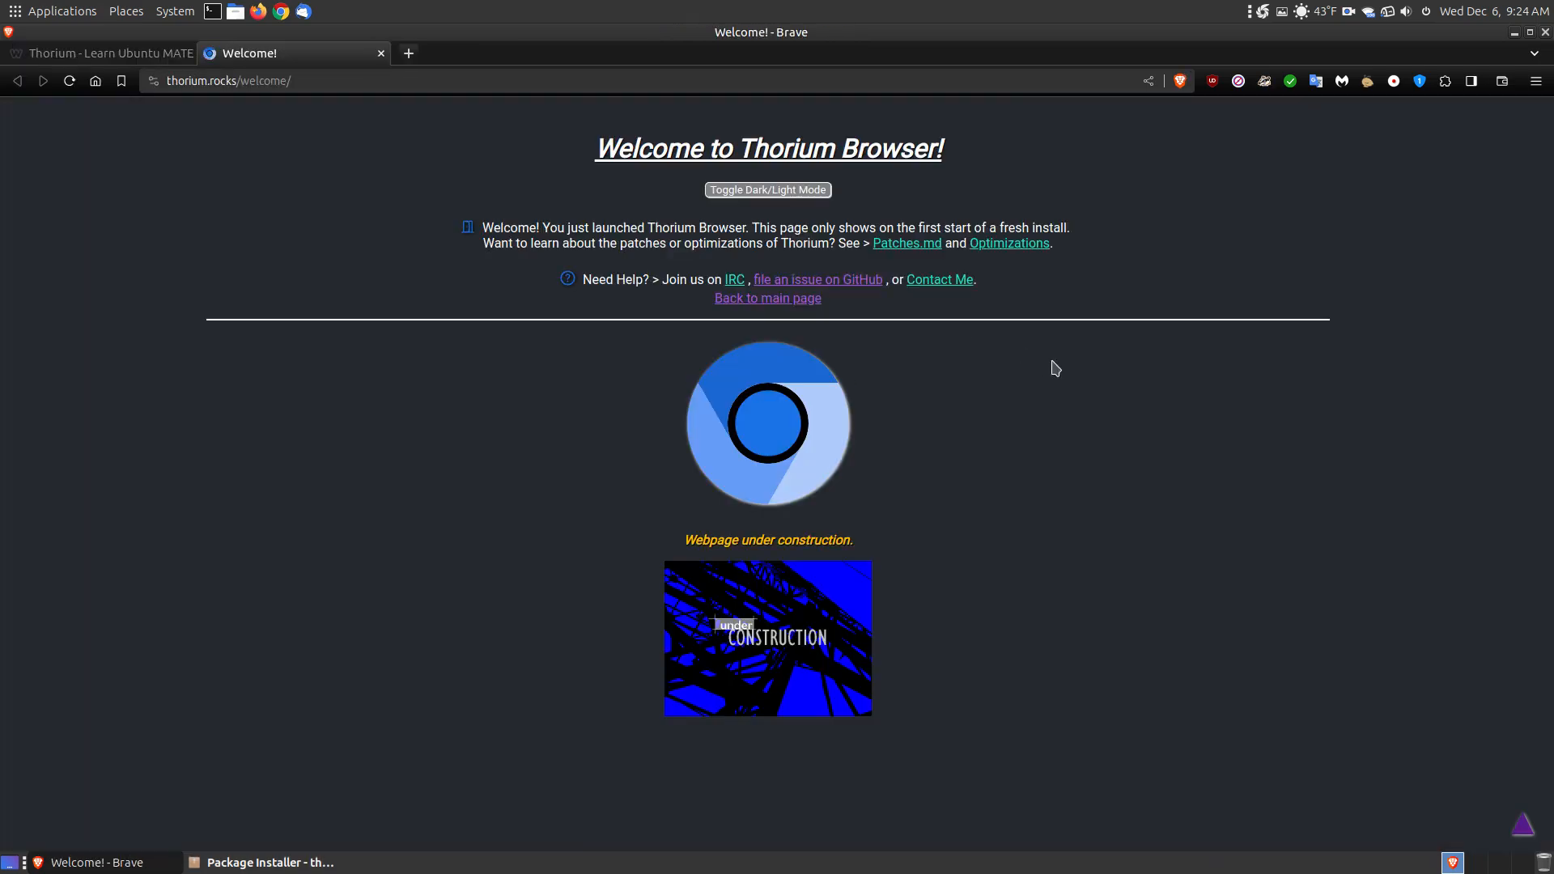
Step: View the Welcome to Thorium Browser page, then return to the Learn Ubuntu MATE guide tab
left_click(227, 81)
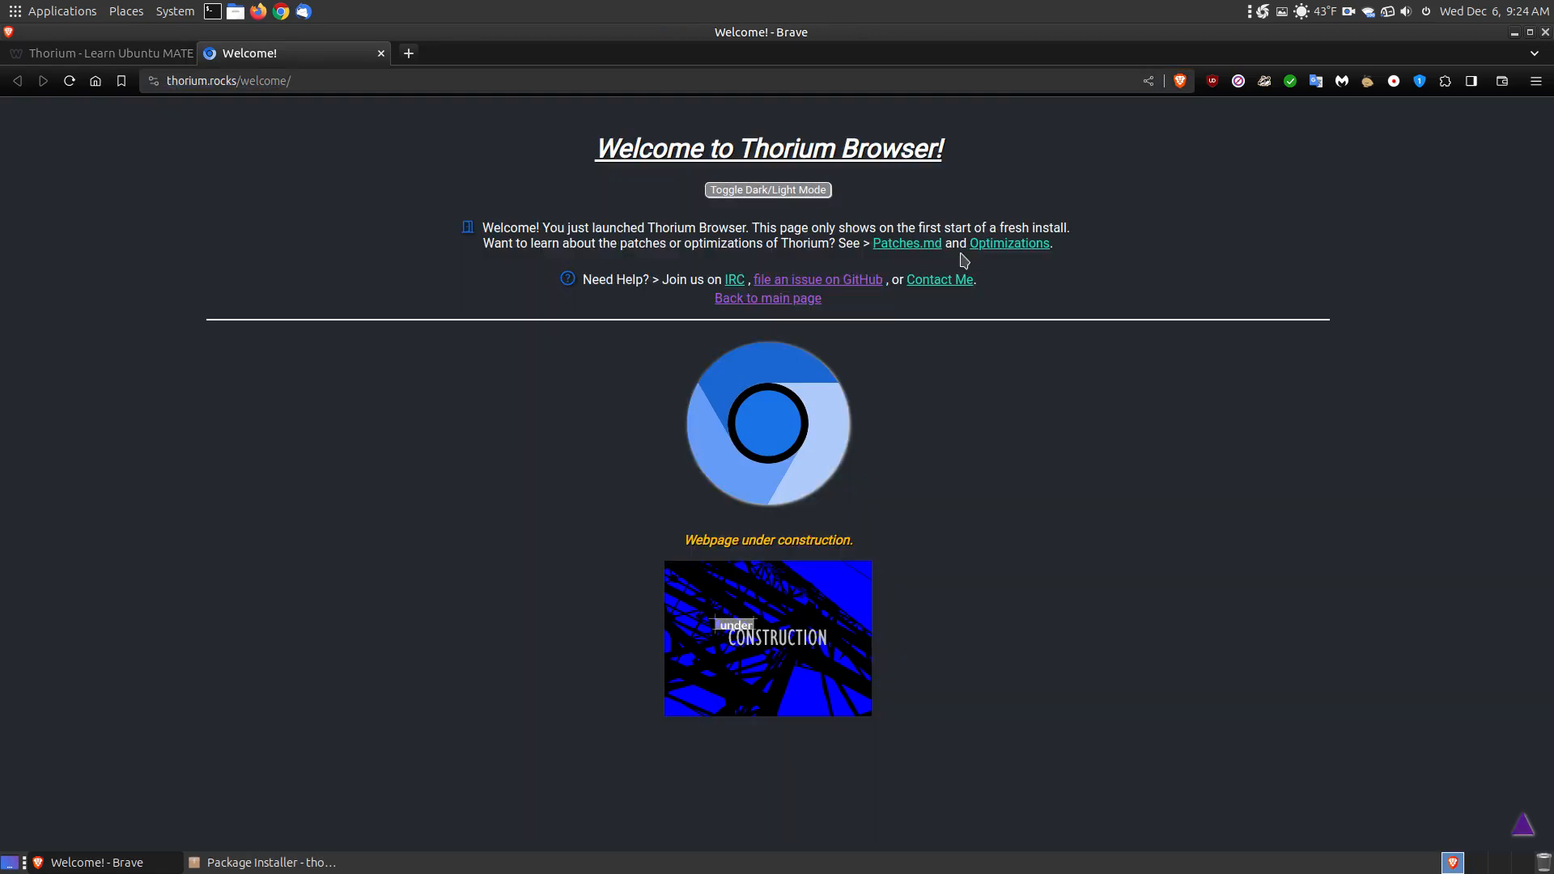
mouse_move(146, 134)
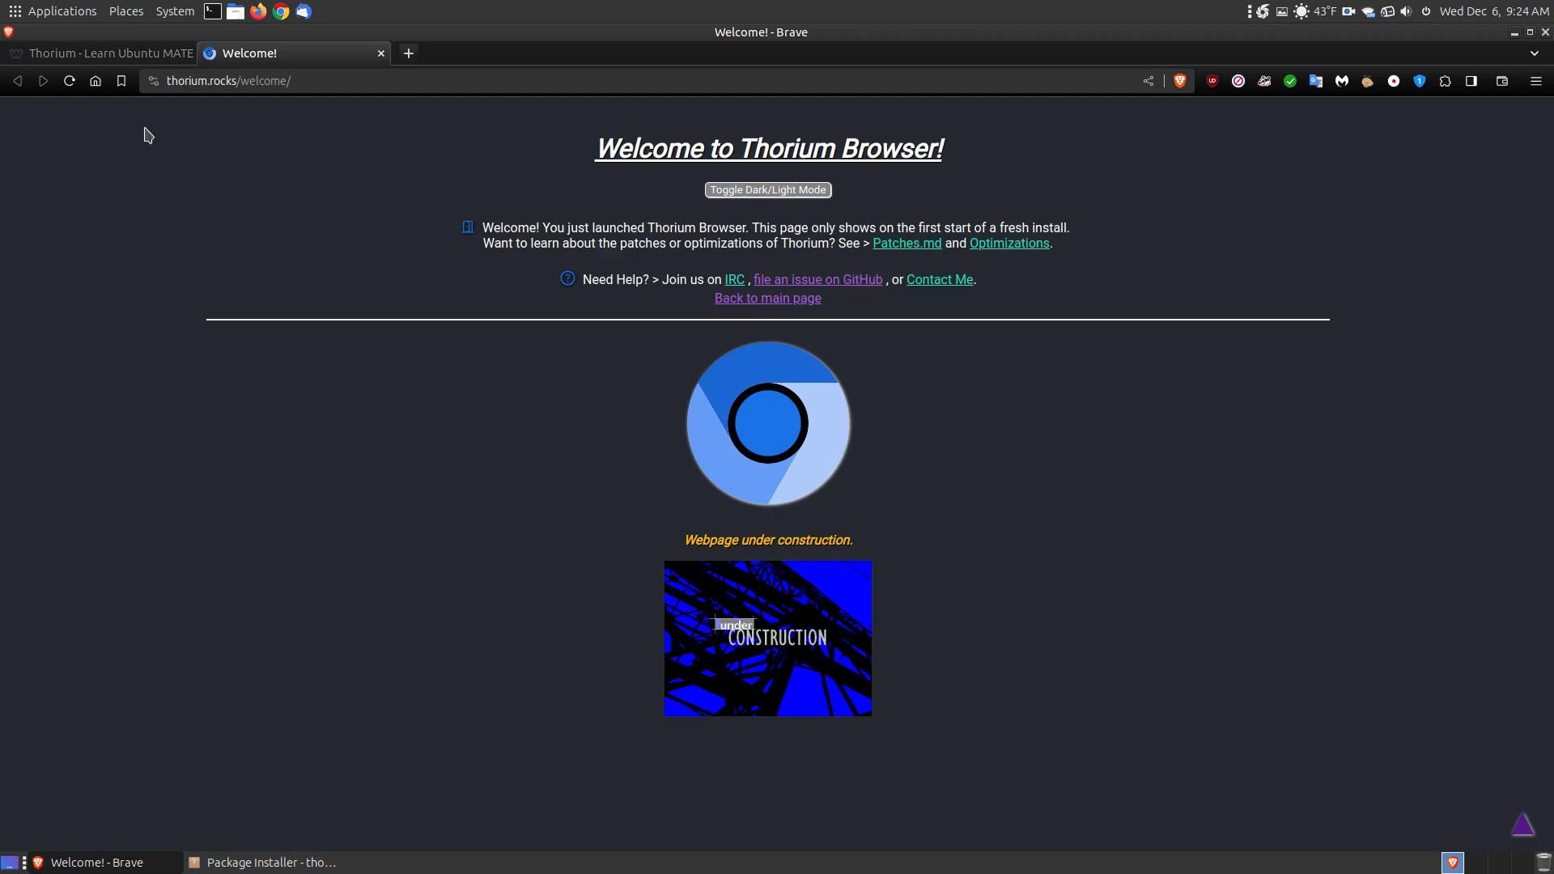
mouse_move(725, 325)
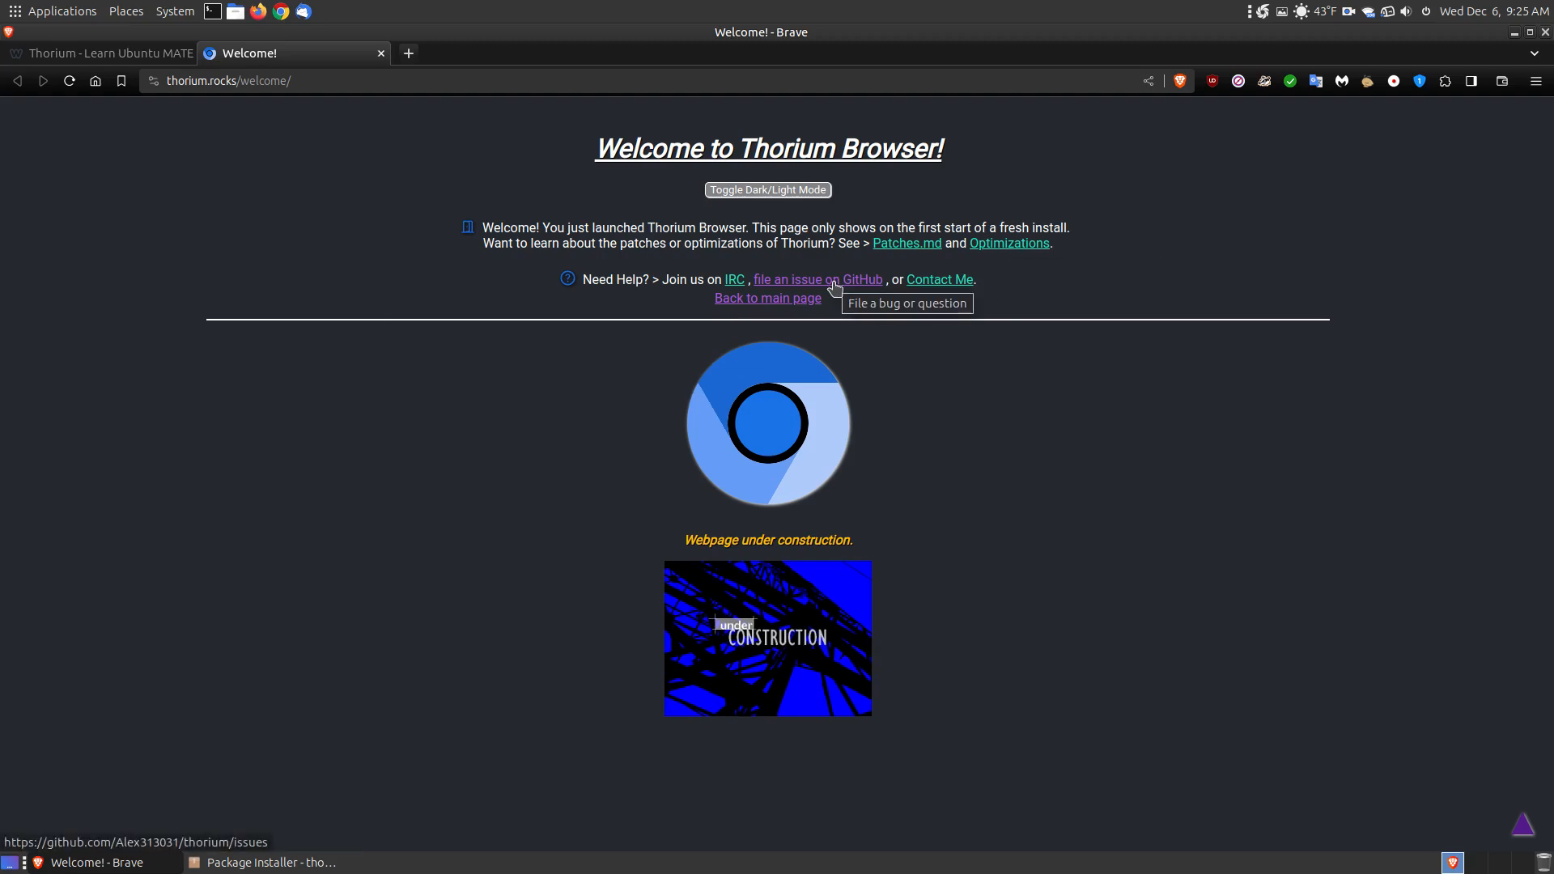
left_click(94, 51)
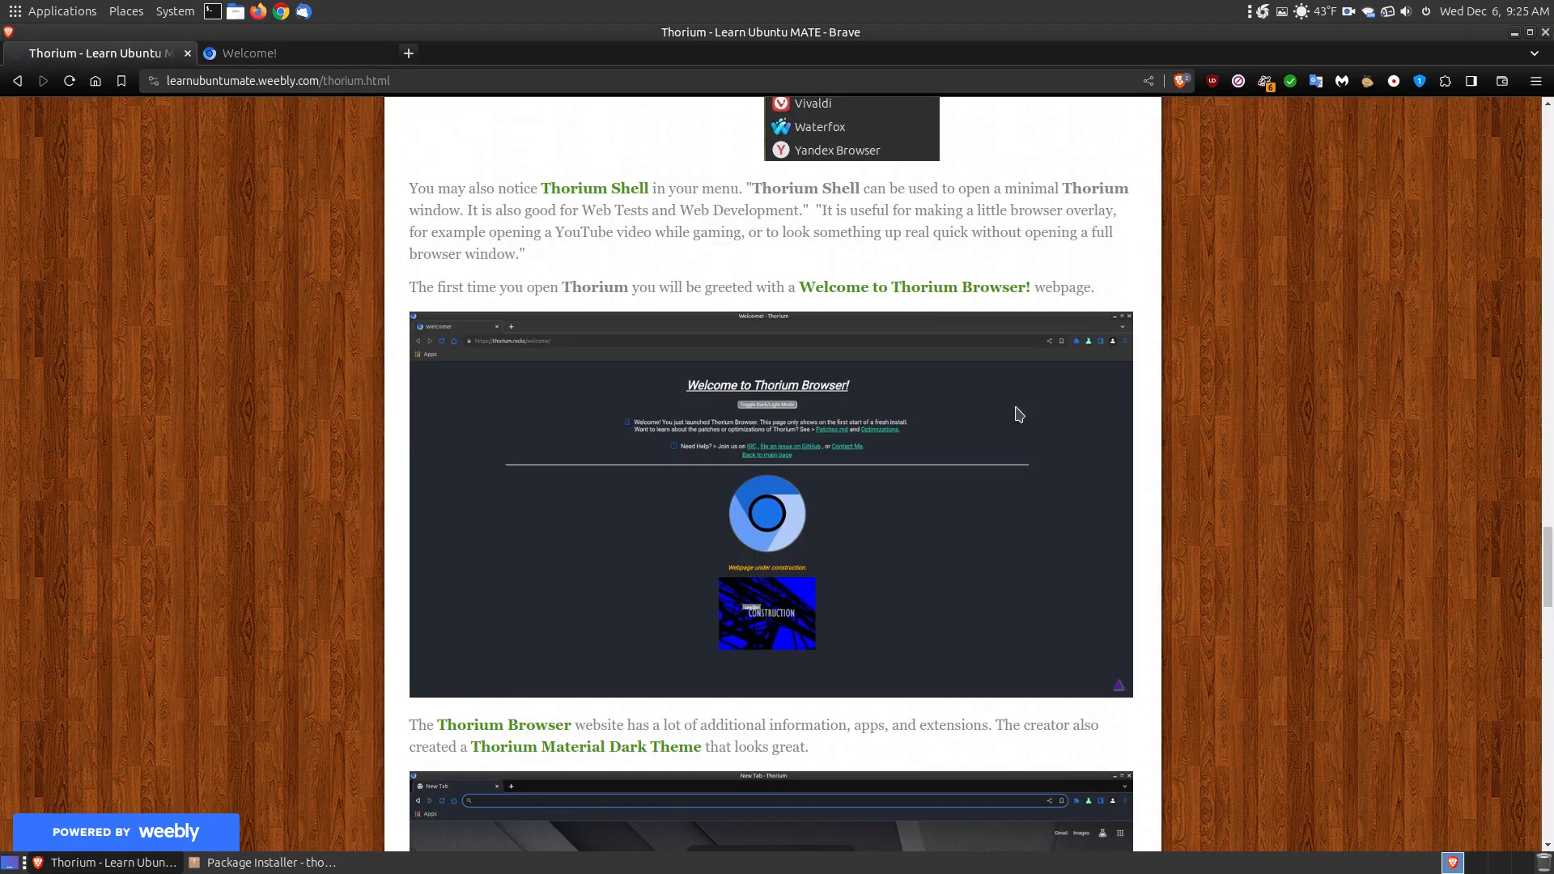
Step: Launch the Thorium Material Dark Theme store page from the guide and return to the guide tab
scroll("down", 3)
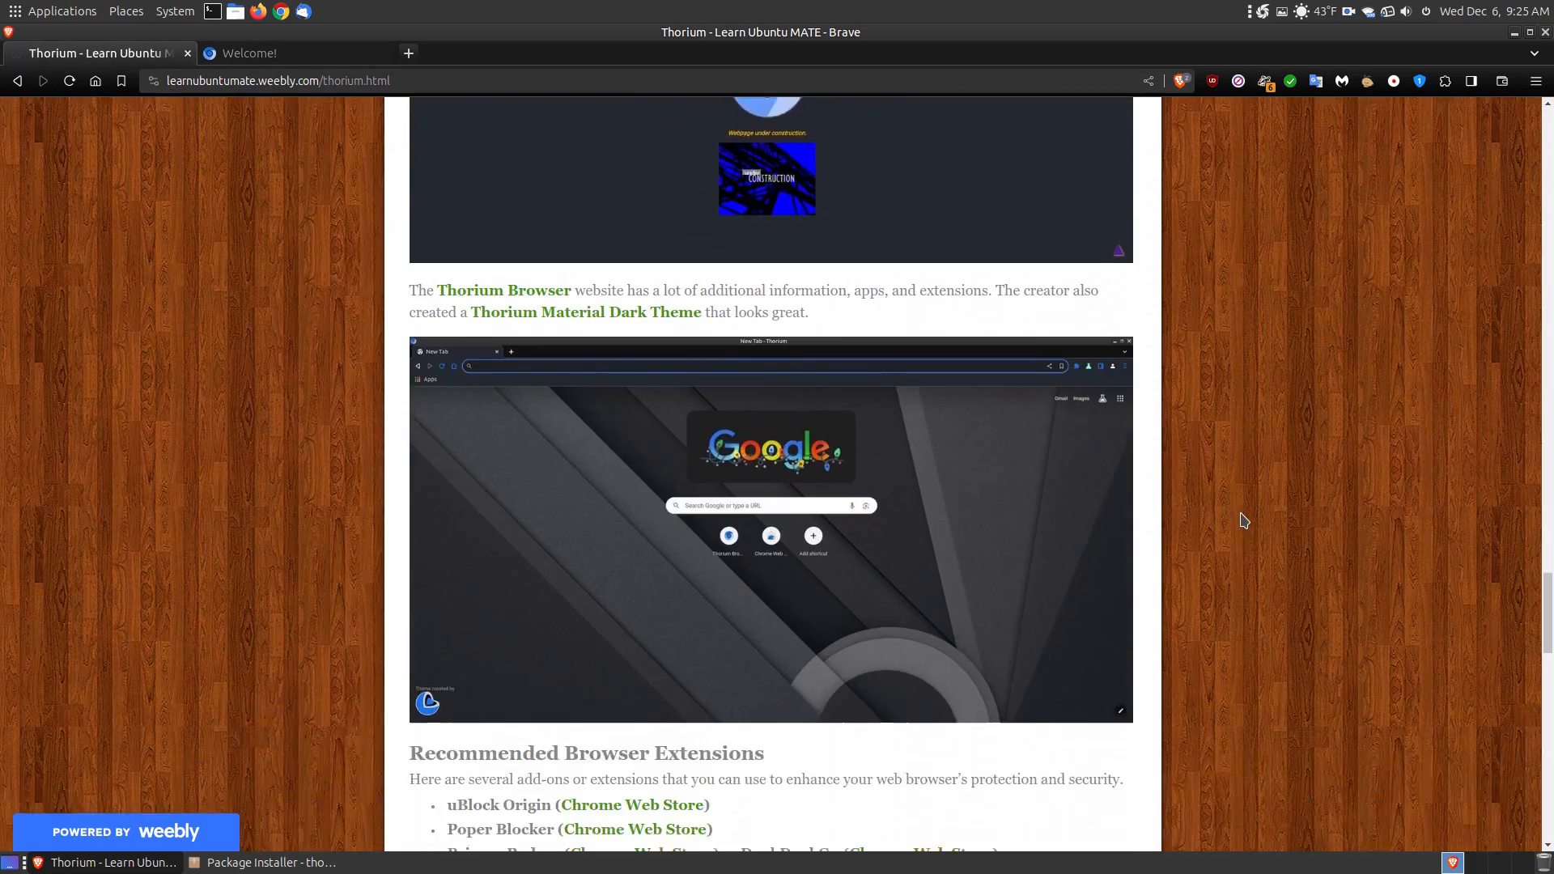
scroll("down", 3)
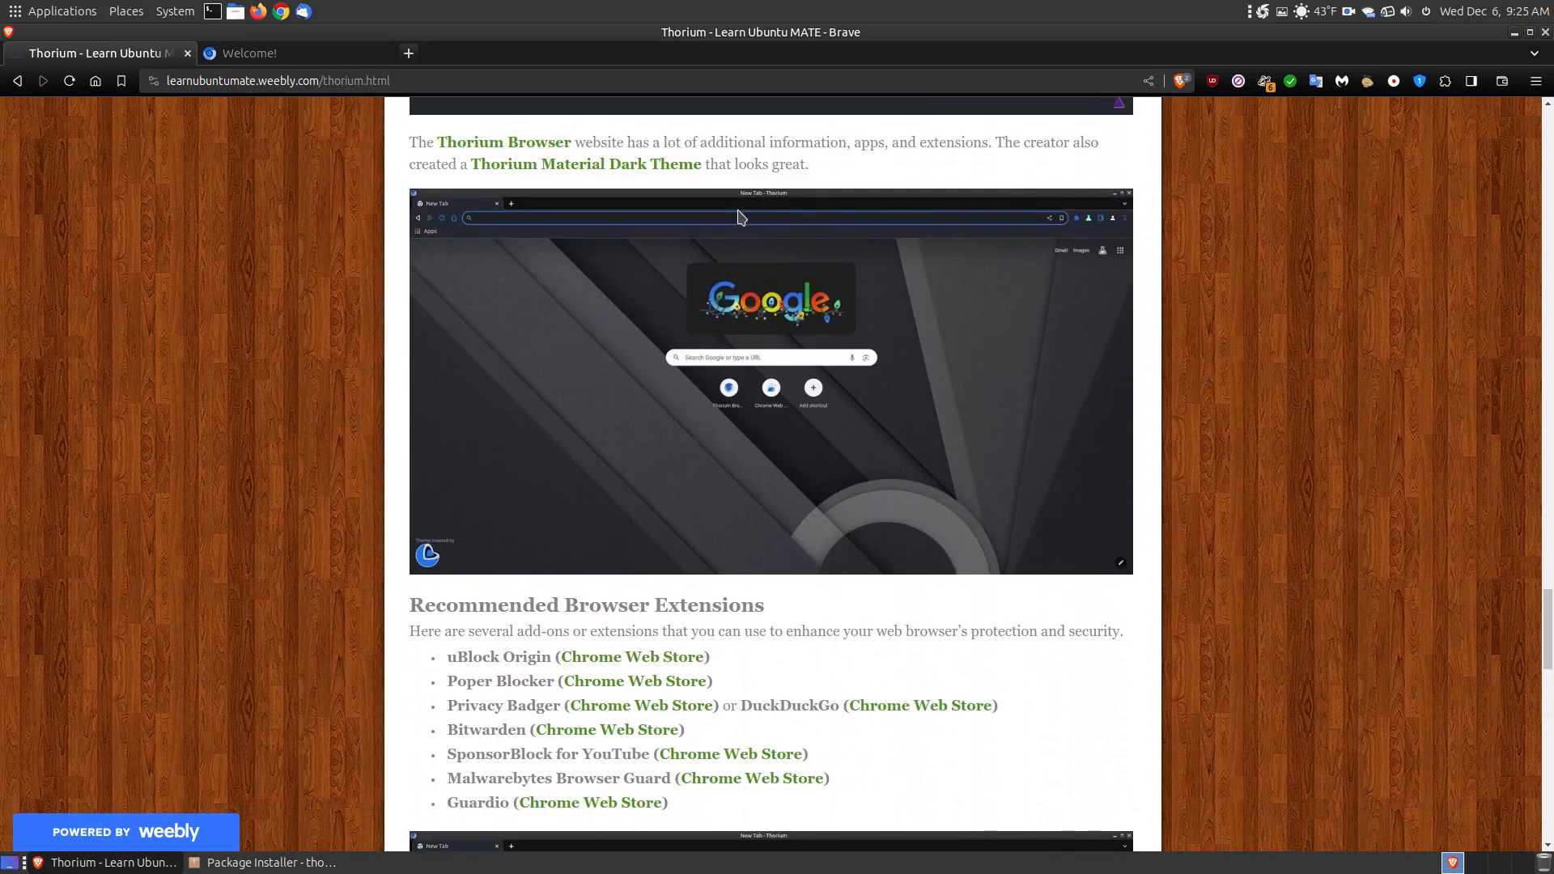
left_click(585, 165)
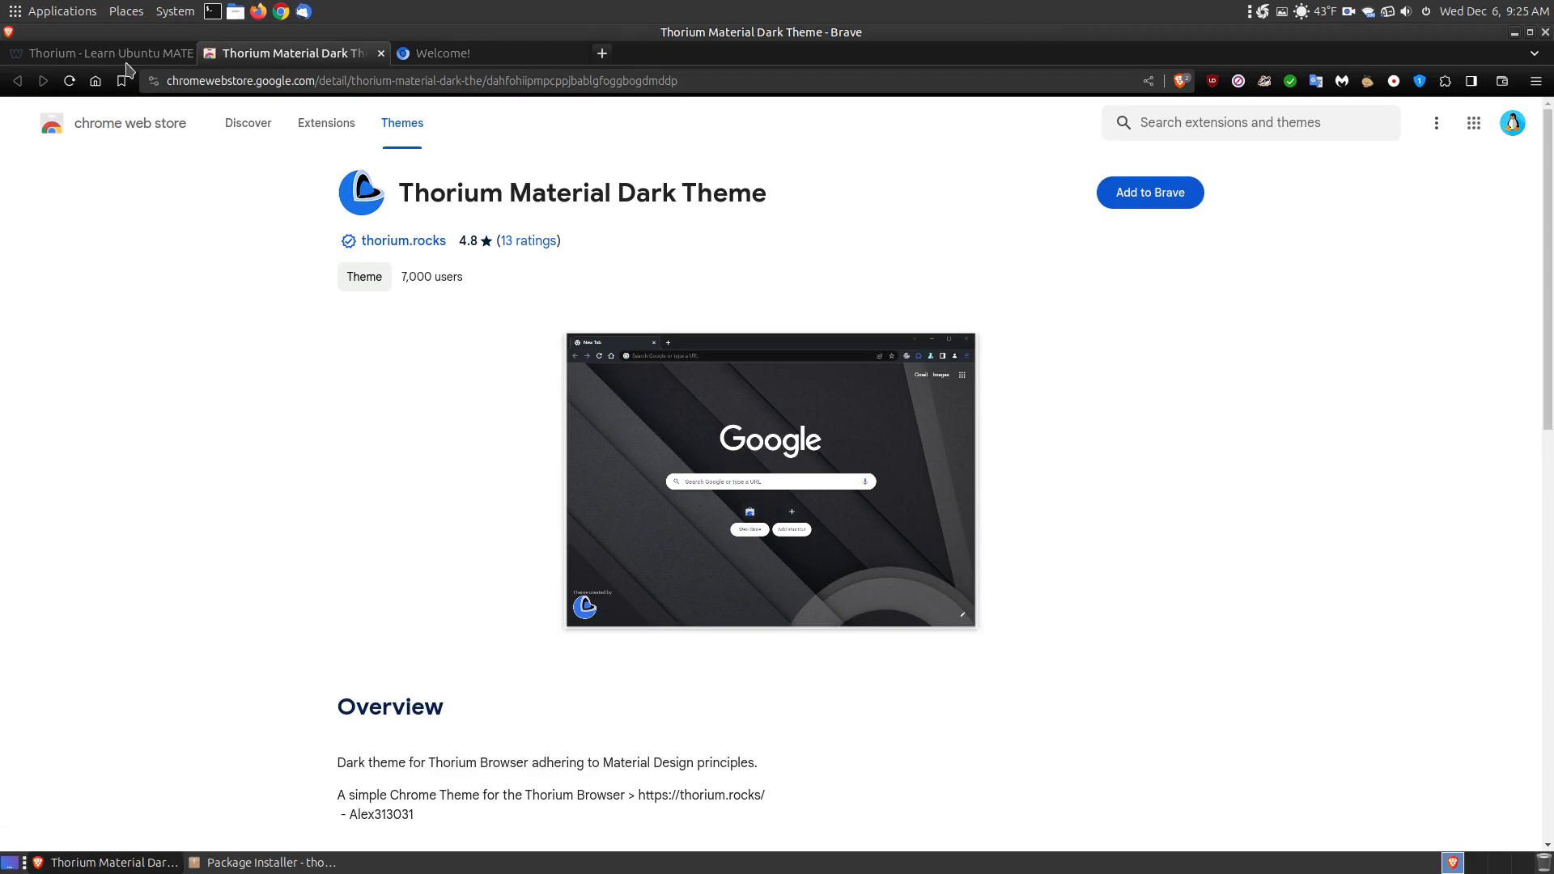
left_click(99, 52)
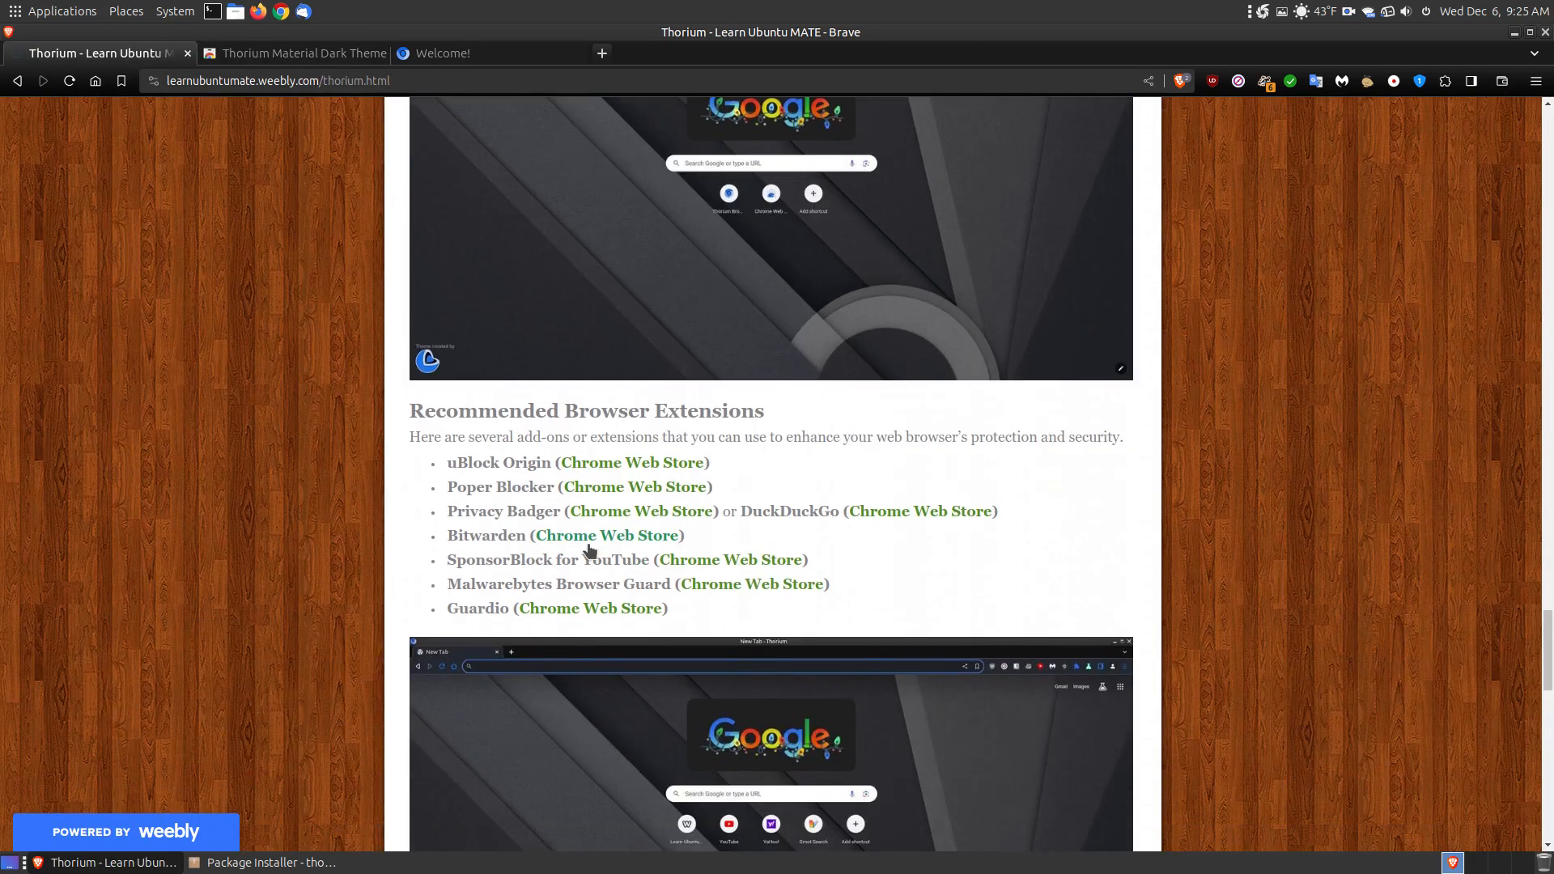
Step: Under Additional Thorium Links, launch the Thorium Website in a new tab
scroll("down", 3)
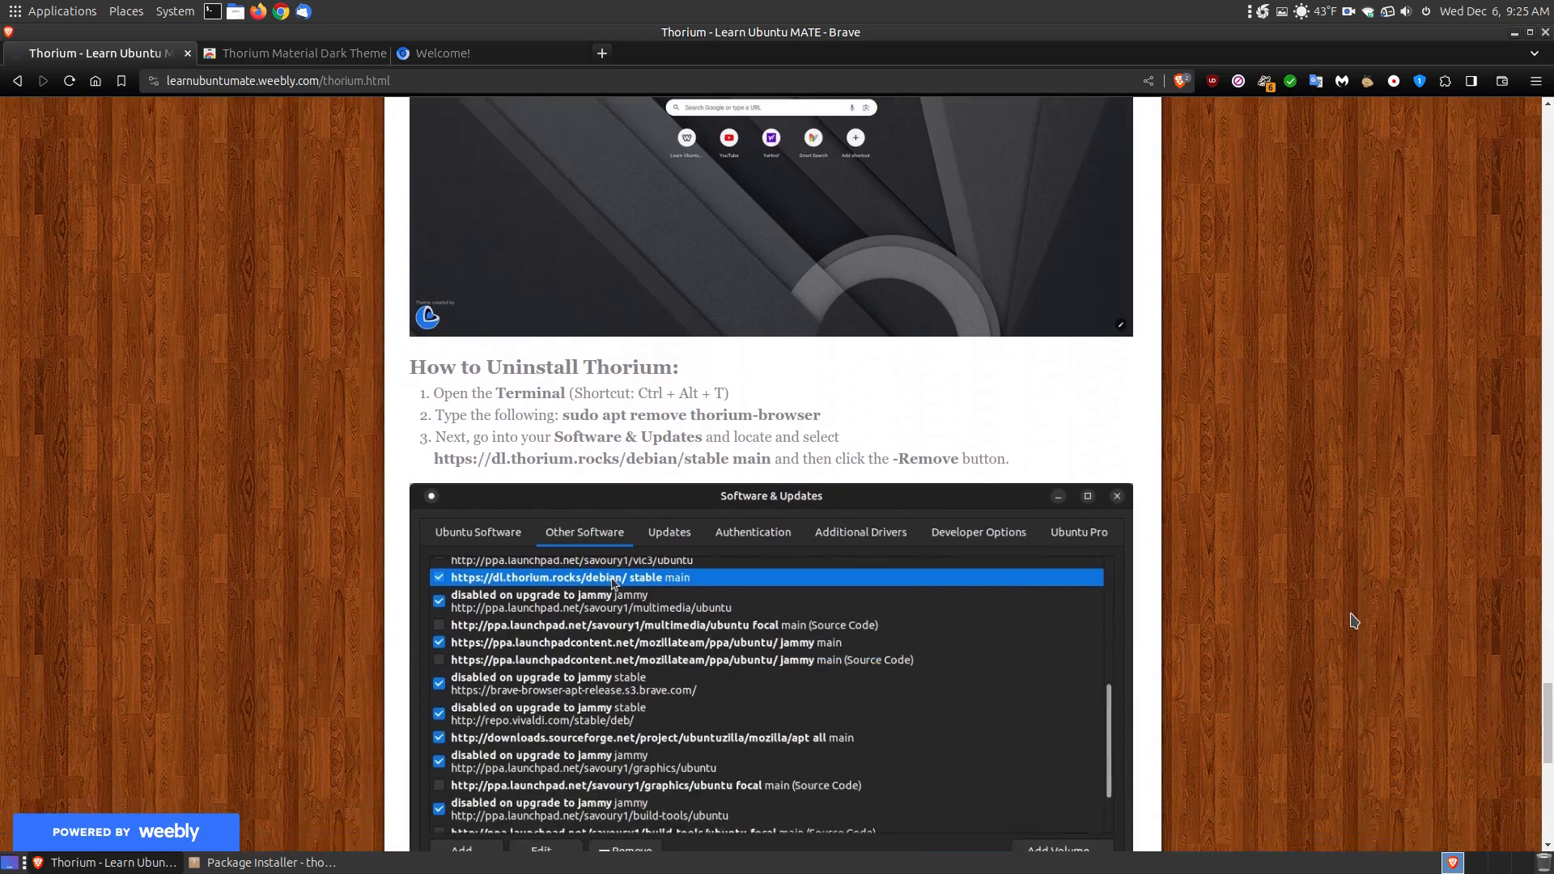
scroll("down", 3)
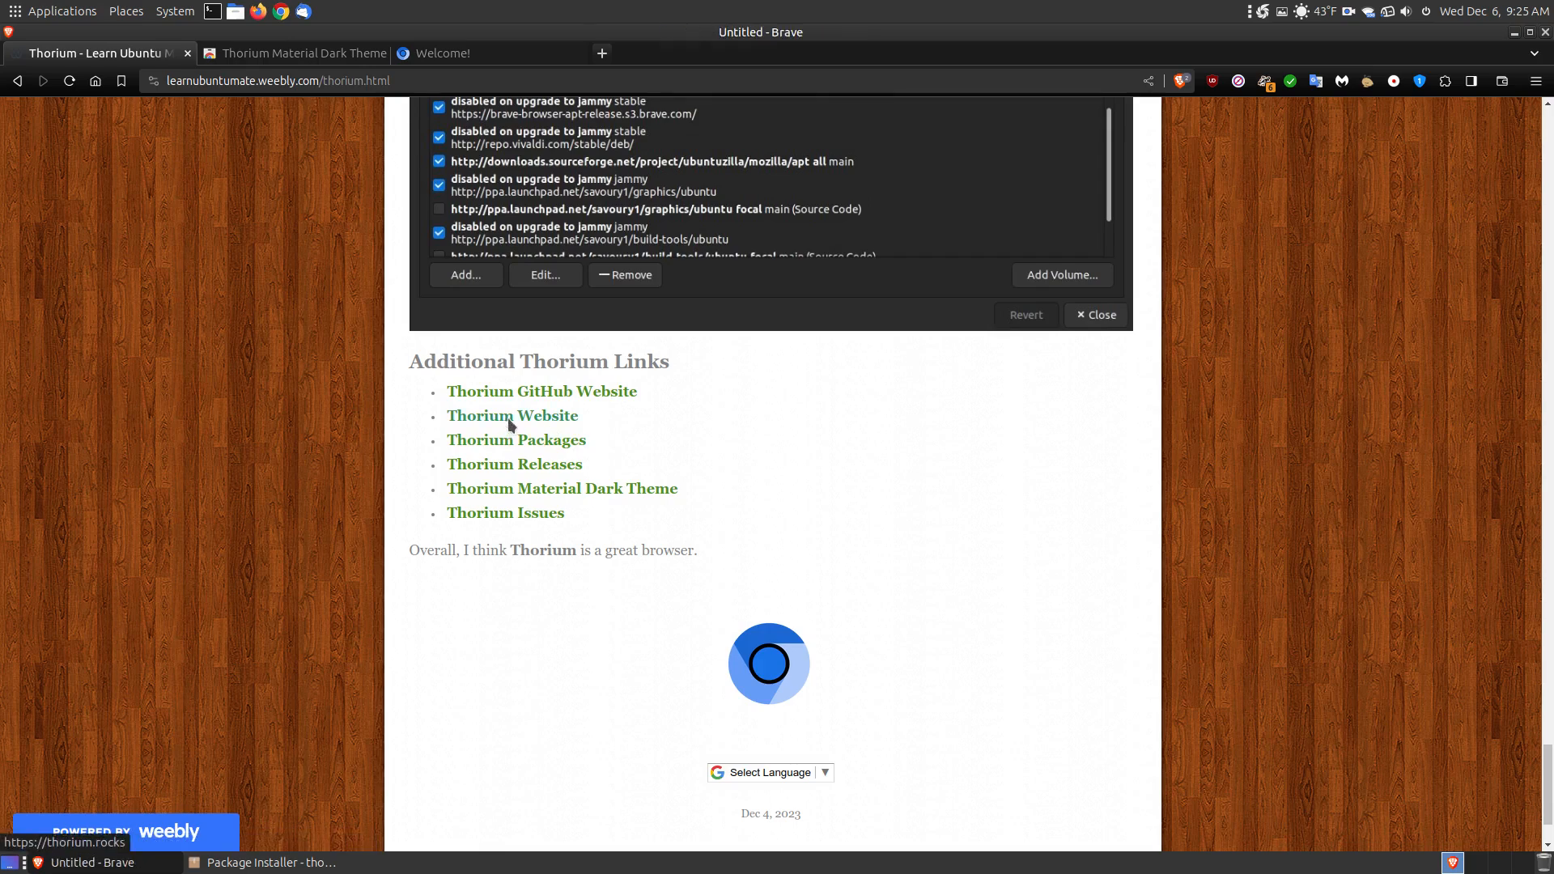
left_click(513, 416)
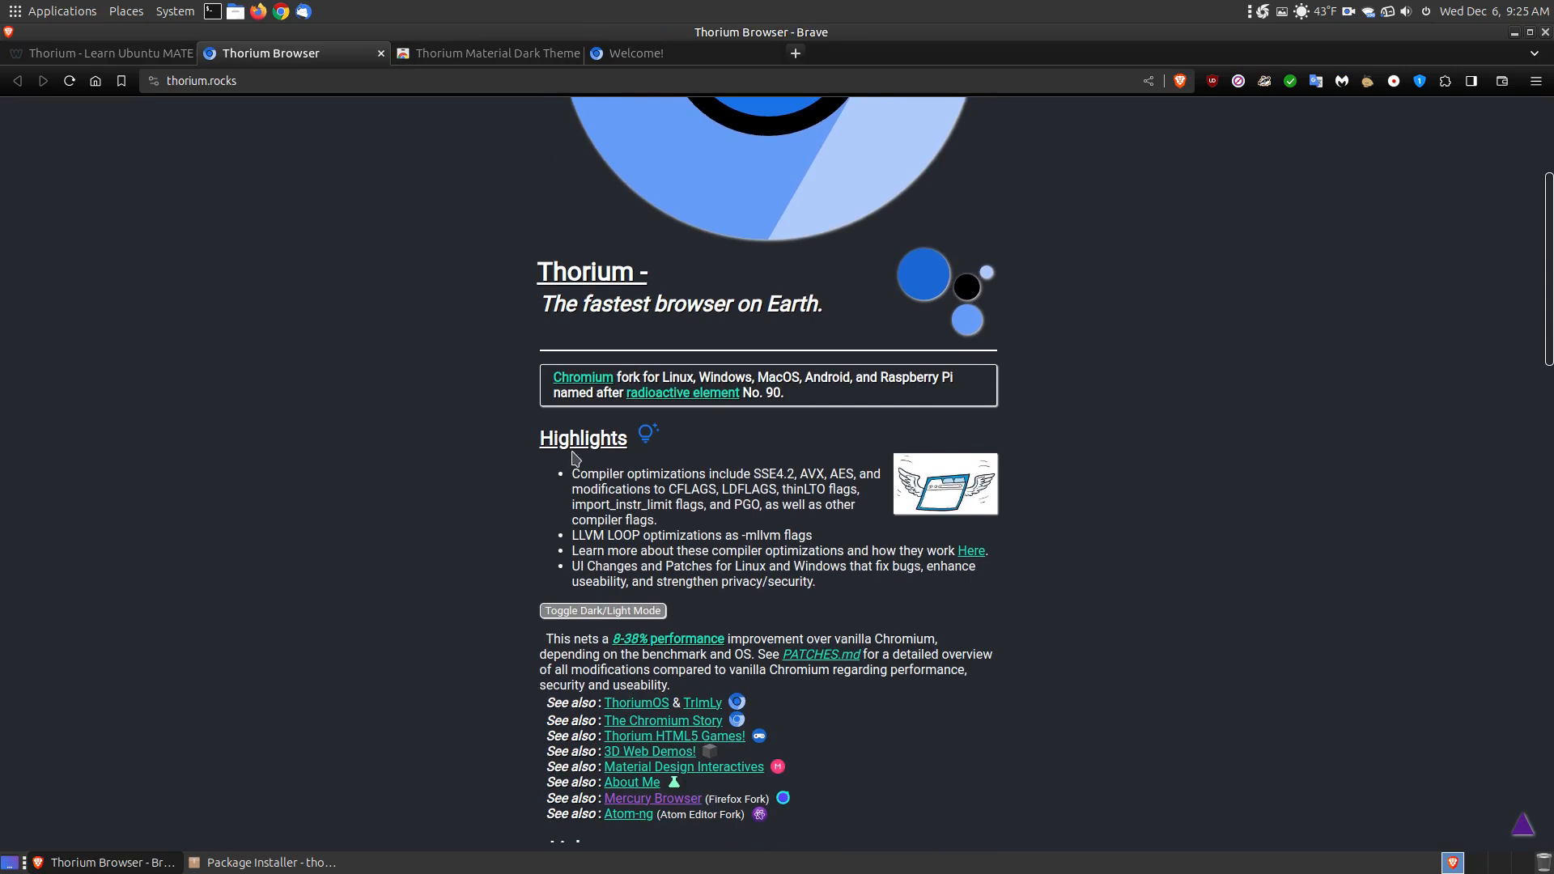
Step: Scroll through thorium.rocks highlights down to its download links and Chrome extensions list
scroll("down", 3)
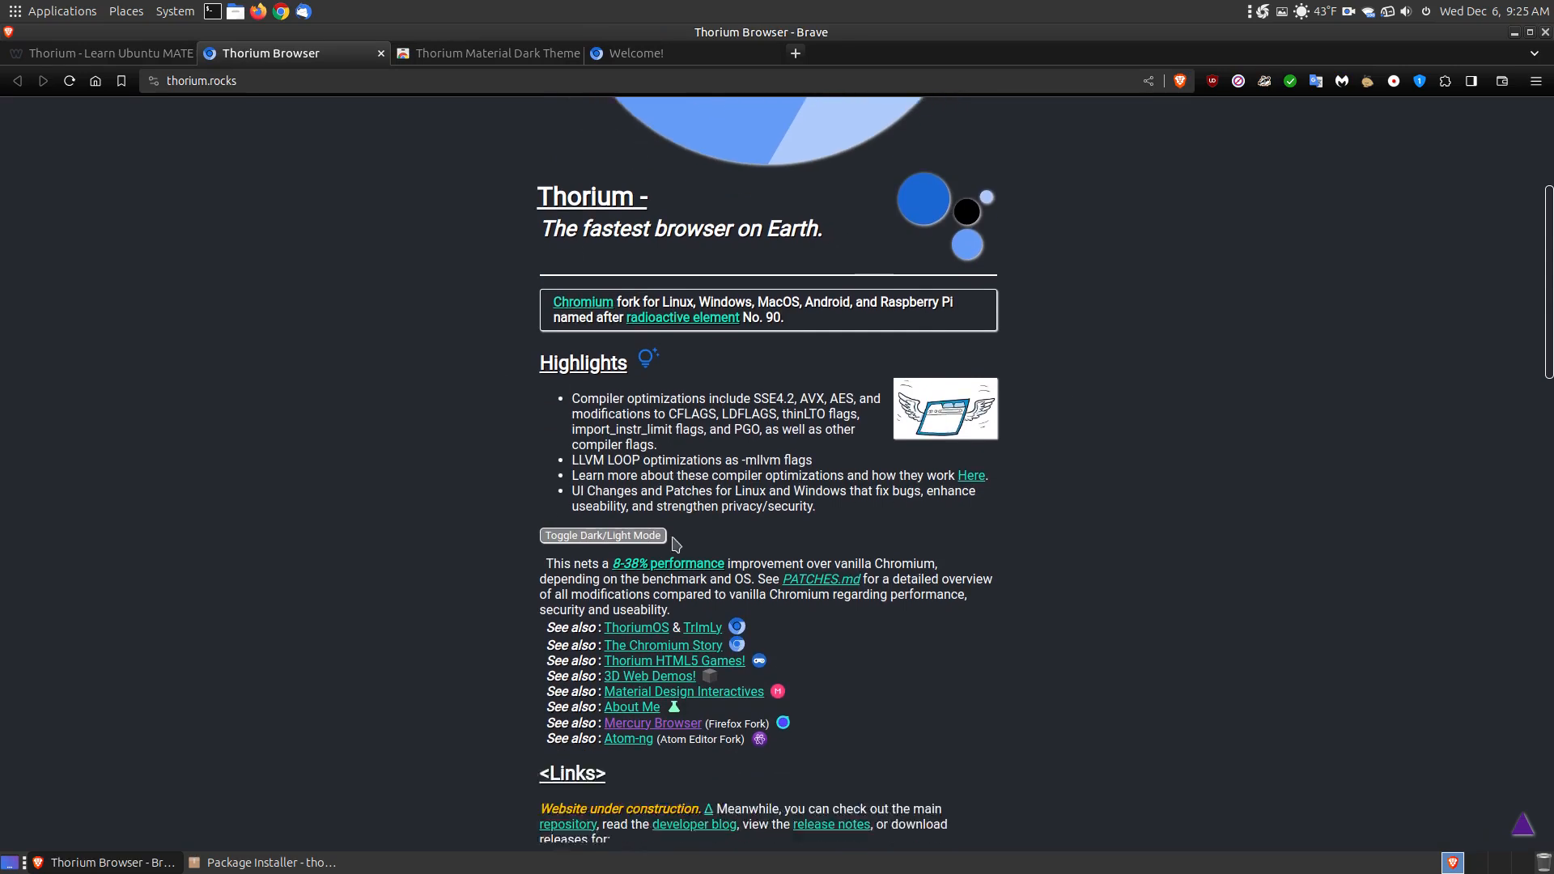
scroll("down", 3)
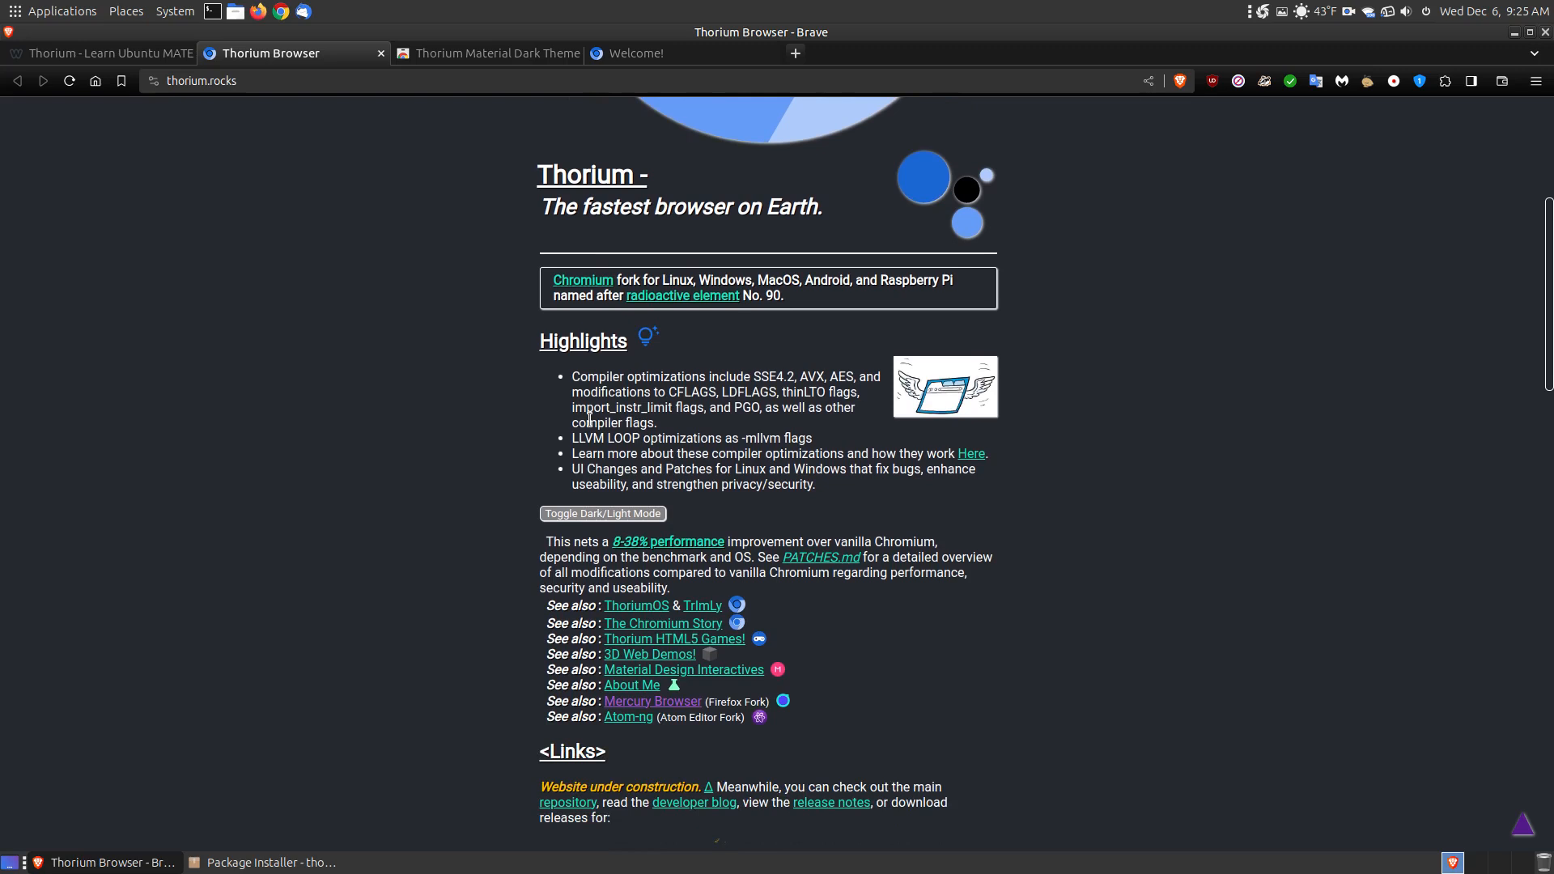
scroll("down", 3)
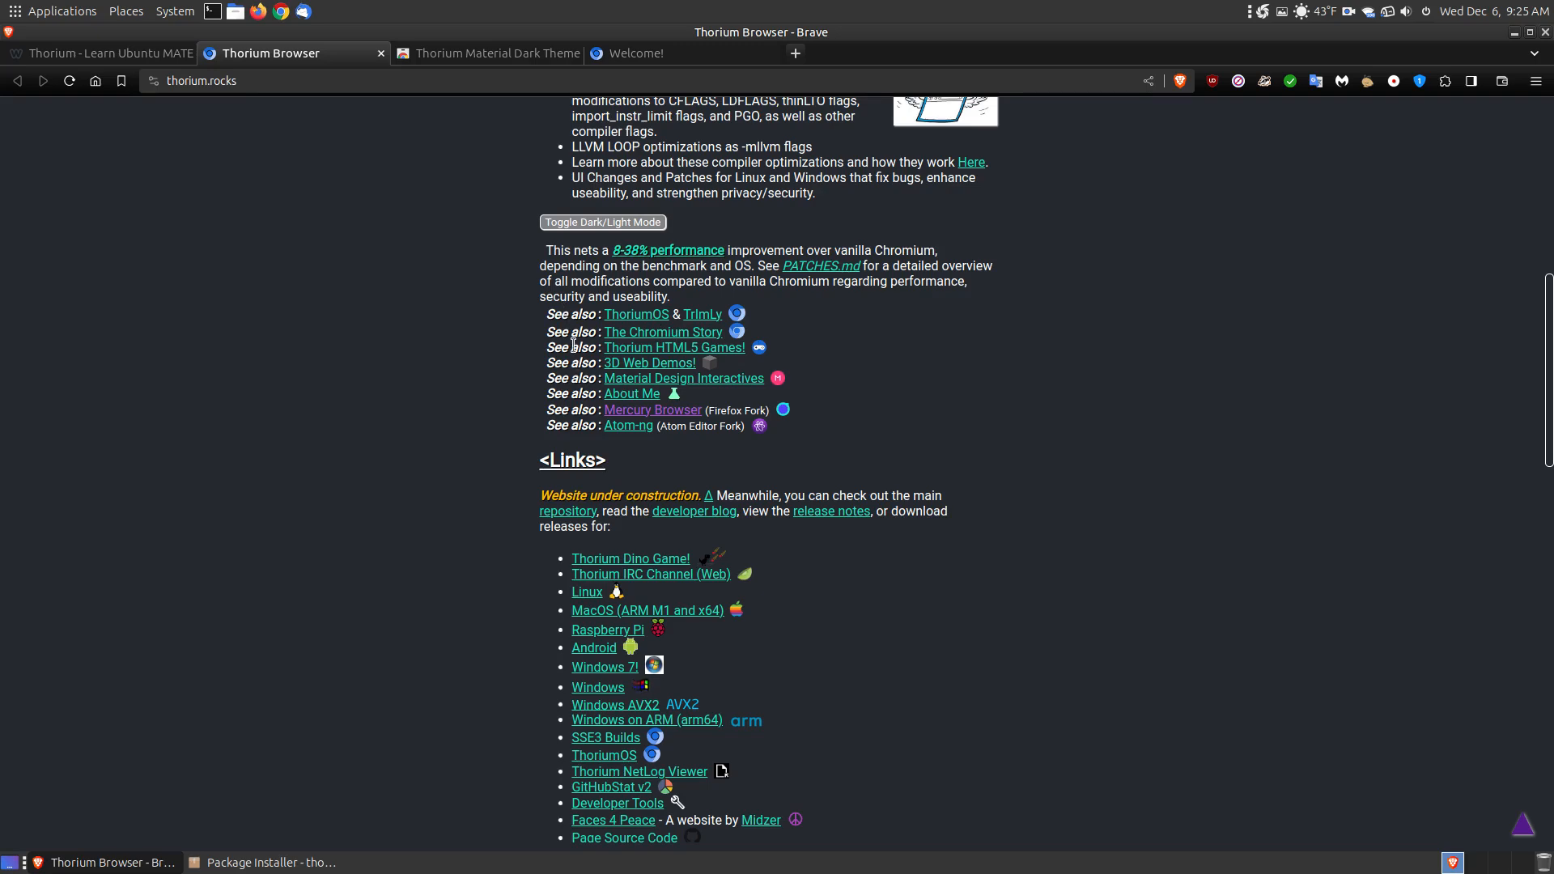
scroll("down", 3)
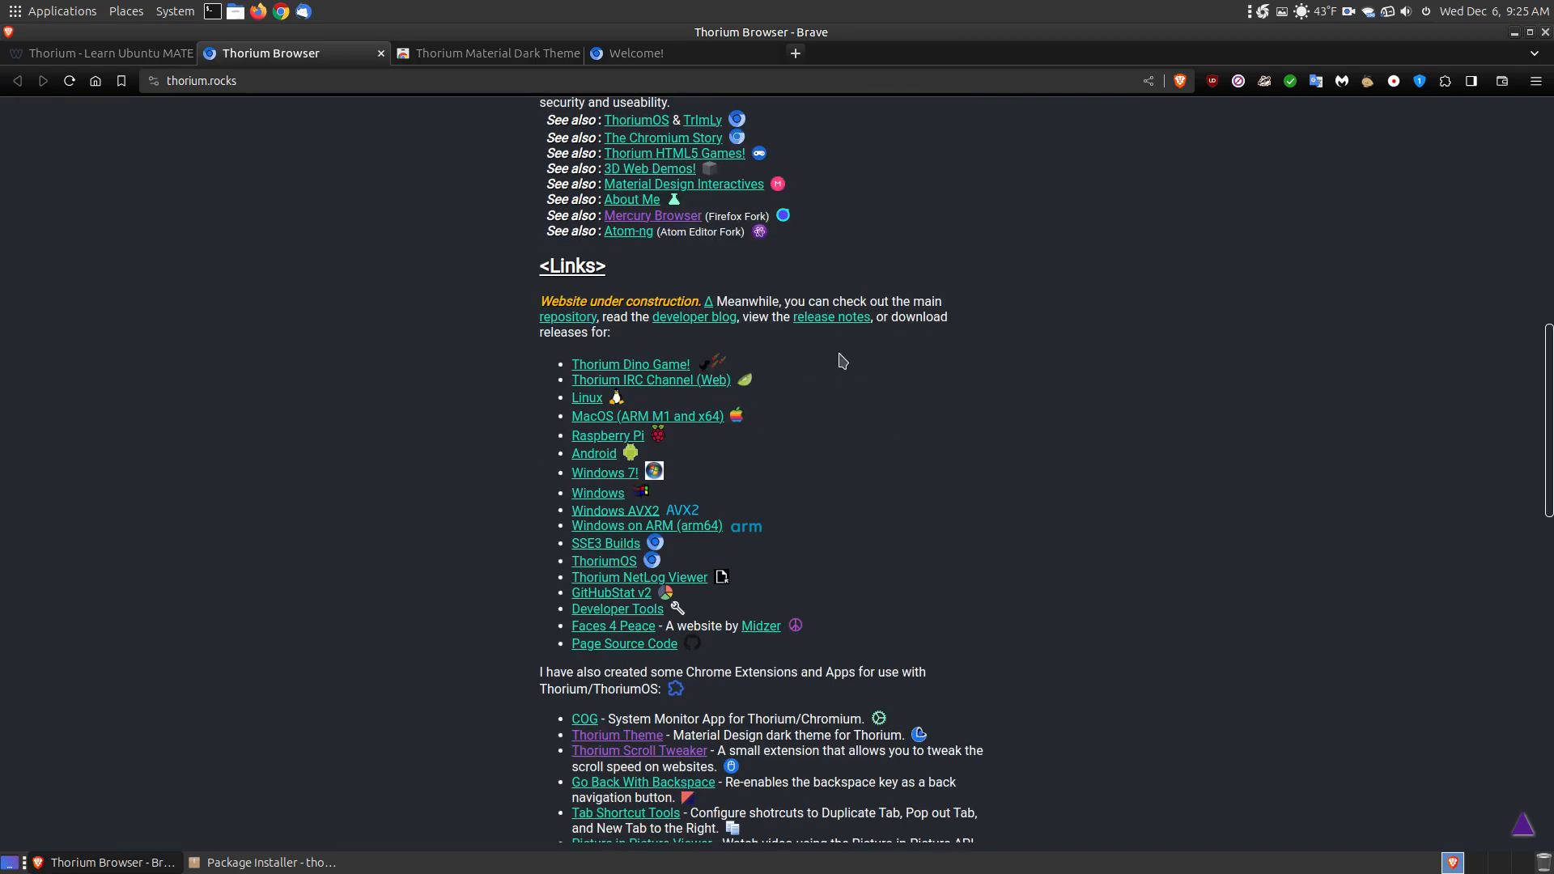
mouse_move(555, 411)
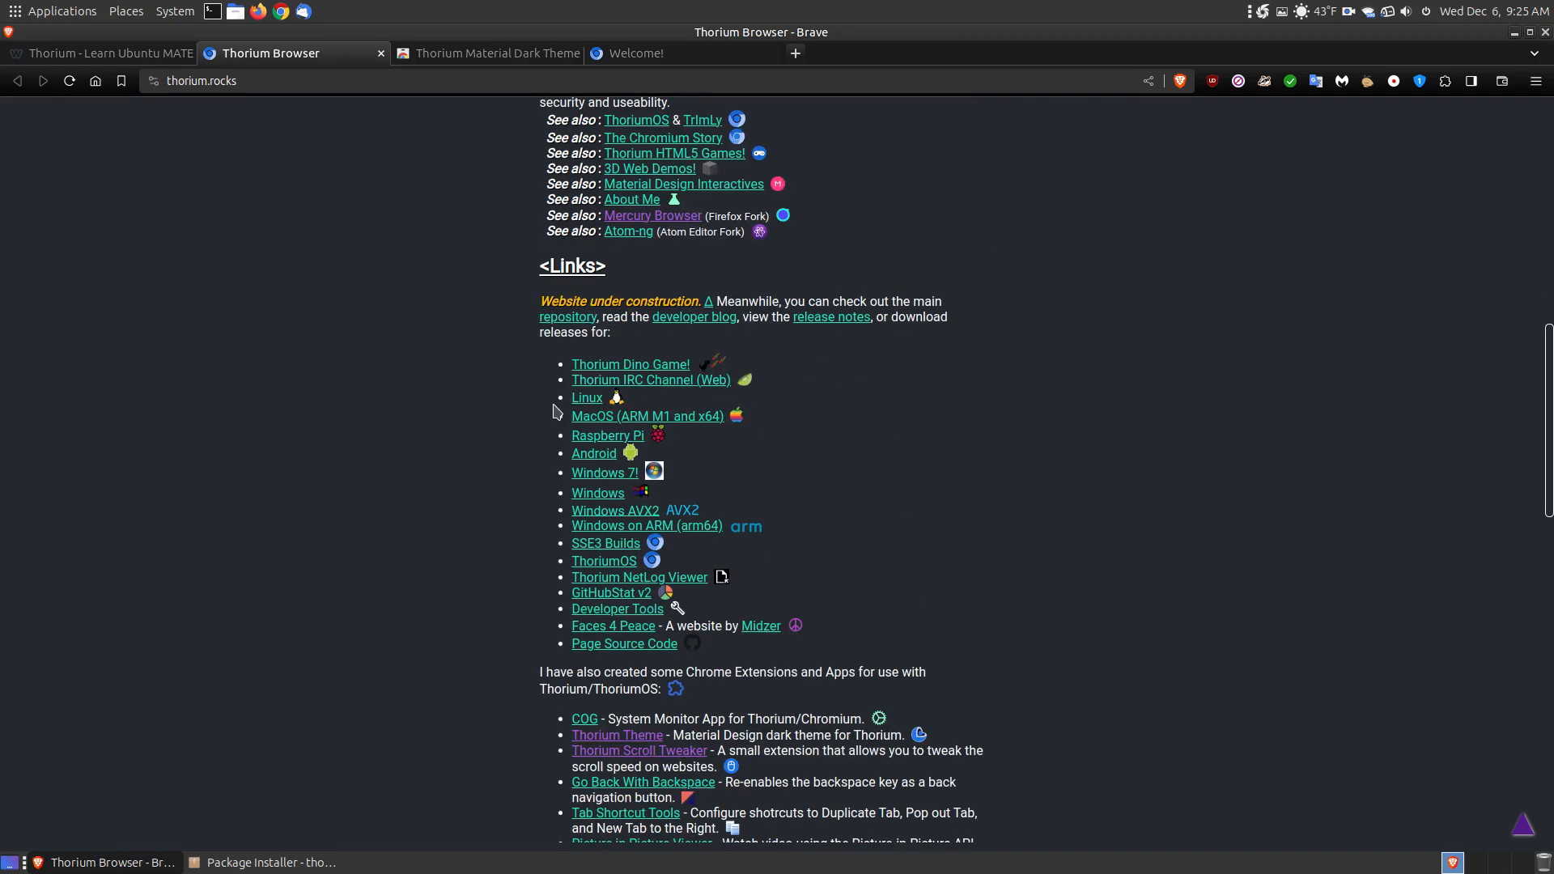
mouse_move(604, 473)
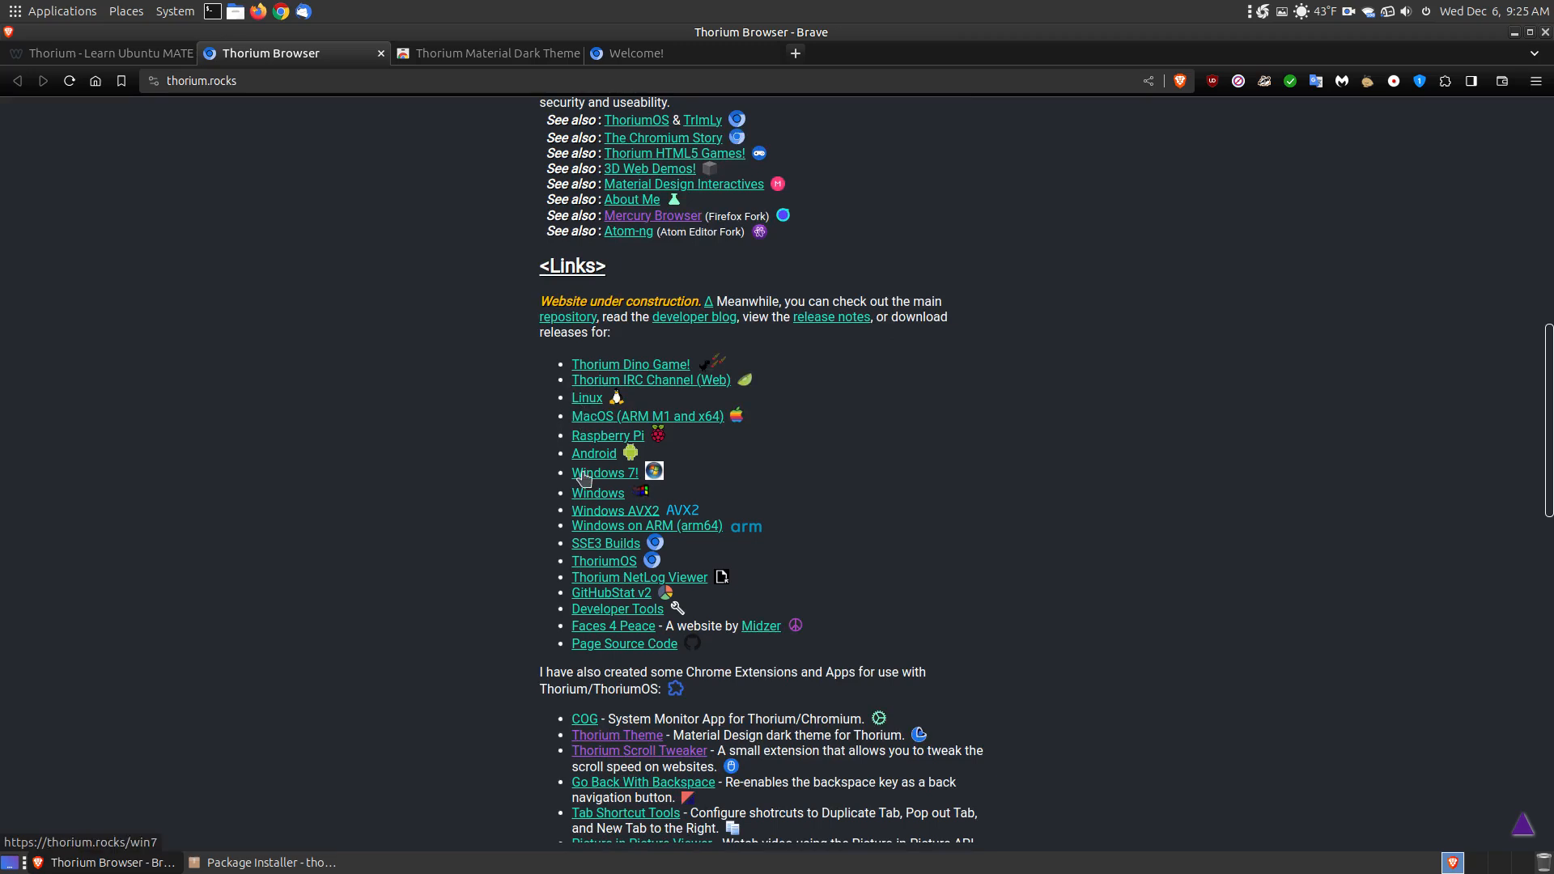
mouse_move(1129, 583)
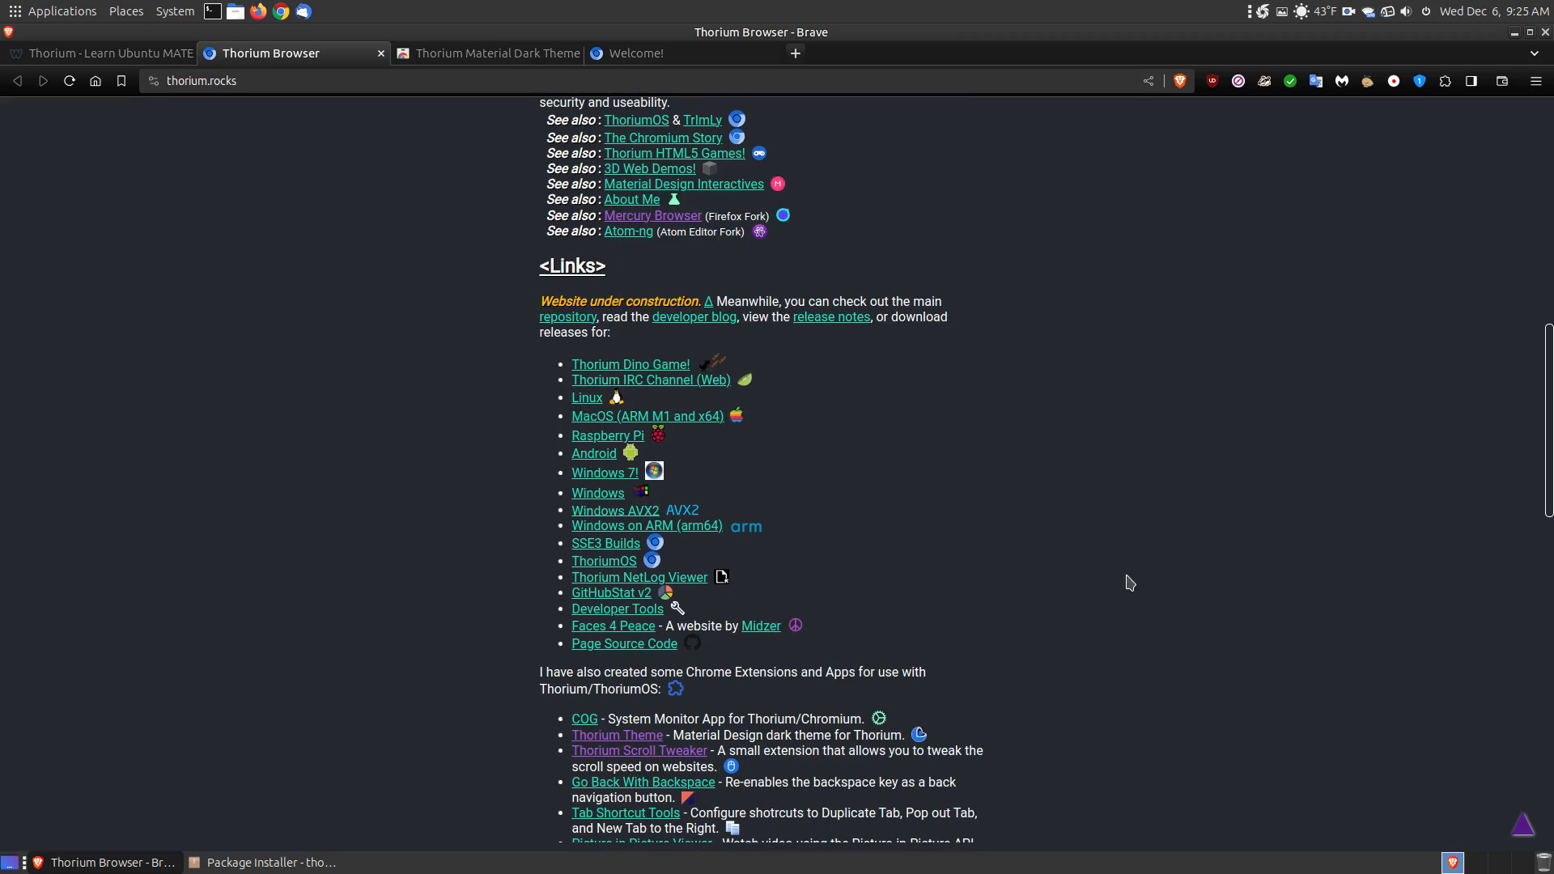
scroll("down", 3)
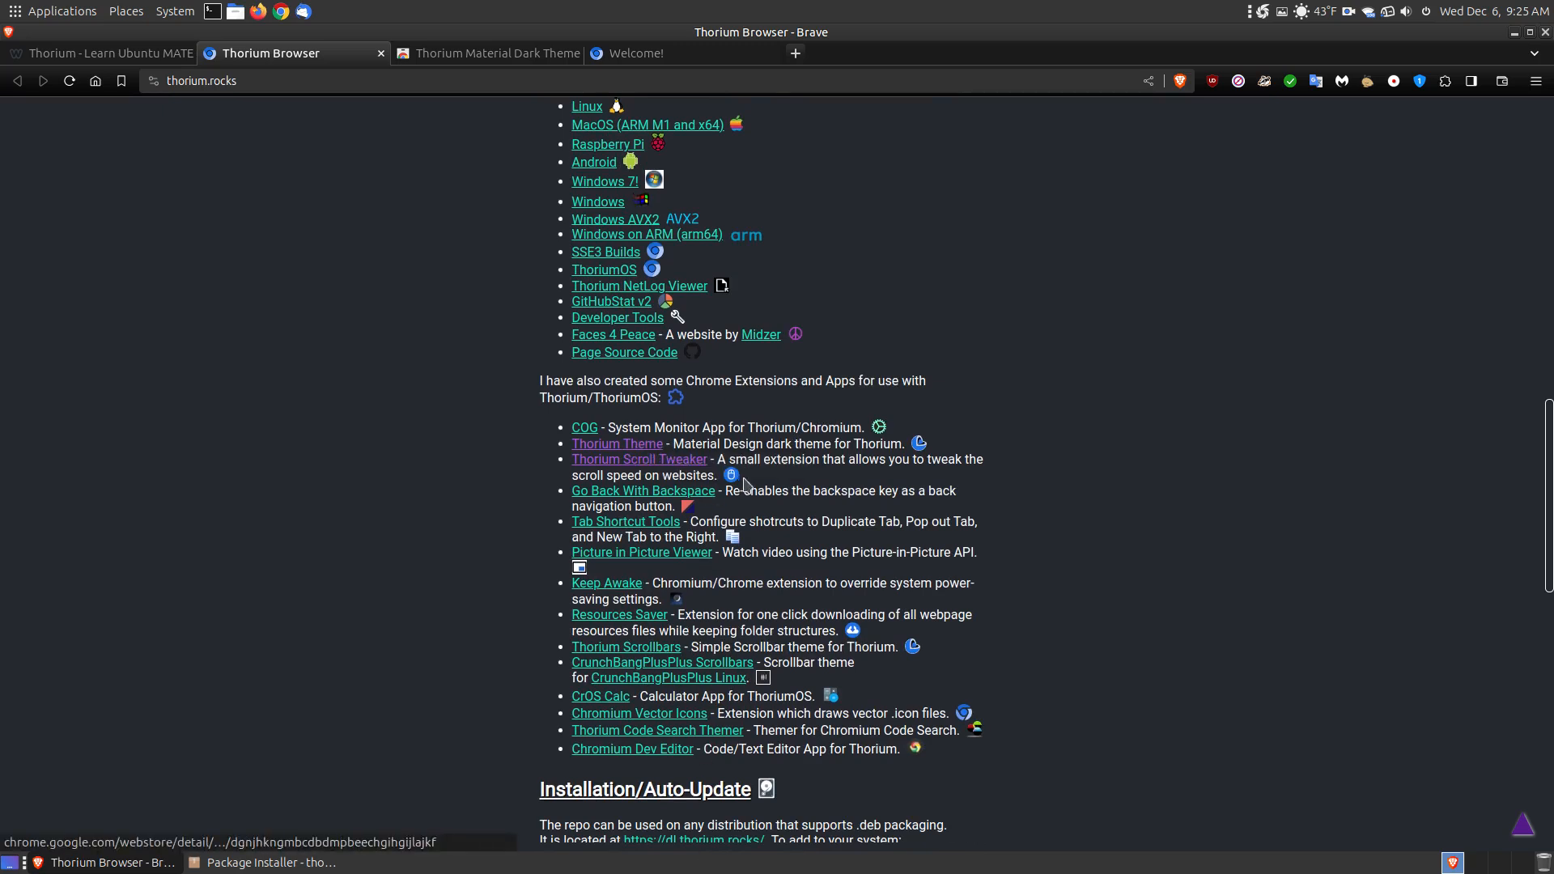
mouse_move(1284, 500)
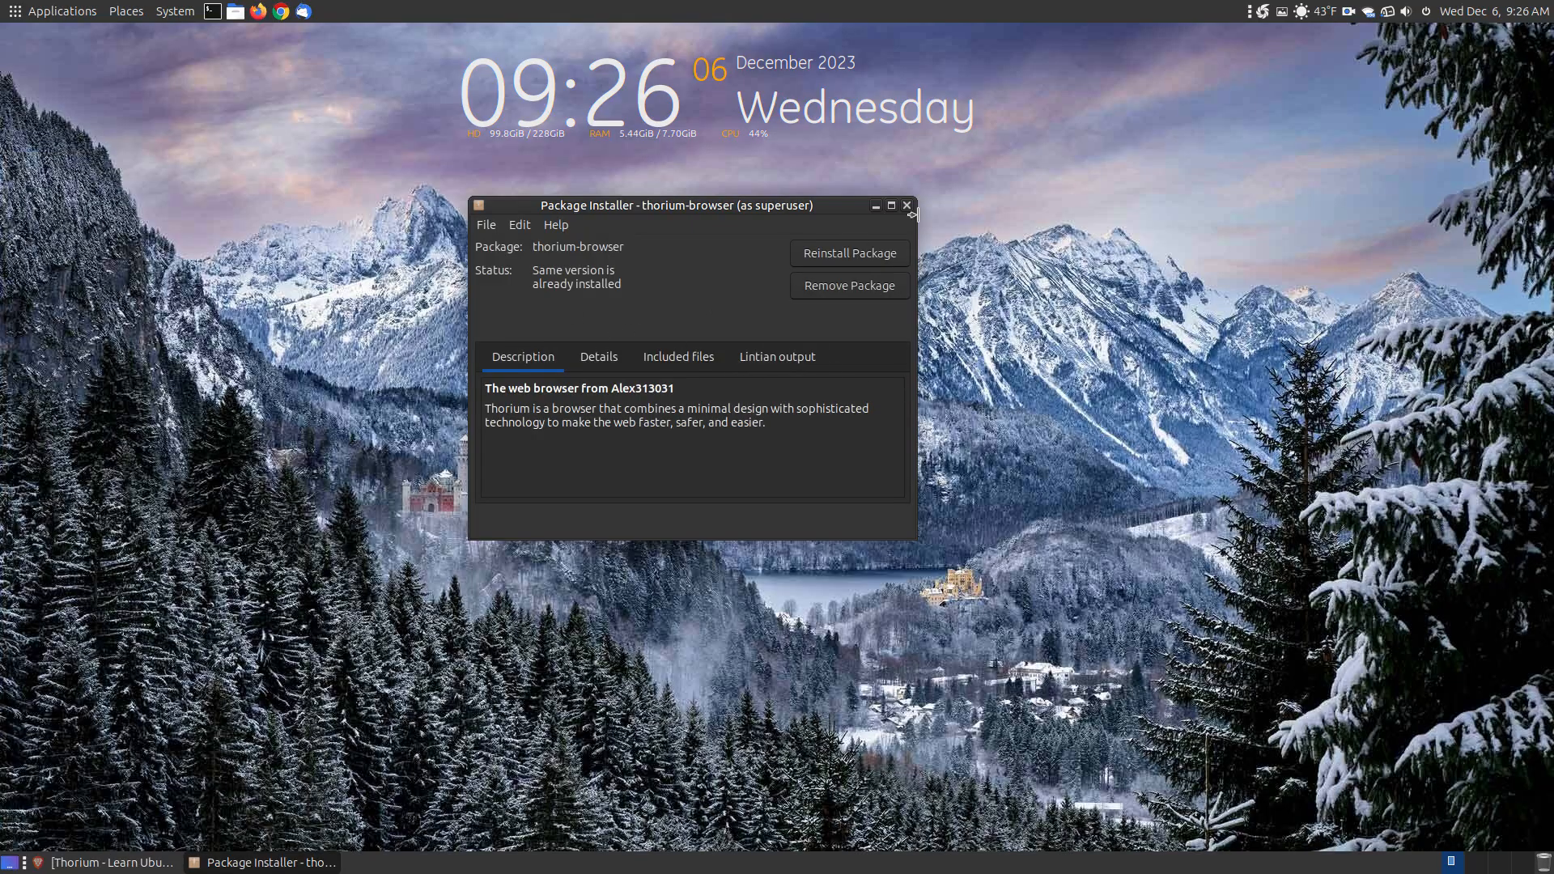
Step: Close GDebi and launch Thorium Browser from Applications > Internet
left_click(904, 206)
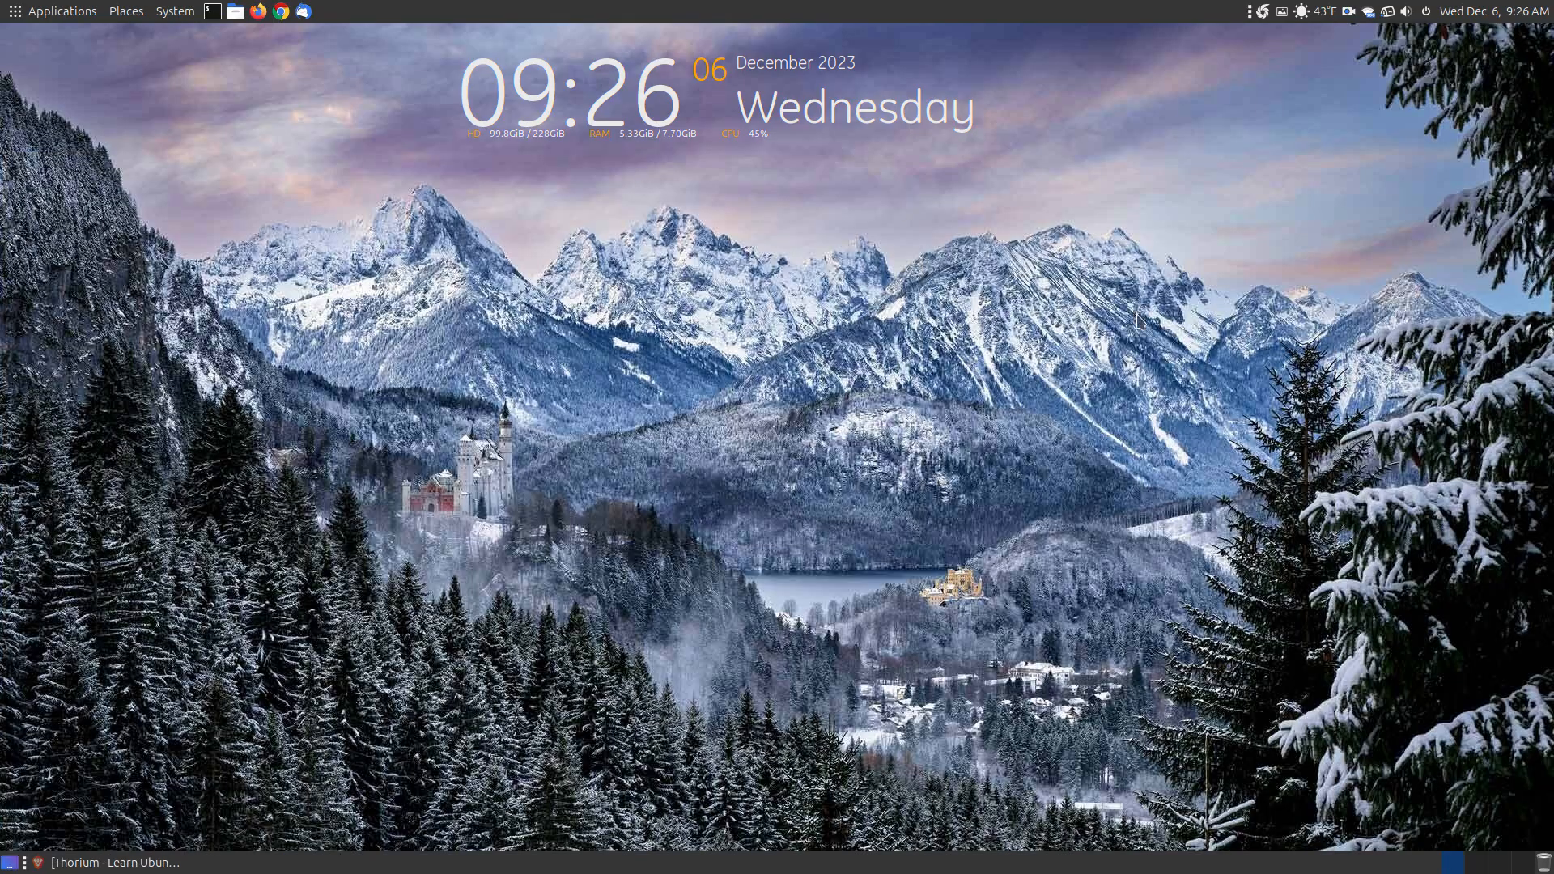
left_click(60, 11)
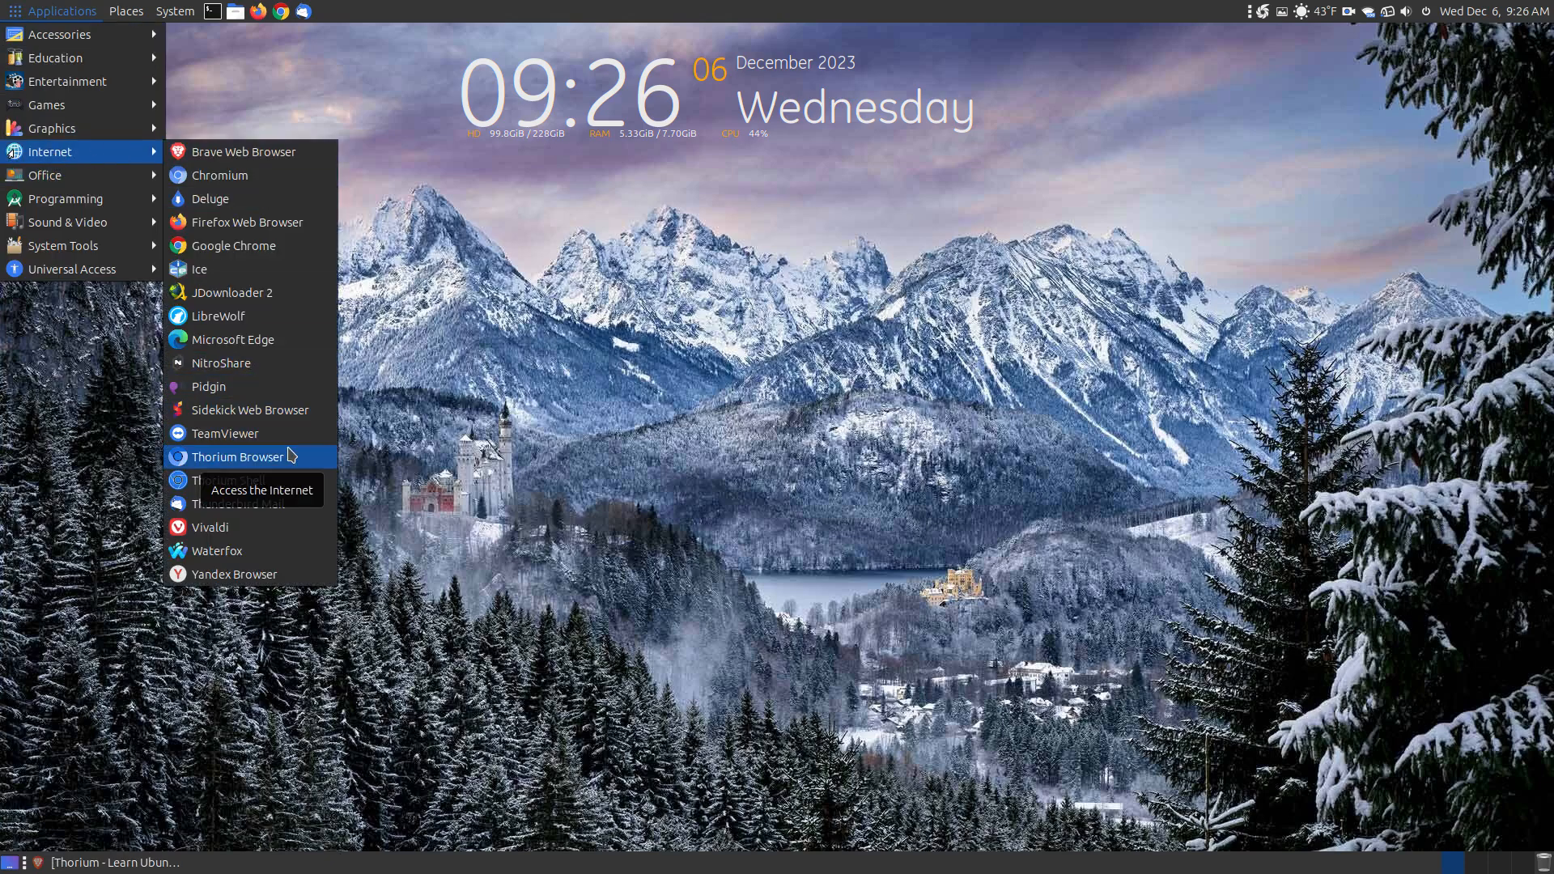
left_click(237, 457)
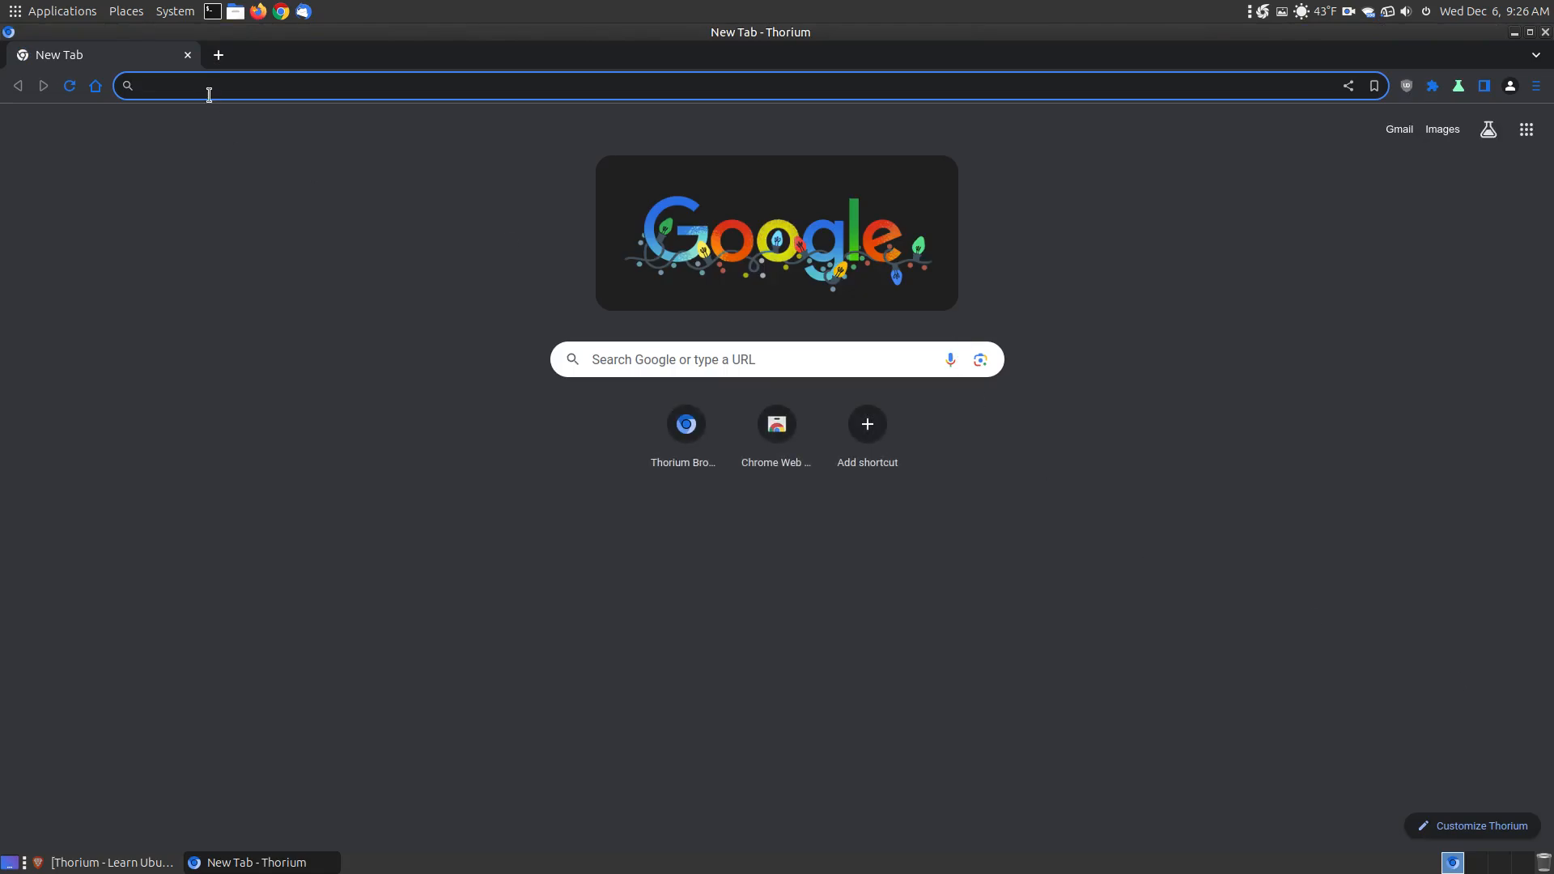
type("https://thorium.rocks/welcome/")
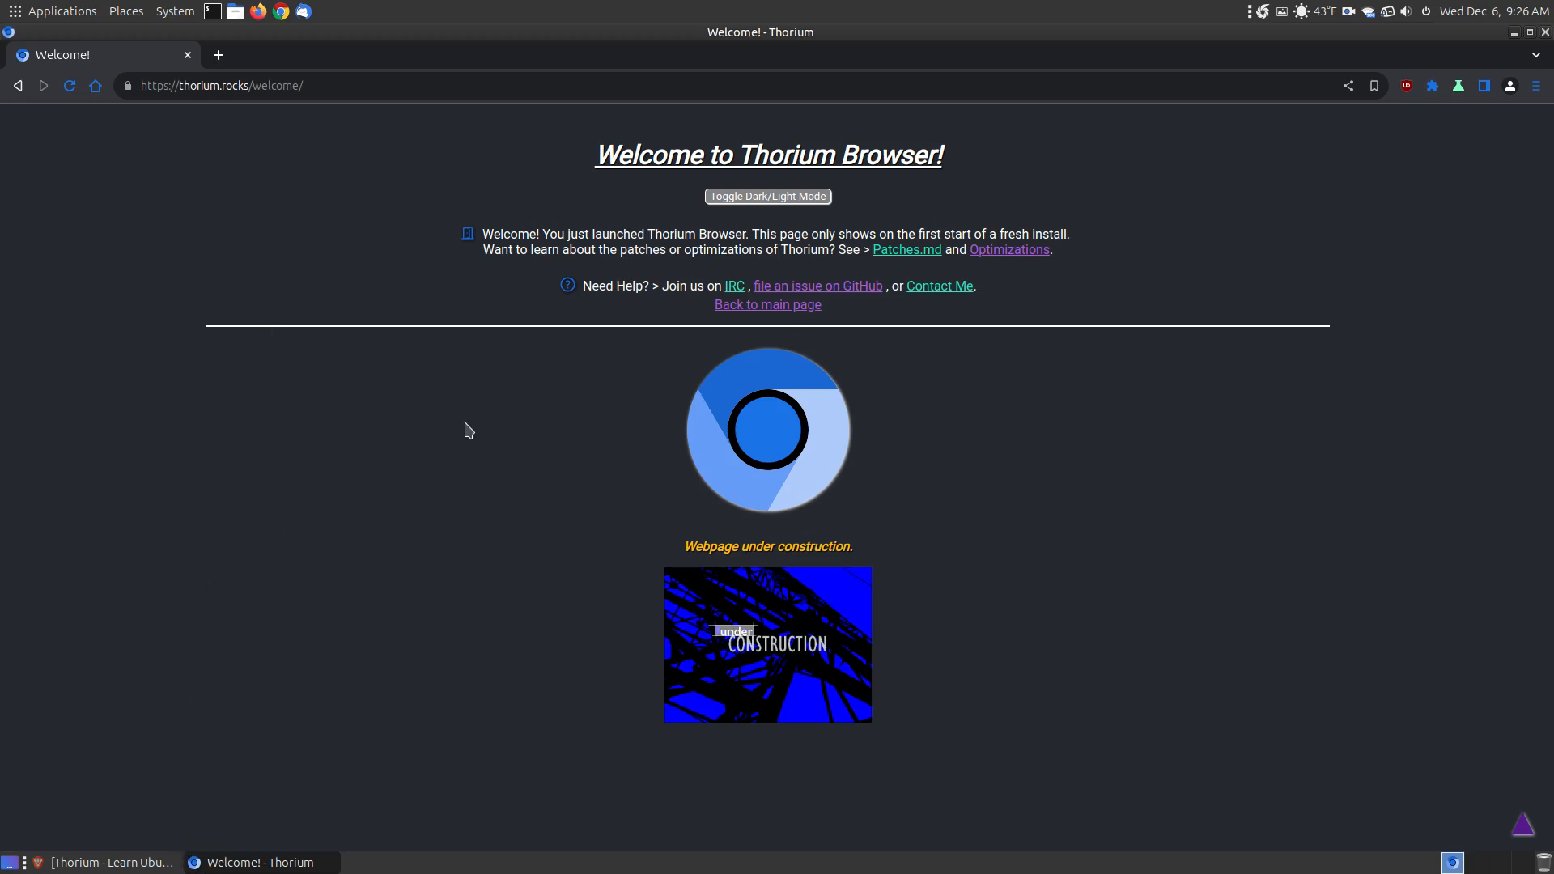
left_click(767, 195)
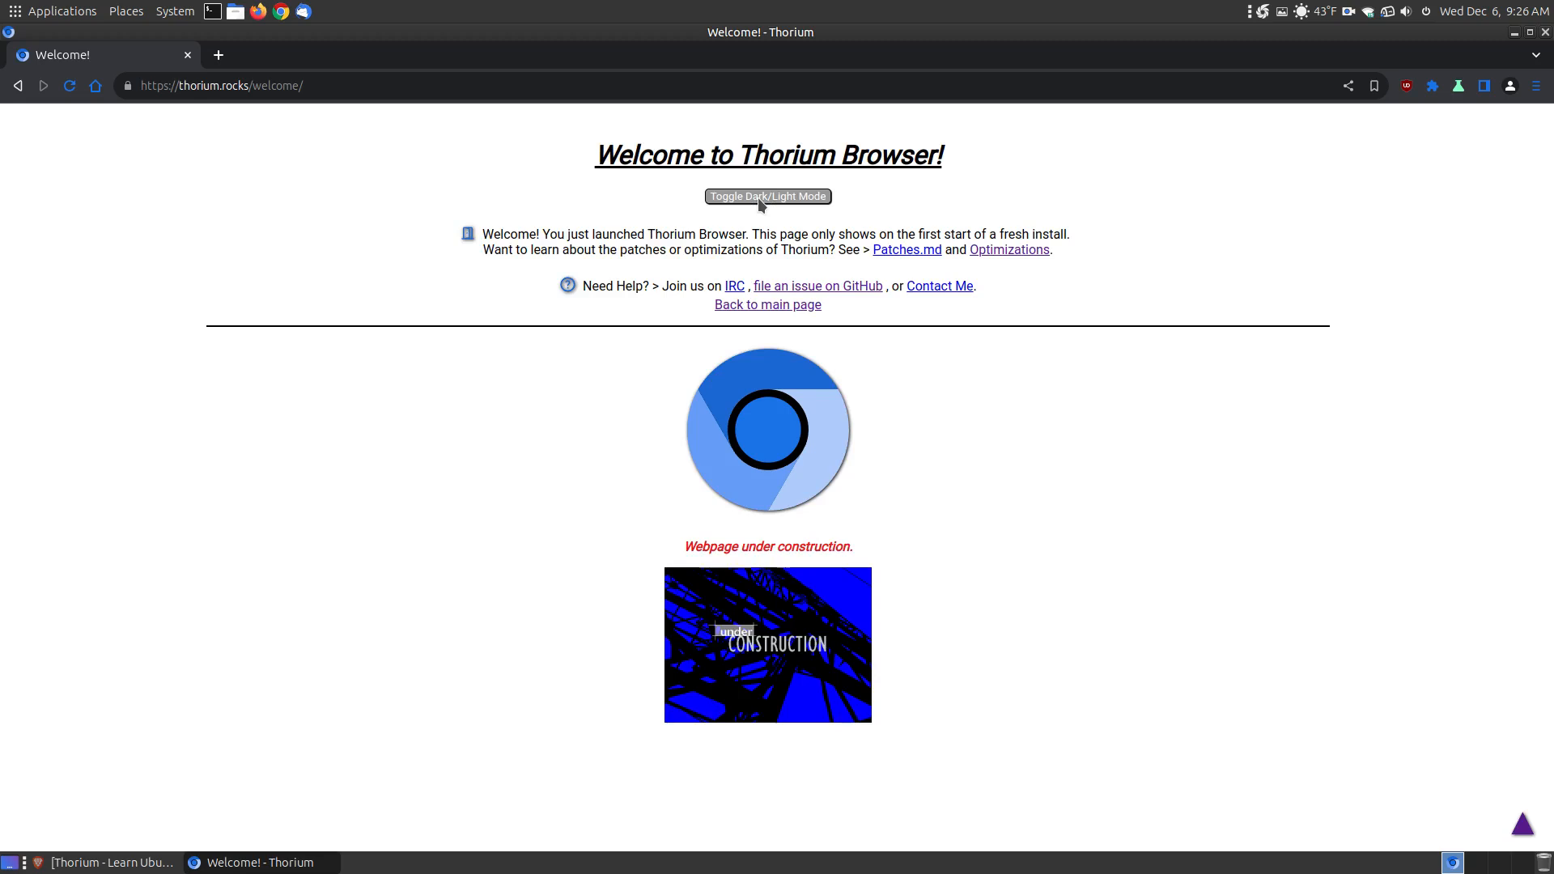
left_click(765, 195)
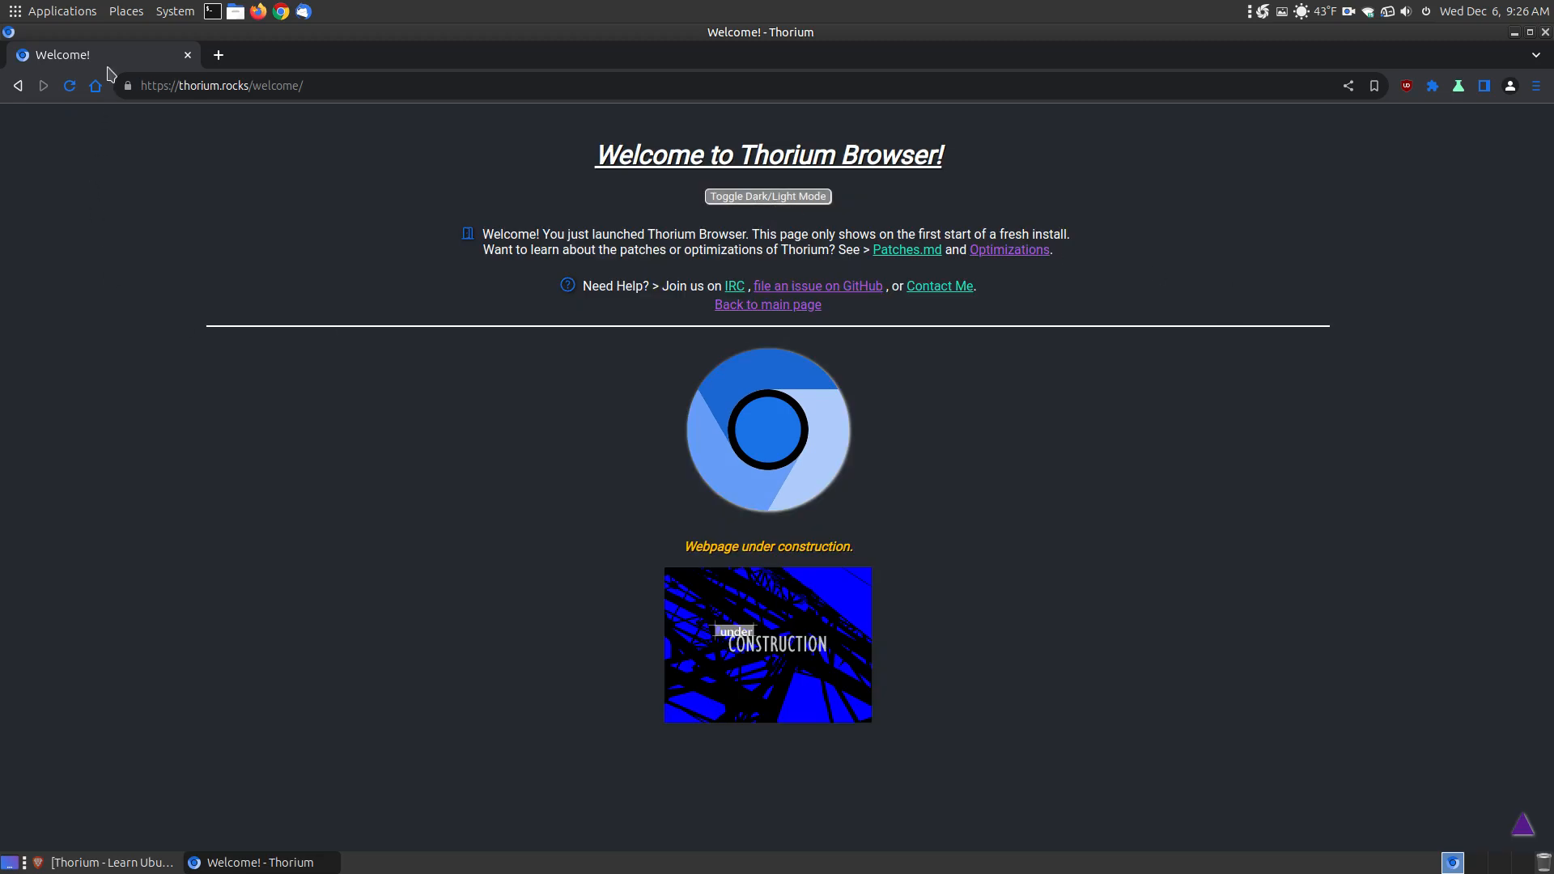
left_click(219, 55)
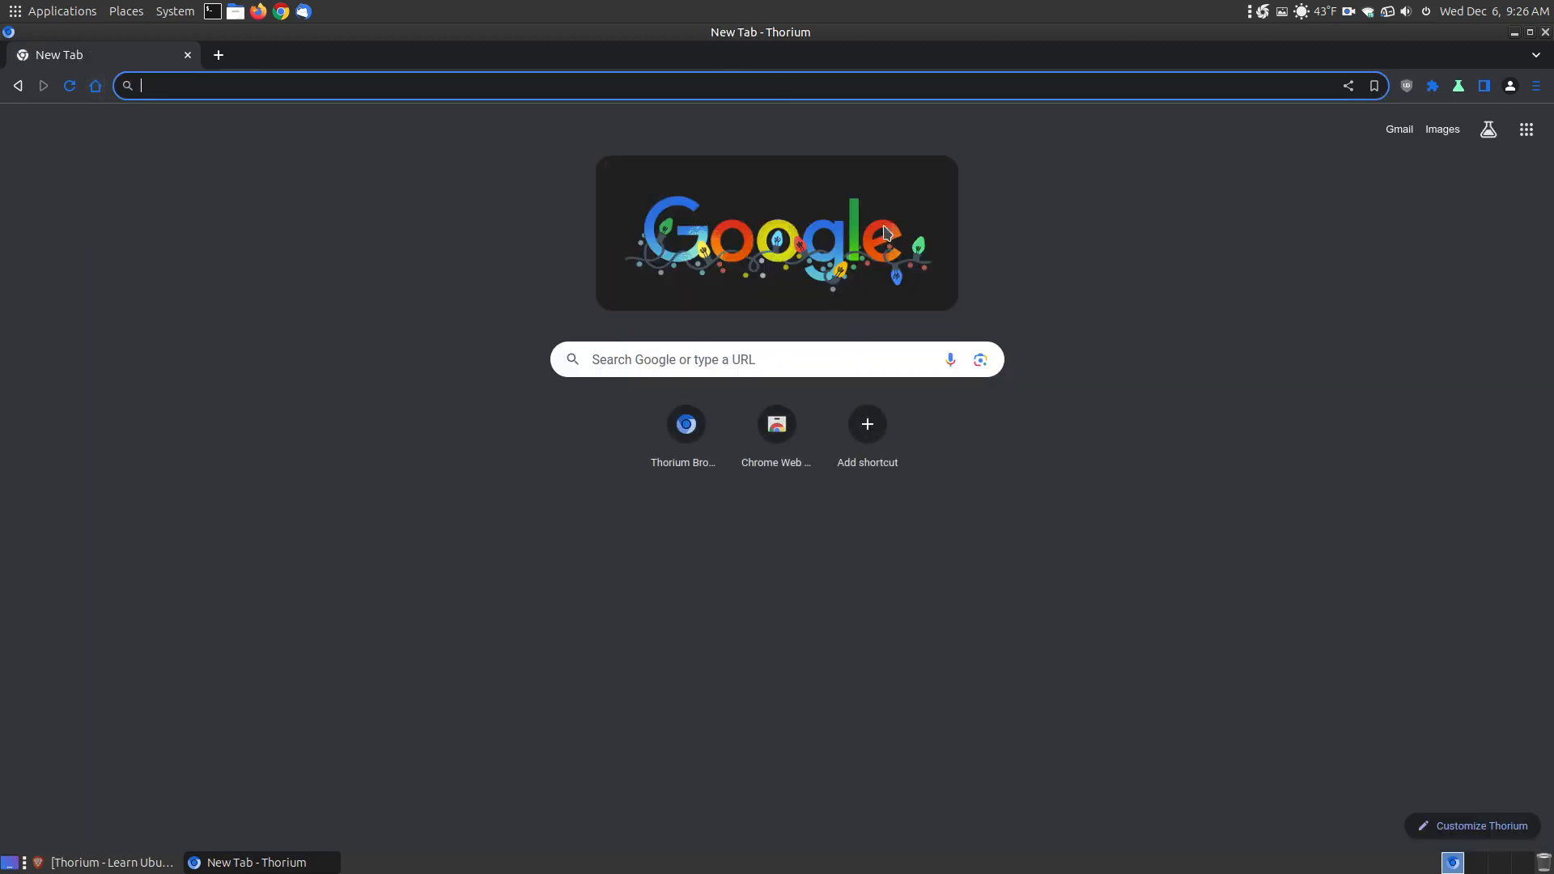
mouse_move(697, 116)
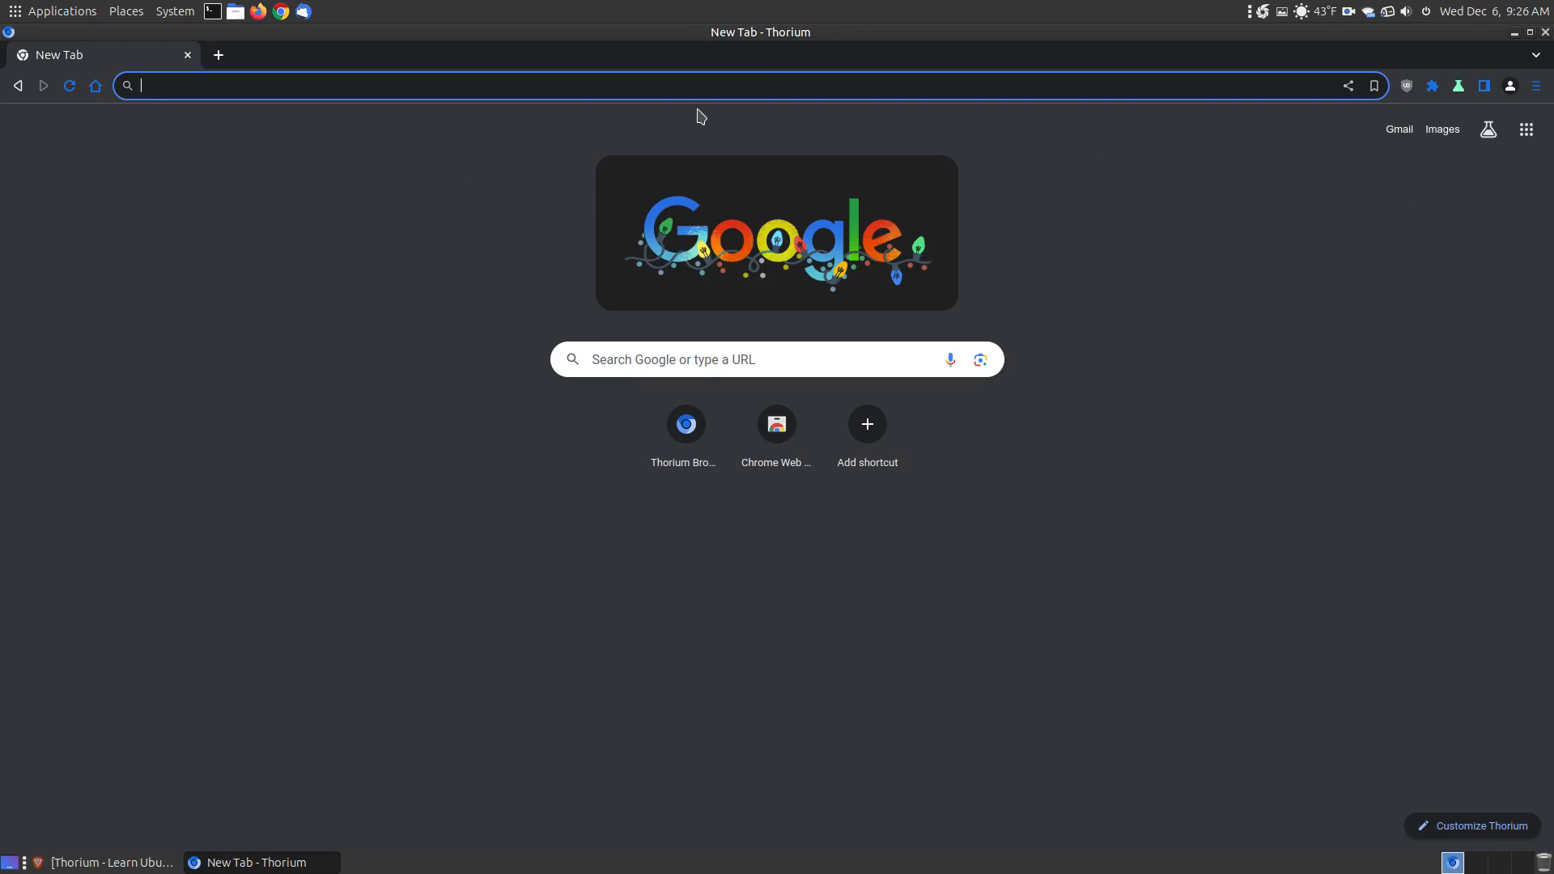
Step: Bring up Thorium's main menu over the new tab page
left_click(1535, 86)
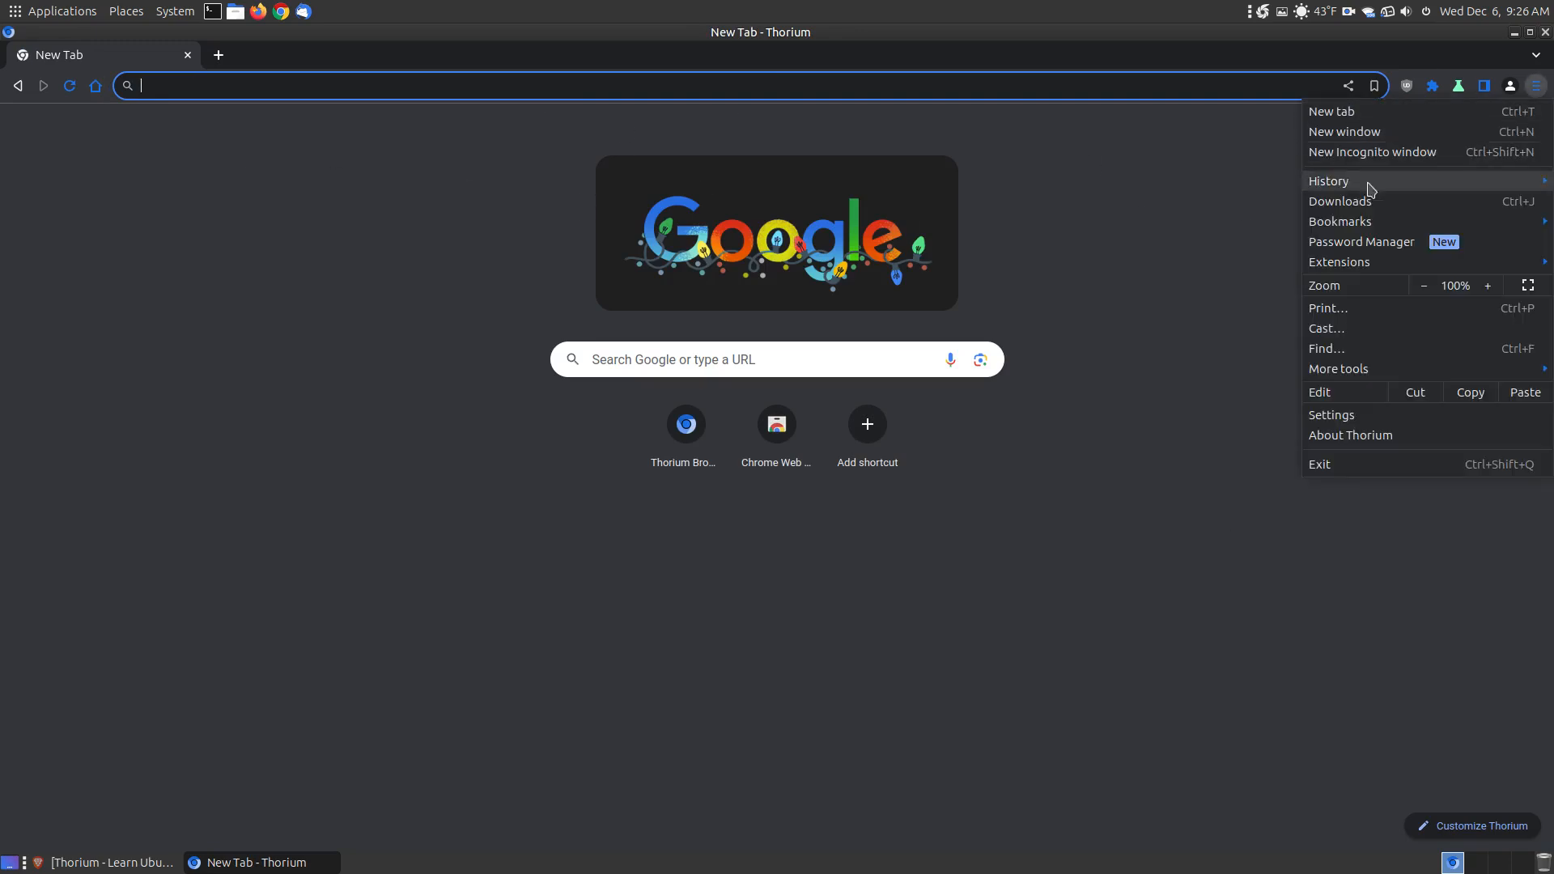
mouse_move(1366, 115)
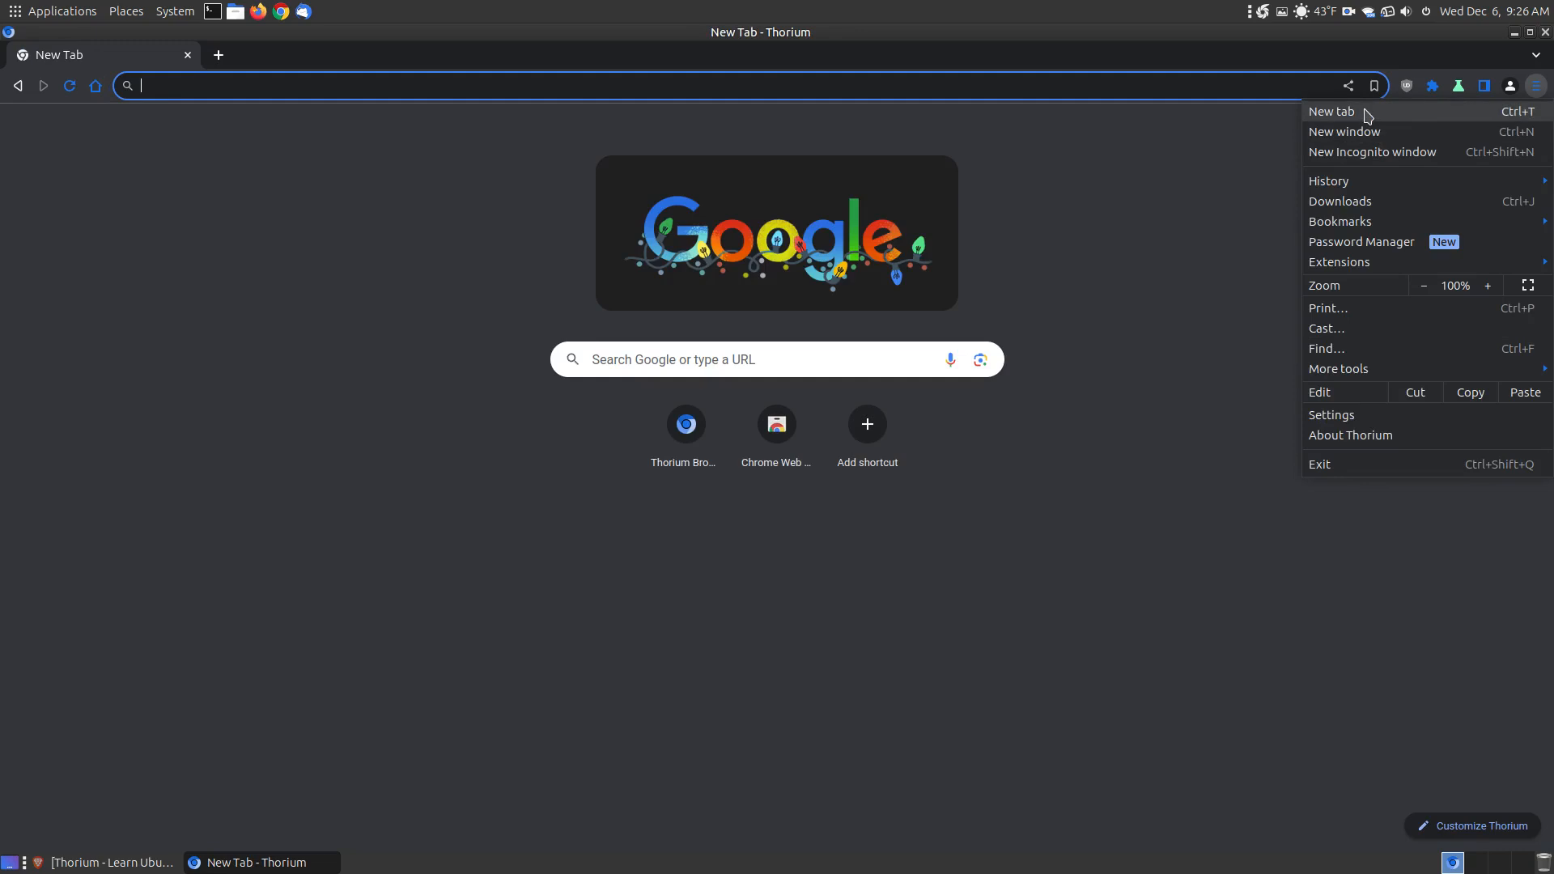
mouse_move(1361, 179)
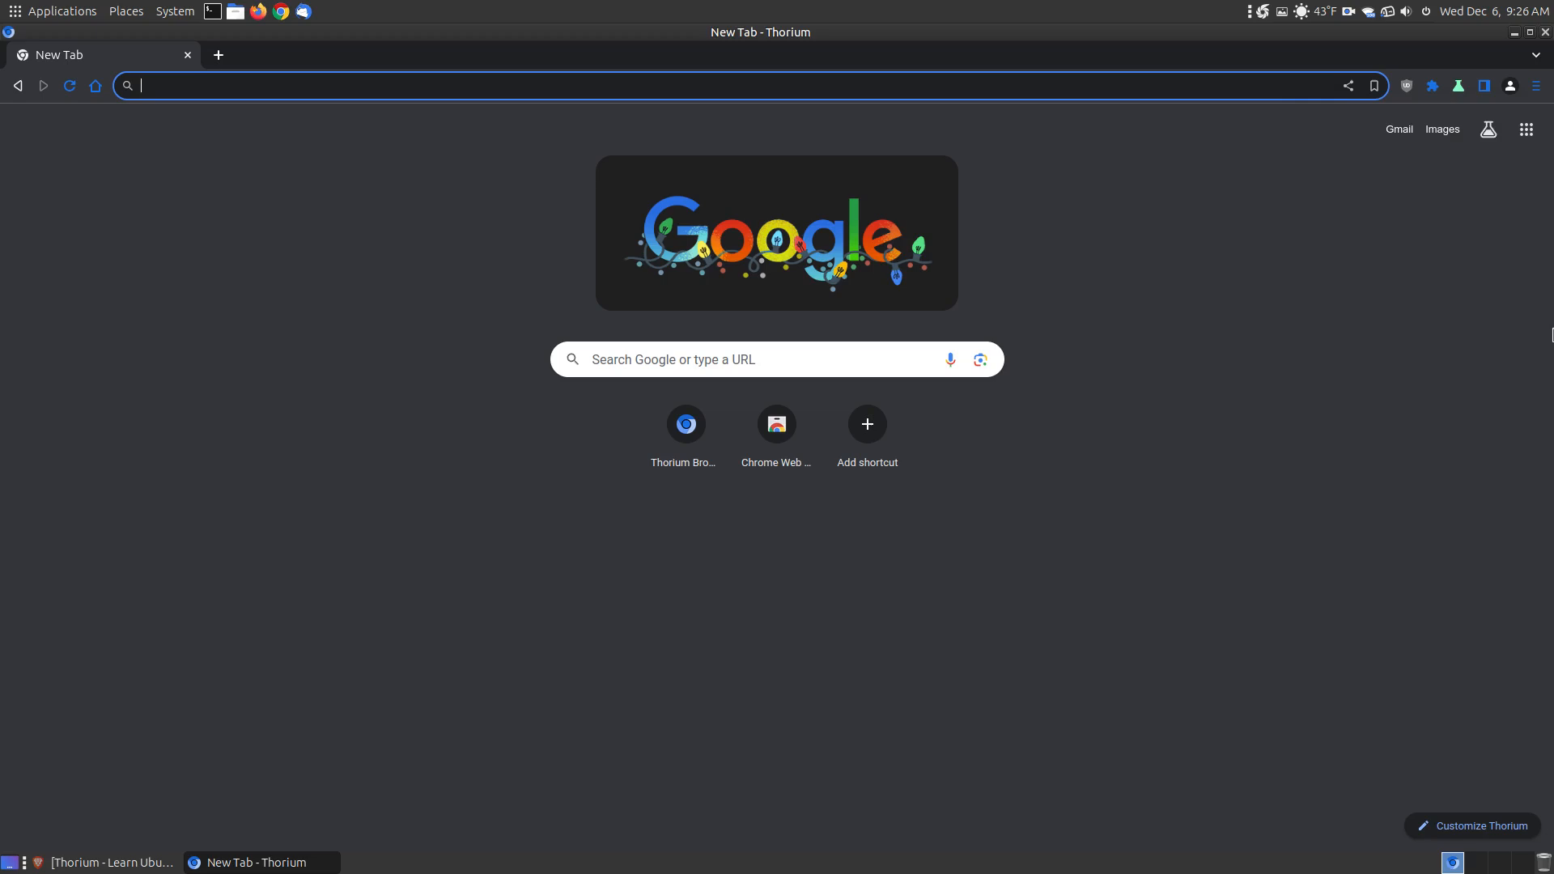
mouse_move(1504, 540)
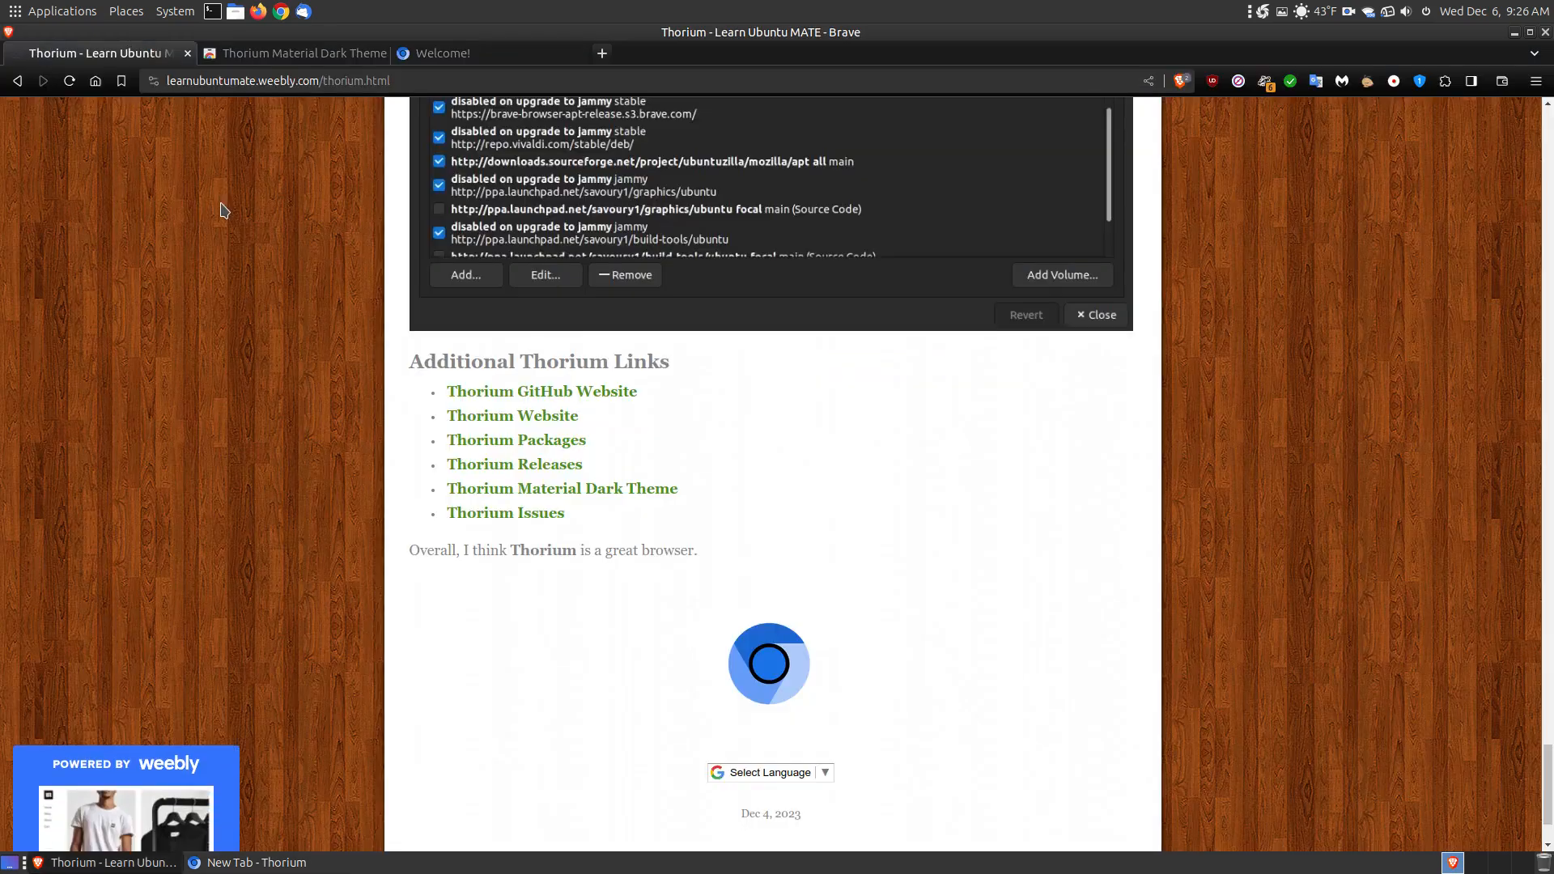
Step: Copy the Thorium Material Dark Theme store URL from Brave, load it in Thorium and add the theme
left_click(292, 51)
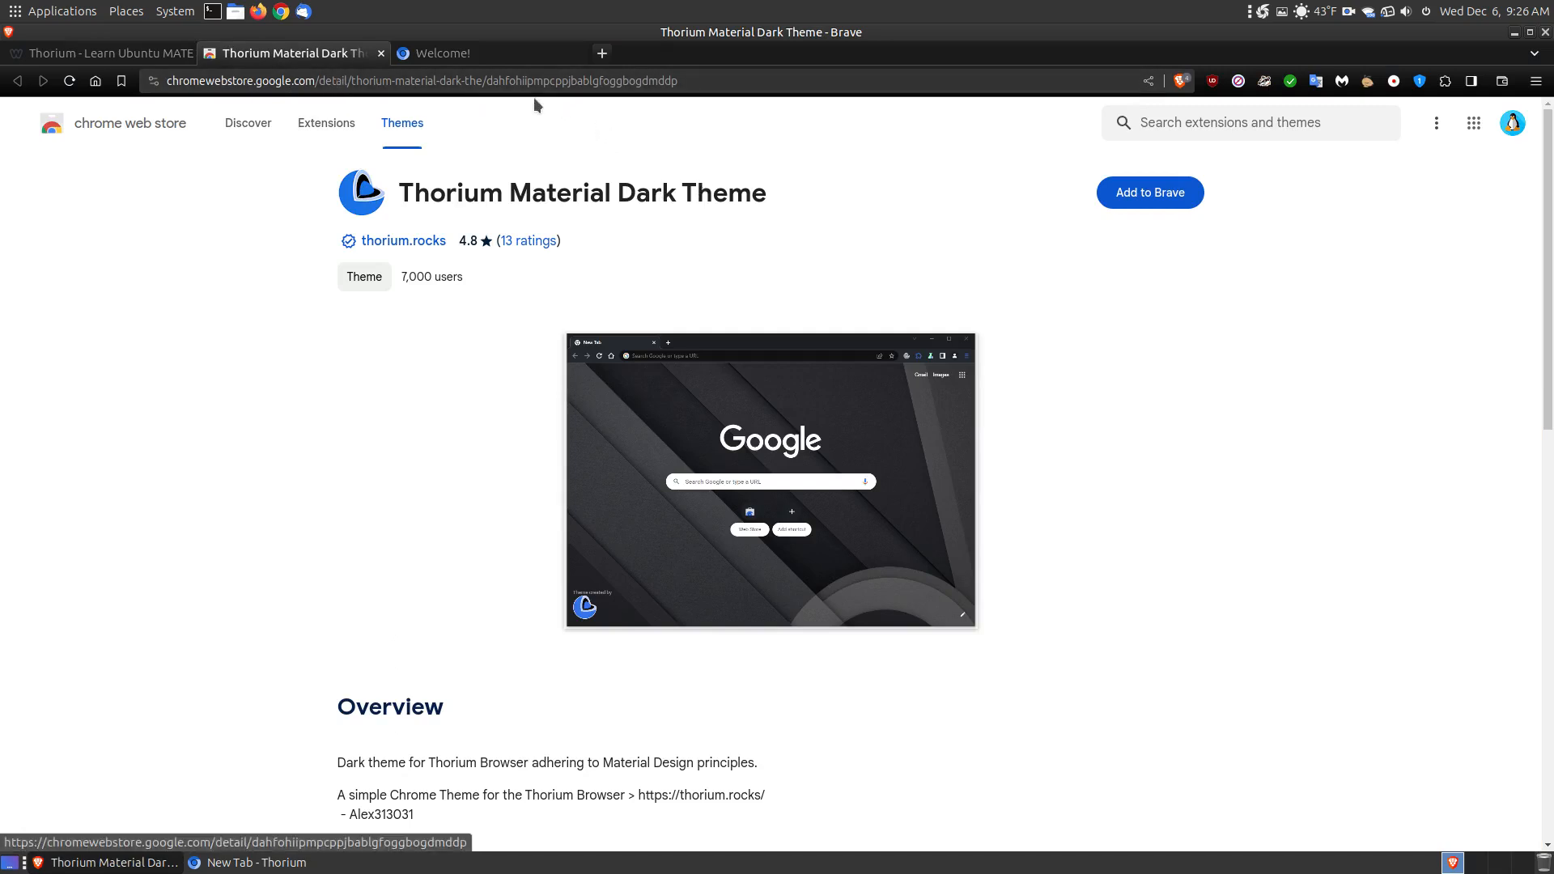
right_click(406, 81)
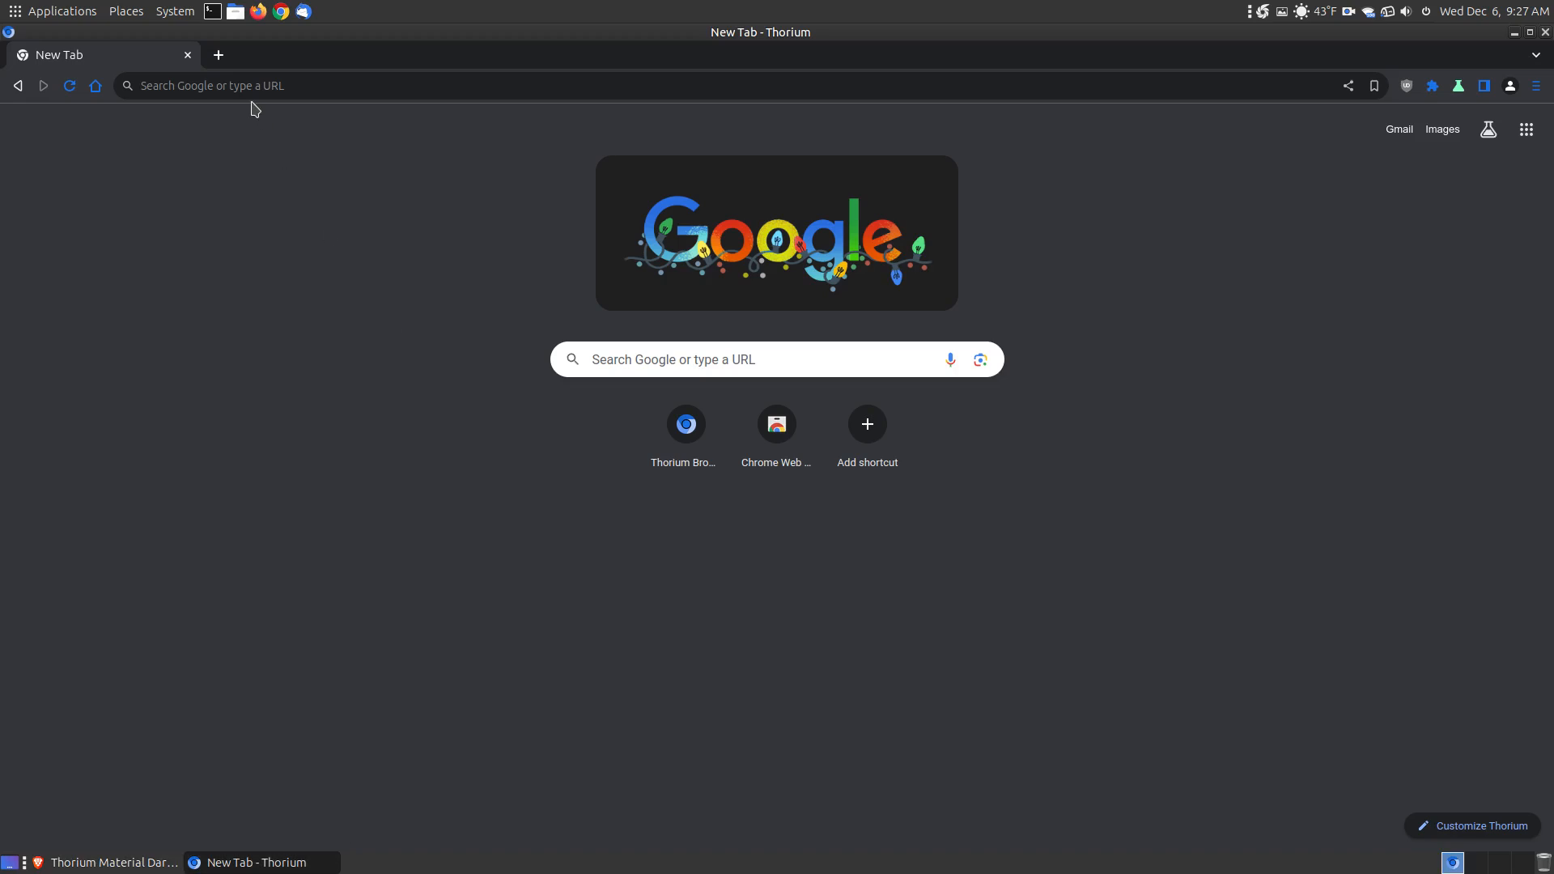
left_click(776, 423)
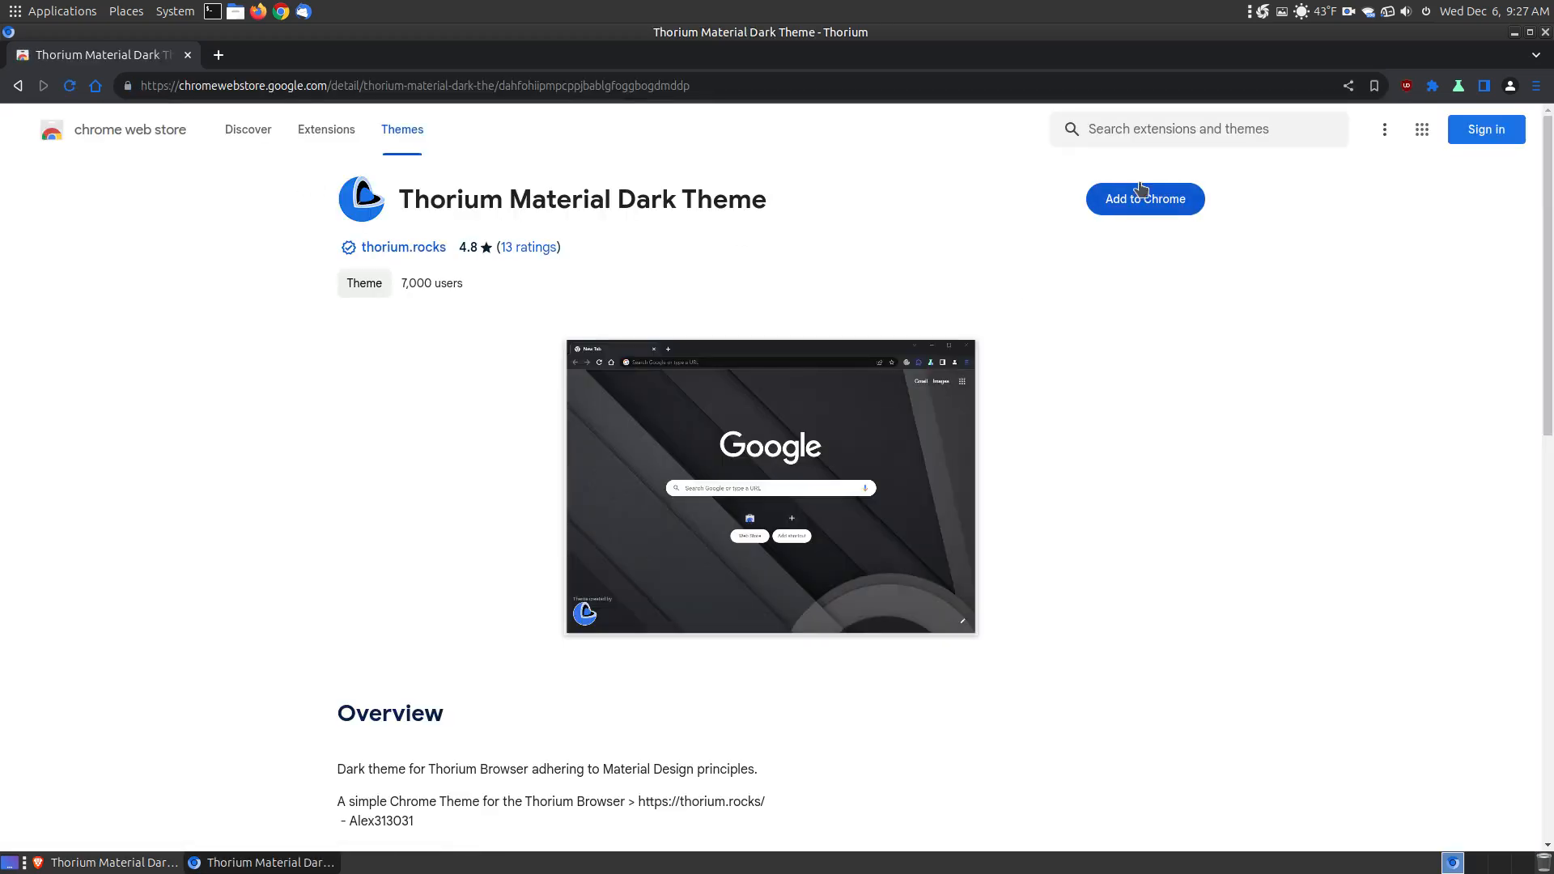
left_click(1144, 197)
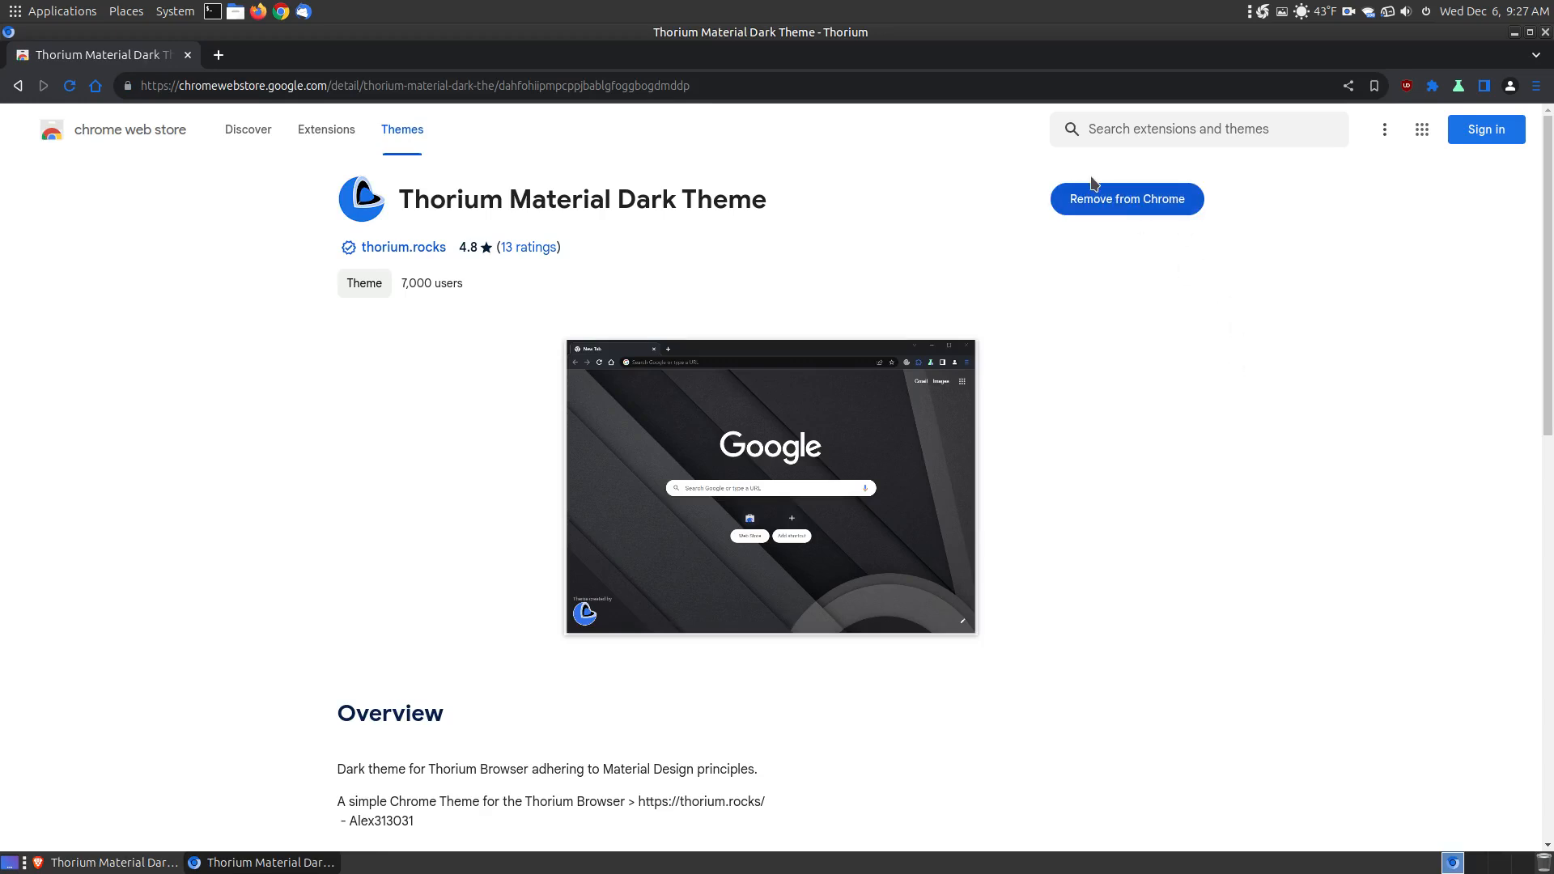
Step: Return to Thorium's new tab page showing the Material Dark Theme background
left_click(1126, 198)
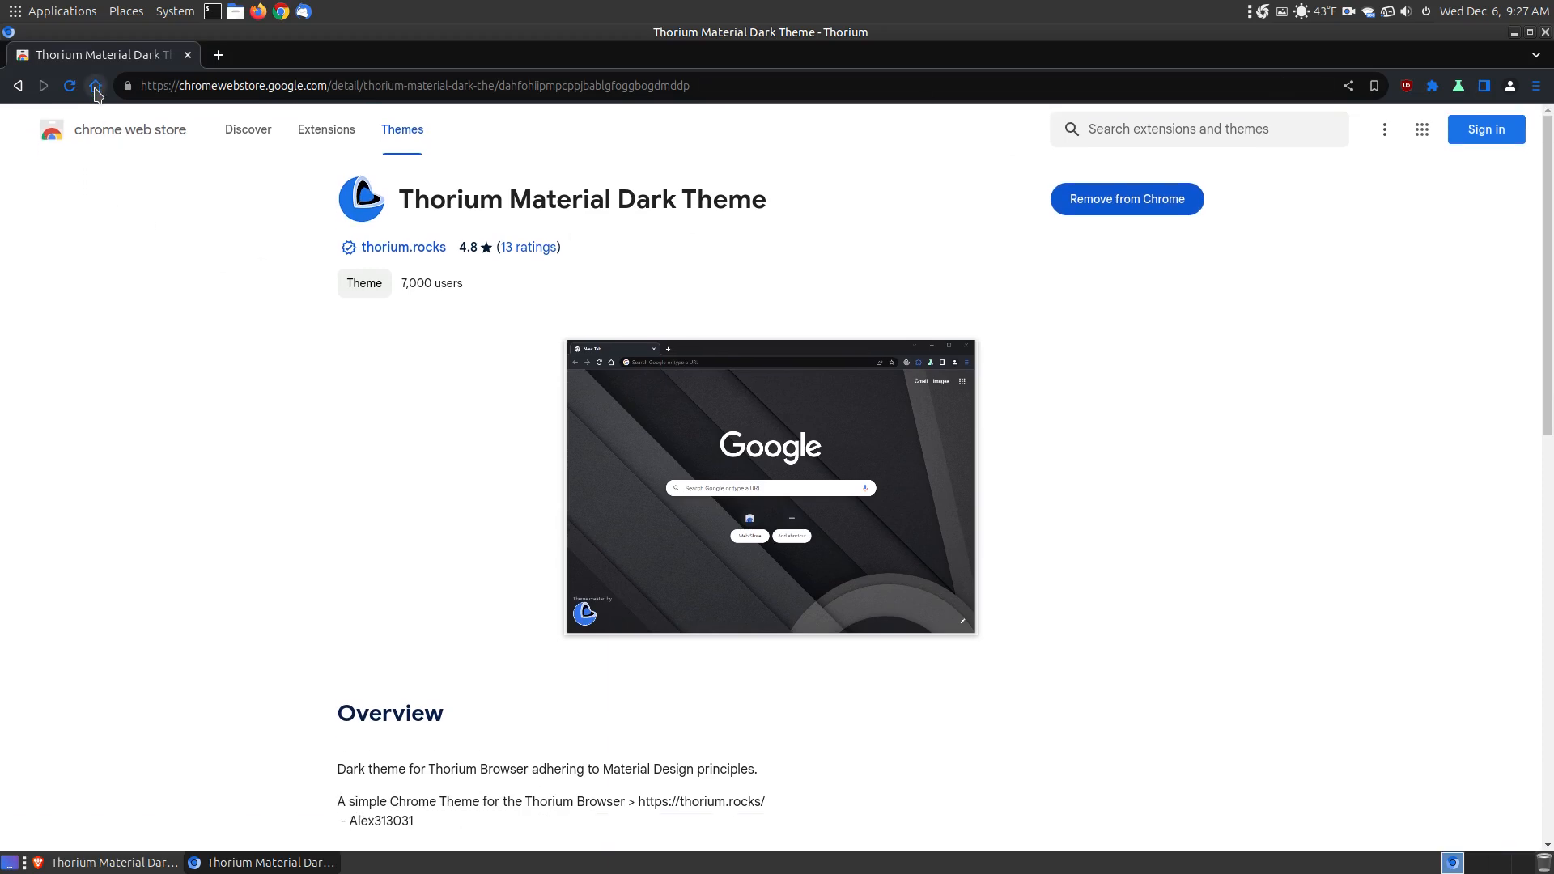
left_click(217, 55)
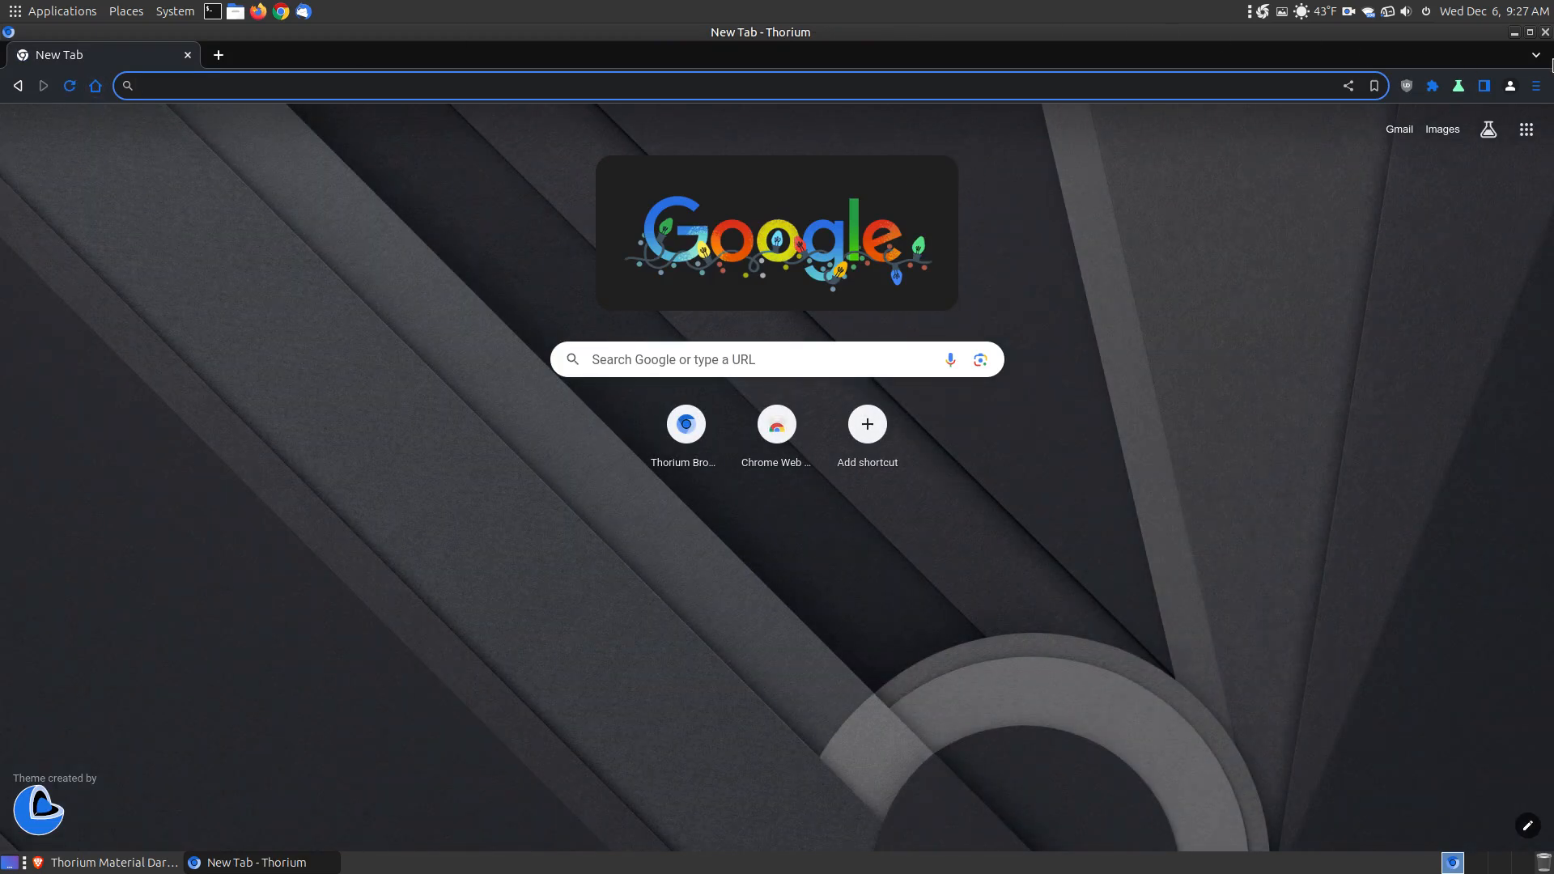
mouse_move(1118, 581)
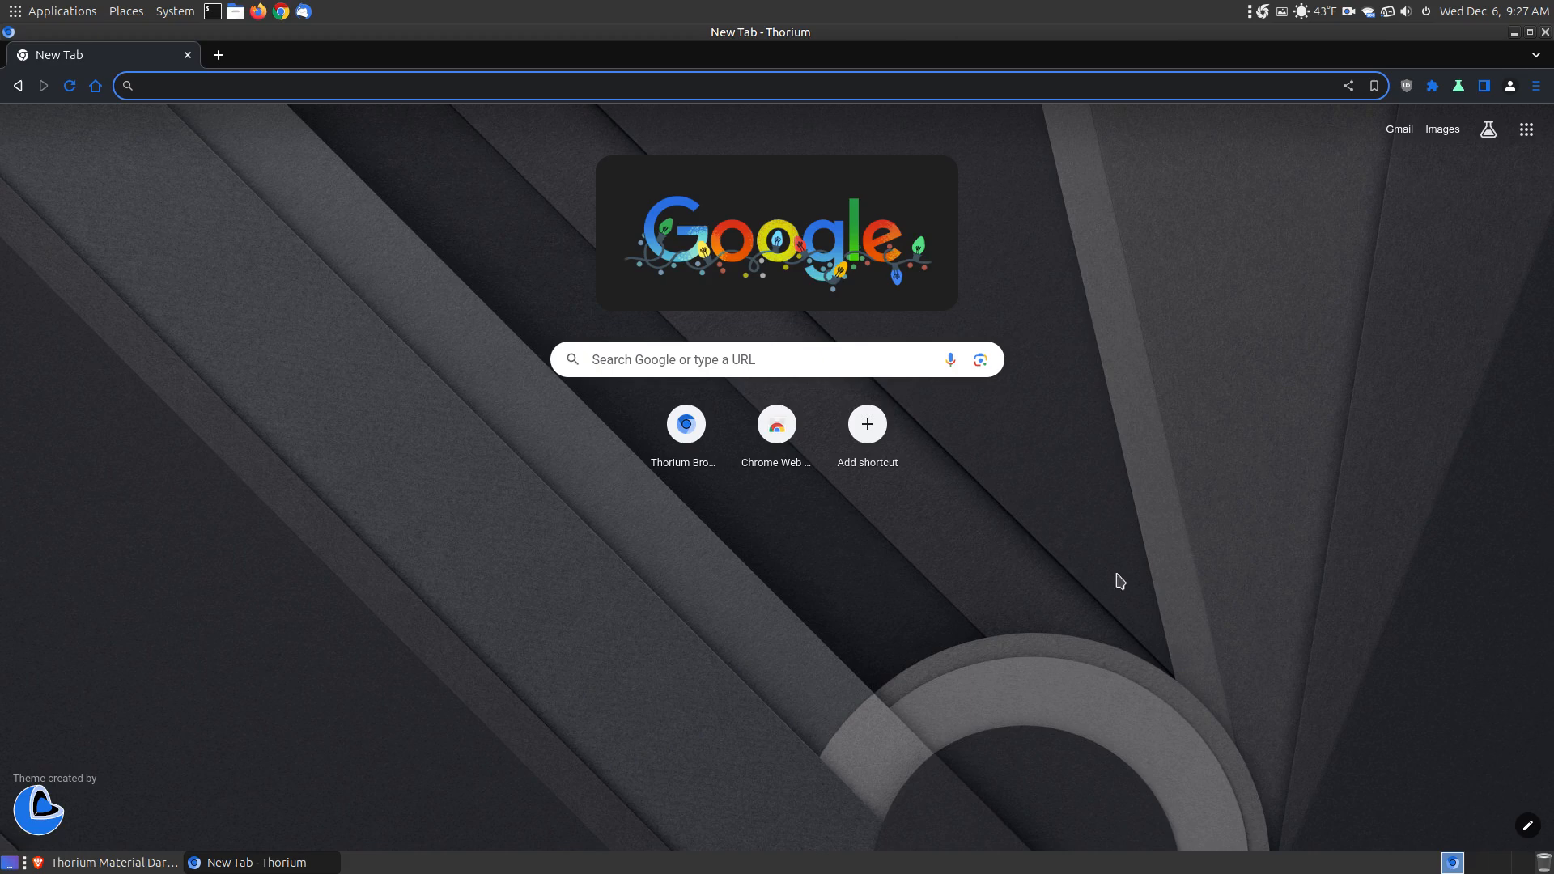
mouse_move(889, 798)
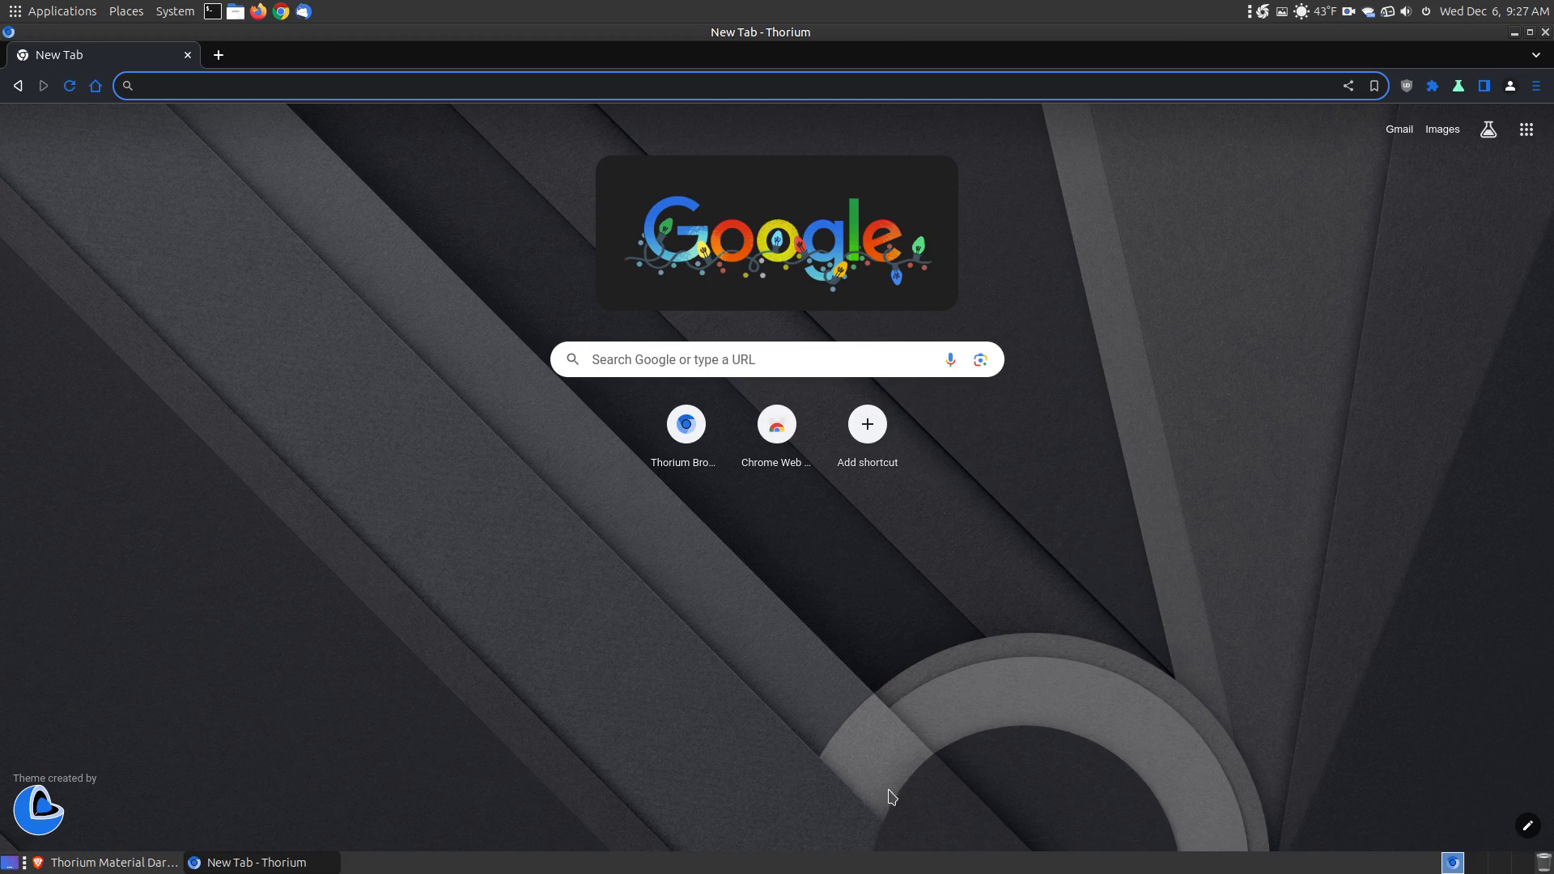
mouse_move(757, 592)
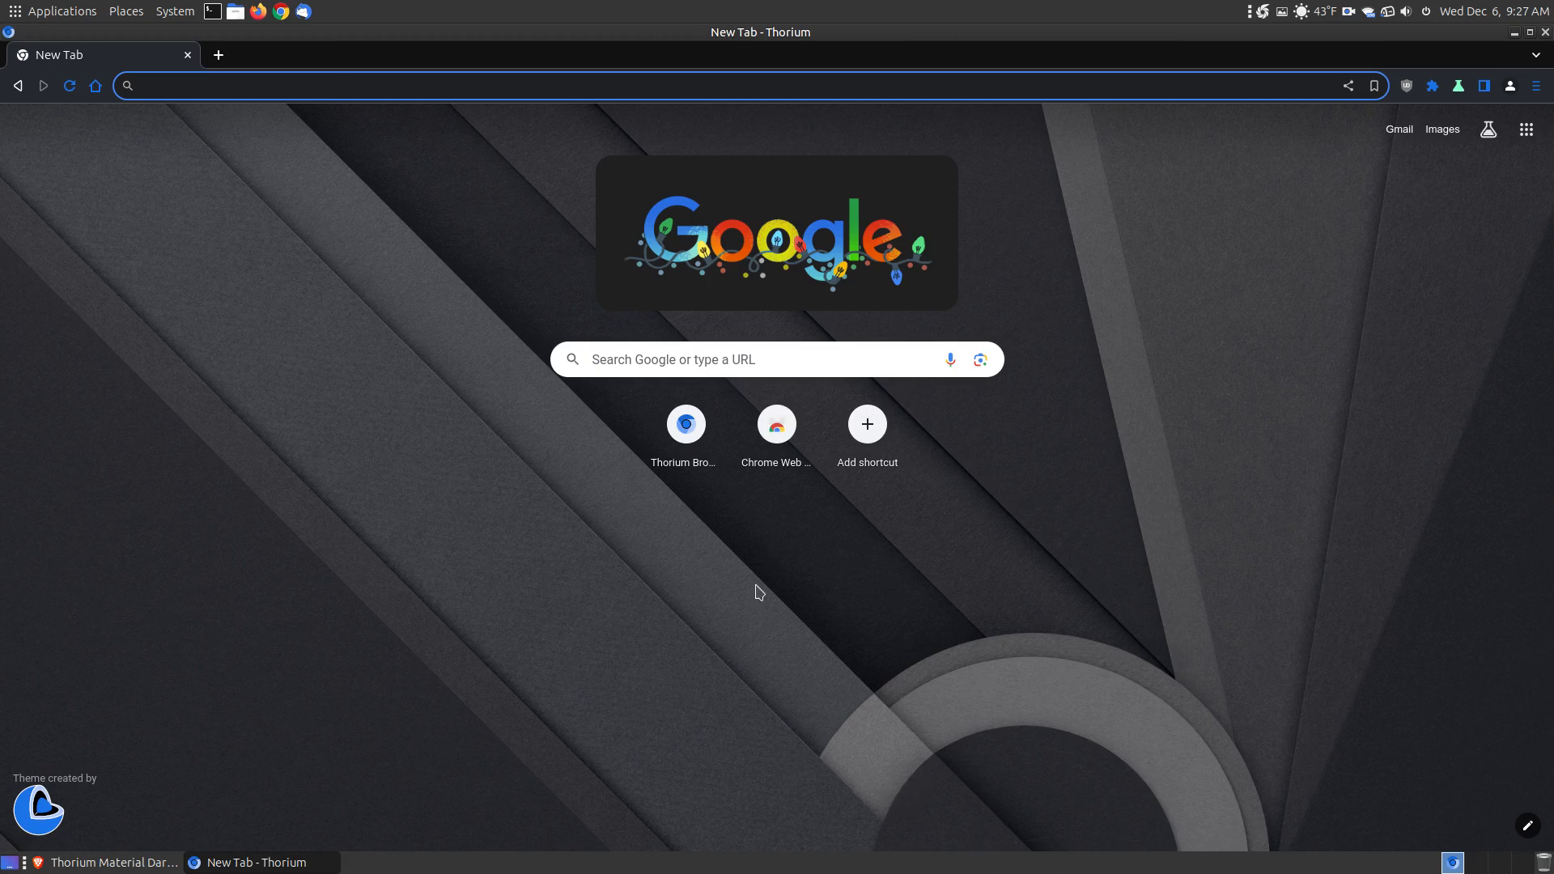
mouse_move(685, 423)
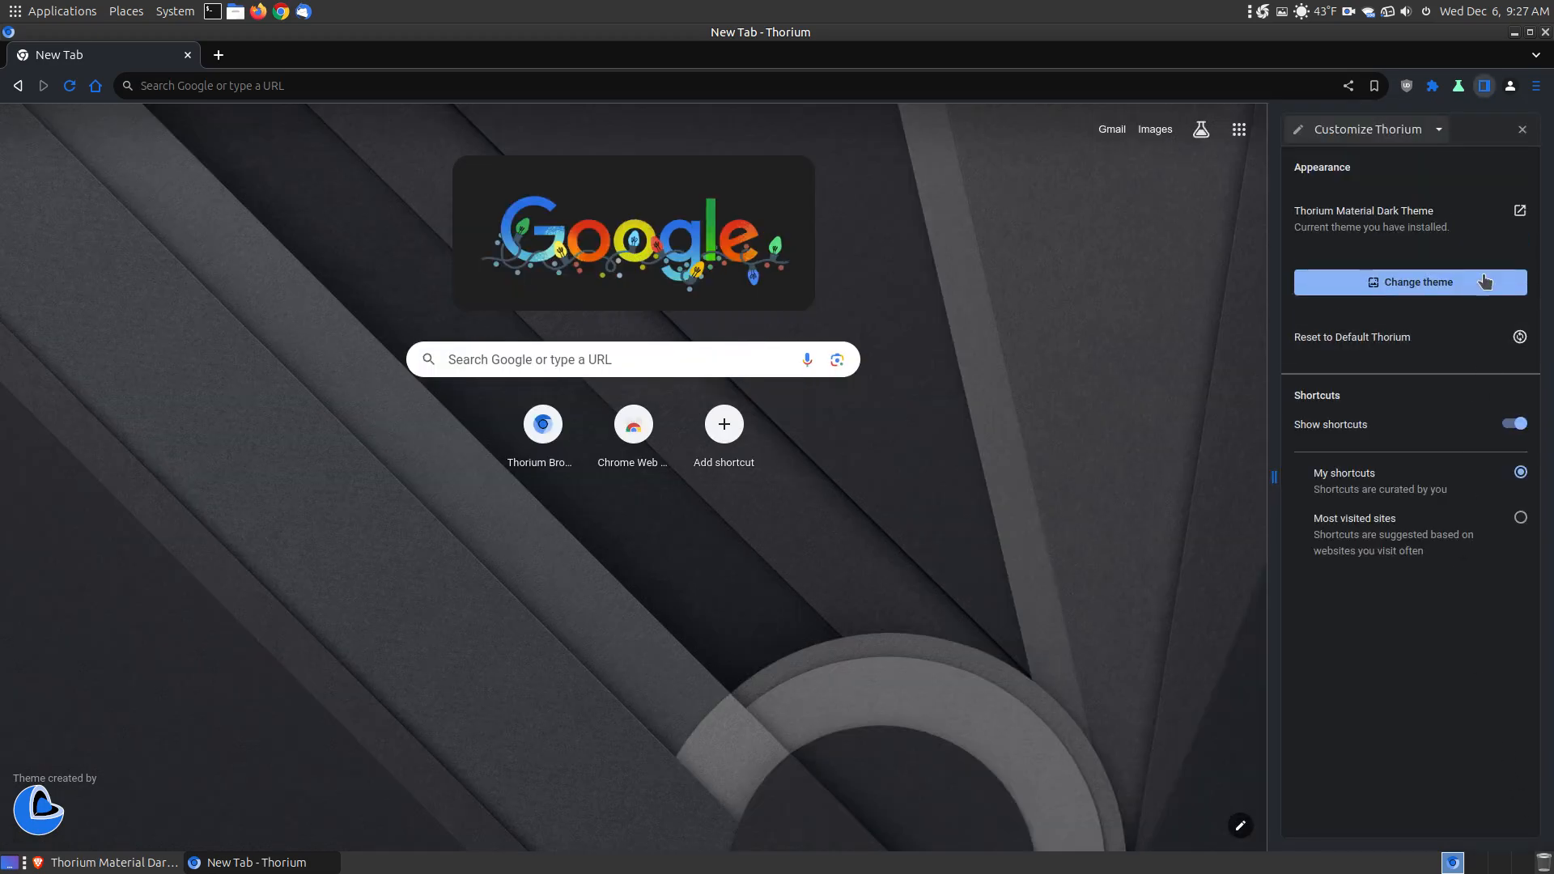
mouse_move(1546, 411)
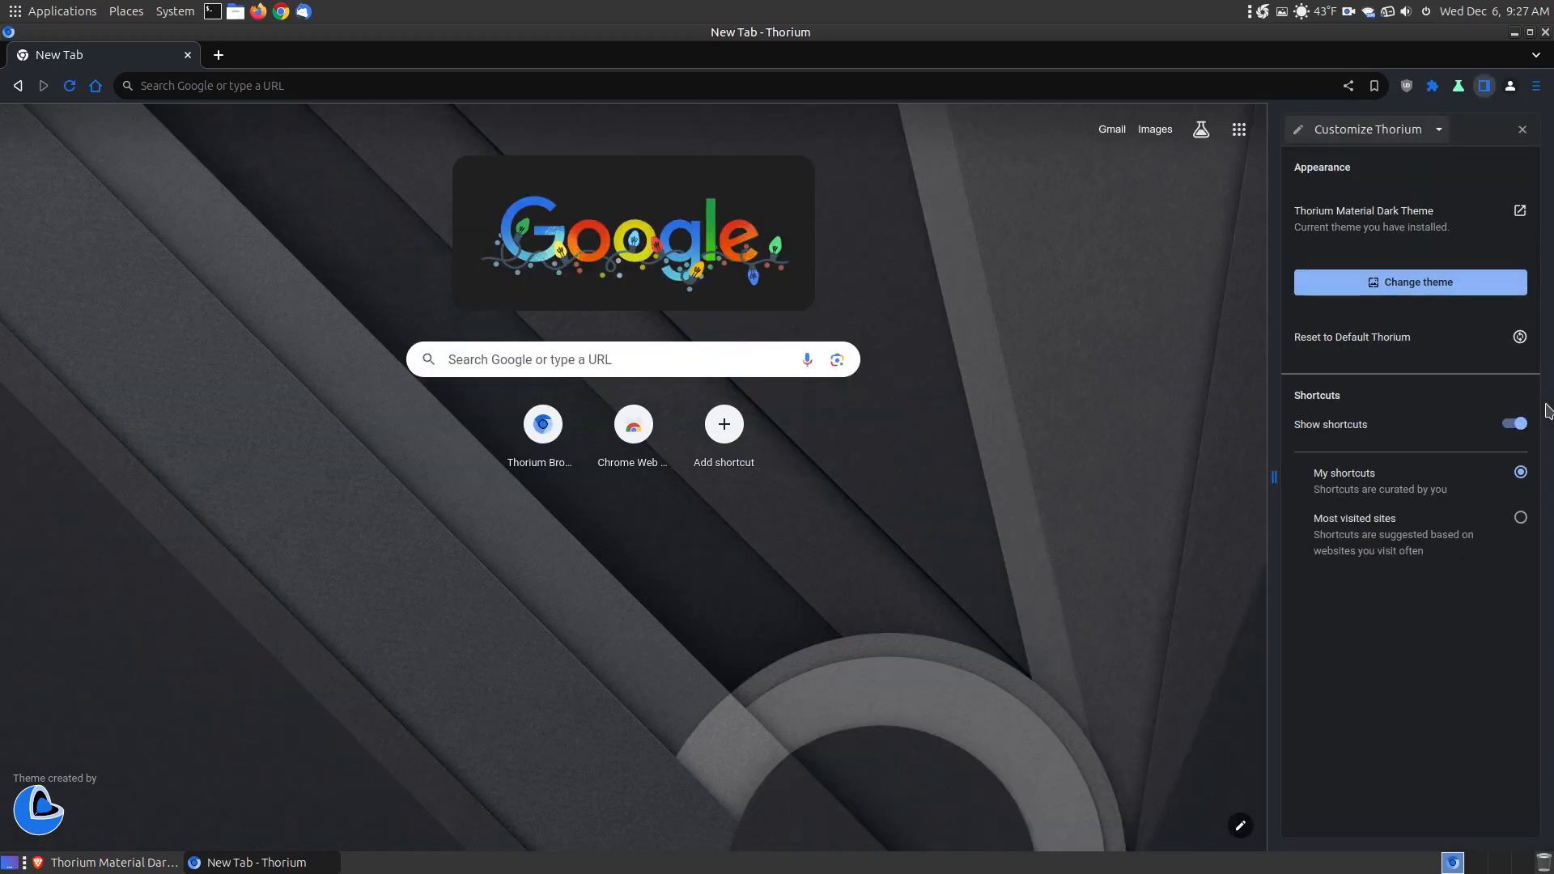
left_click(1511, 423)
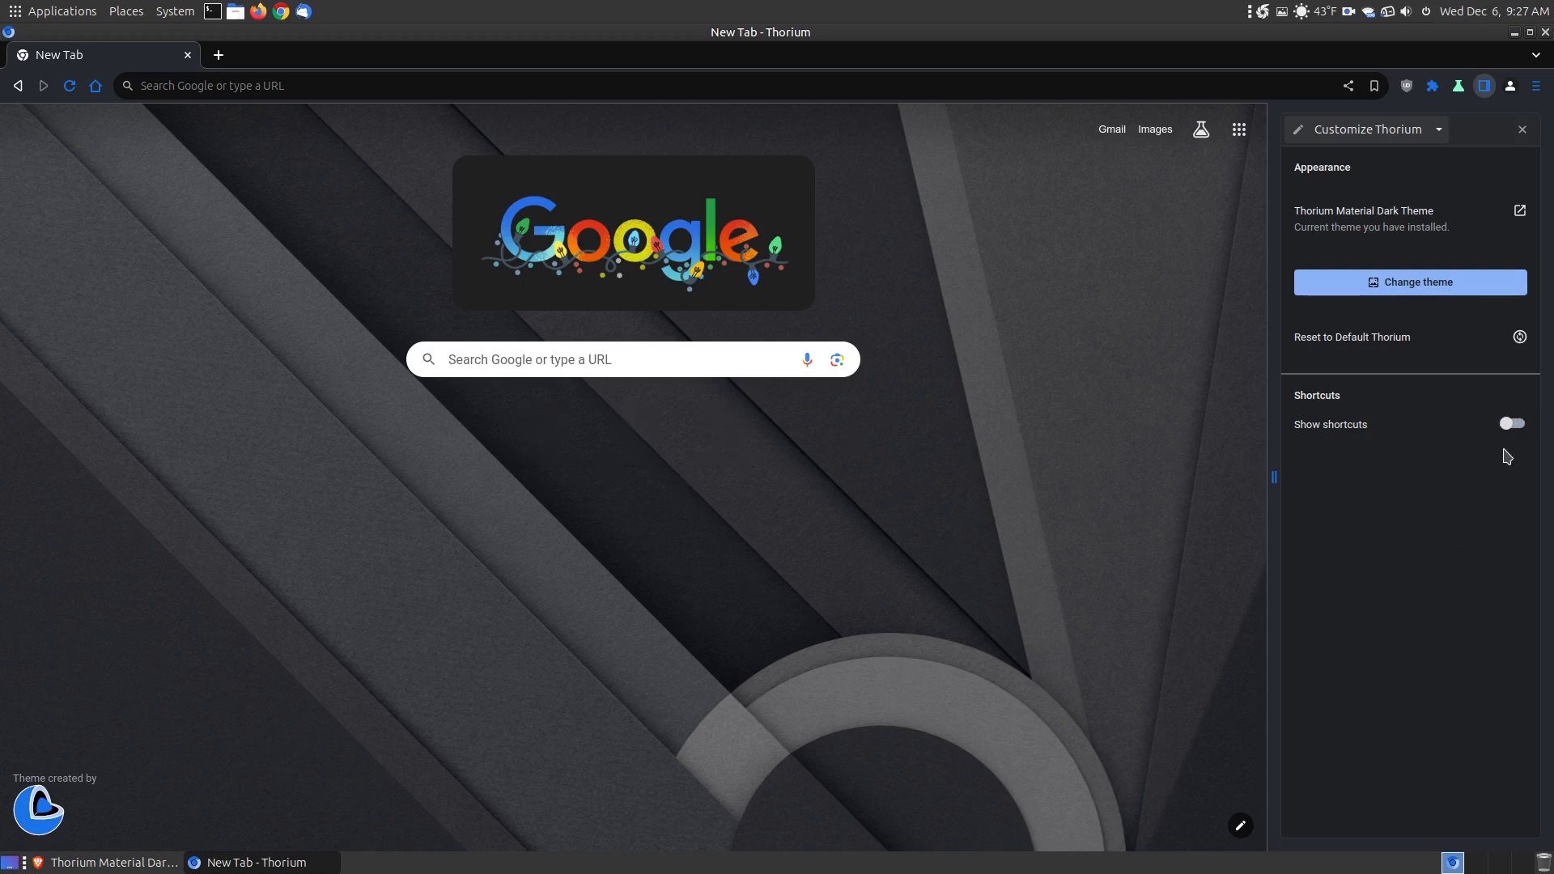
left_click(1510, 422)
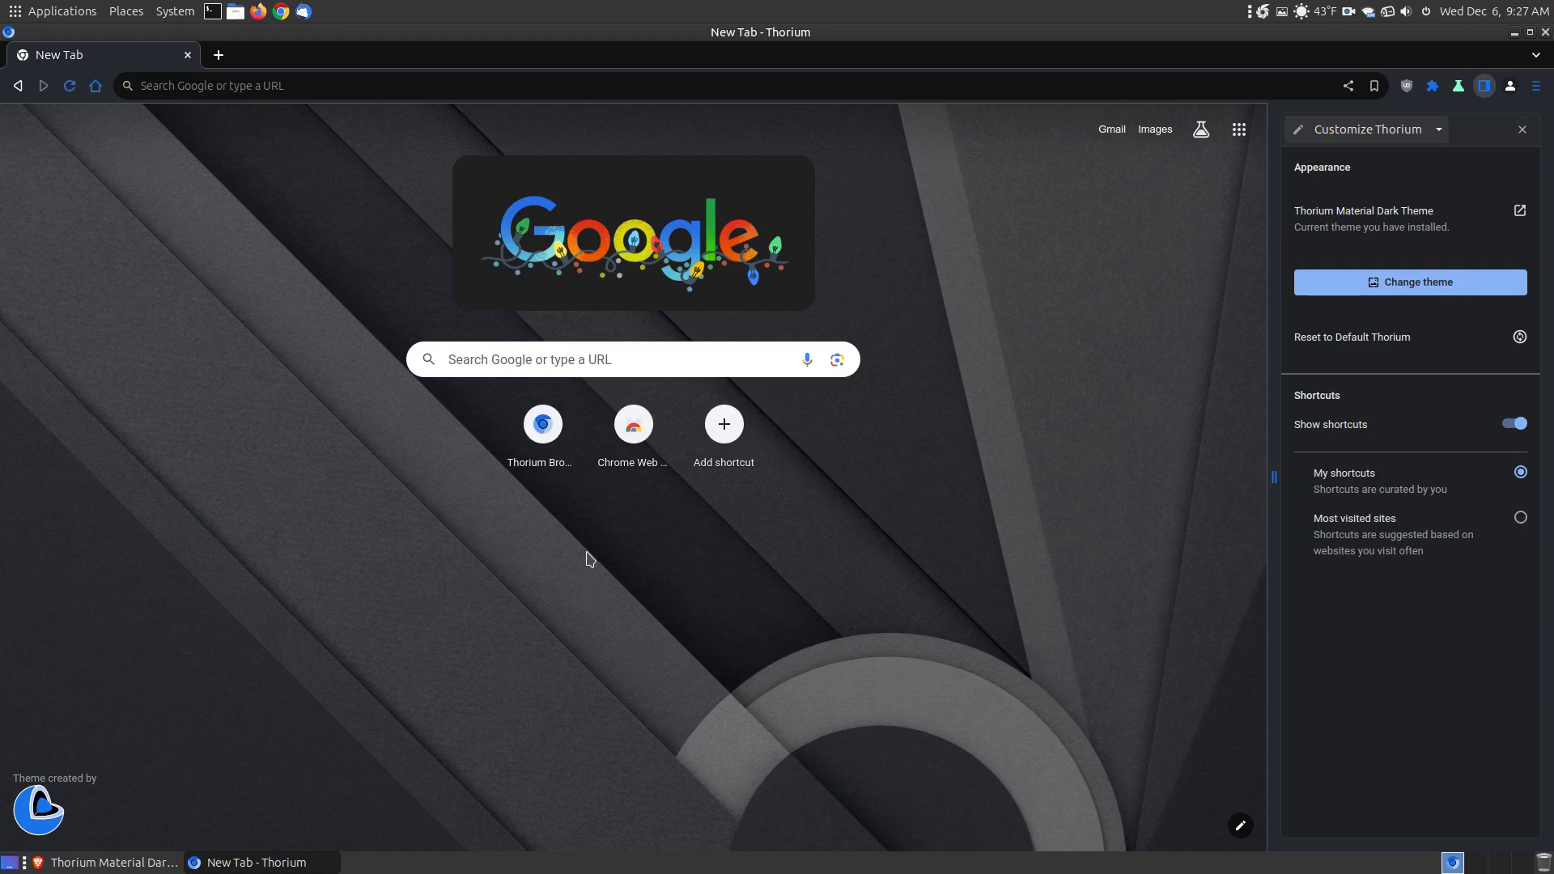
mouse_move(1415, 567)
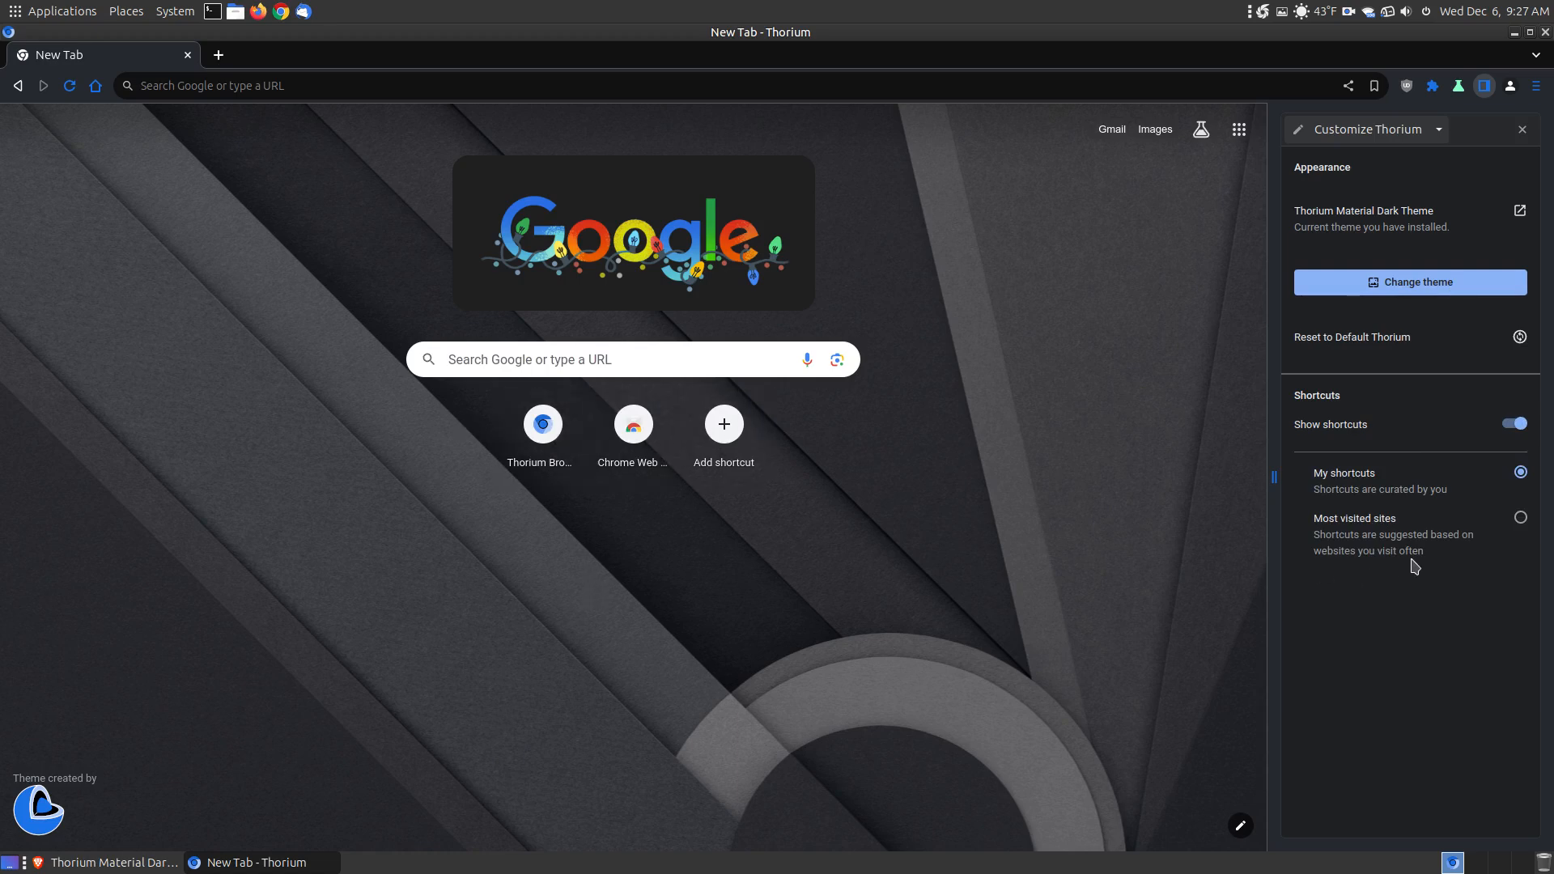
mouse_move(589, 555)
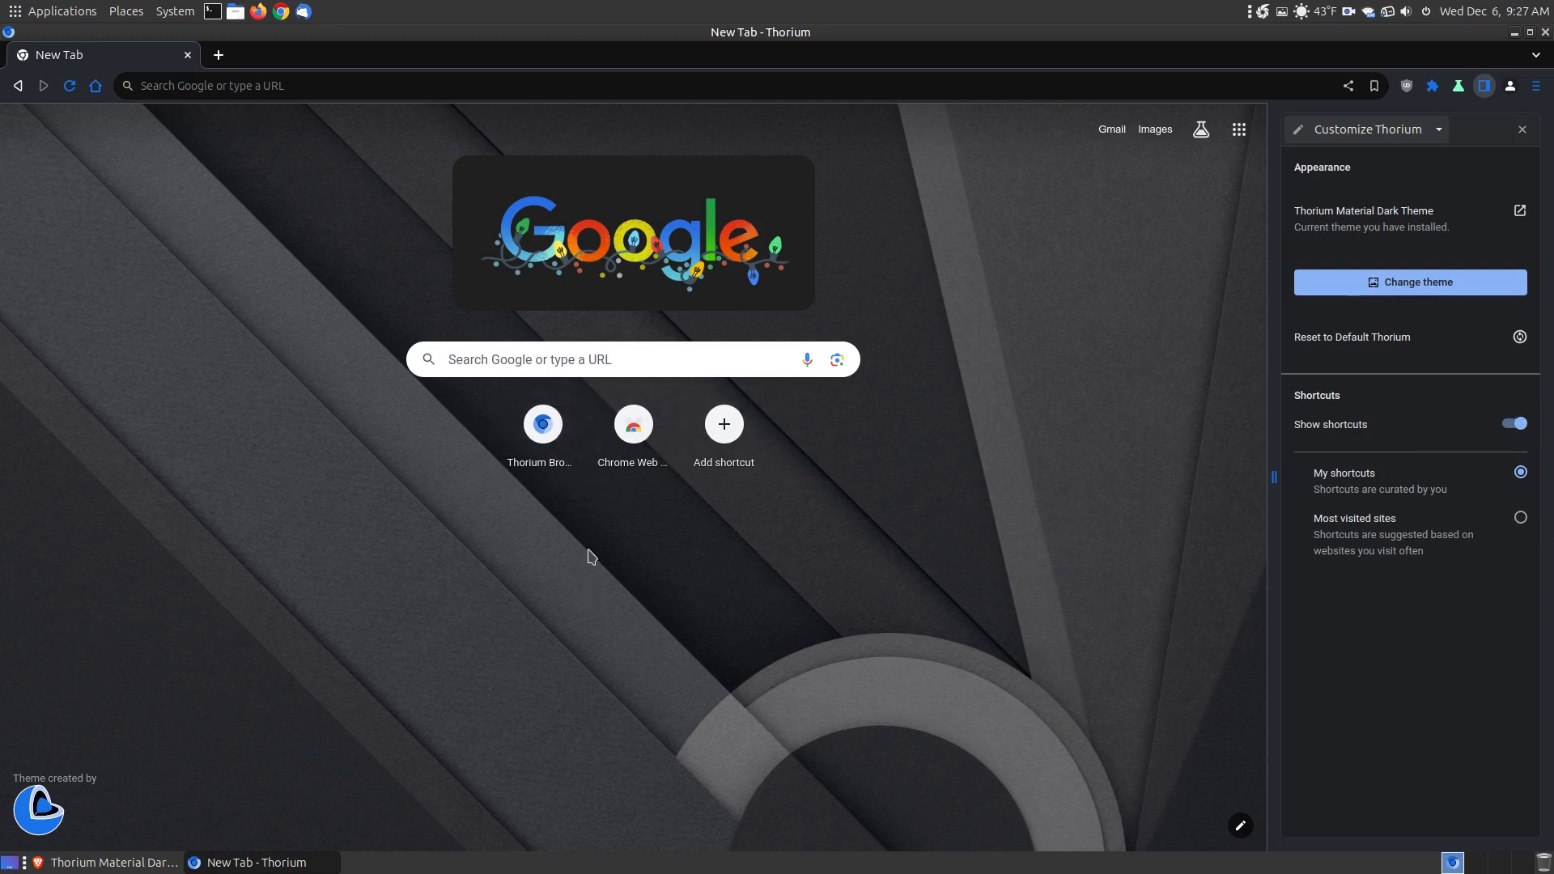
mouse_move(821, 584)
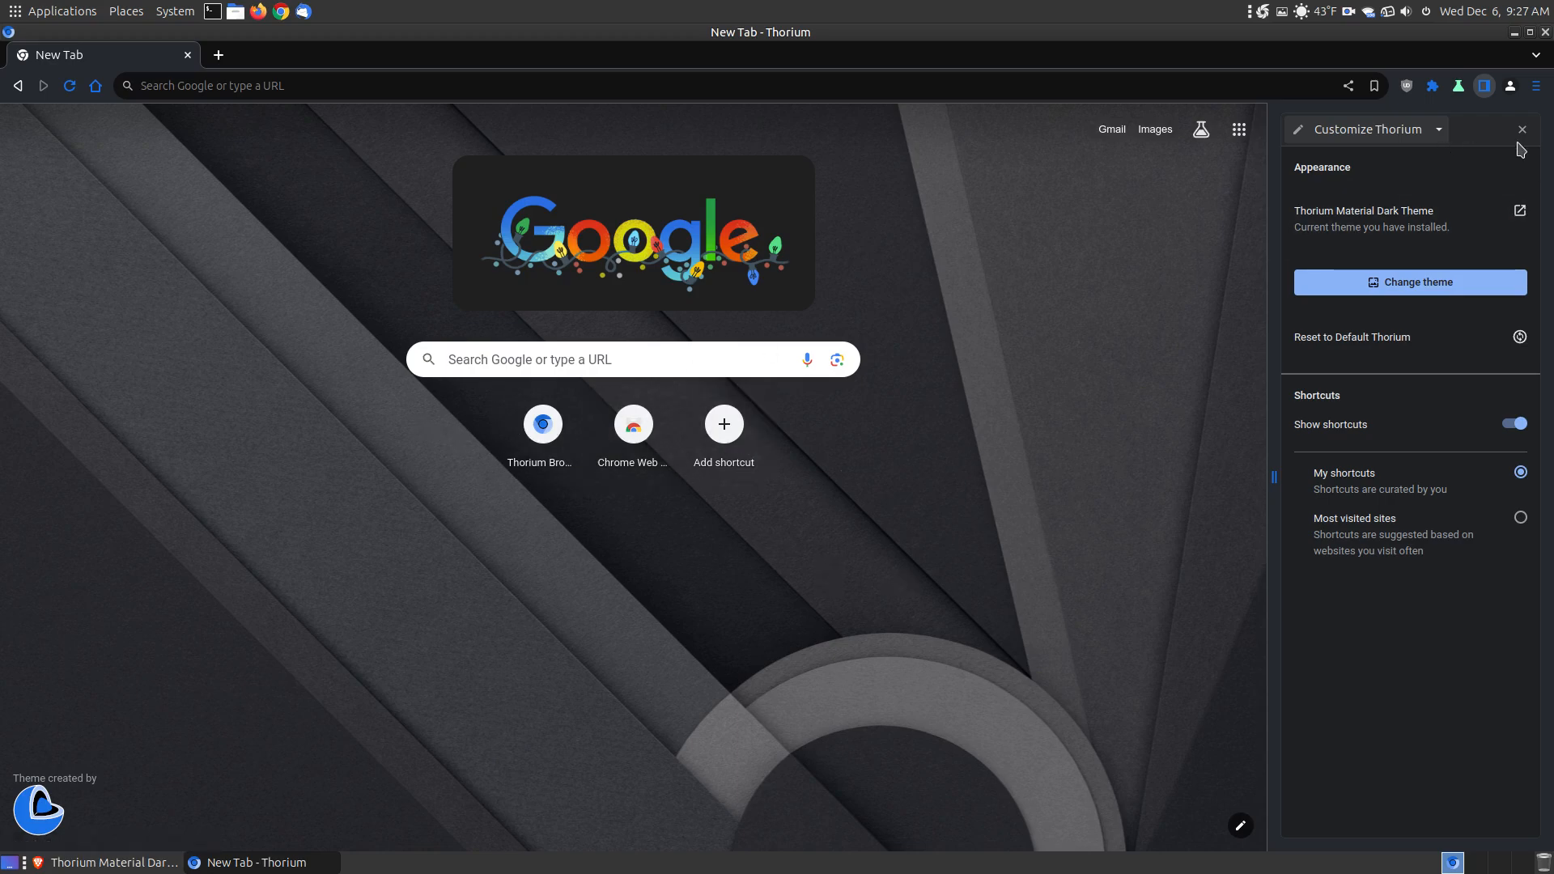
left_click(1522, 129)
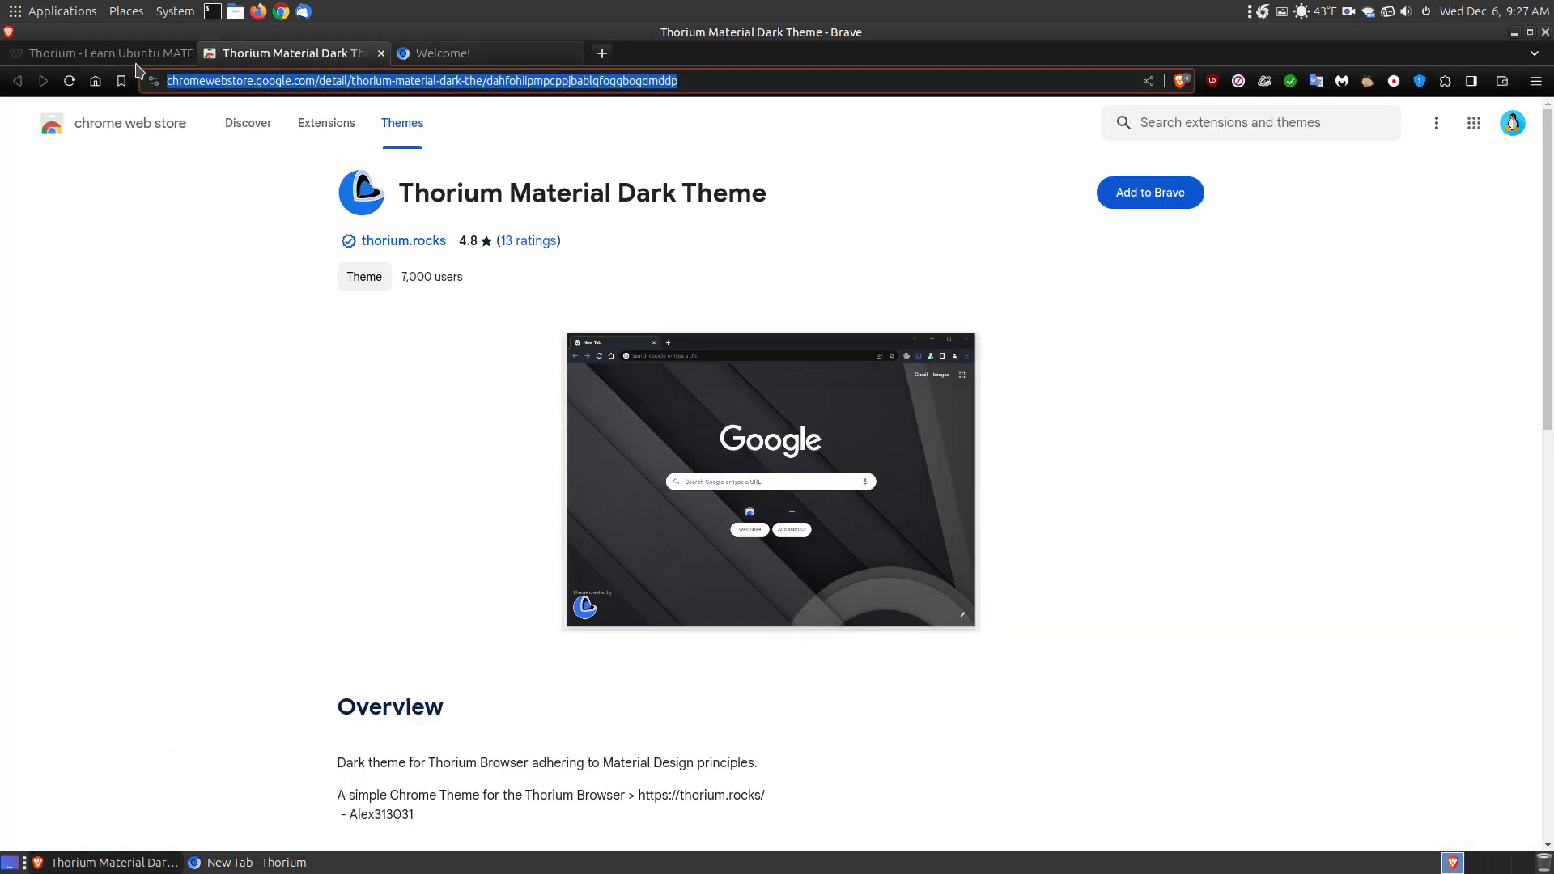
Step: Show the Learn Ubuntu MATE Thorium guide tab and bring Thorium to the front
left_click(94, 52)
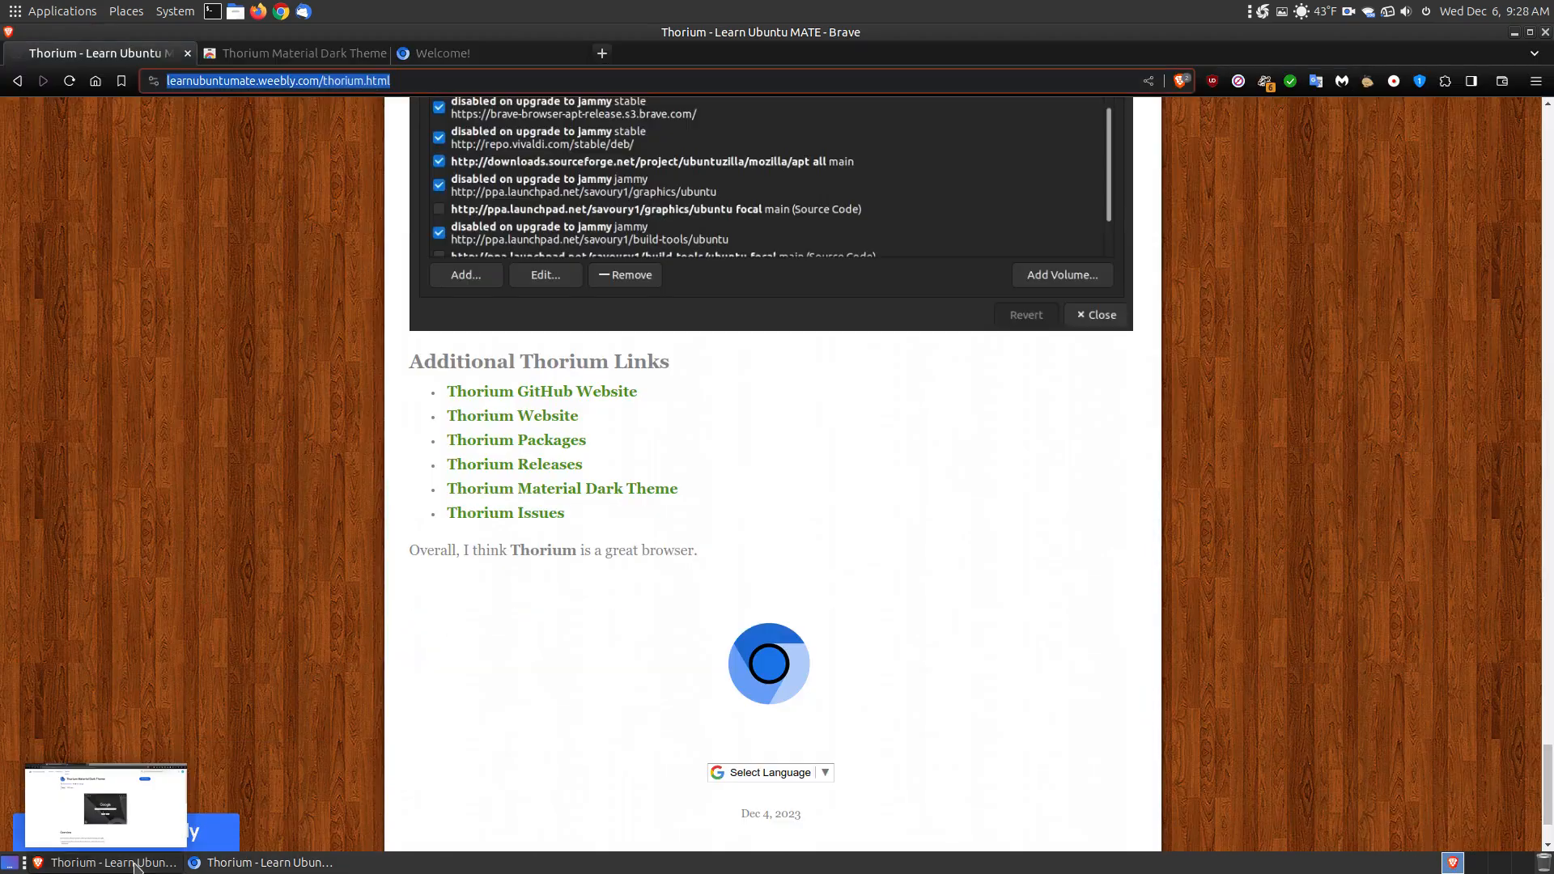
left_click(442, 52)
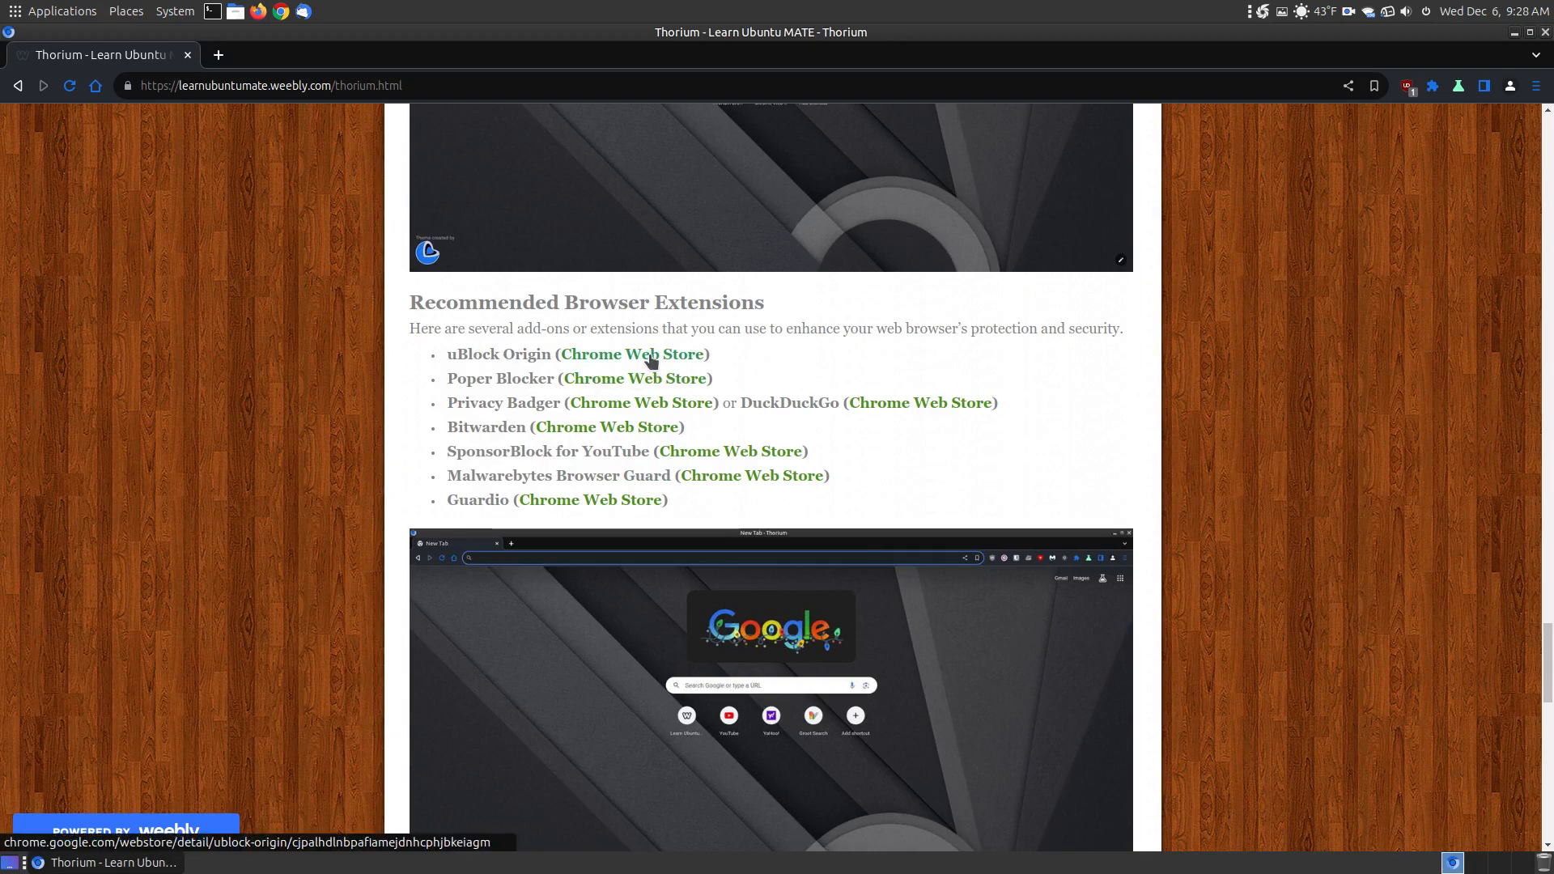
mouse_move(620, 347)
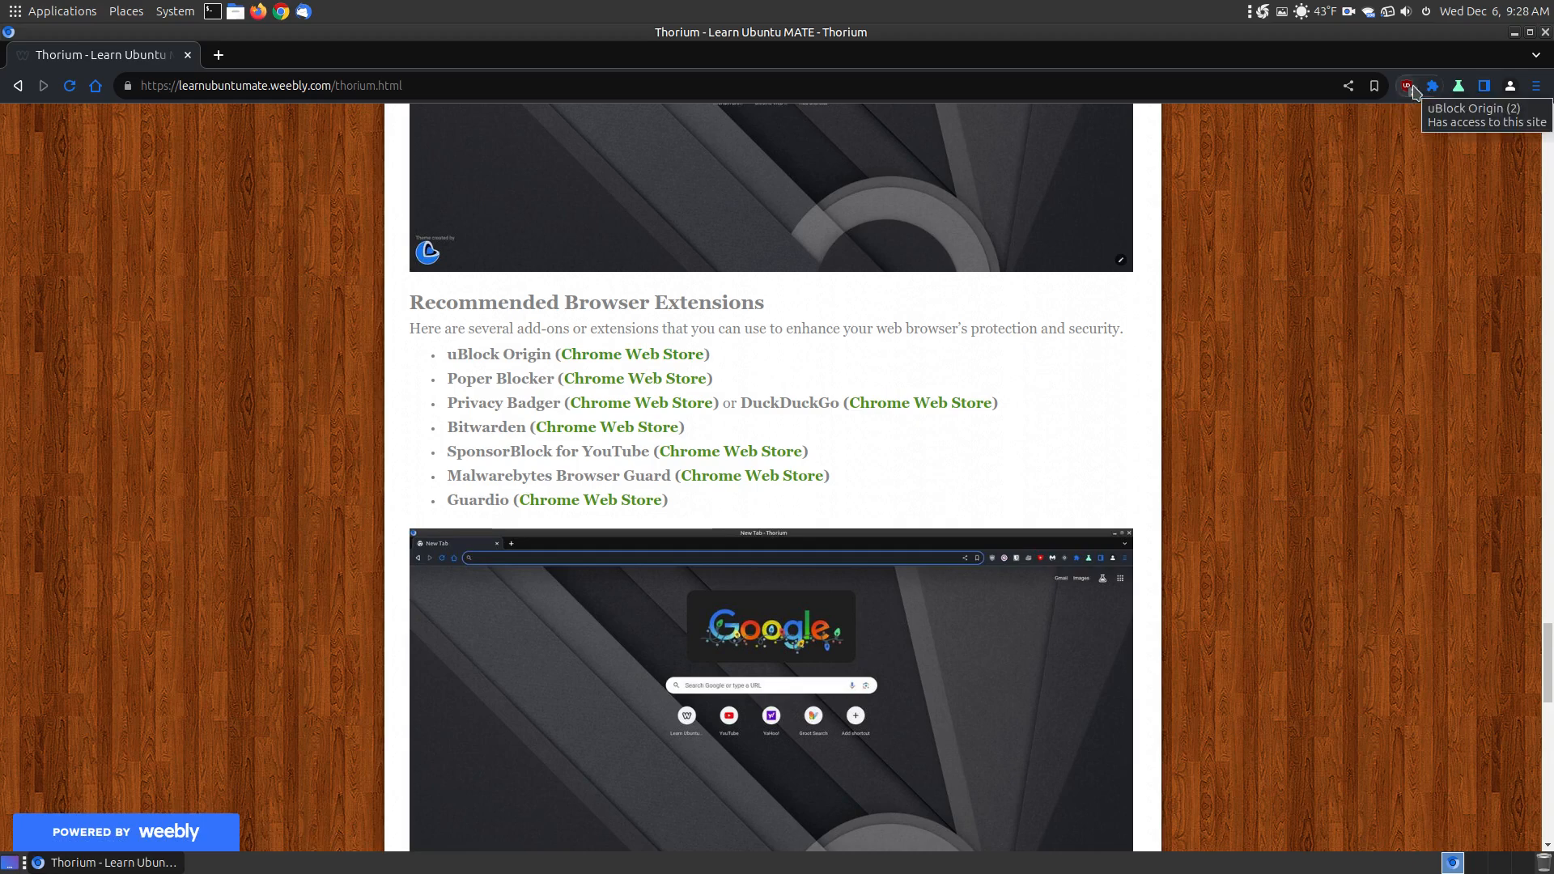
Step: Pin uBlock Origin in the toolbar, view its site summary and enter its dashboard
left_click(1429, 86)
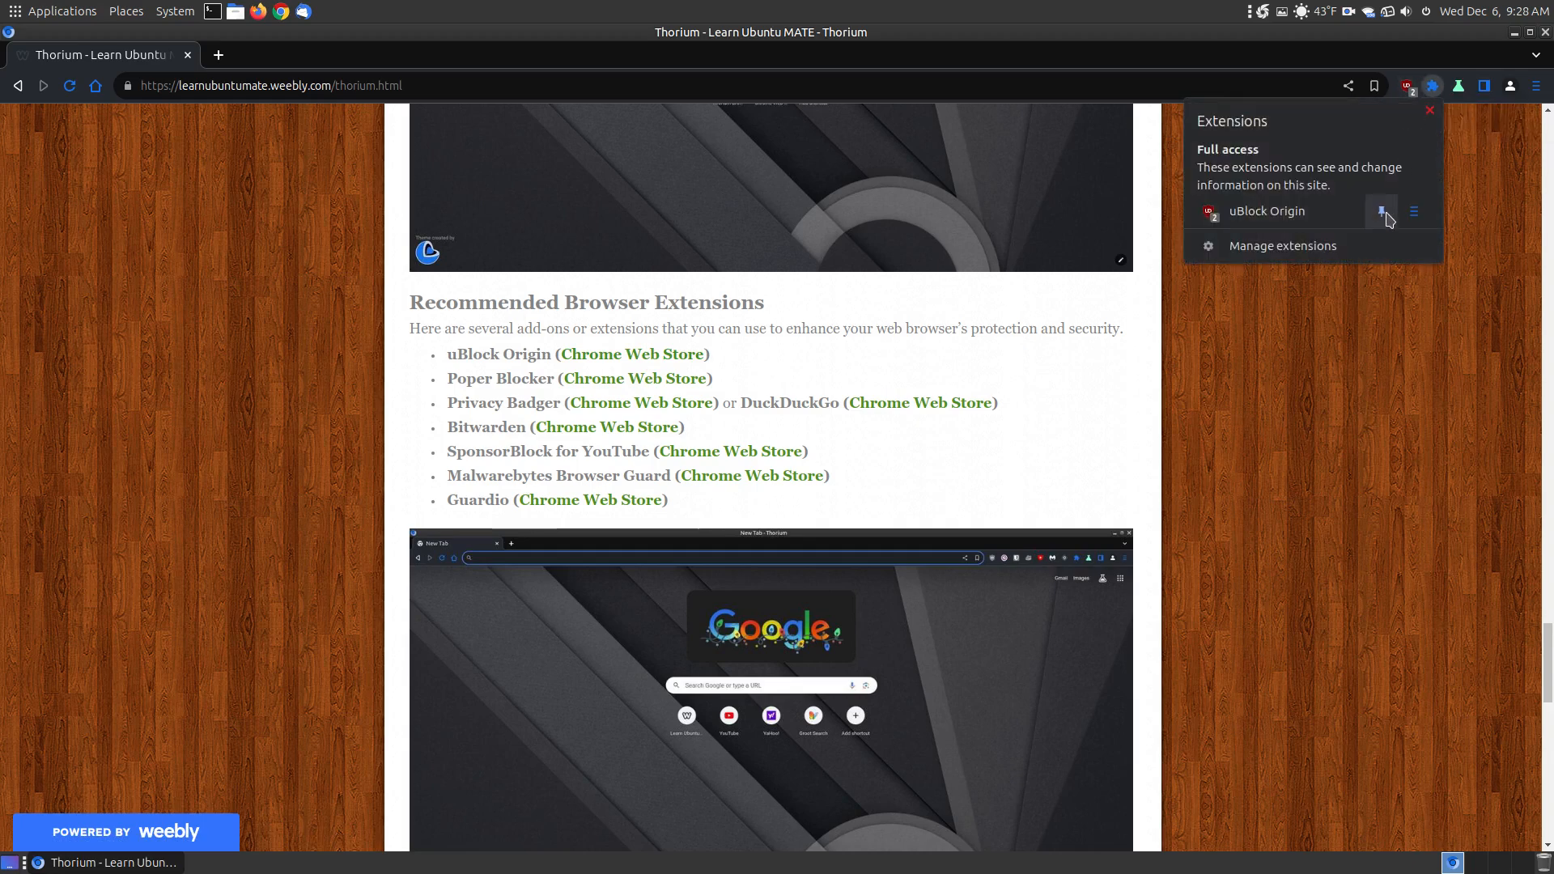
left_click(1431, 86)
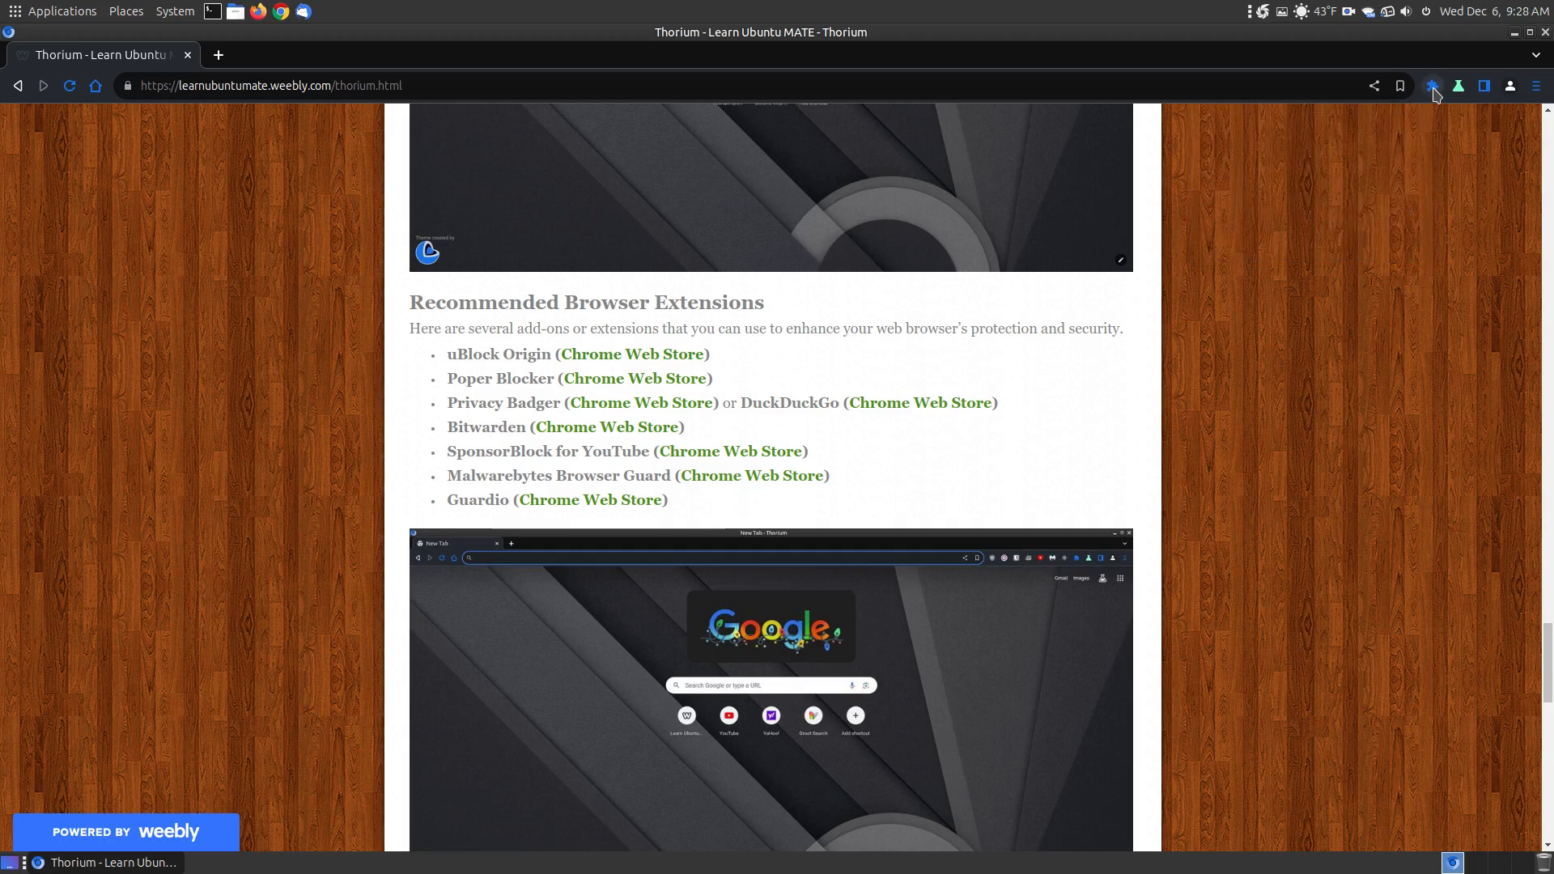
left_click(1431, 86)
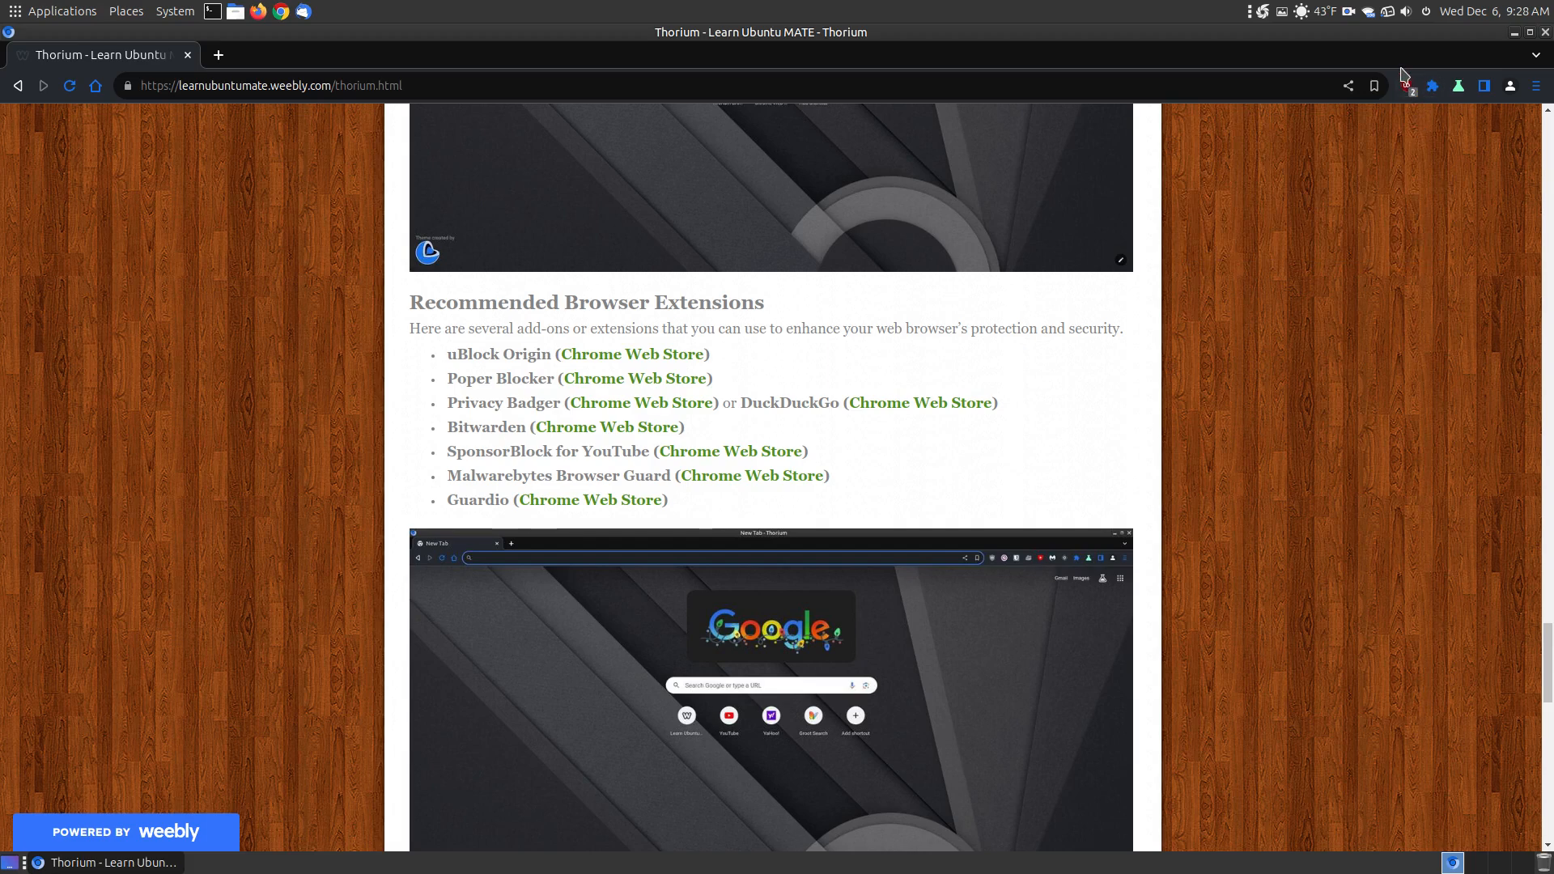
left_click(1405, 86)
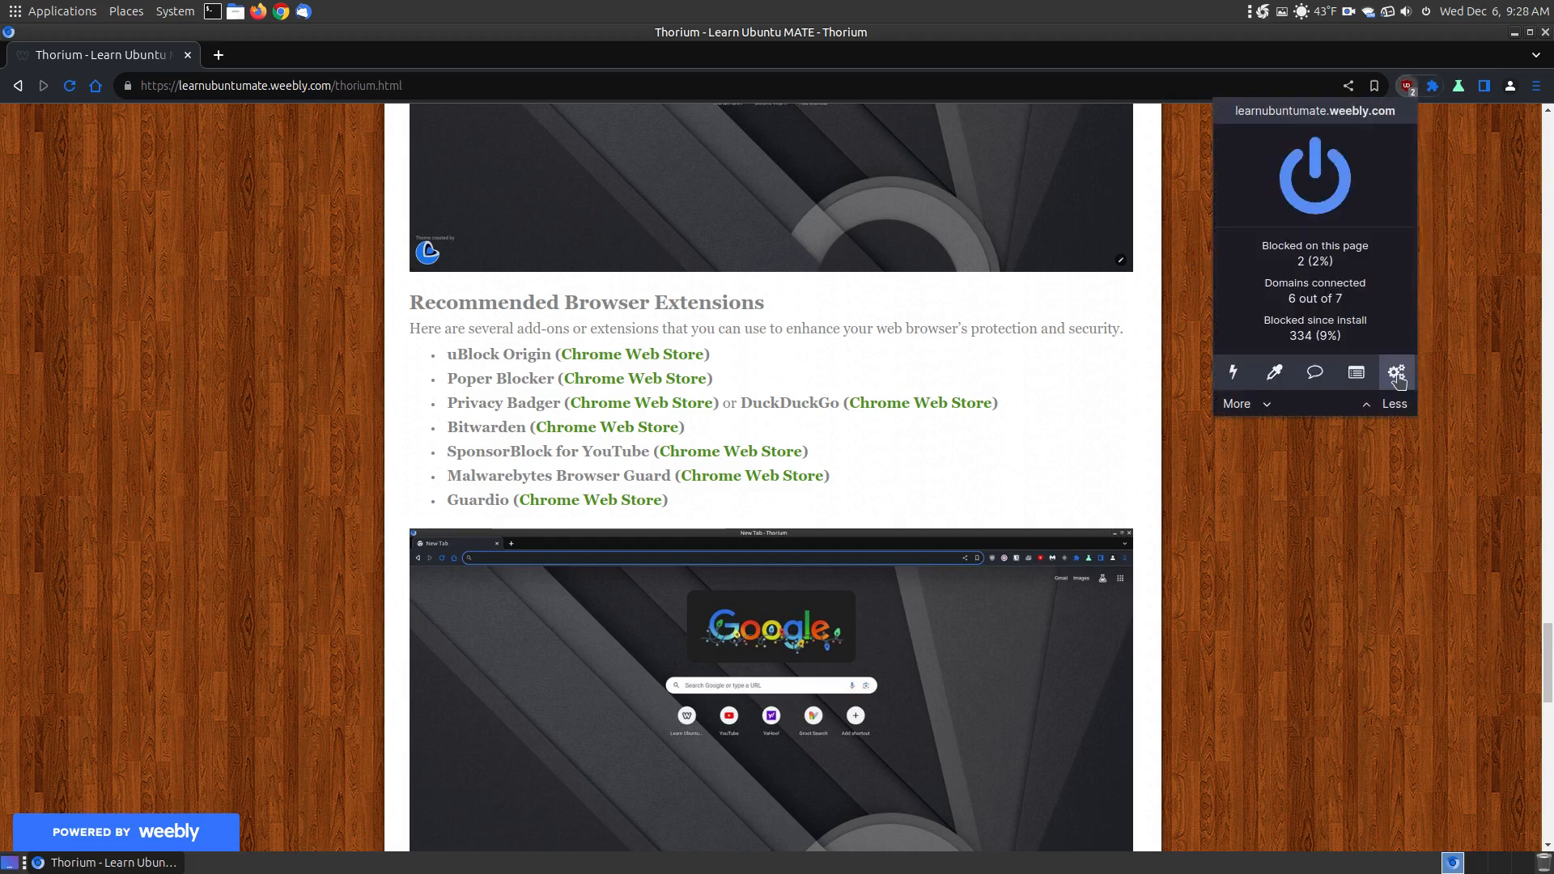
mouse_move(1396, 372)
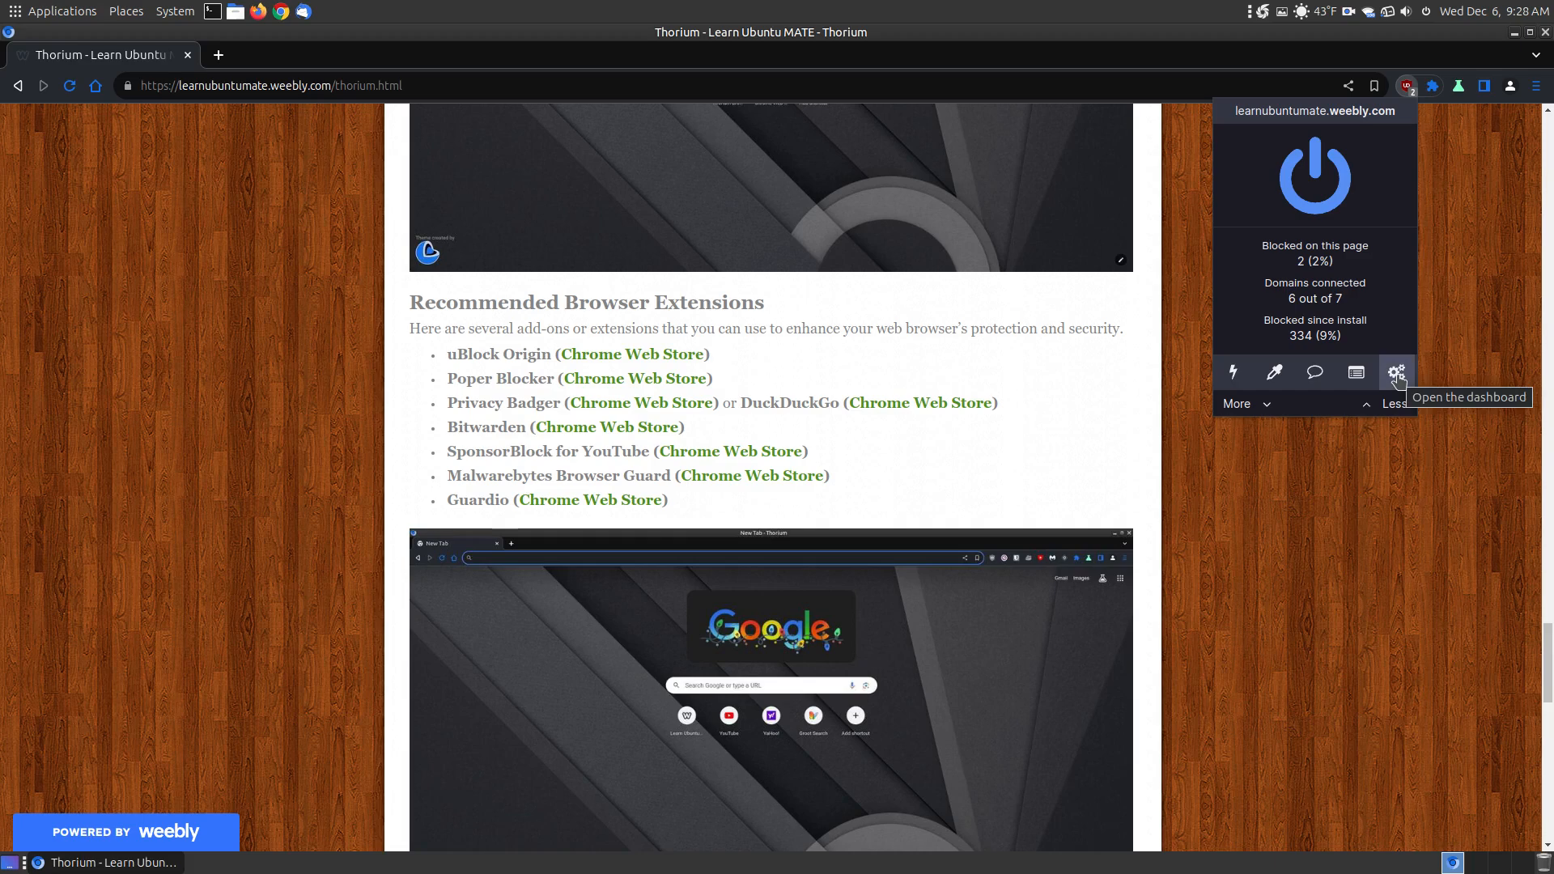
left_click(1397, 373)
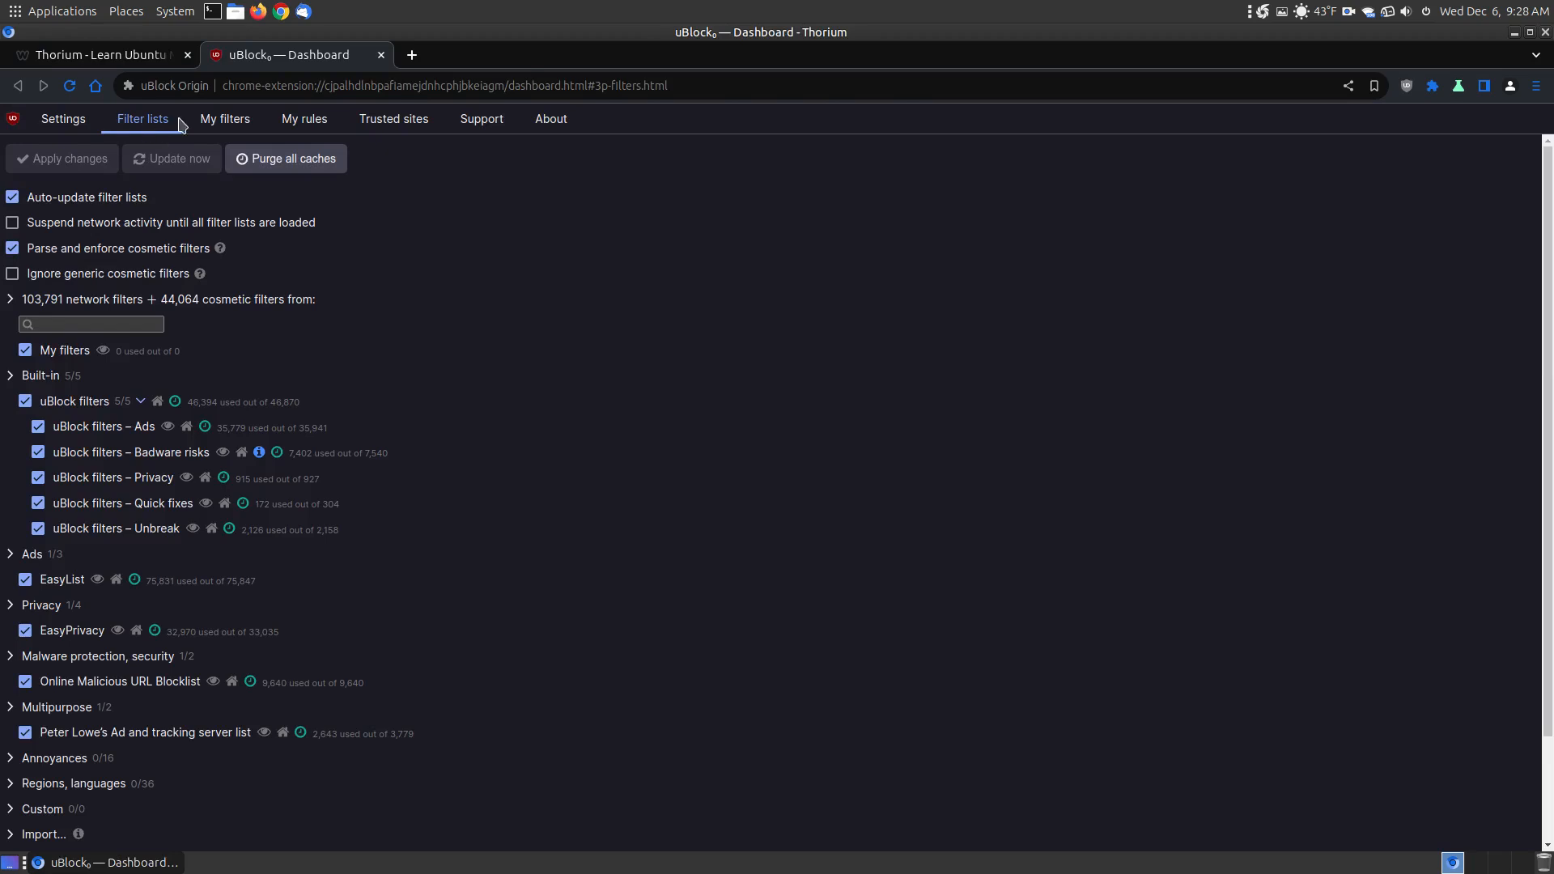
Step: Update all uBlock Origin filter lists and close the dashboard tab
left_click(170, 159)
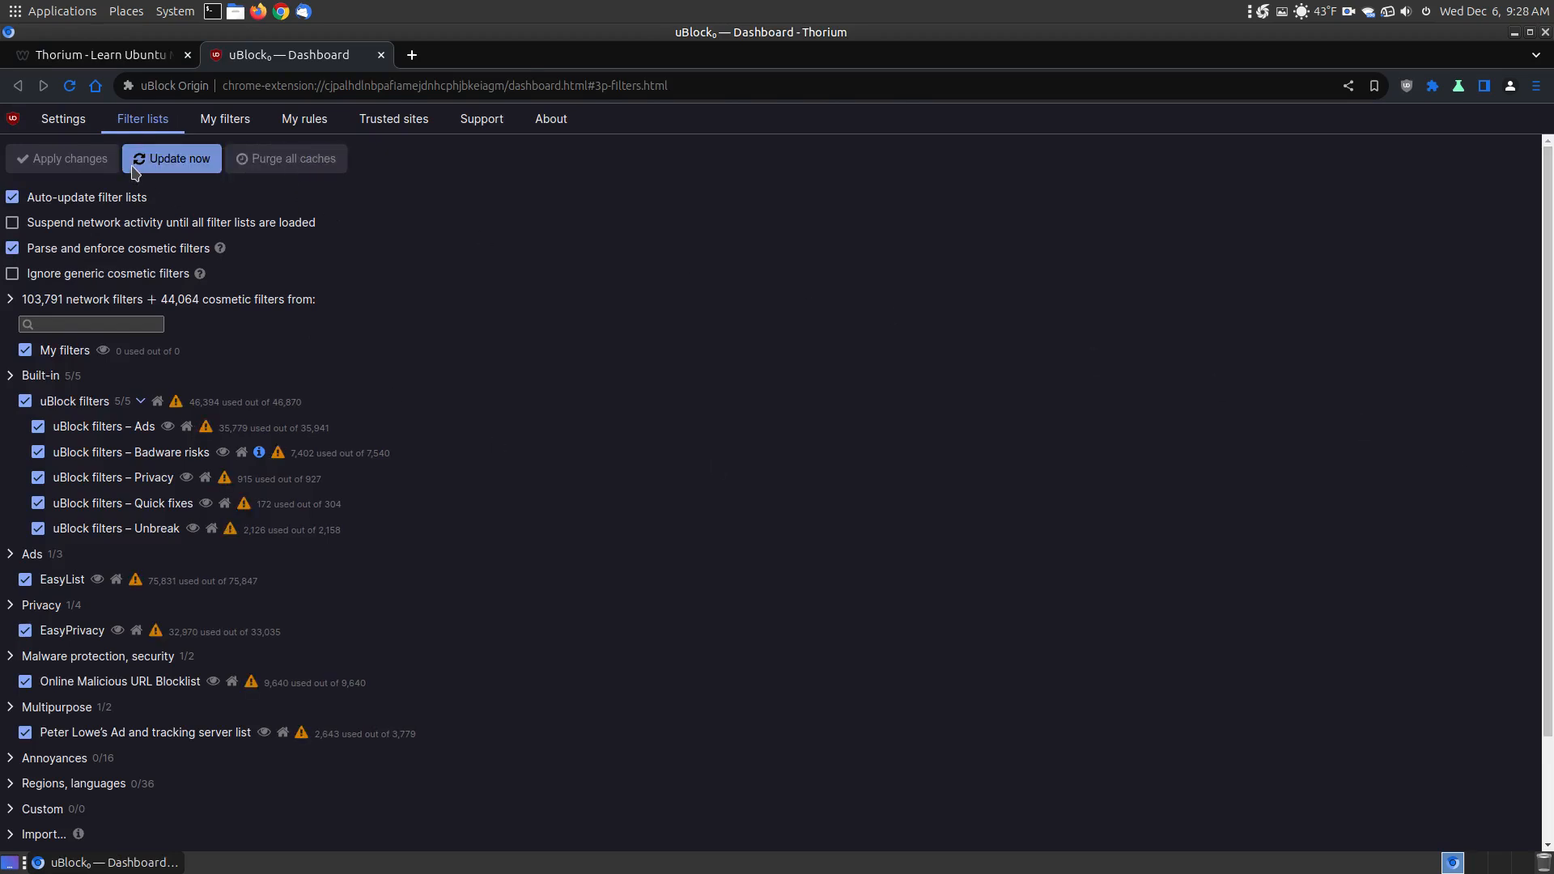
left_click(178, 159)
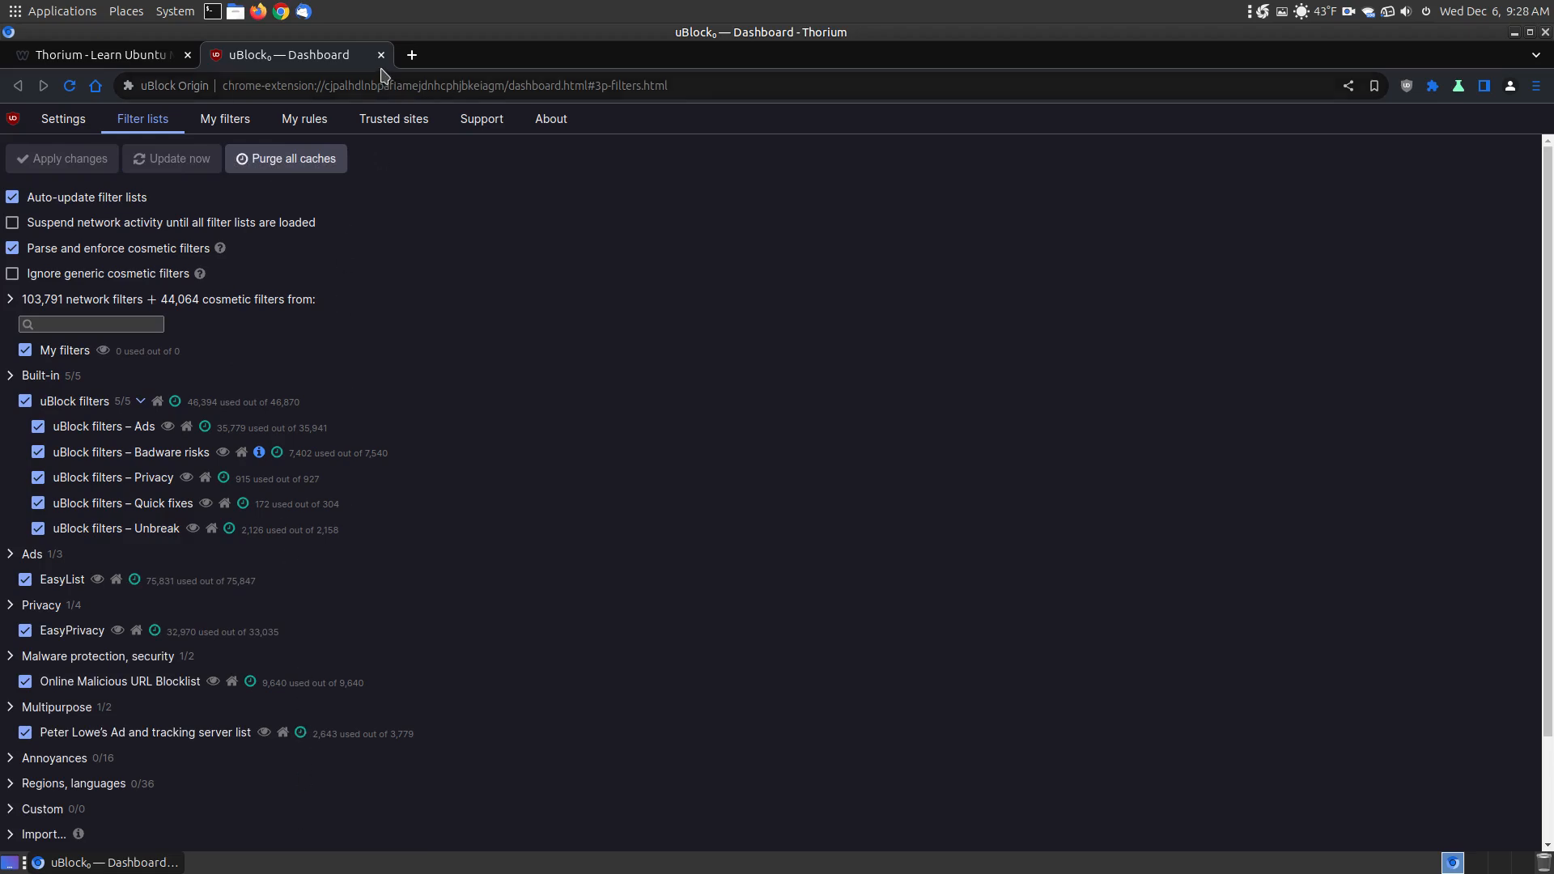
left_click(381, 55)
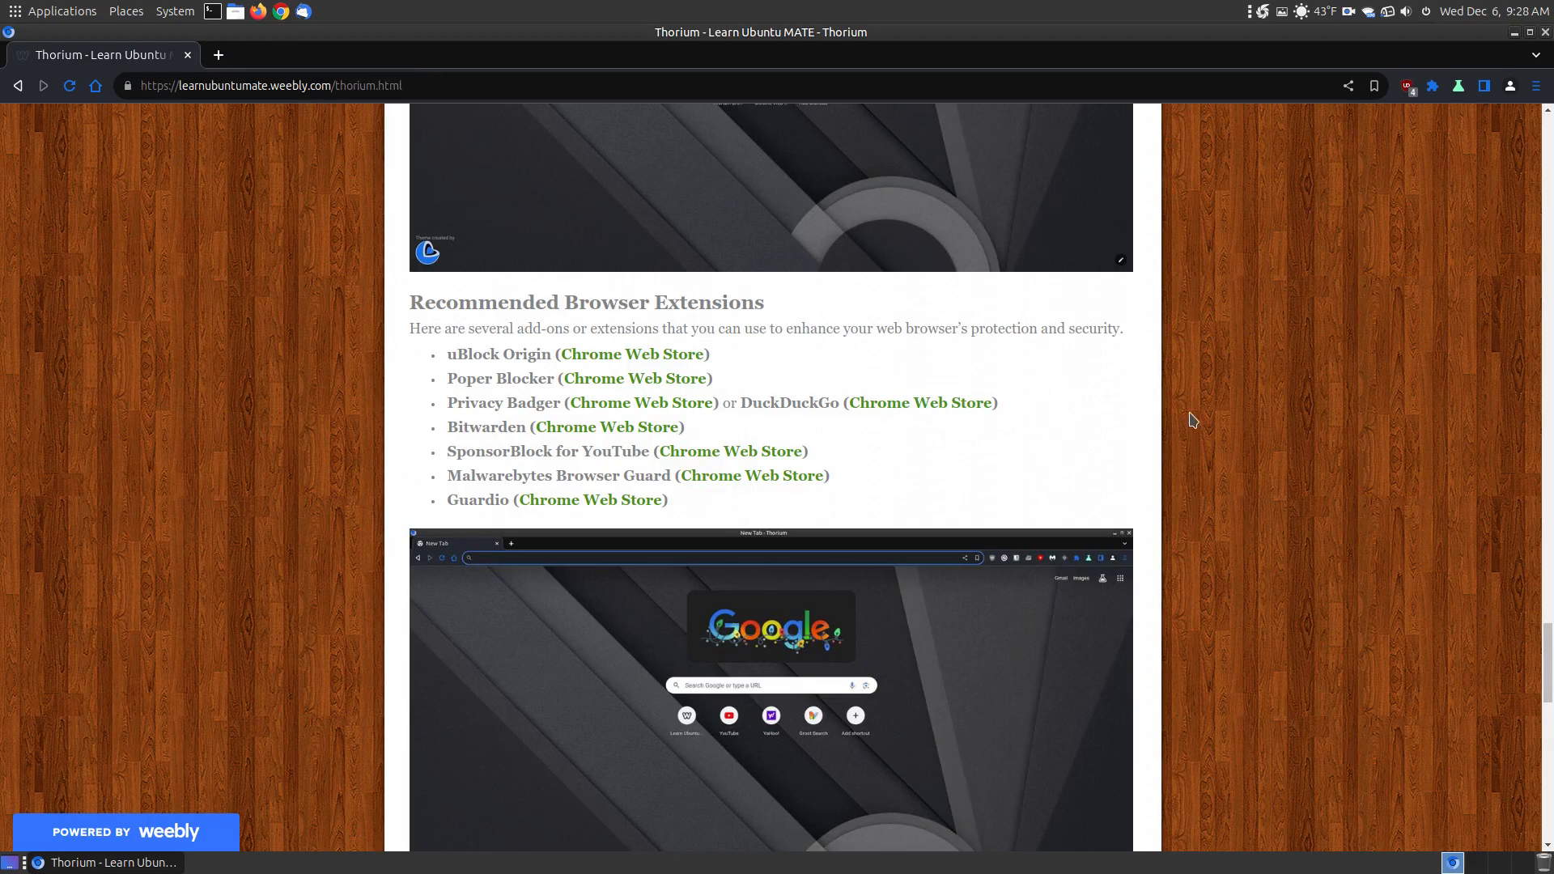
mouse_move(1283, 176)
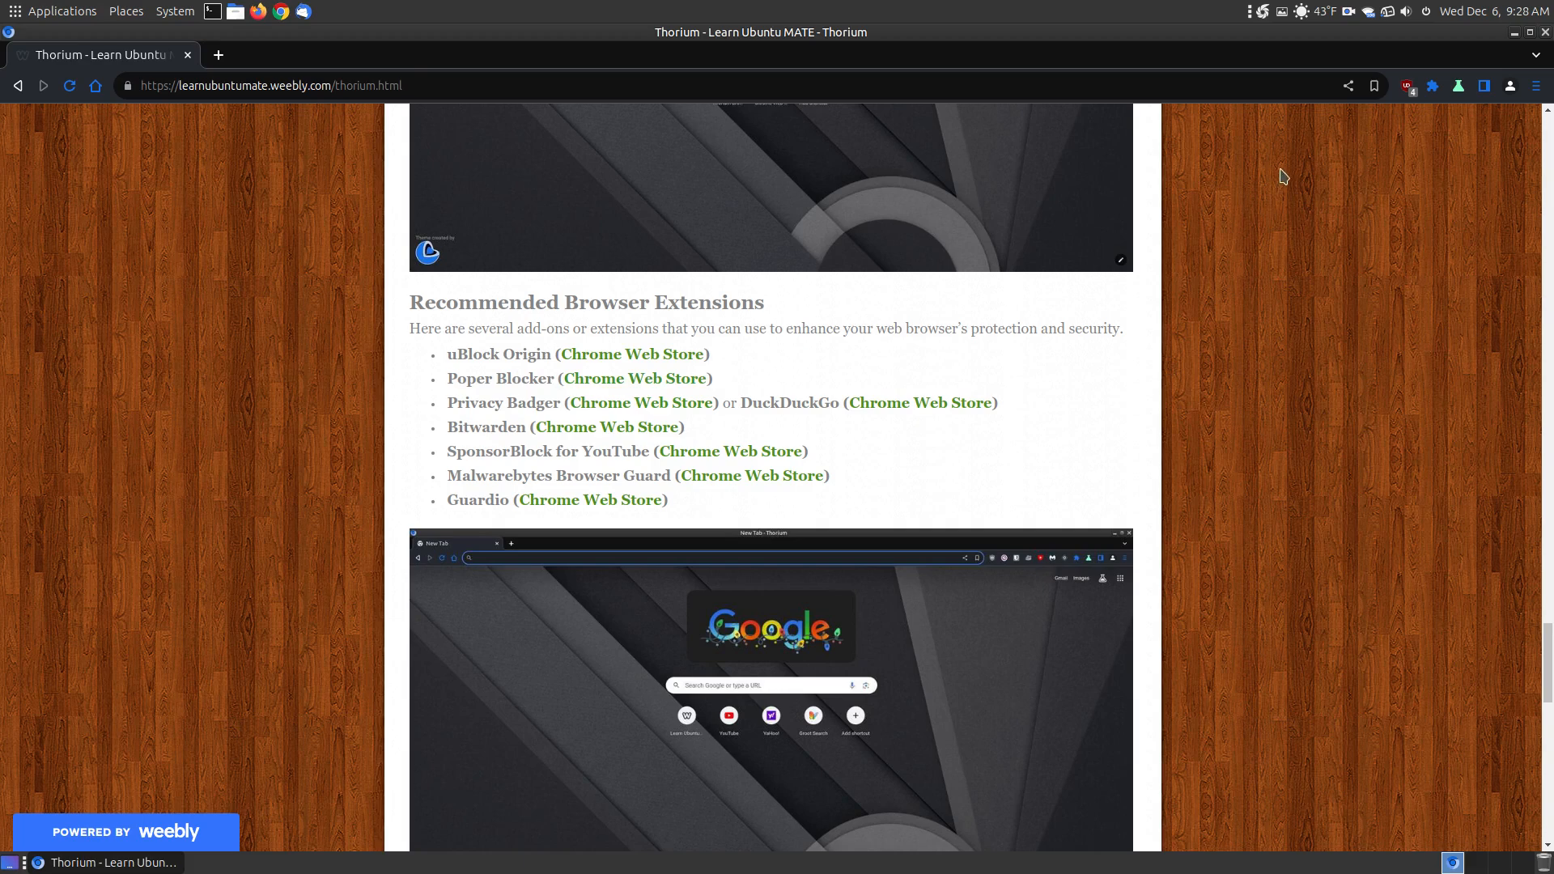
mouse_move(1418, 163)
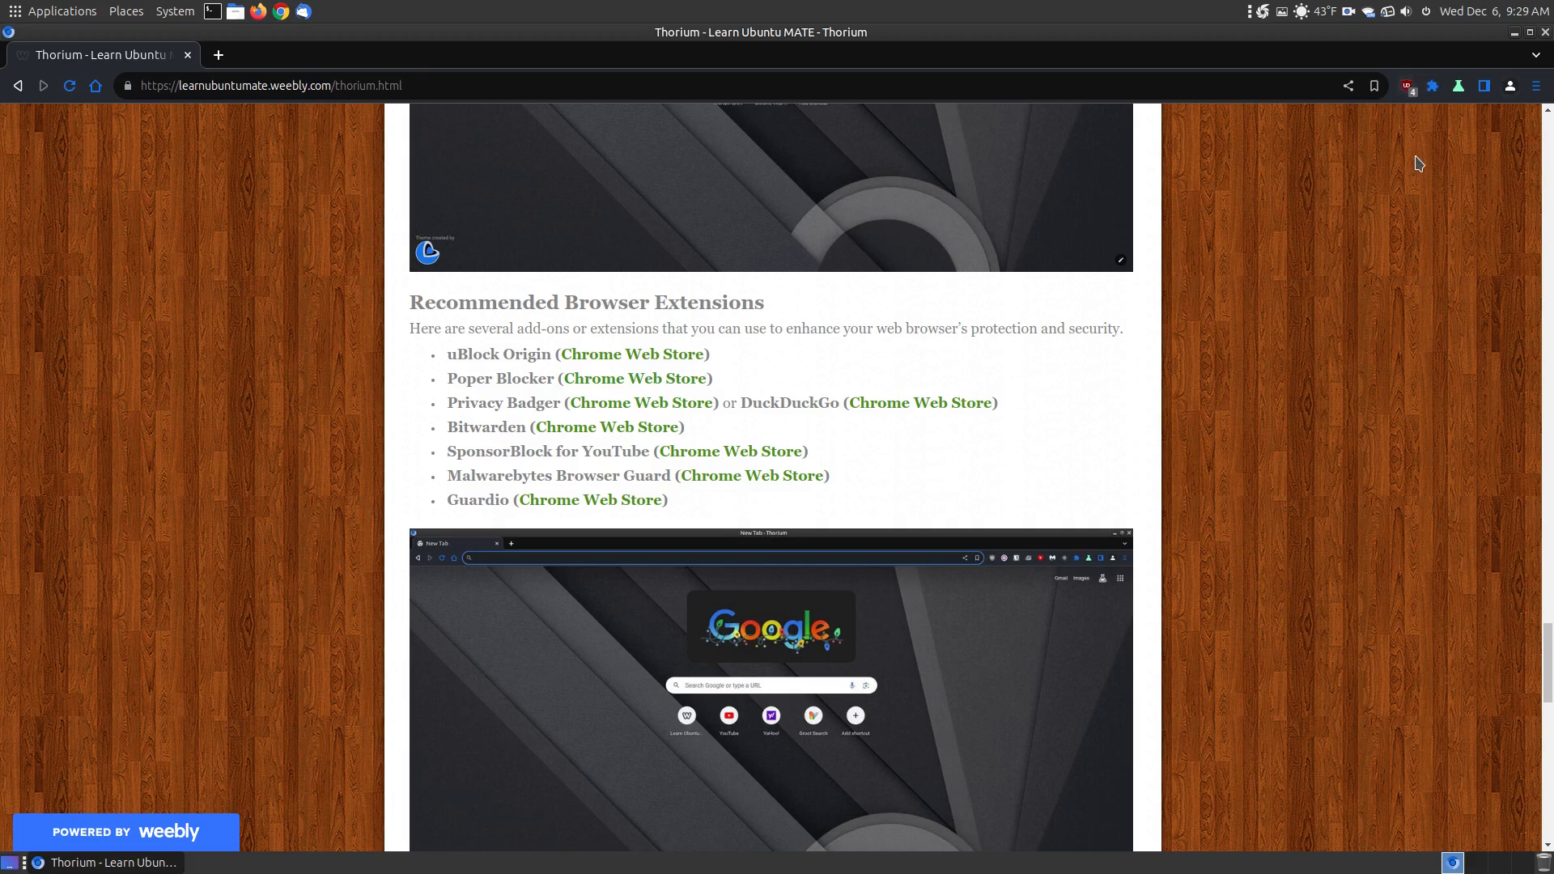
mouse_move(1356, 282)
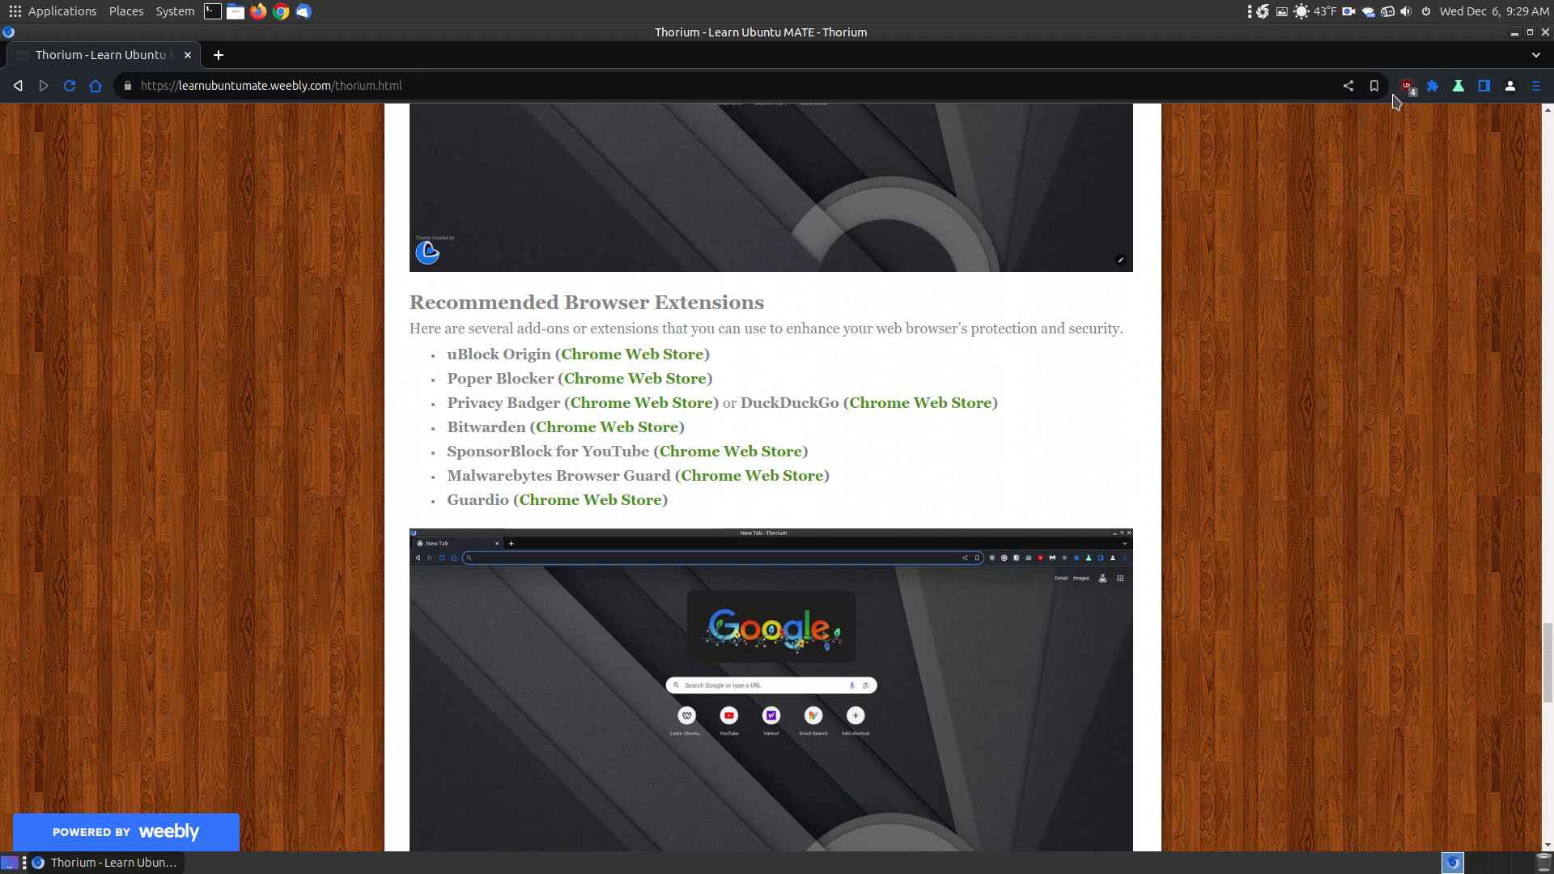
mouse_move(676, 382)
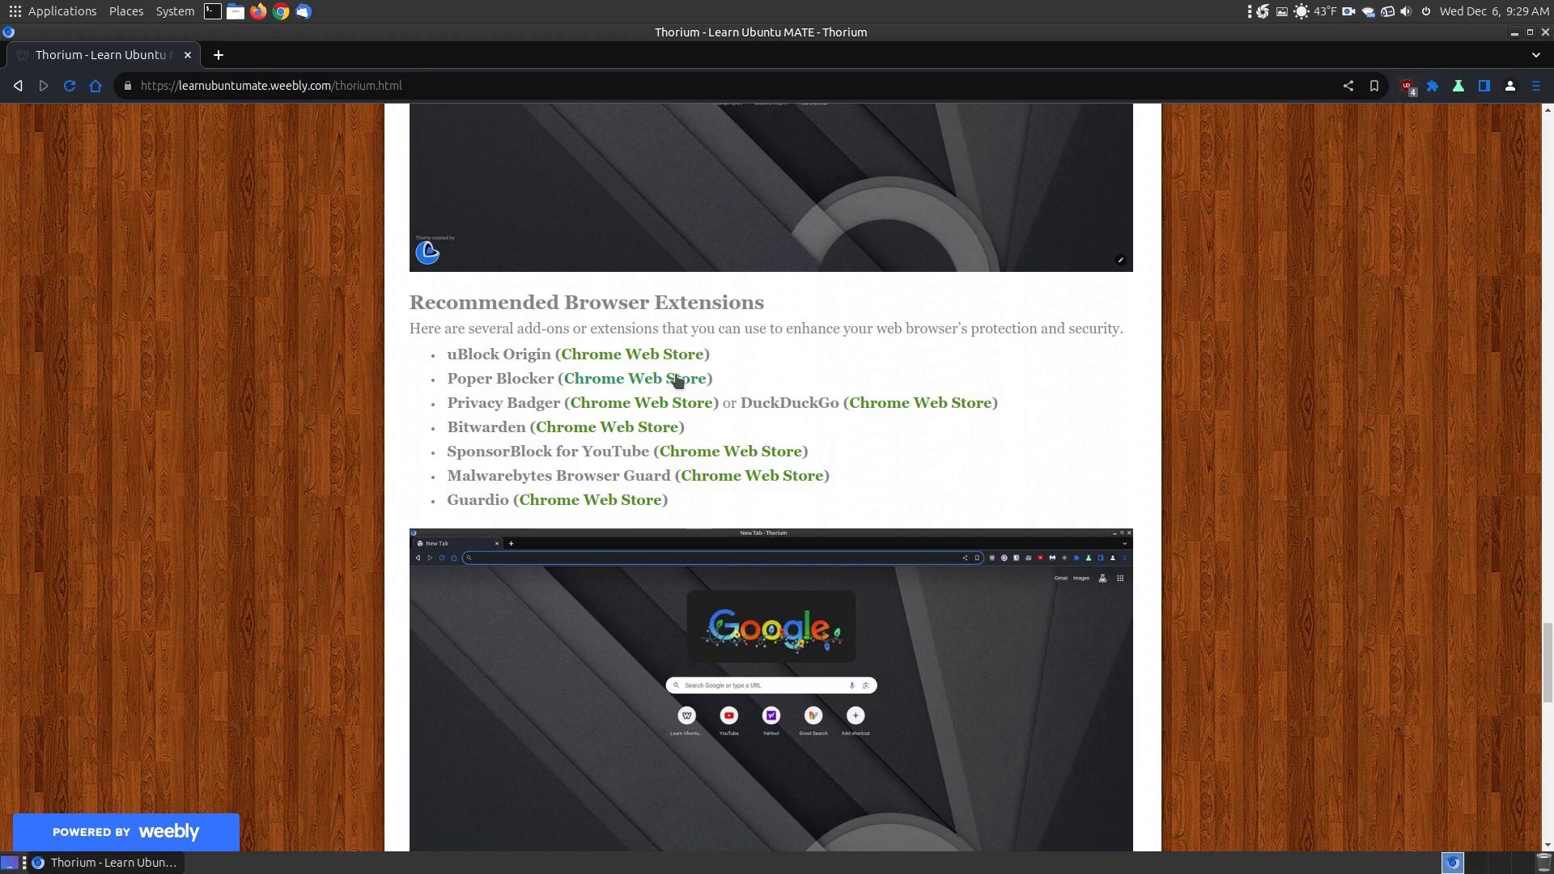
Step: Load Poper Blocker's Chrome Web Store page and start Add to Chrome
left_click(635, 379)
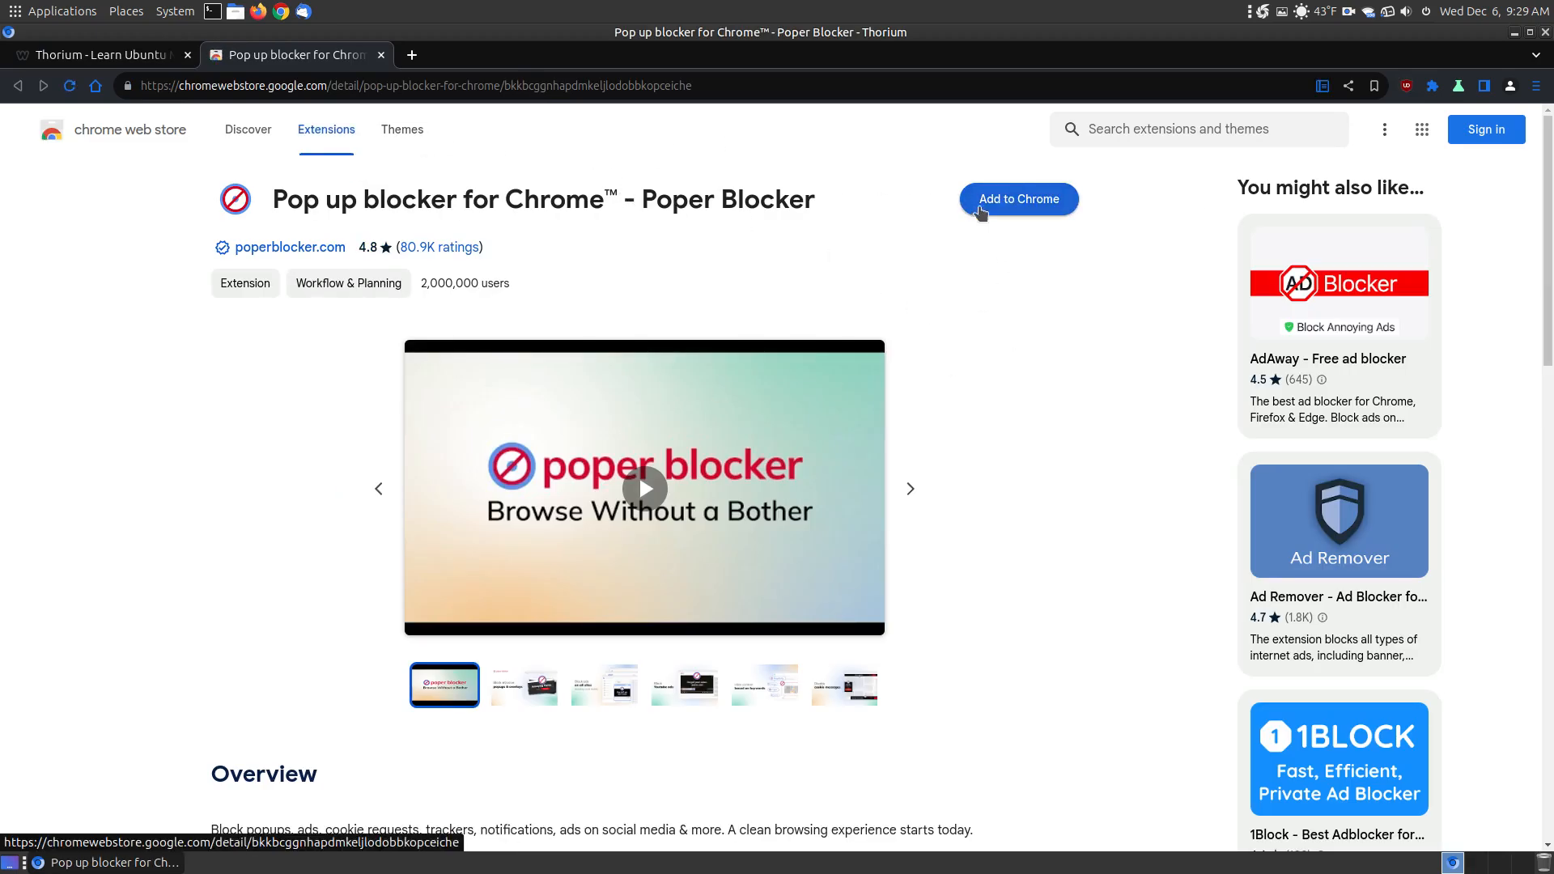
left_click(1018, 199)
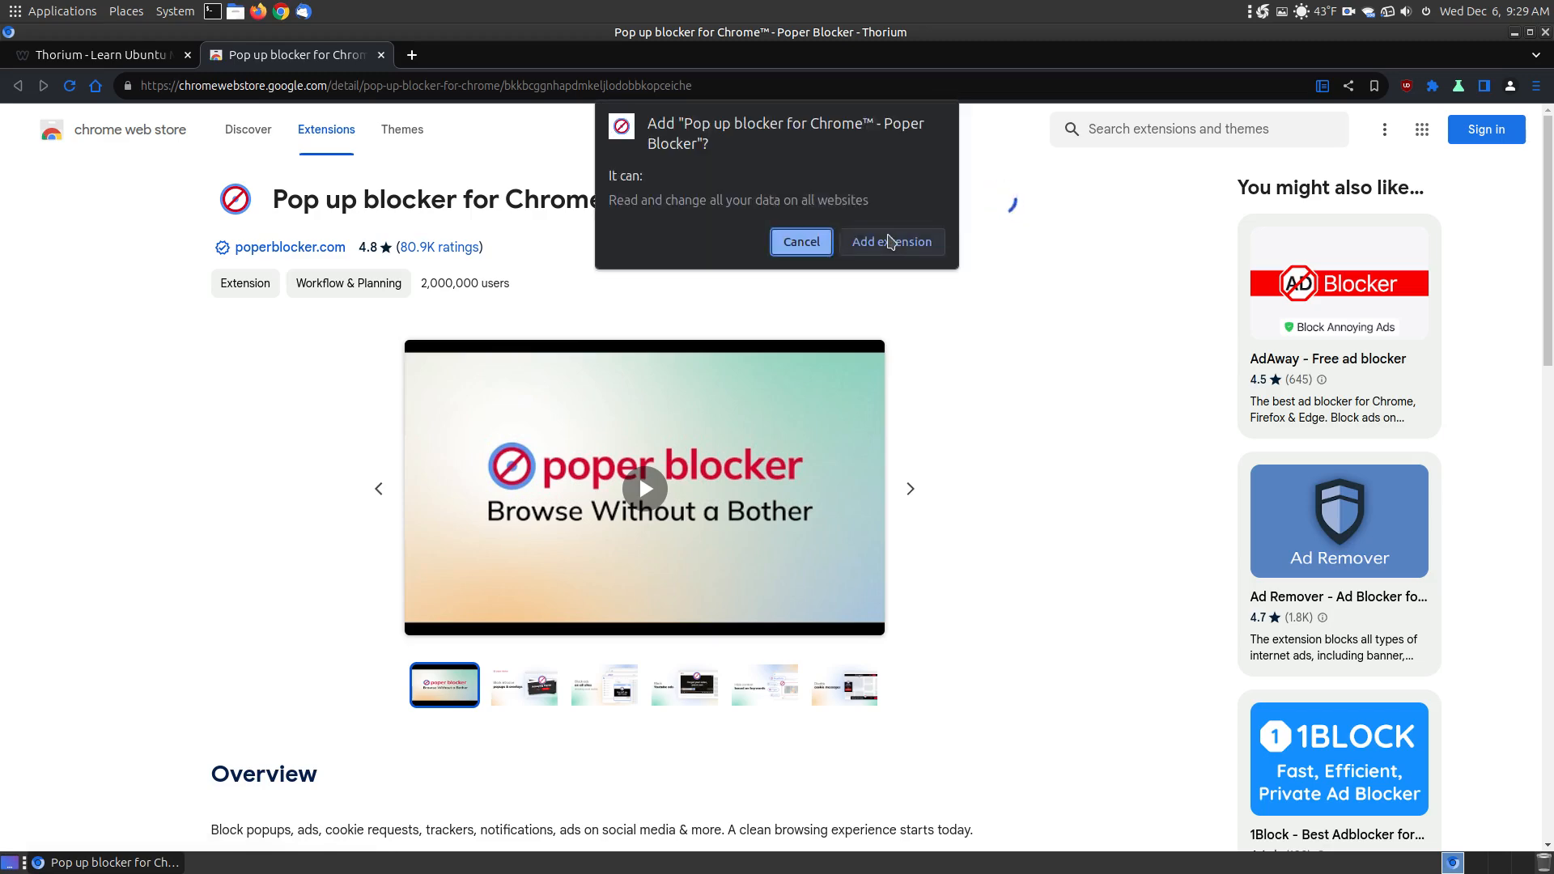
Step: Add Poper Blocker, agree to its data permission, dismiss the upgrade offer and close its settings tab
left_click(890, 241)
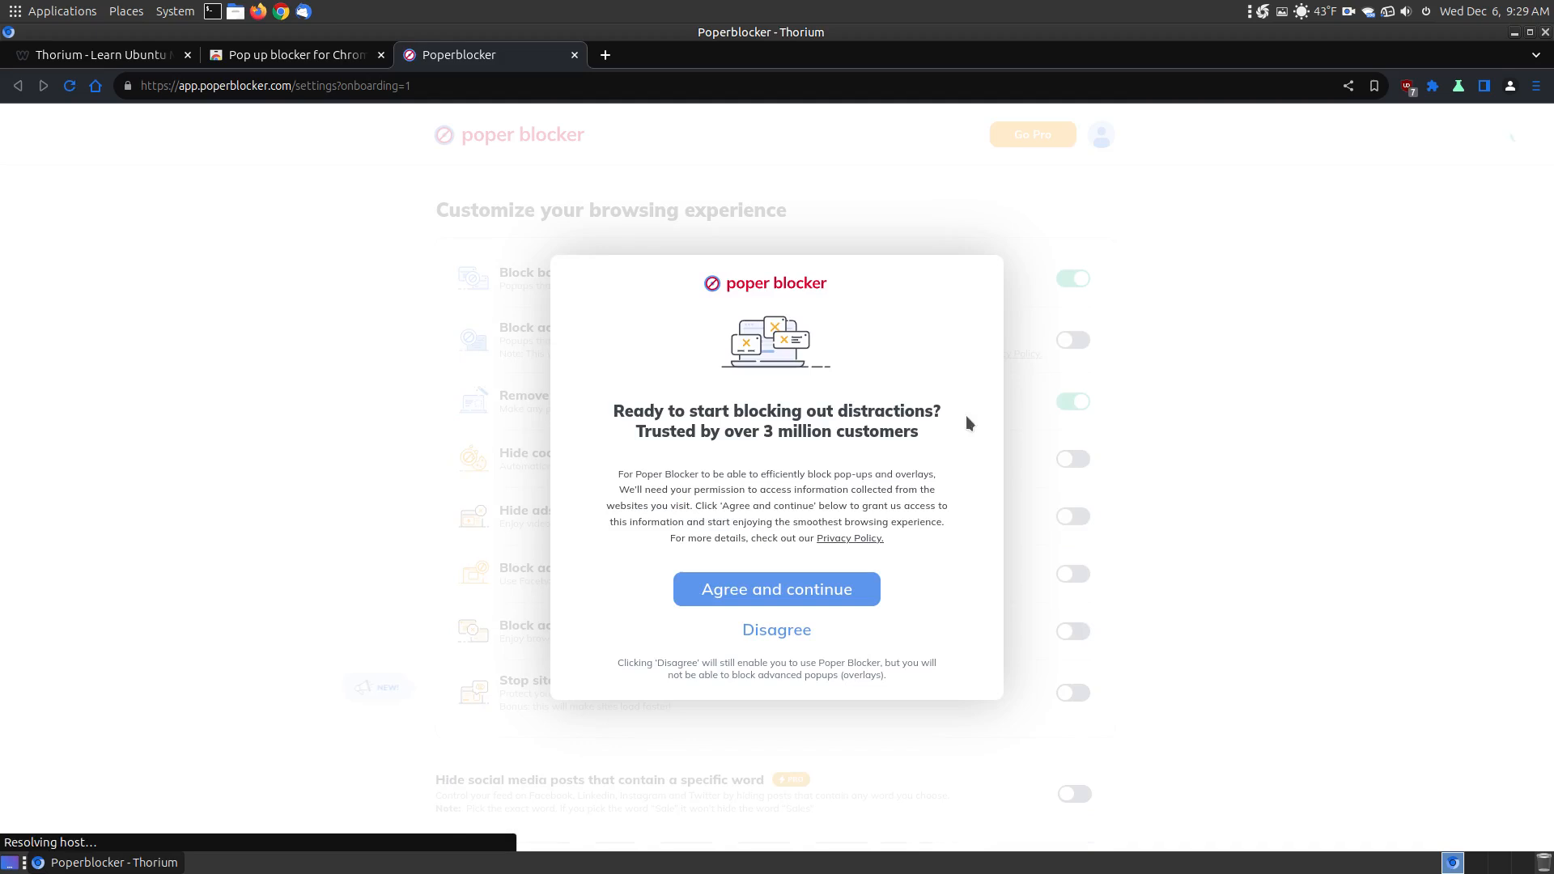
left_click(775, 589)
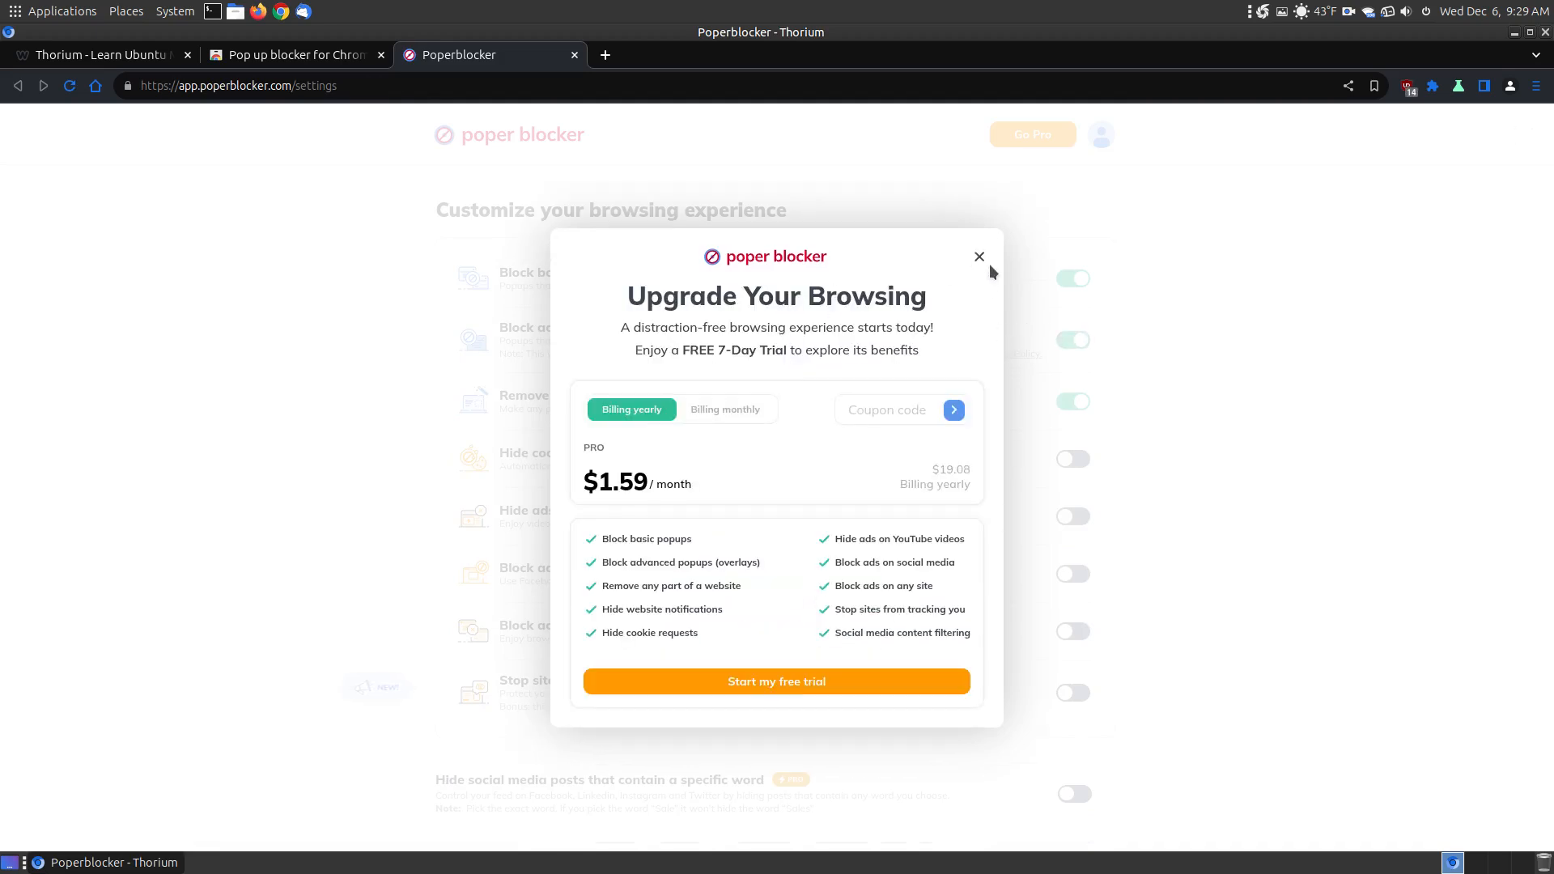
left_click(978, 257)
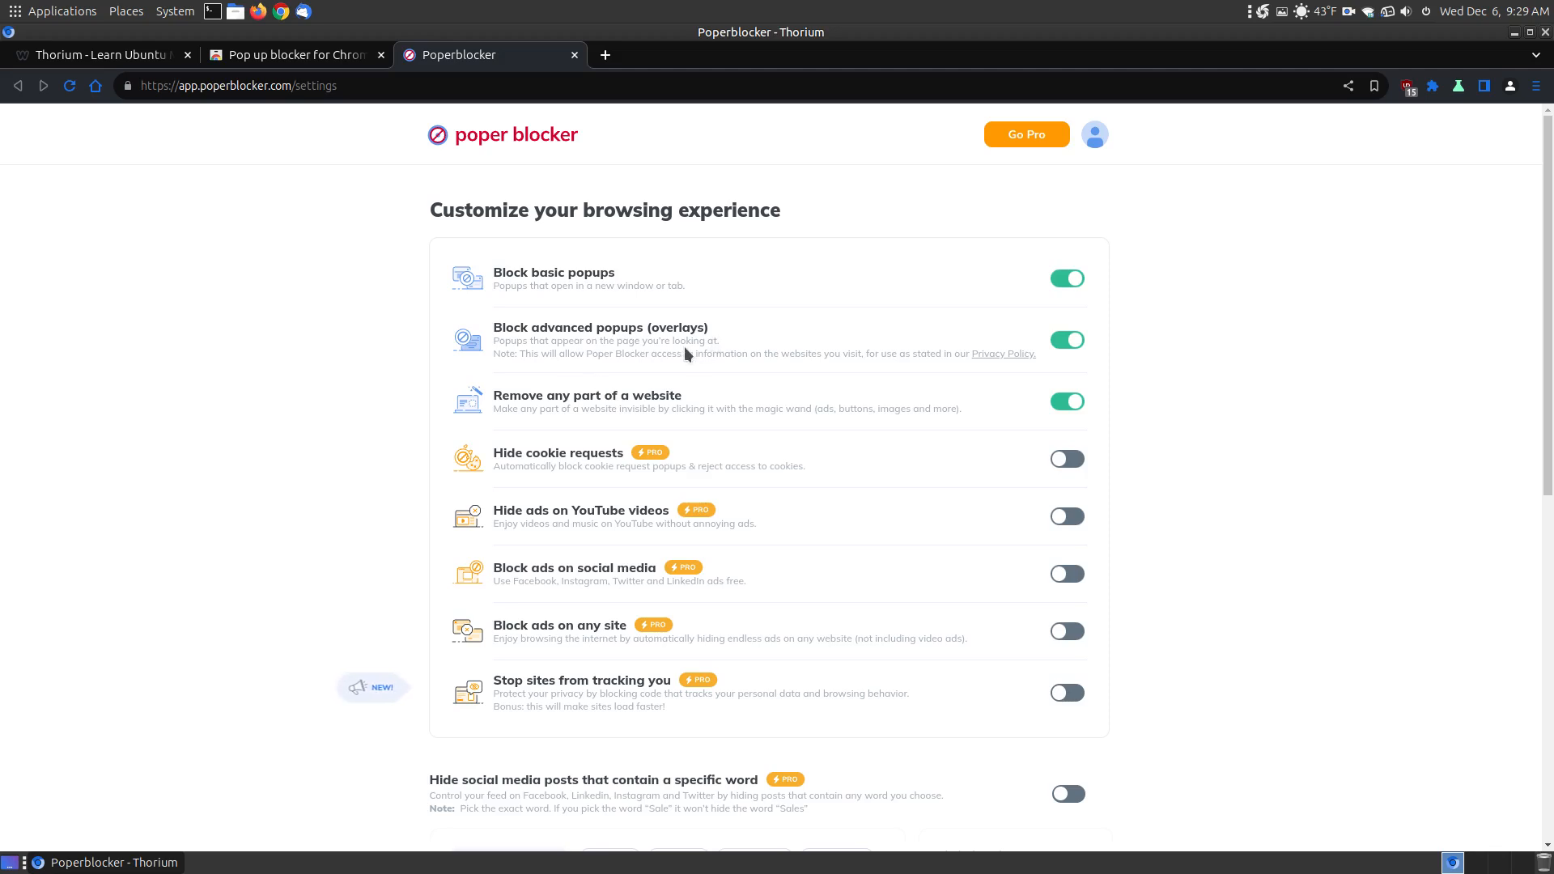
mouse_move(645, 144)
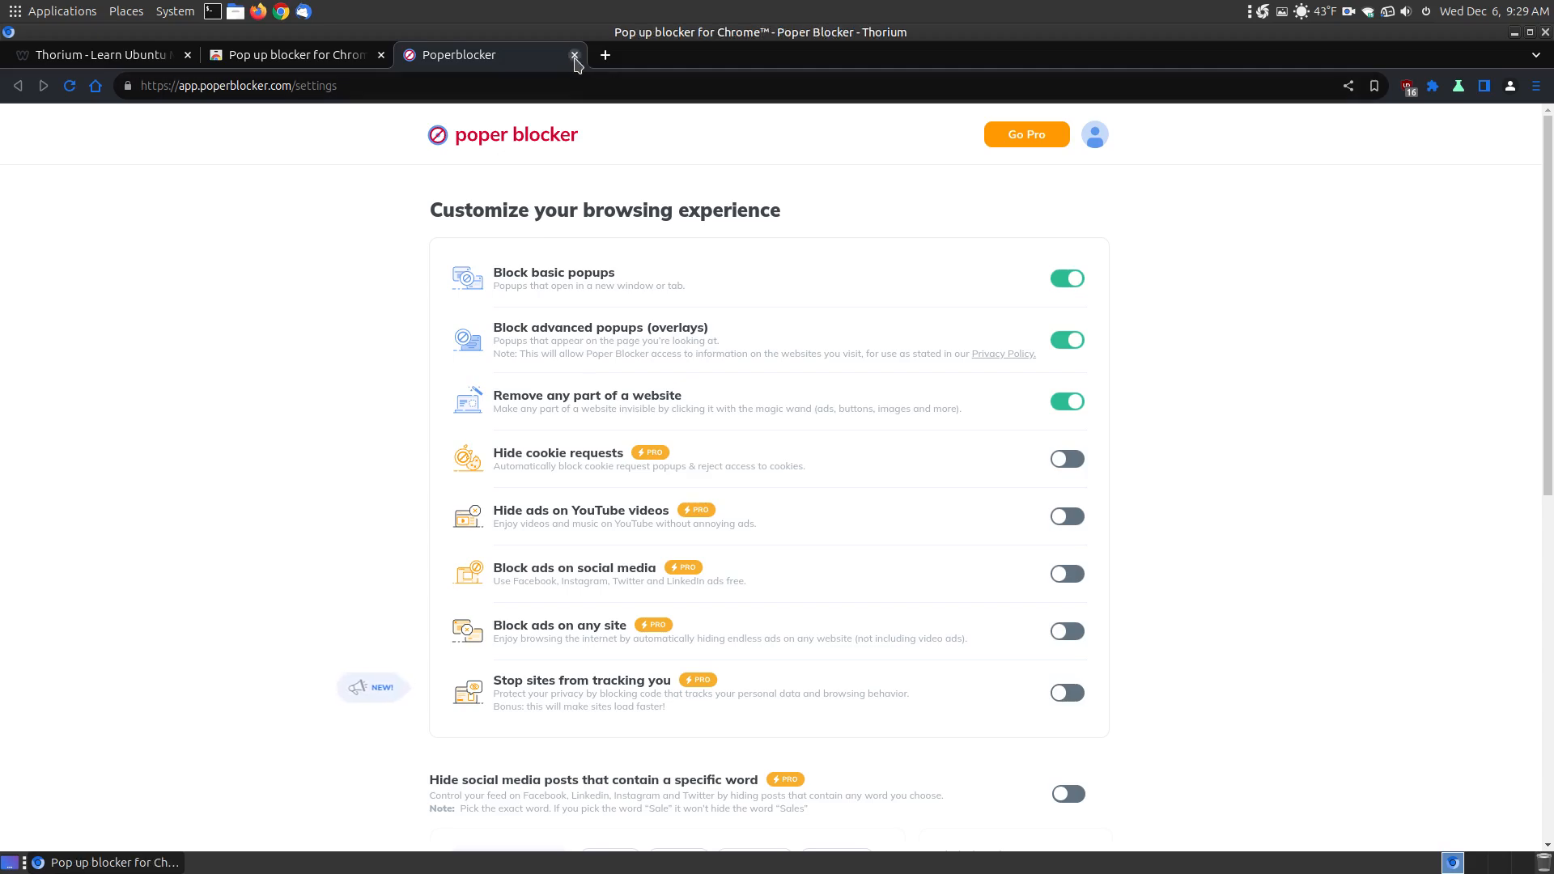
left_click(573, 55)
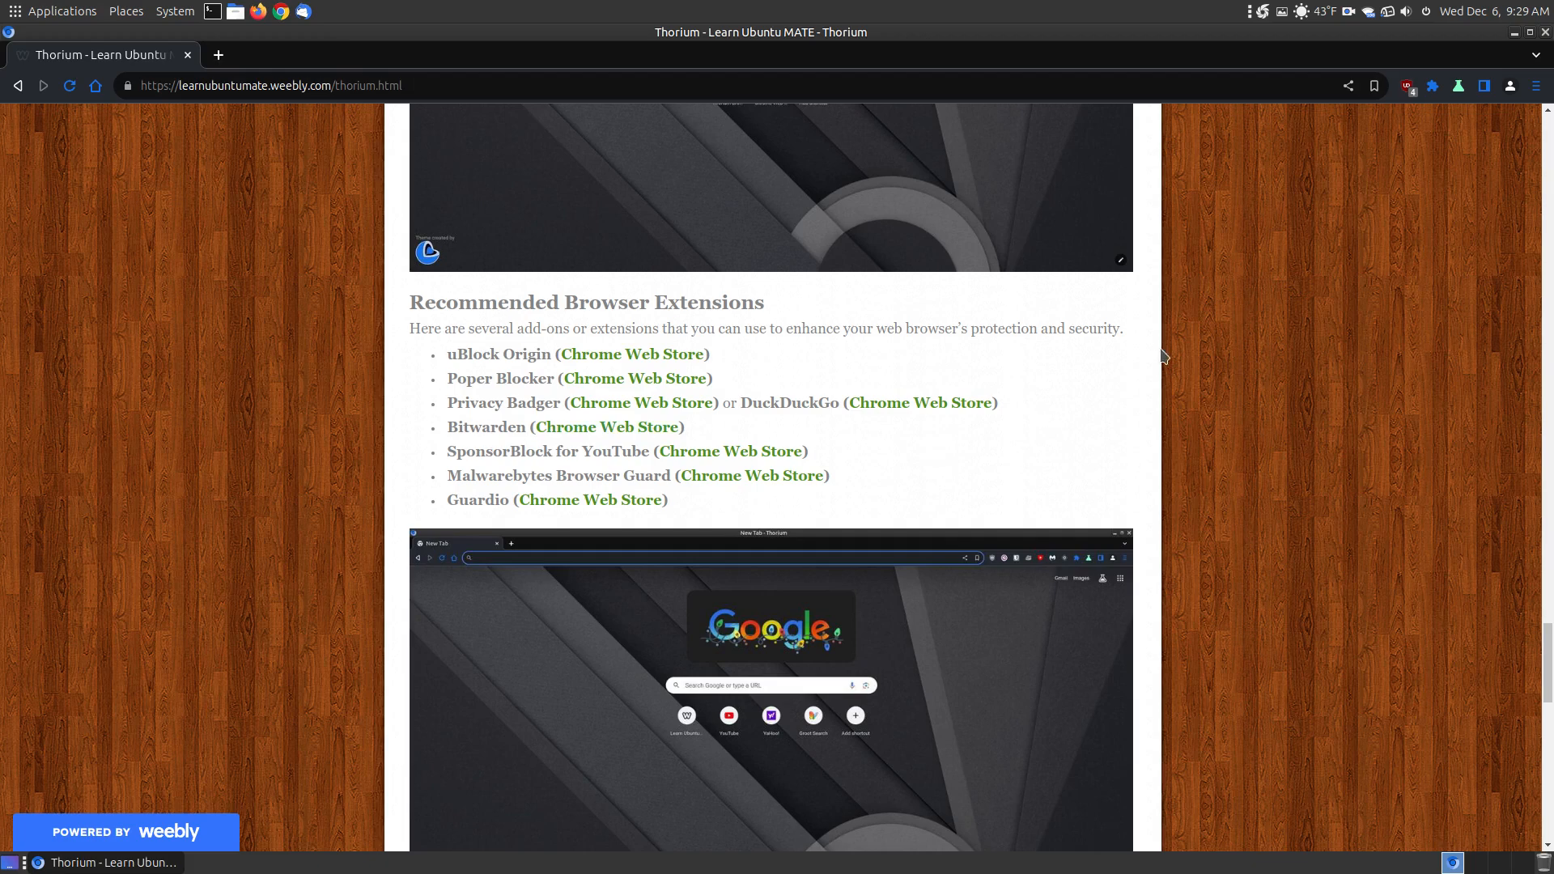
Step: Show the installed extensions list with Poper Blocker alongside uBlock Origin
left_click(1431, 86)
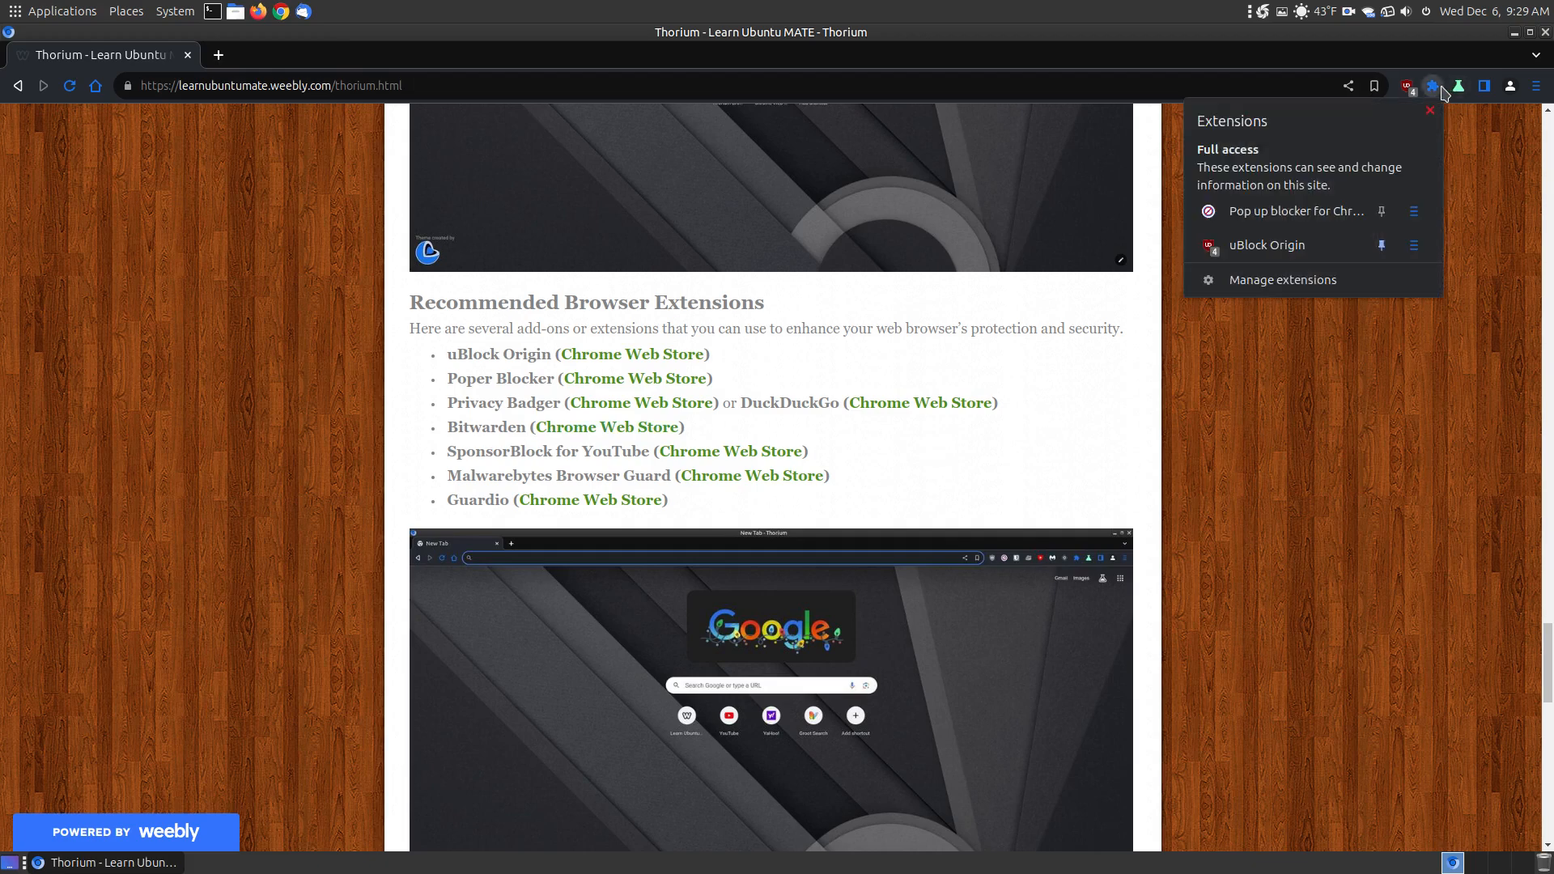
mouse_move(1381, 210)
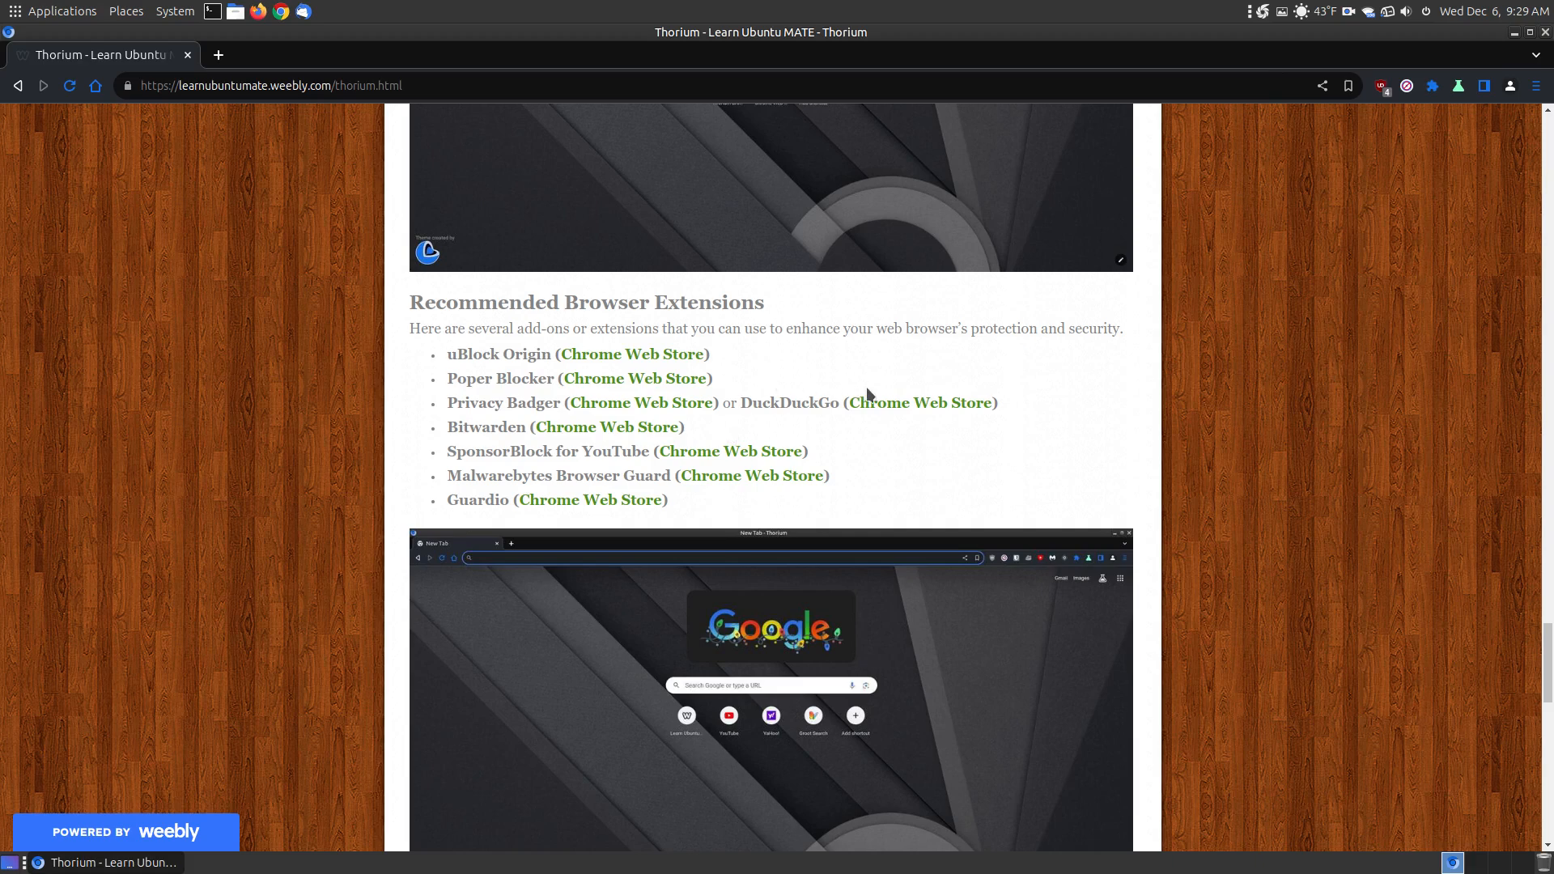
mouse_move(503, 403)
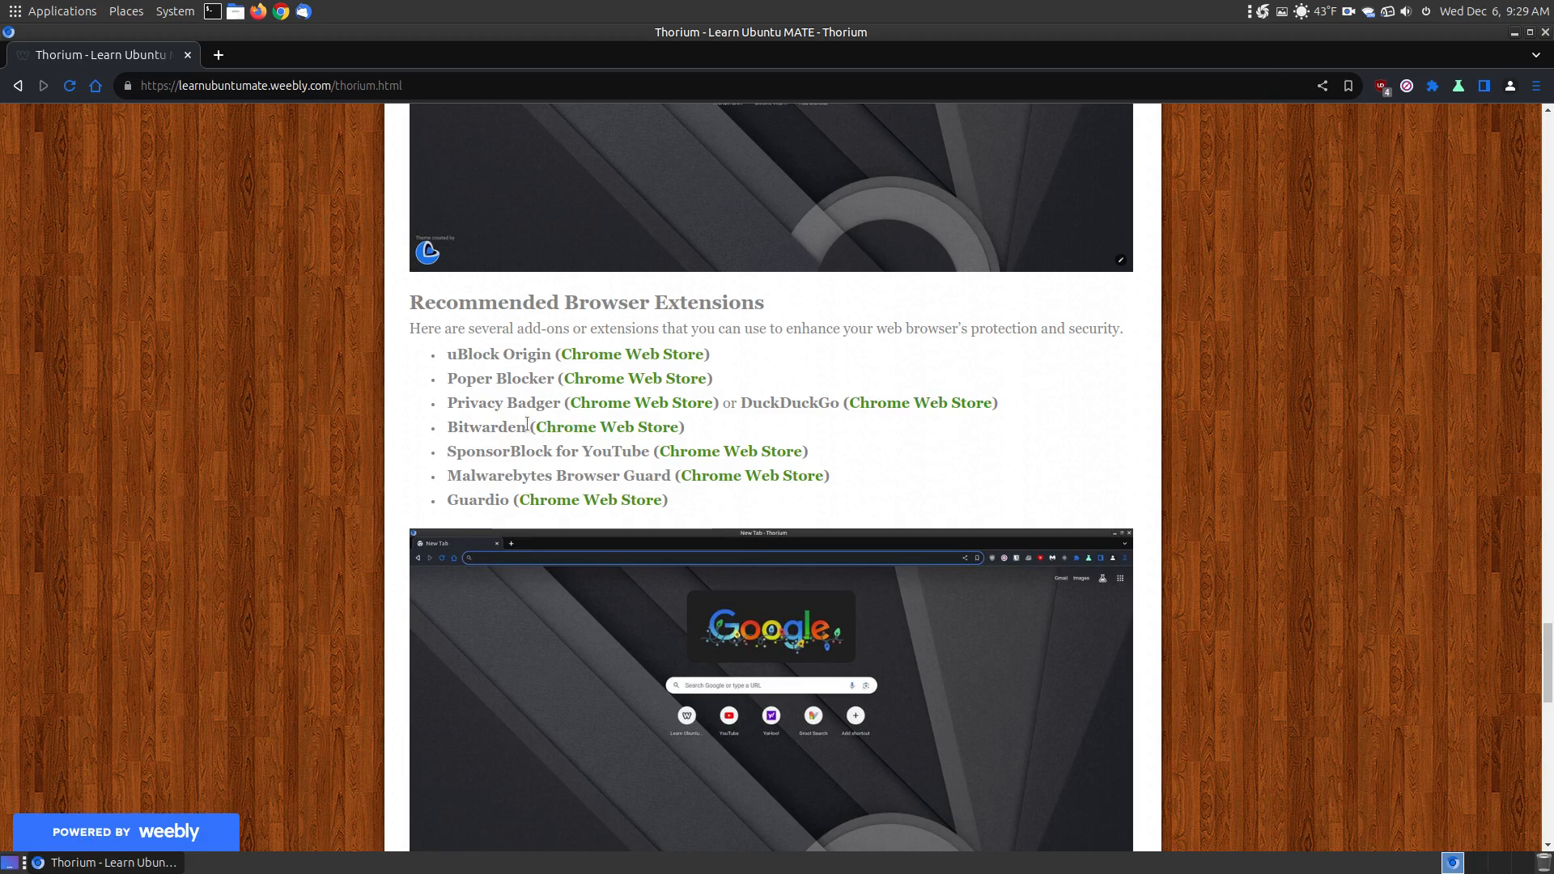
mouse_move(607, 426)
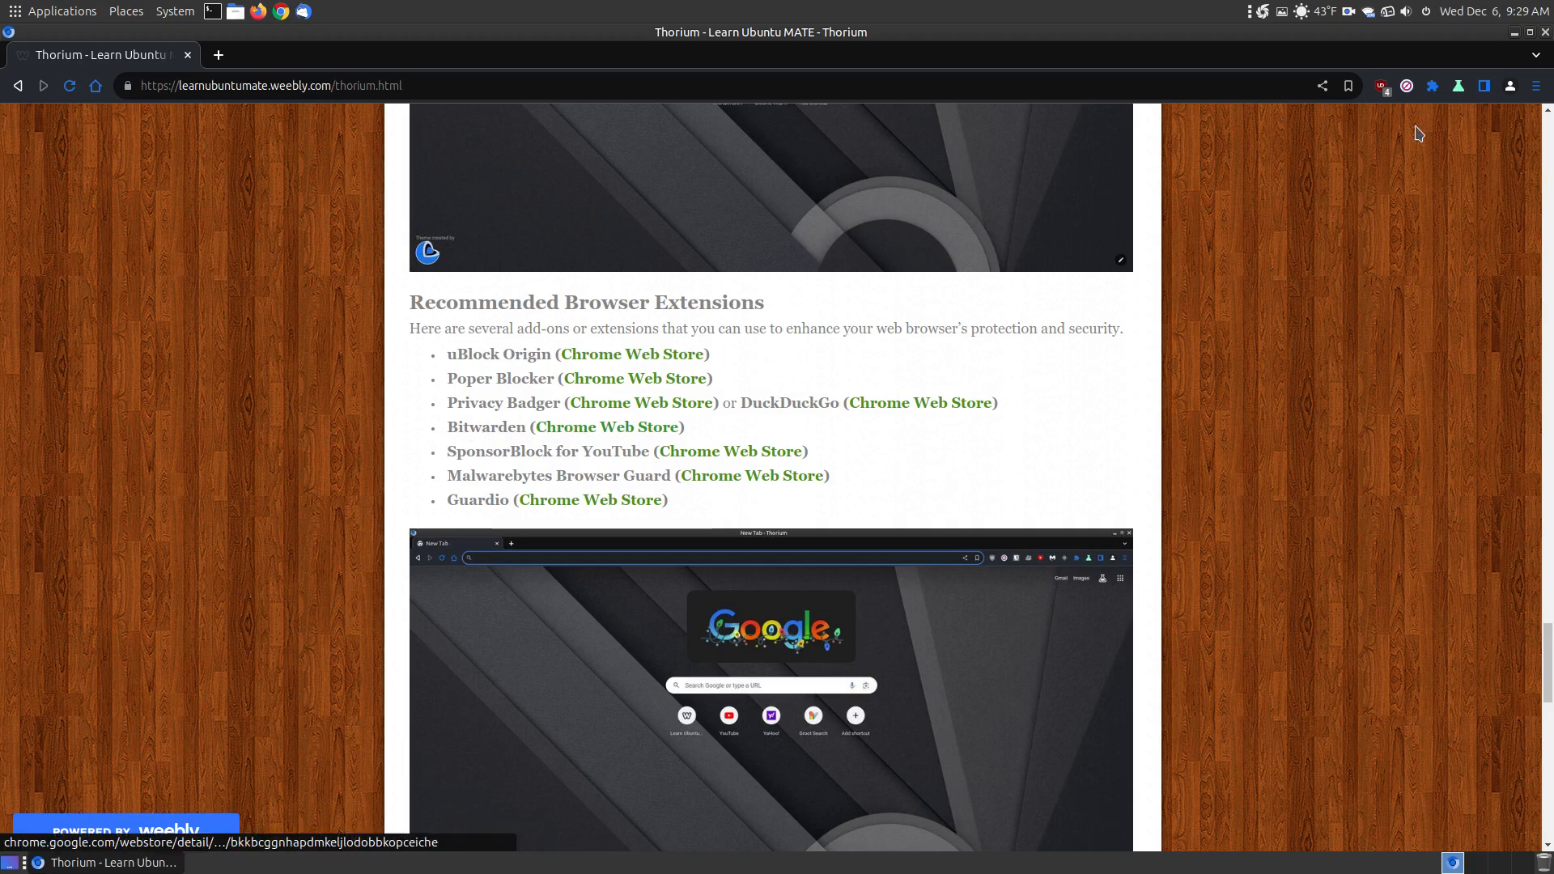
mouse_move(1102, 514)
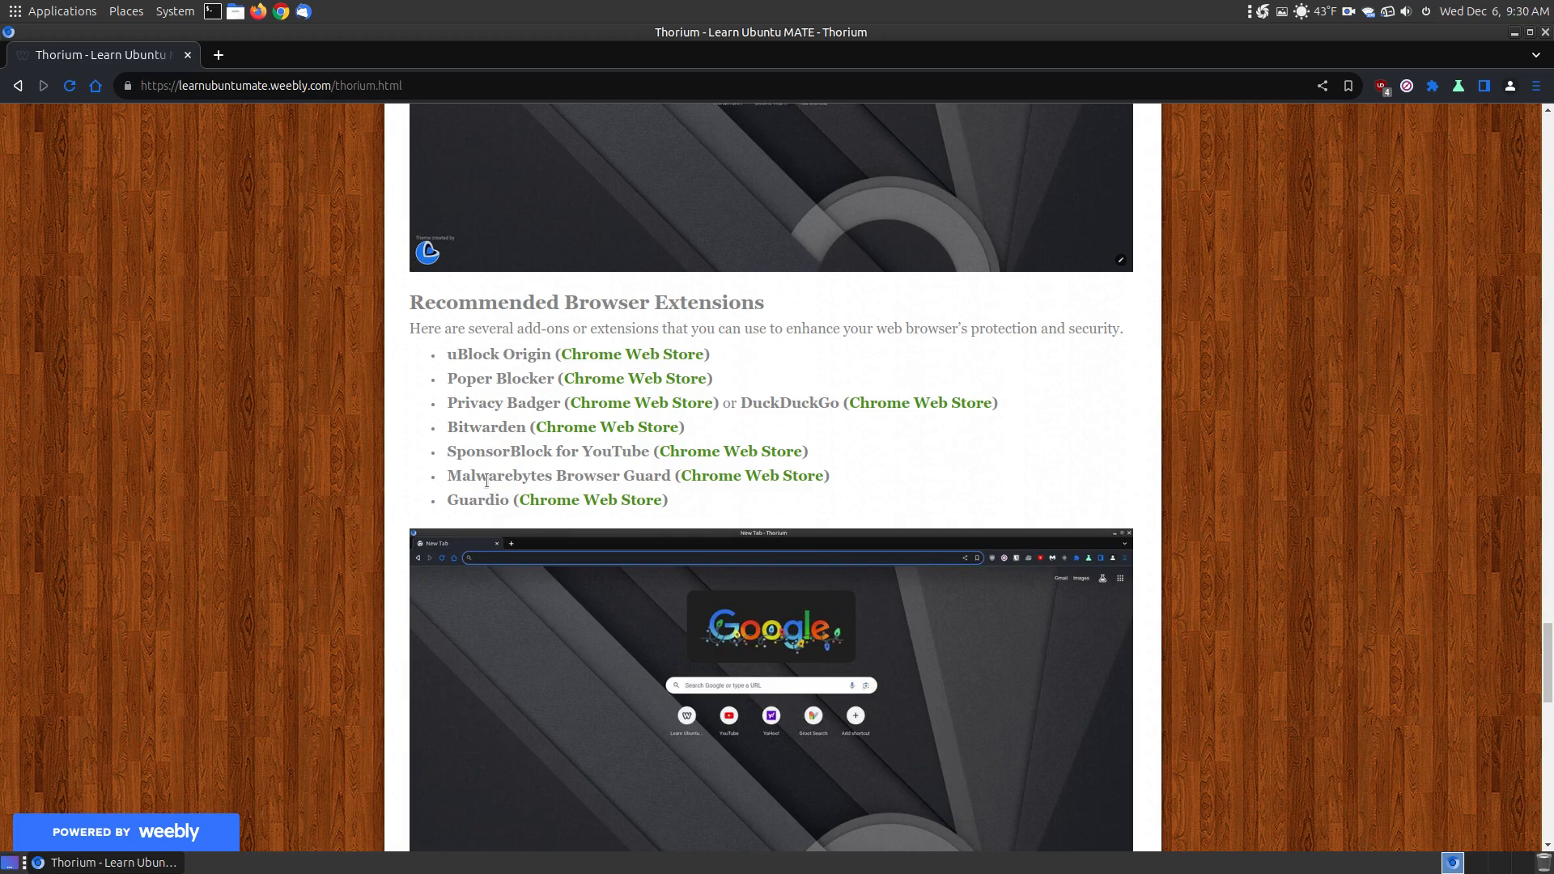
mouse_move(1253, 594)
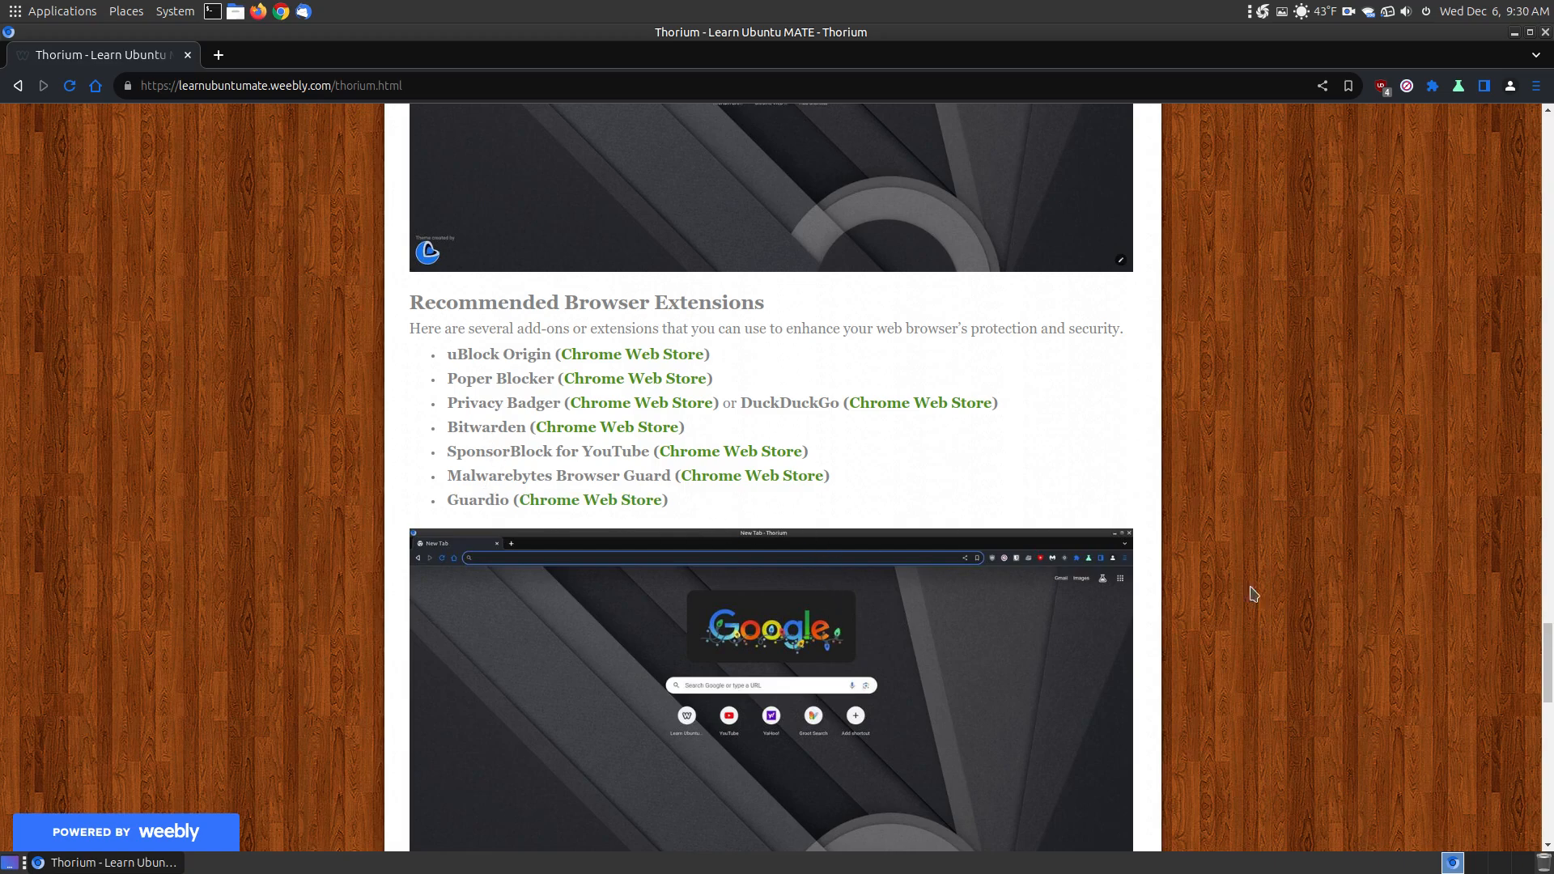
scroll("down", 3)
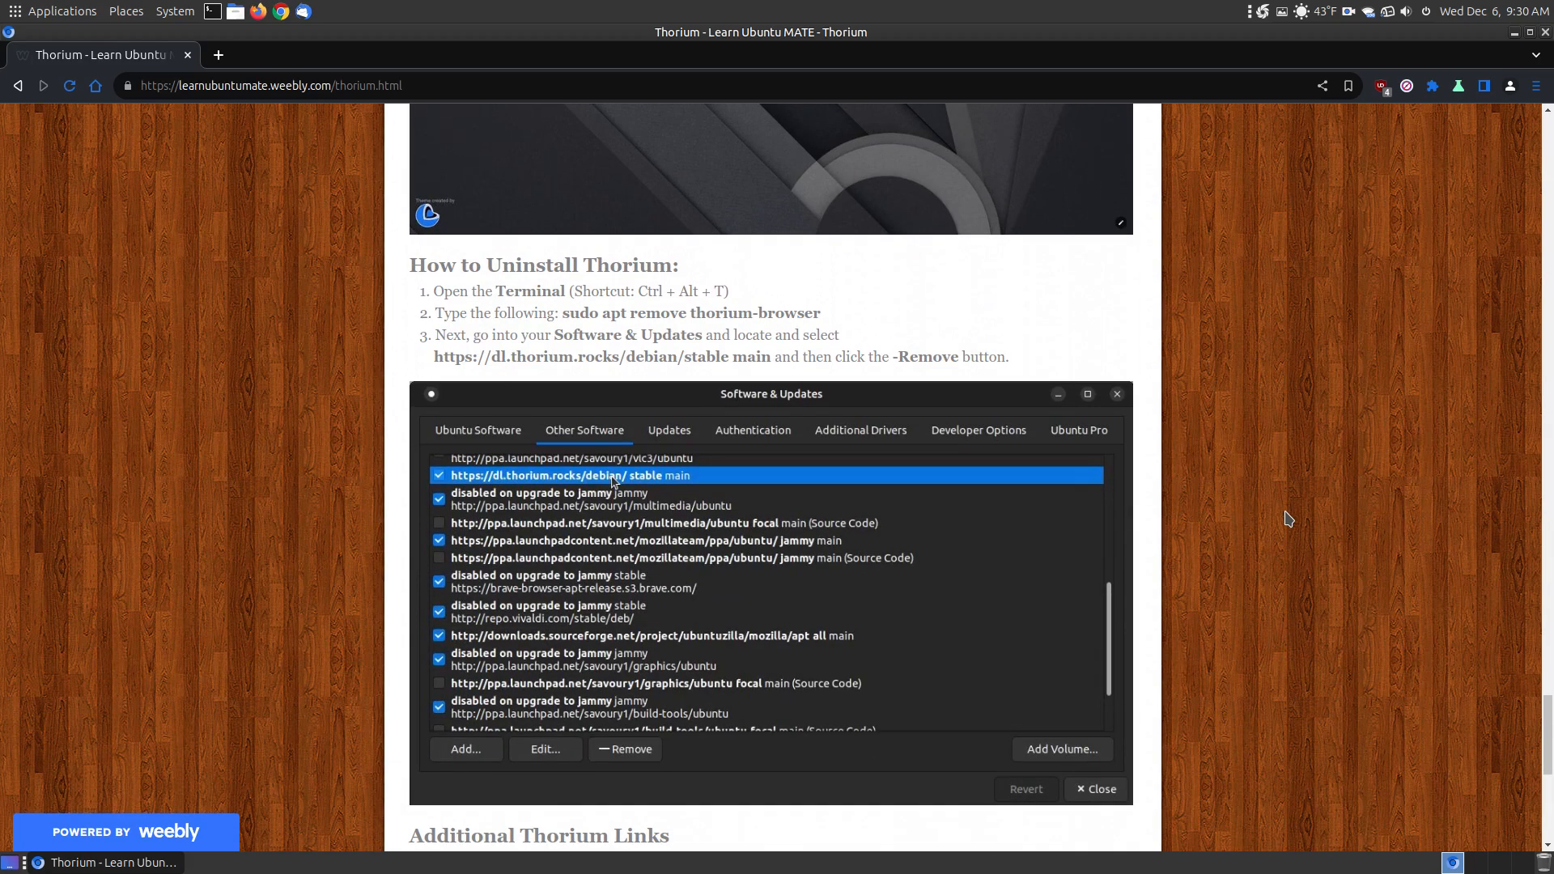
mouse_move(1018, 440)
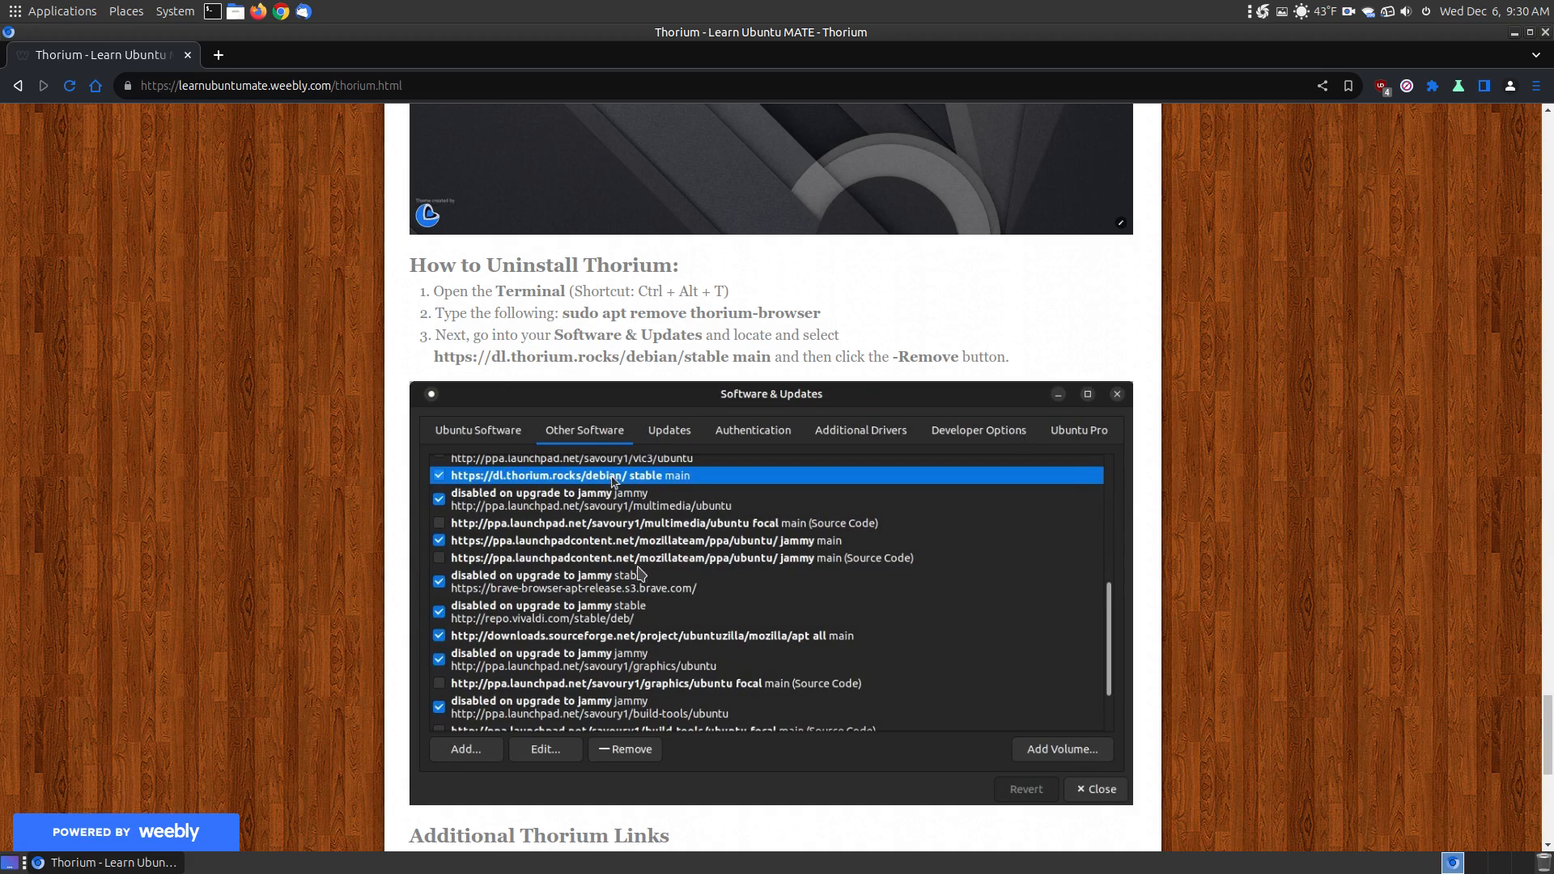
mouse_move(681, 307)
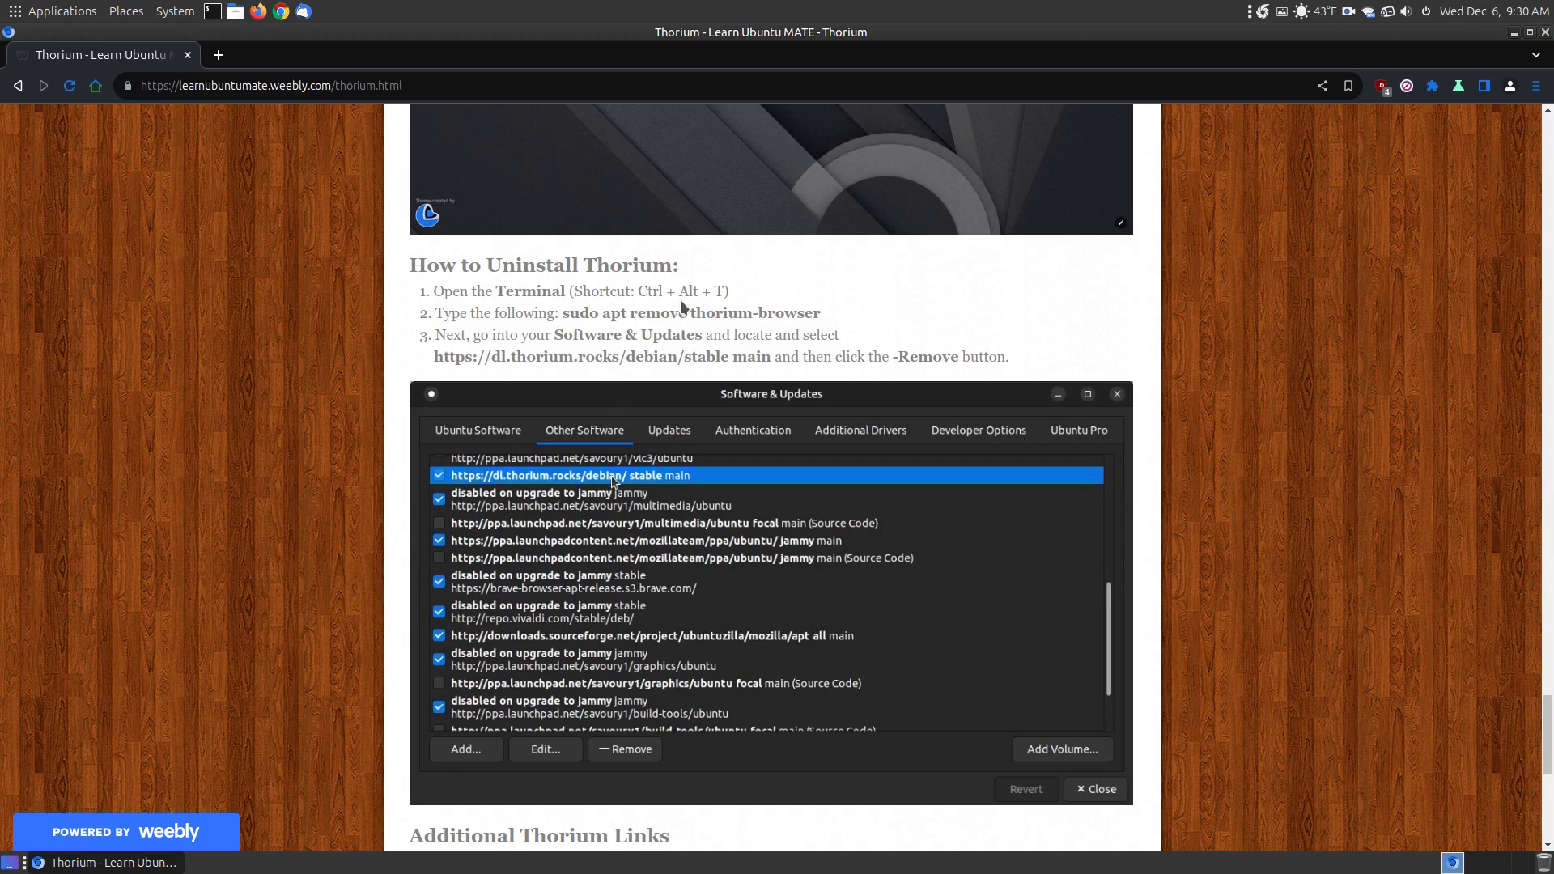
mouse_move(872, 354)
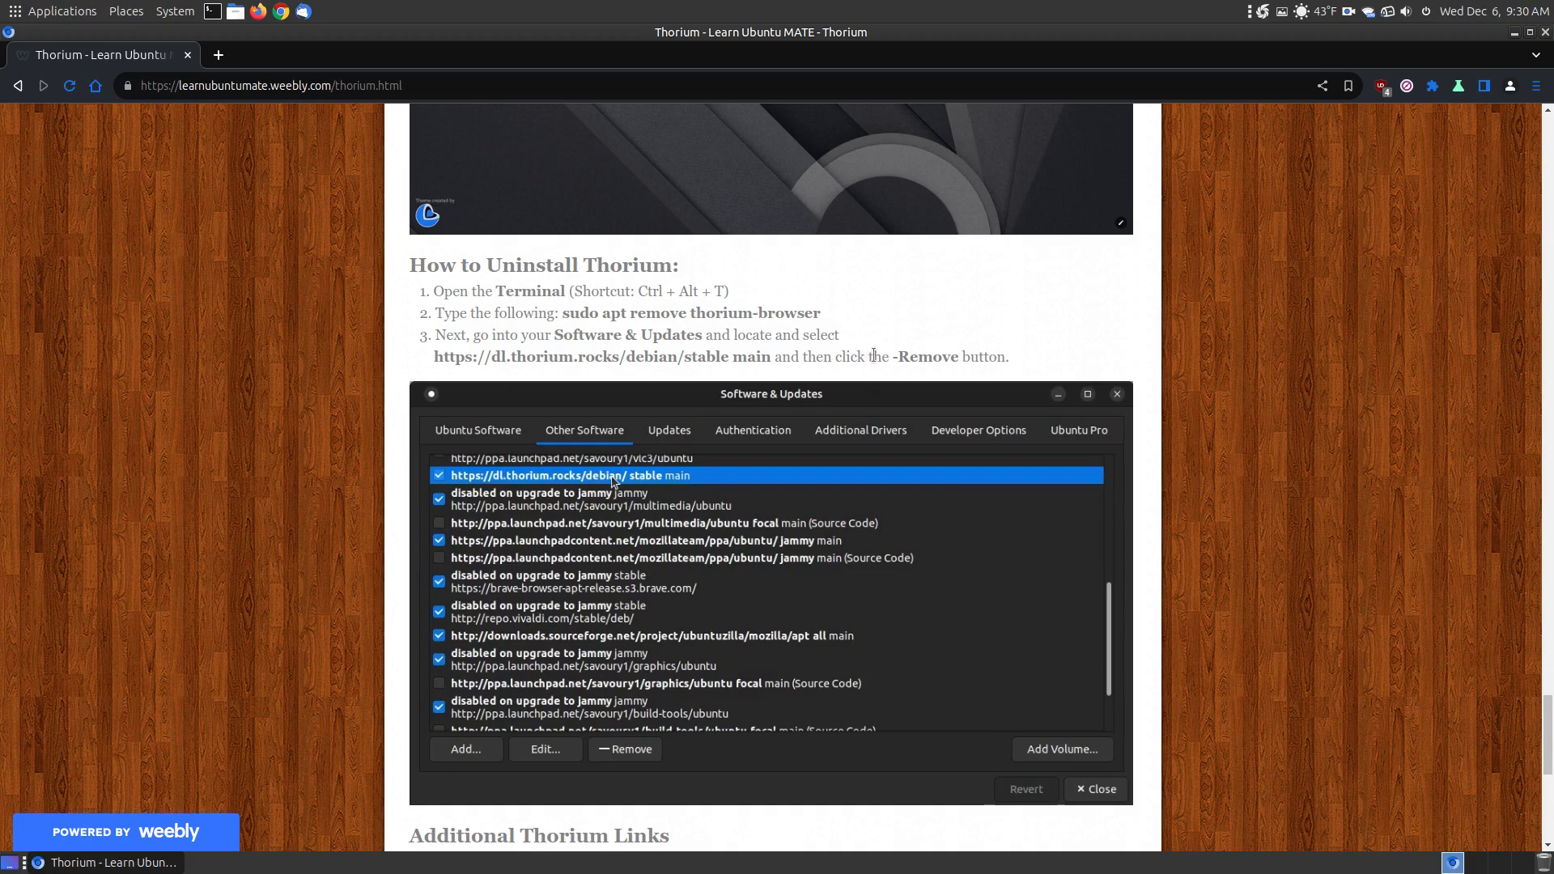
mouse_move(406, 359)
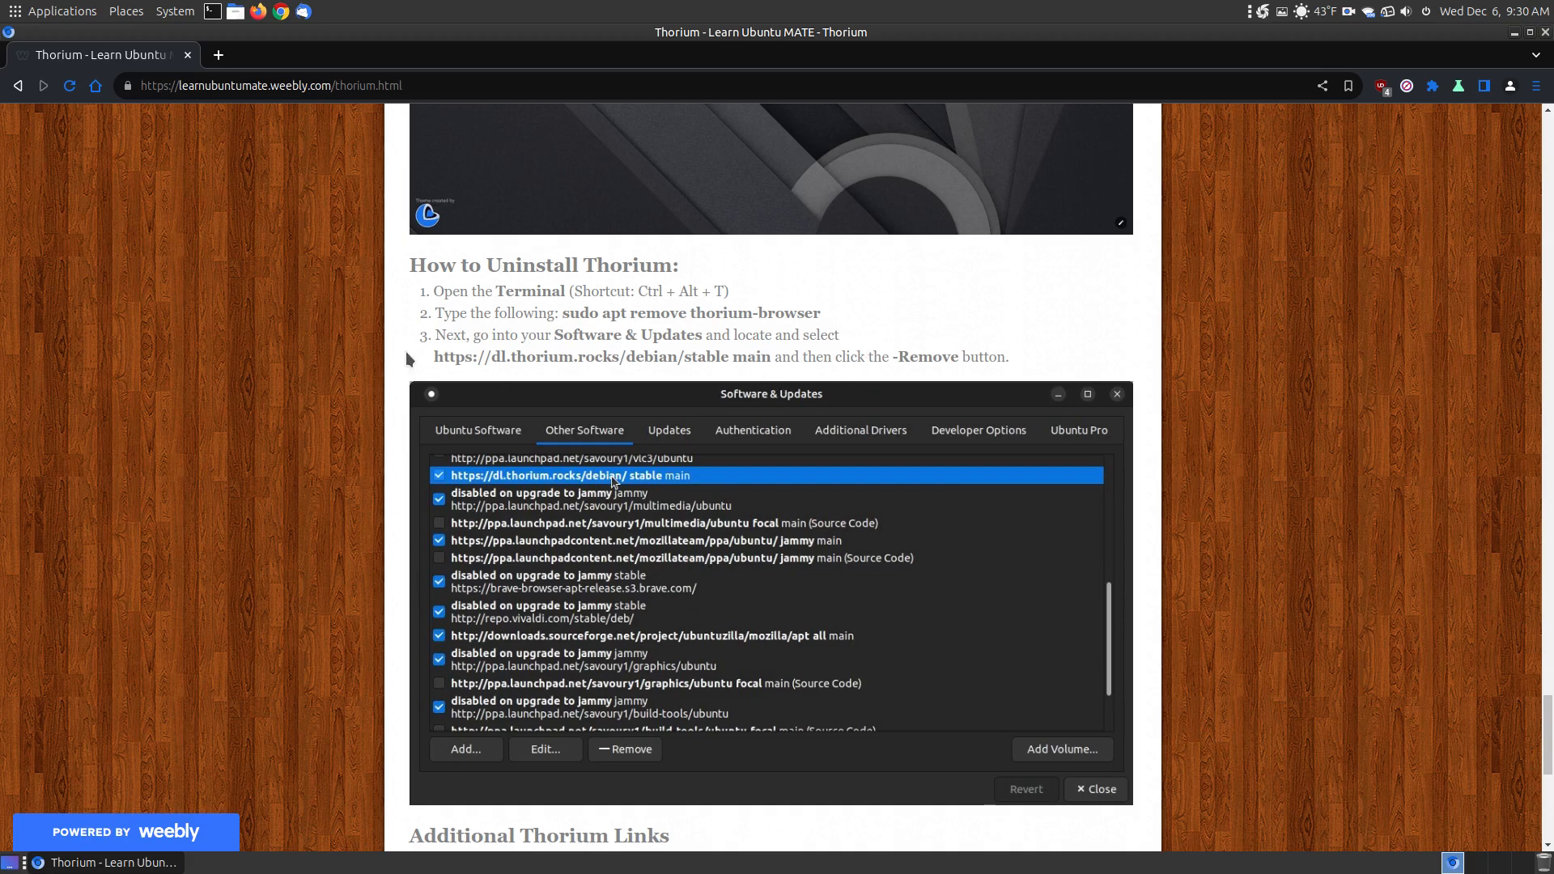
mouse_move(644, 393)
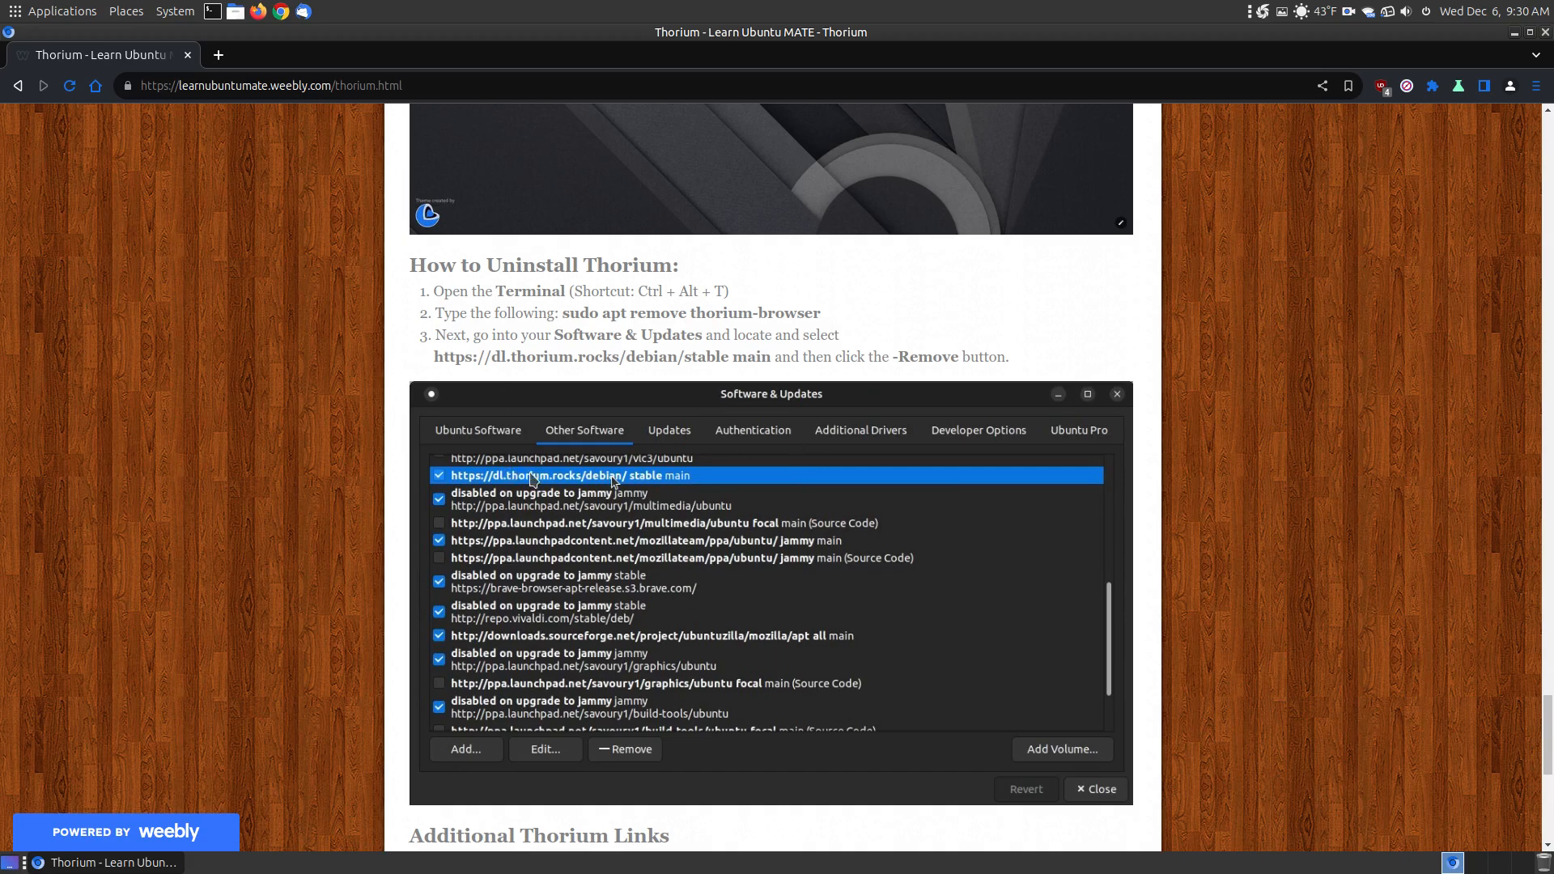
mouse_move(603, 486)
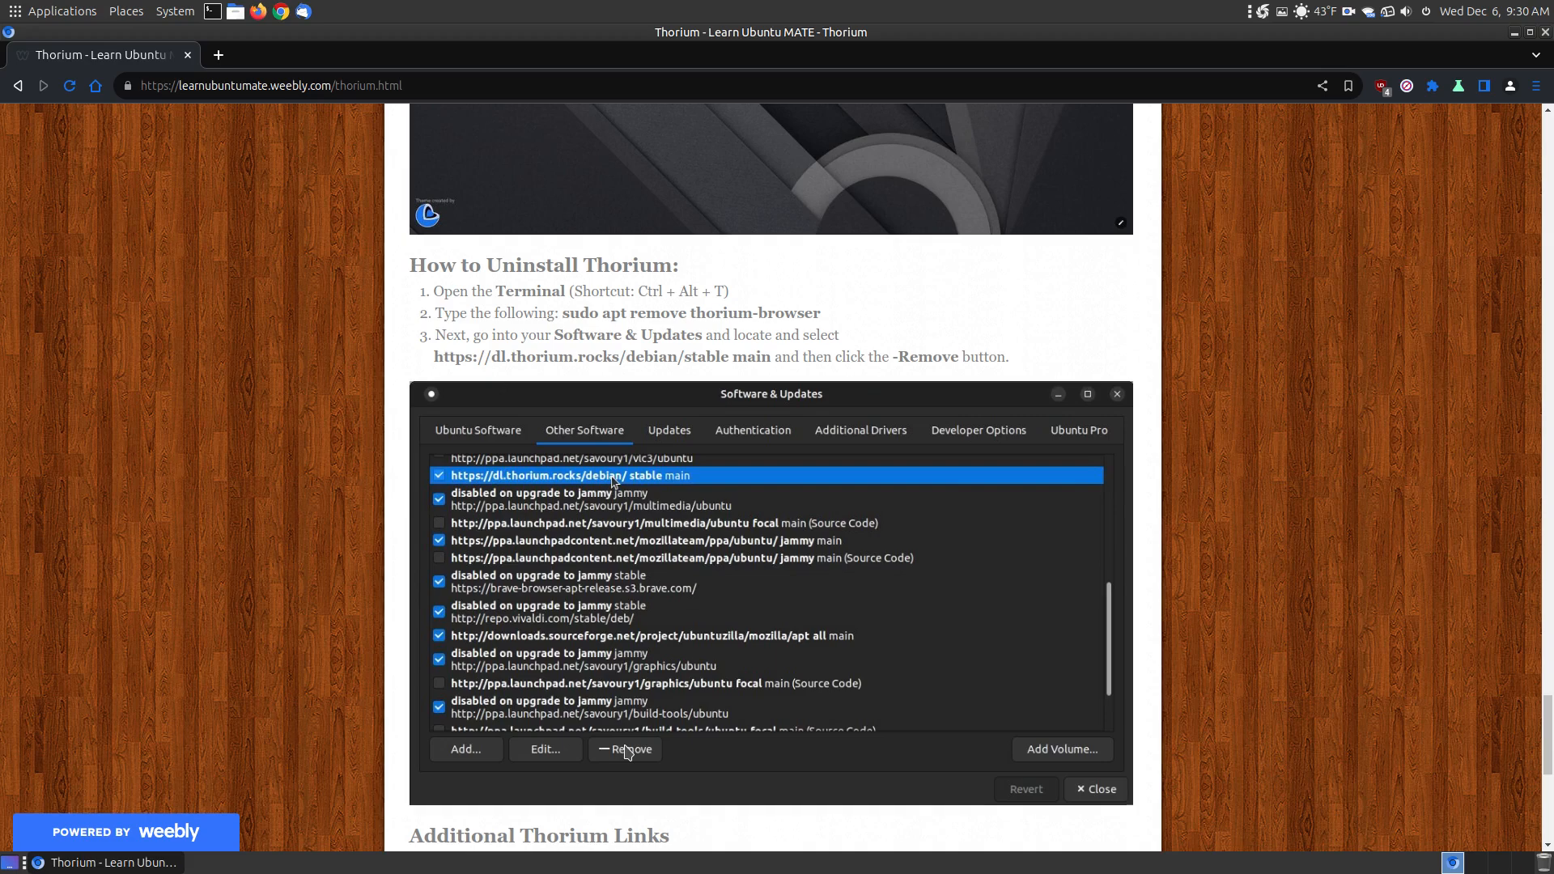
mouse_move(903, 638)
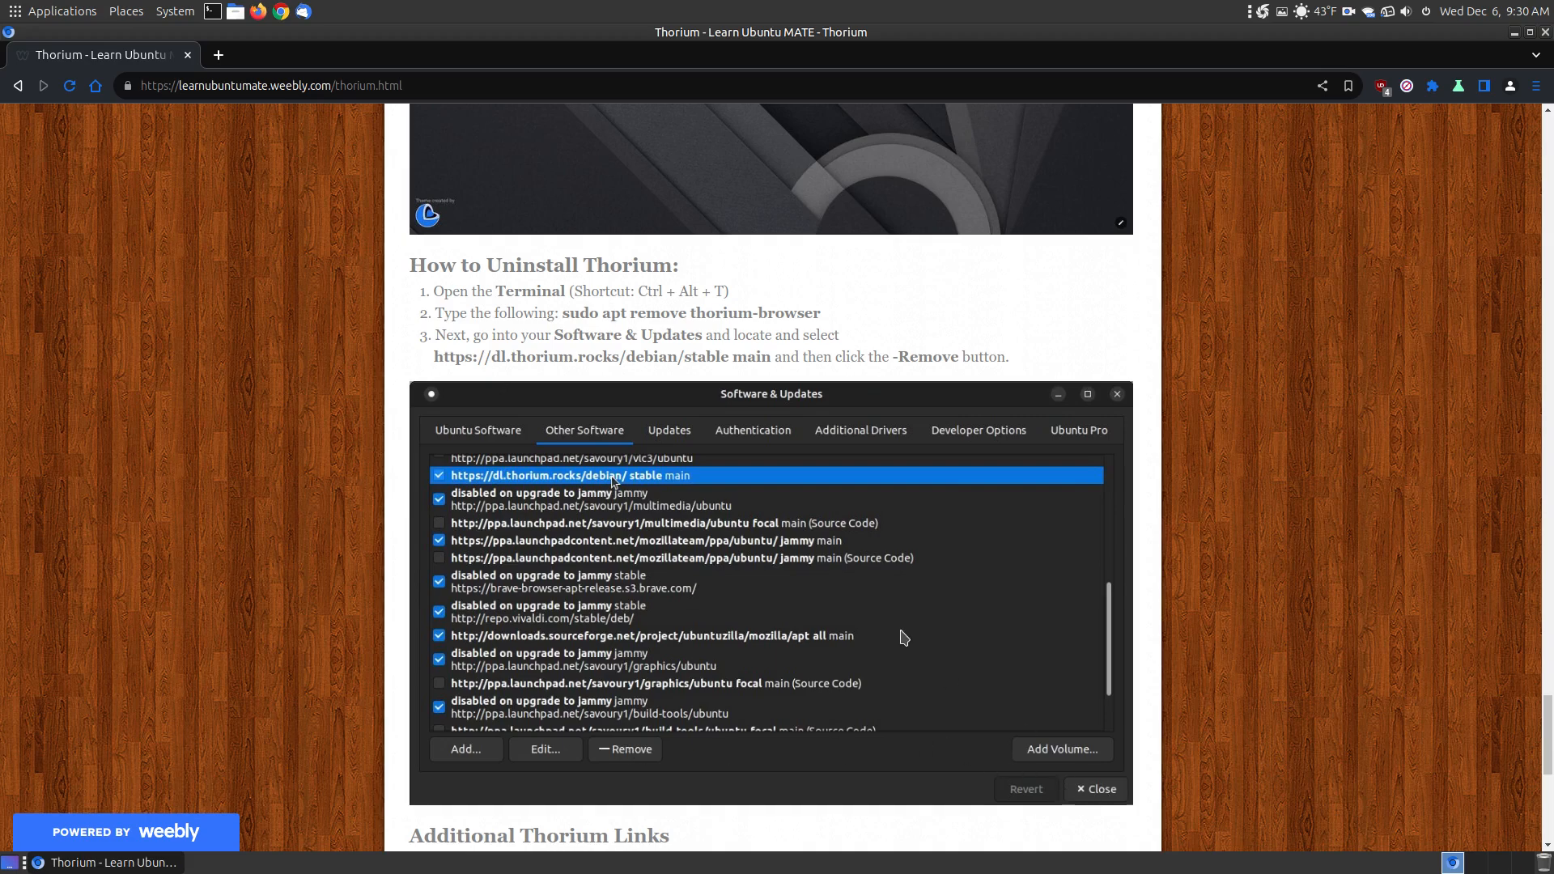
Step: Scroll the guide down past the uninstall steps to the Additional Thorium Links list
scroll("down", 3)
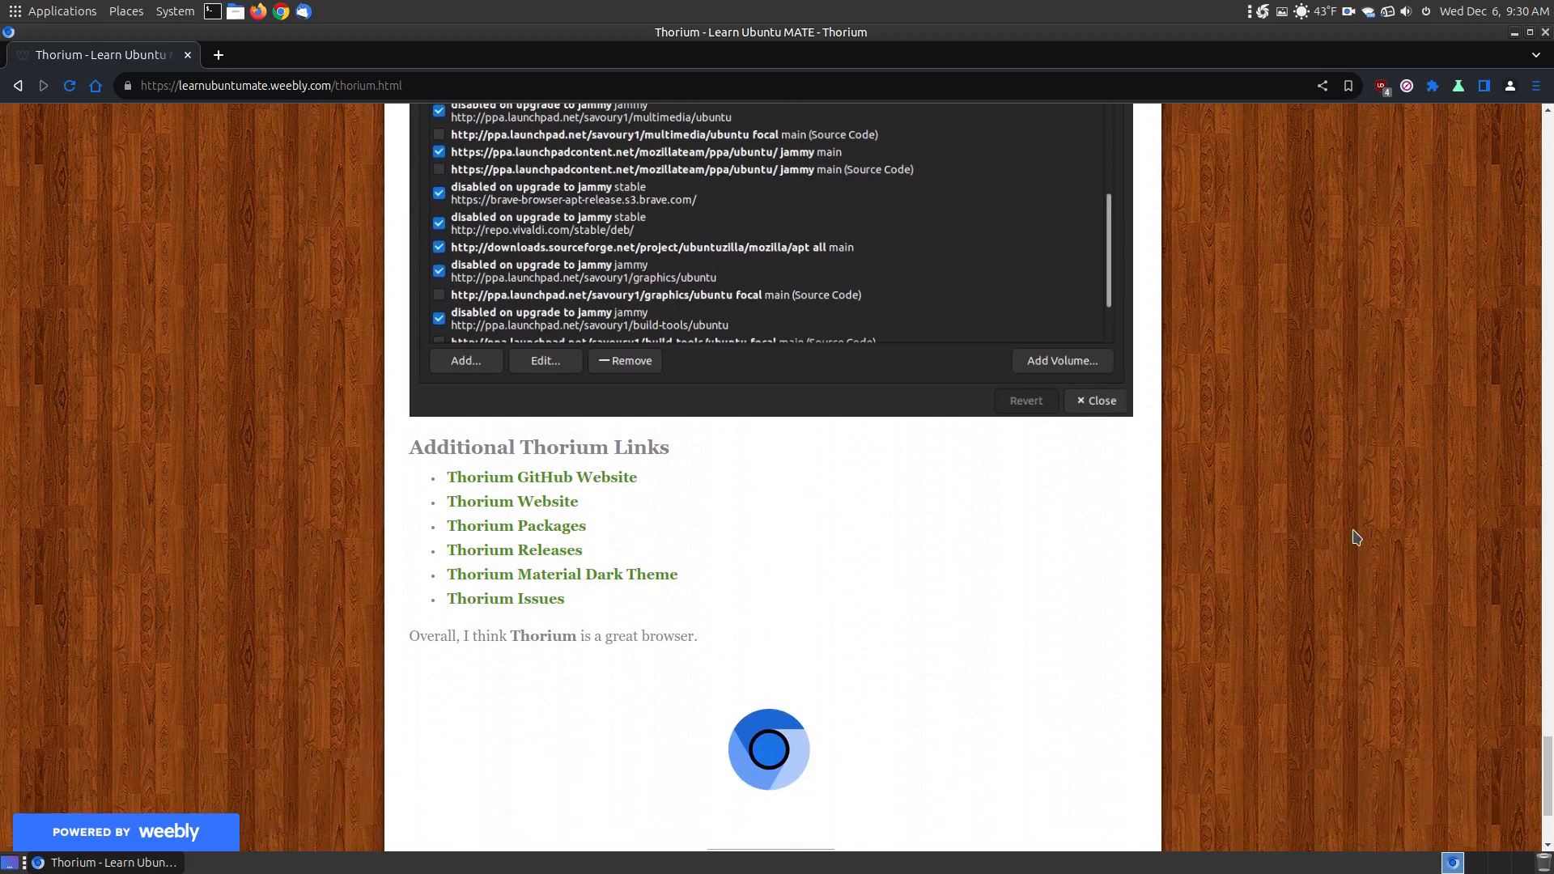
Step: Open the Thorium Issues GitHub page from the Additional Thorium Links list in a new tab
scroll("down", 3)
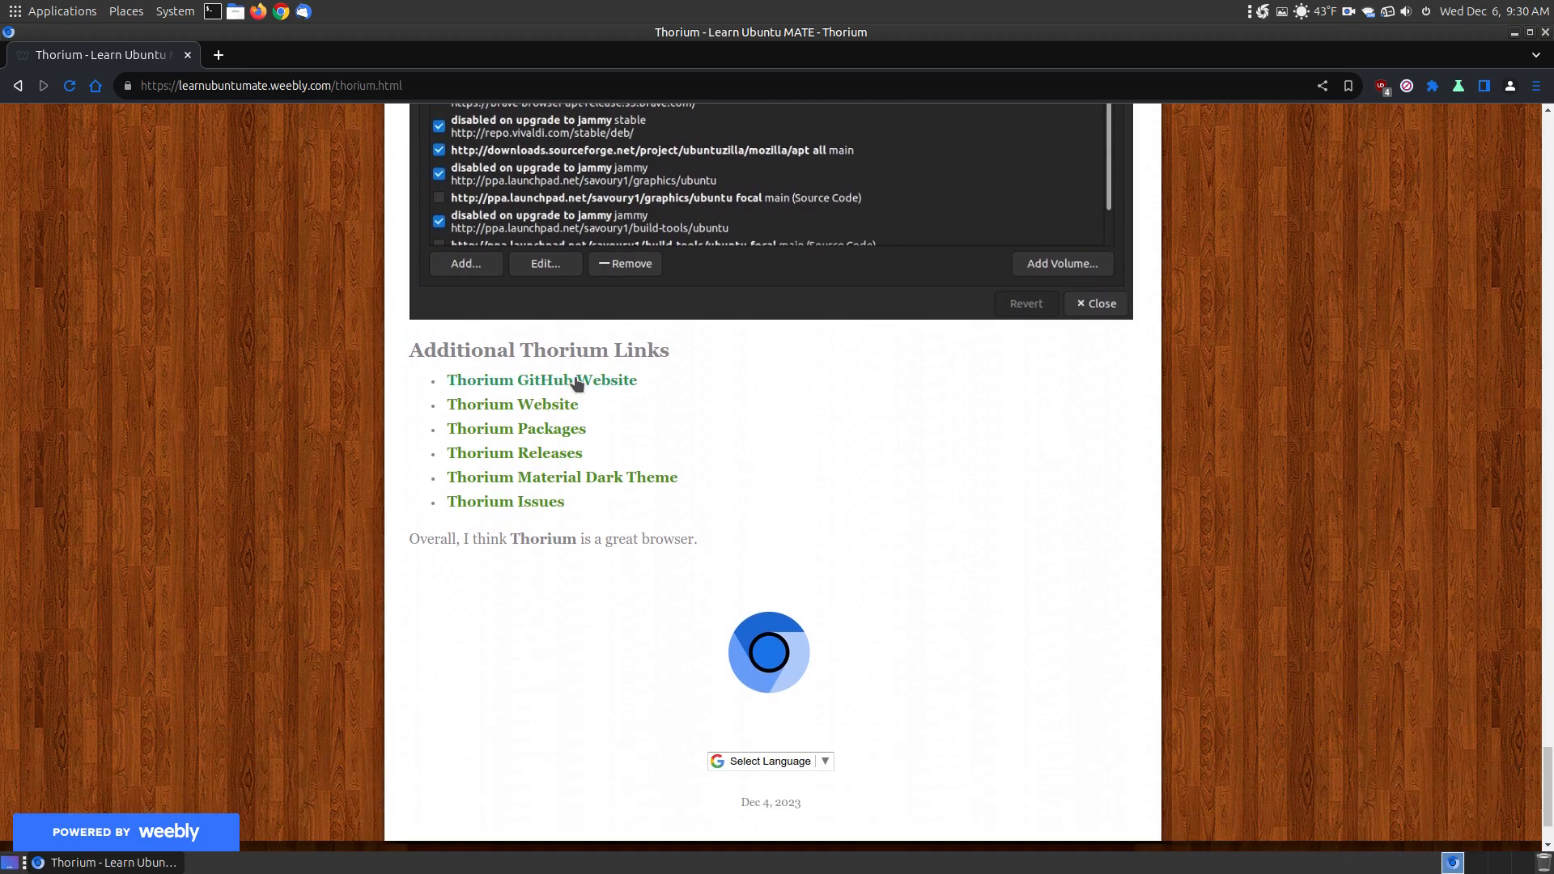
mouse_move(513, 405)
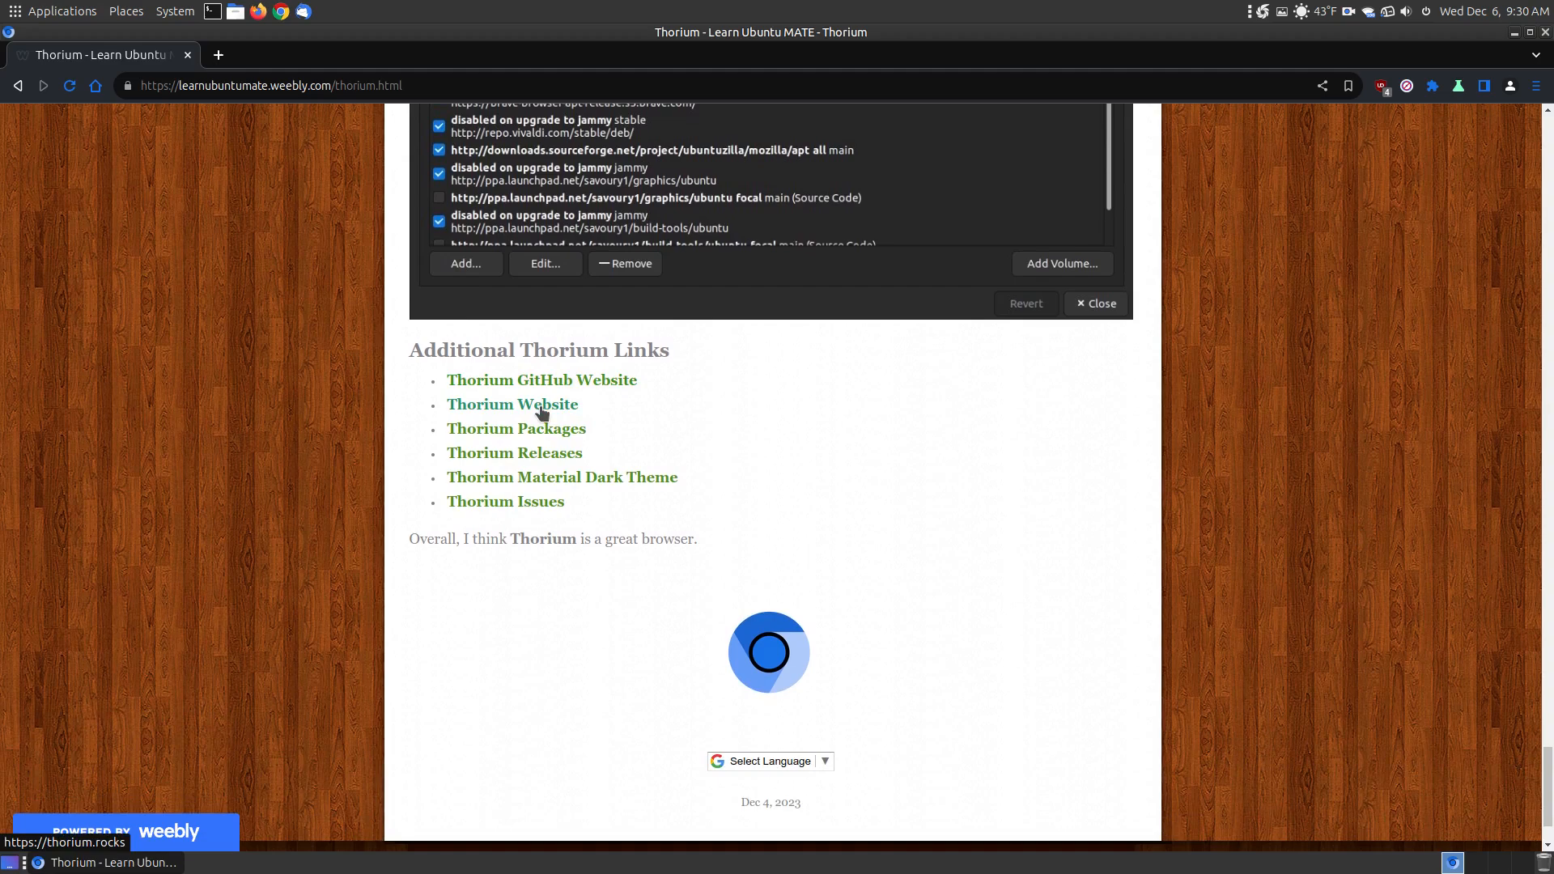
mouse_move(524, 453)
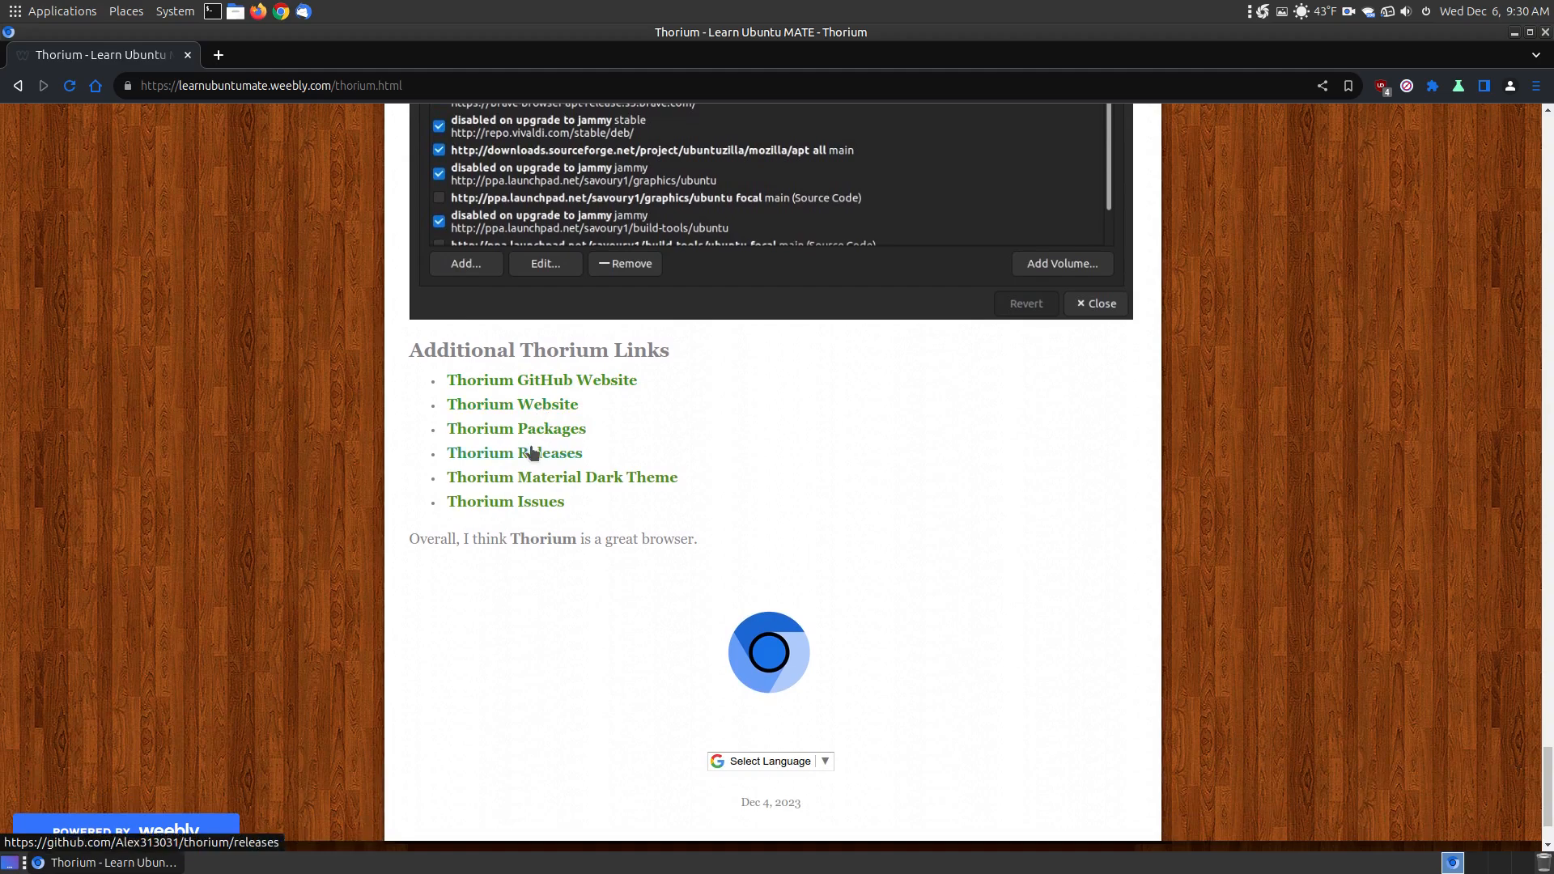
mouse_move(495, 505)
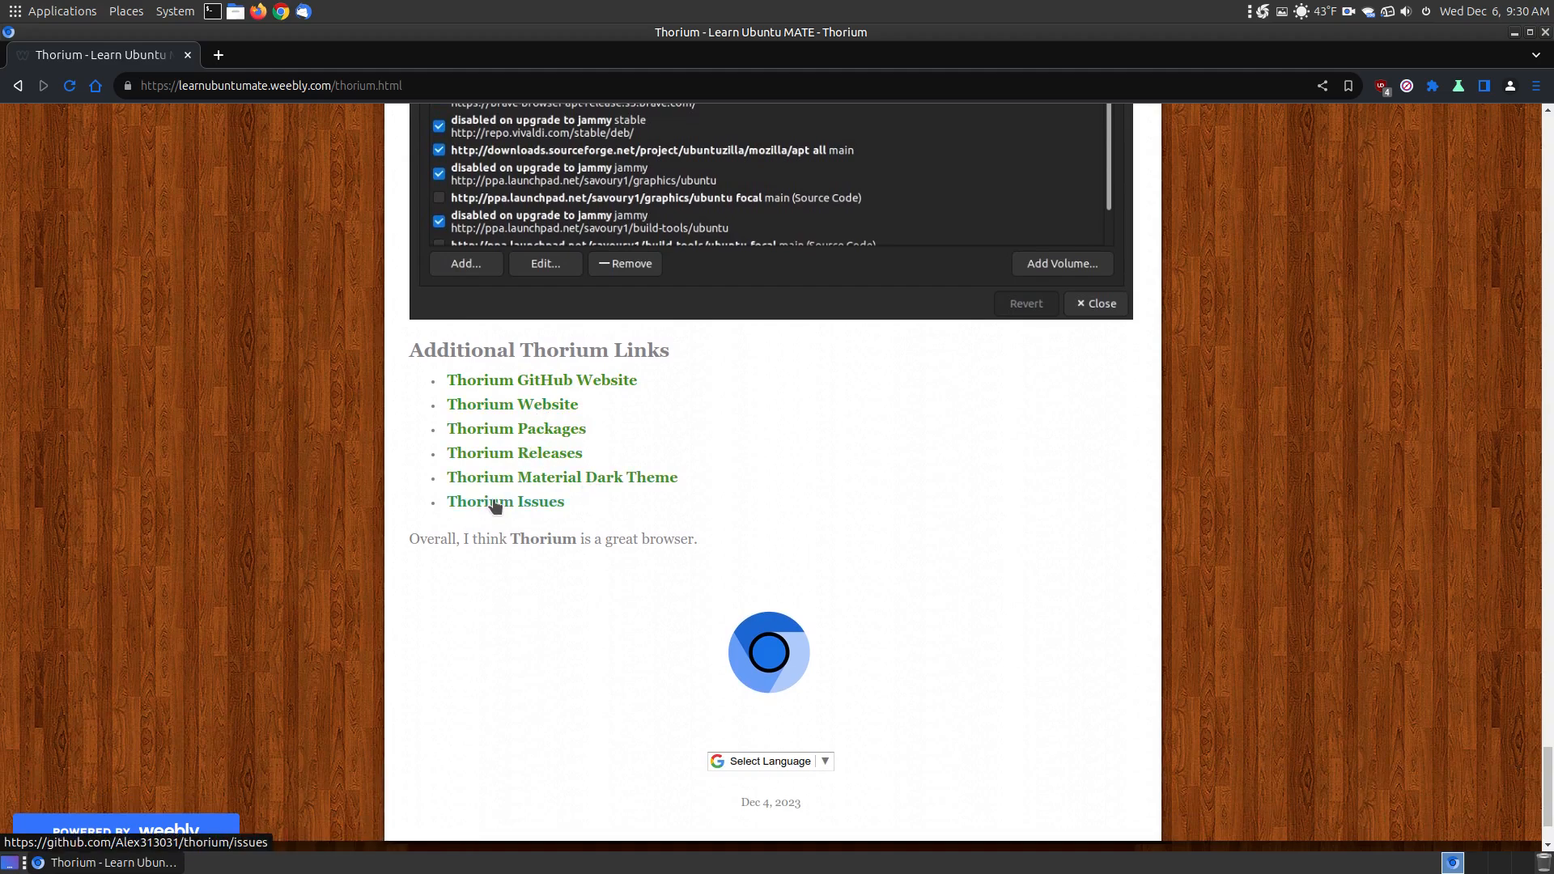
left_click(505, 502)
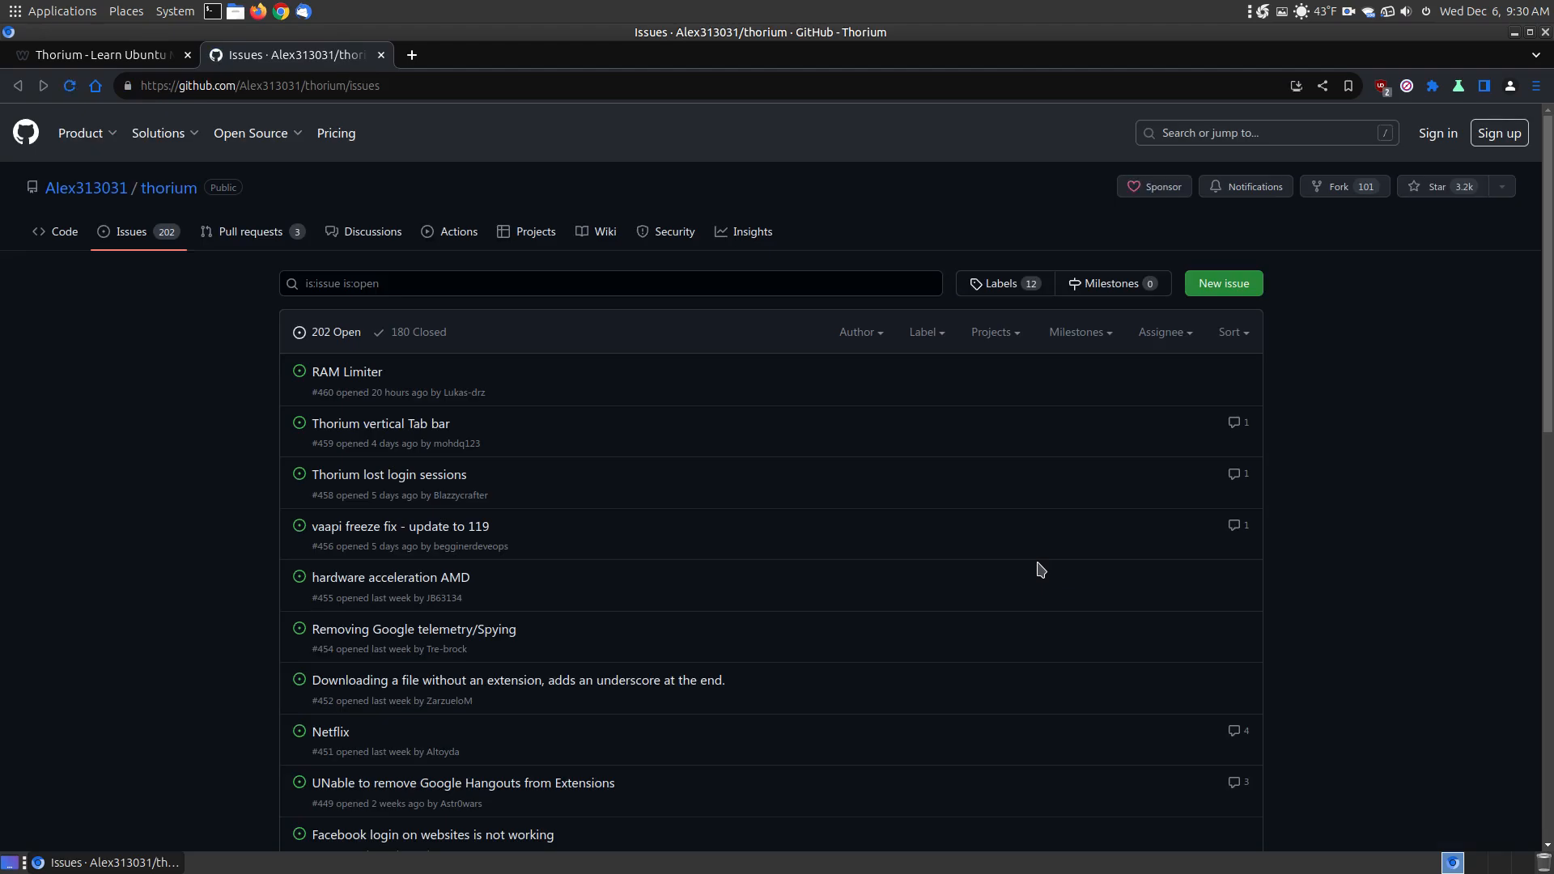
mouse_move(589, 269)
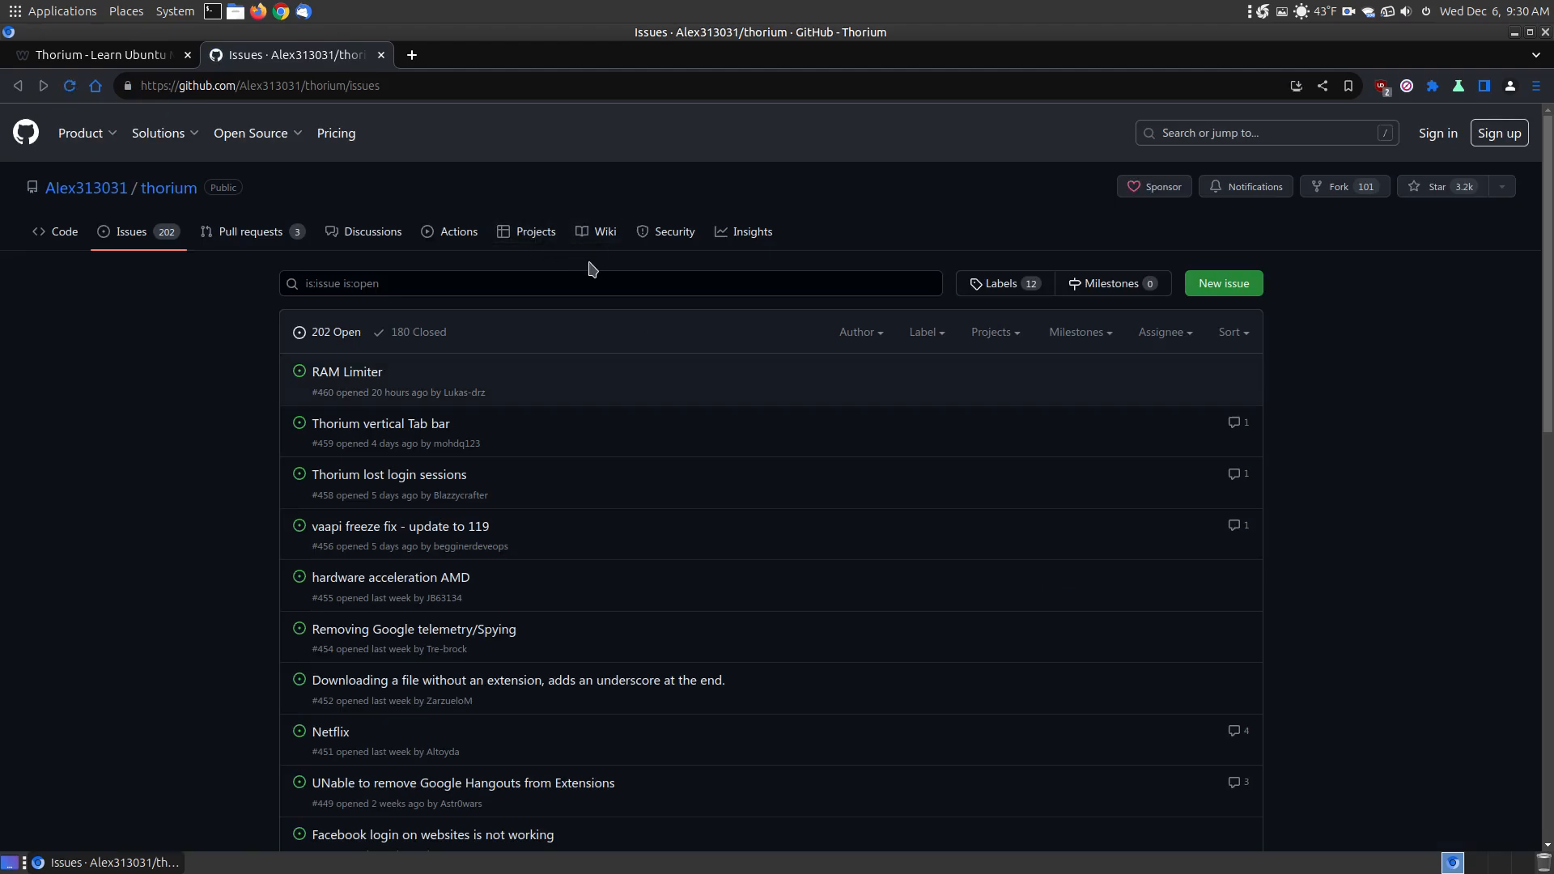
mouse_move(912, 340)
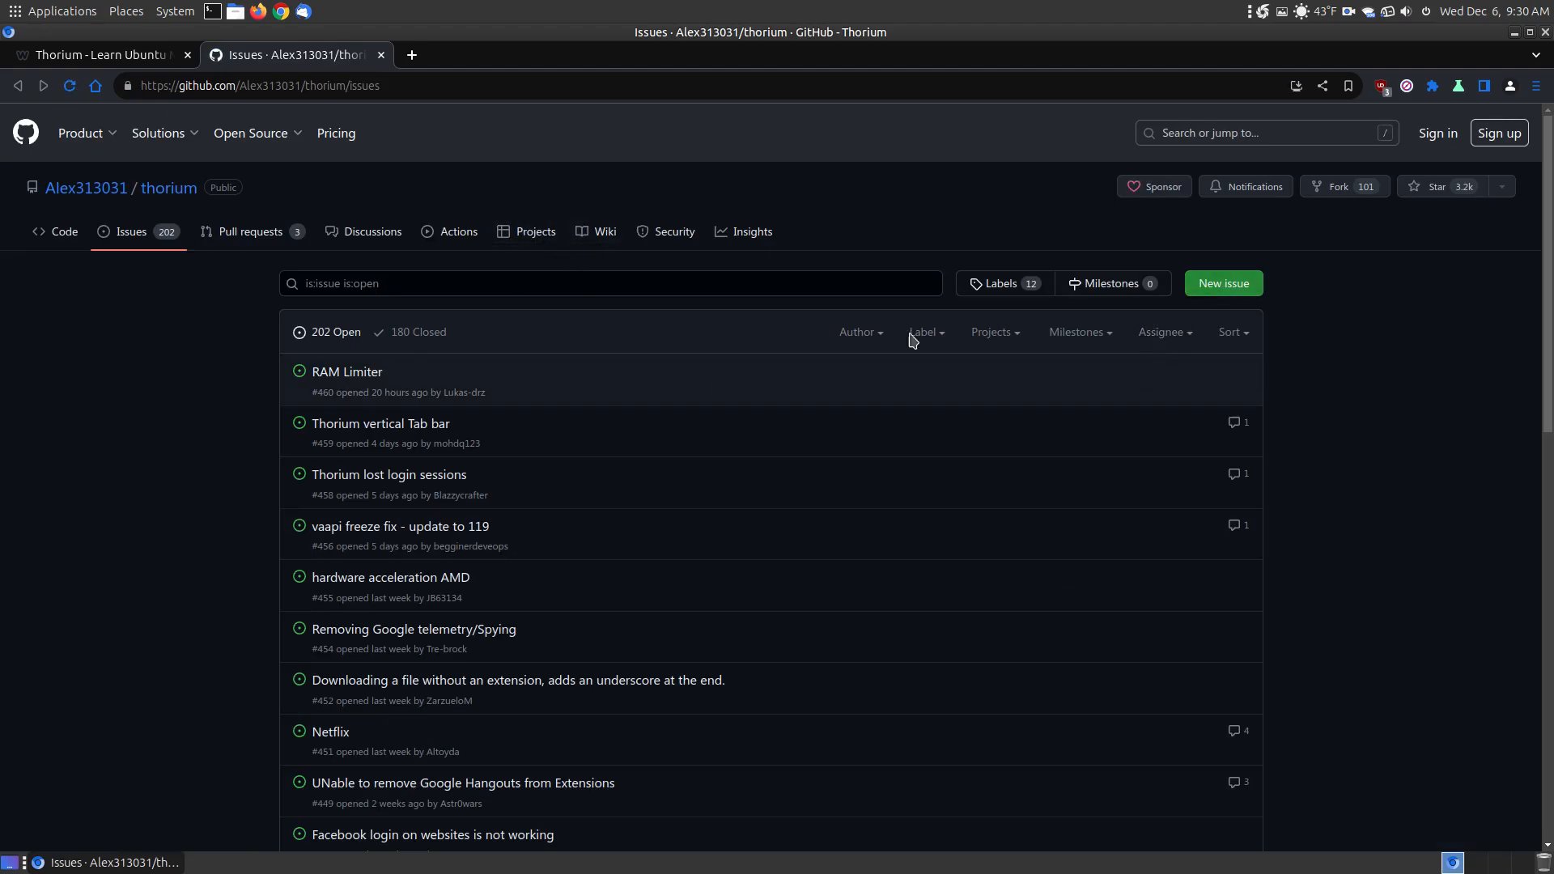
scroll("down", 3)
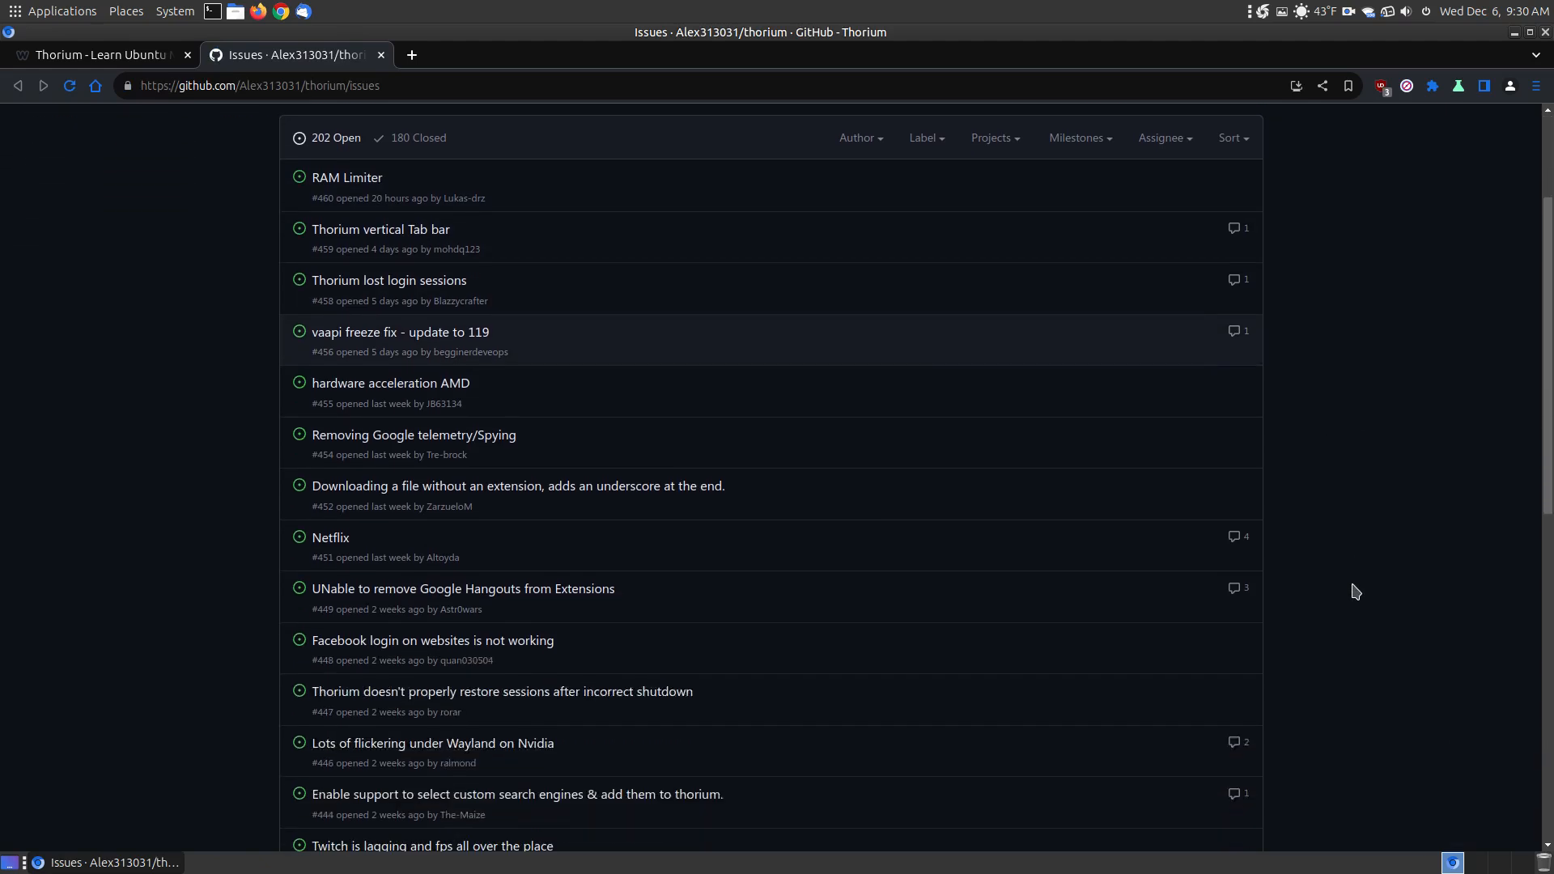
scroll("up", 3)
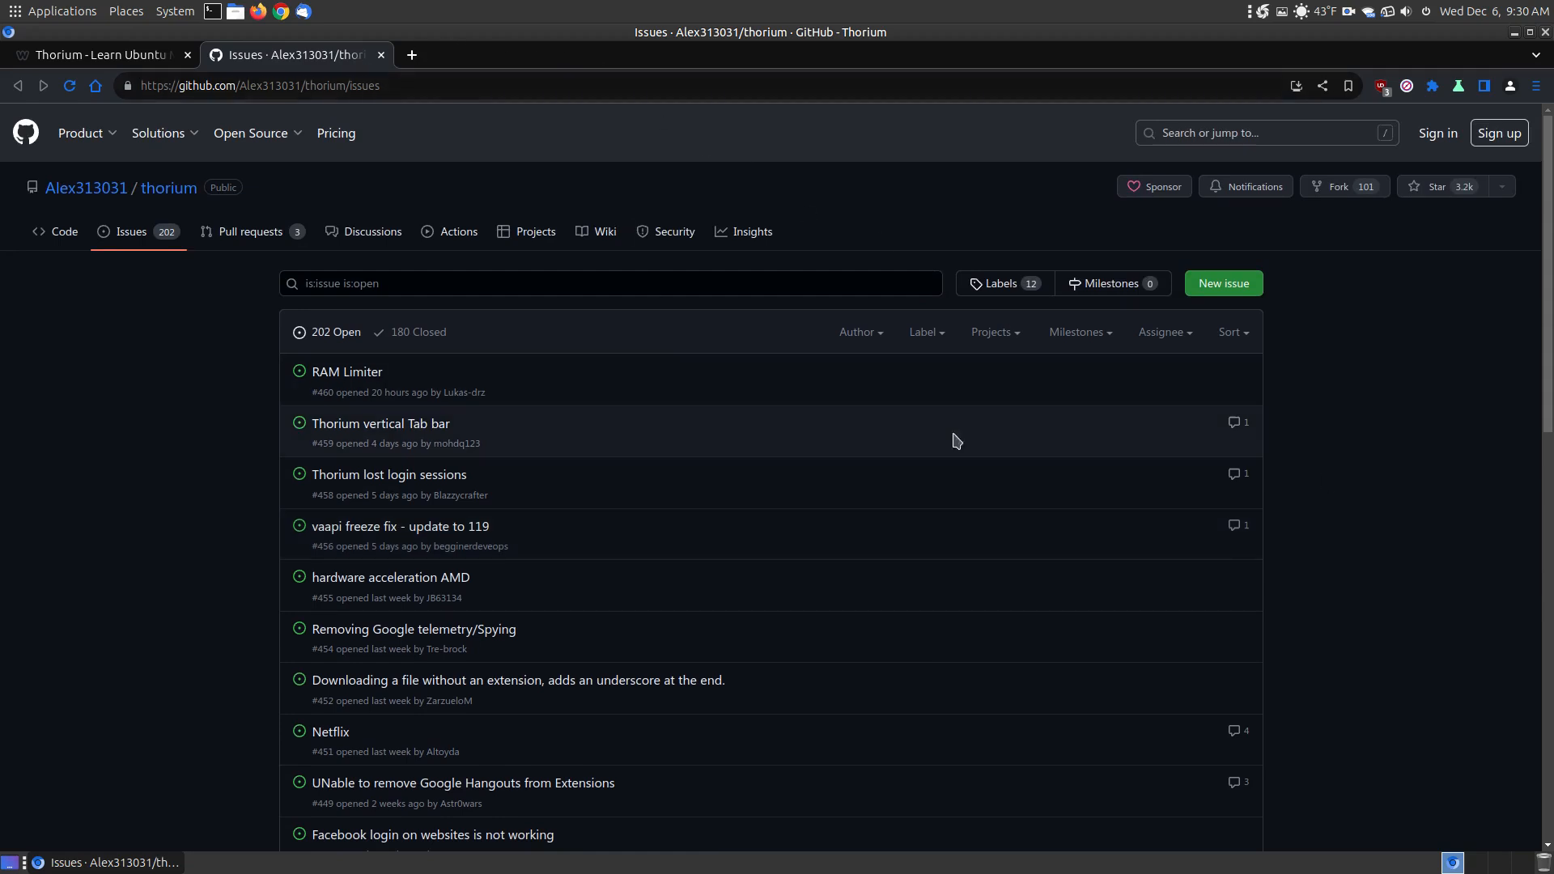
mouse_move(1241, 758)
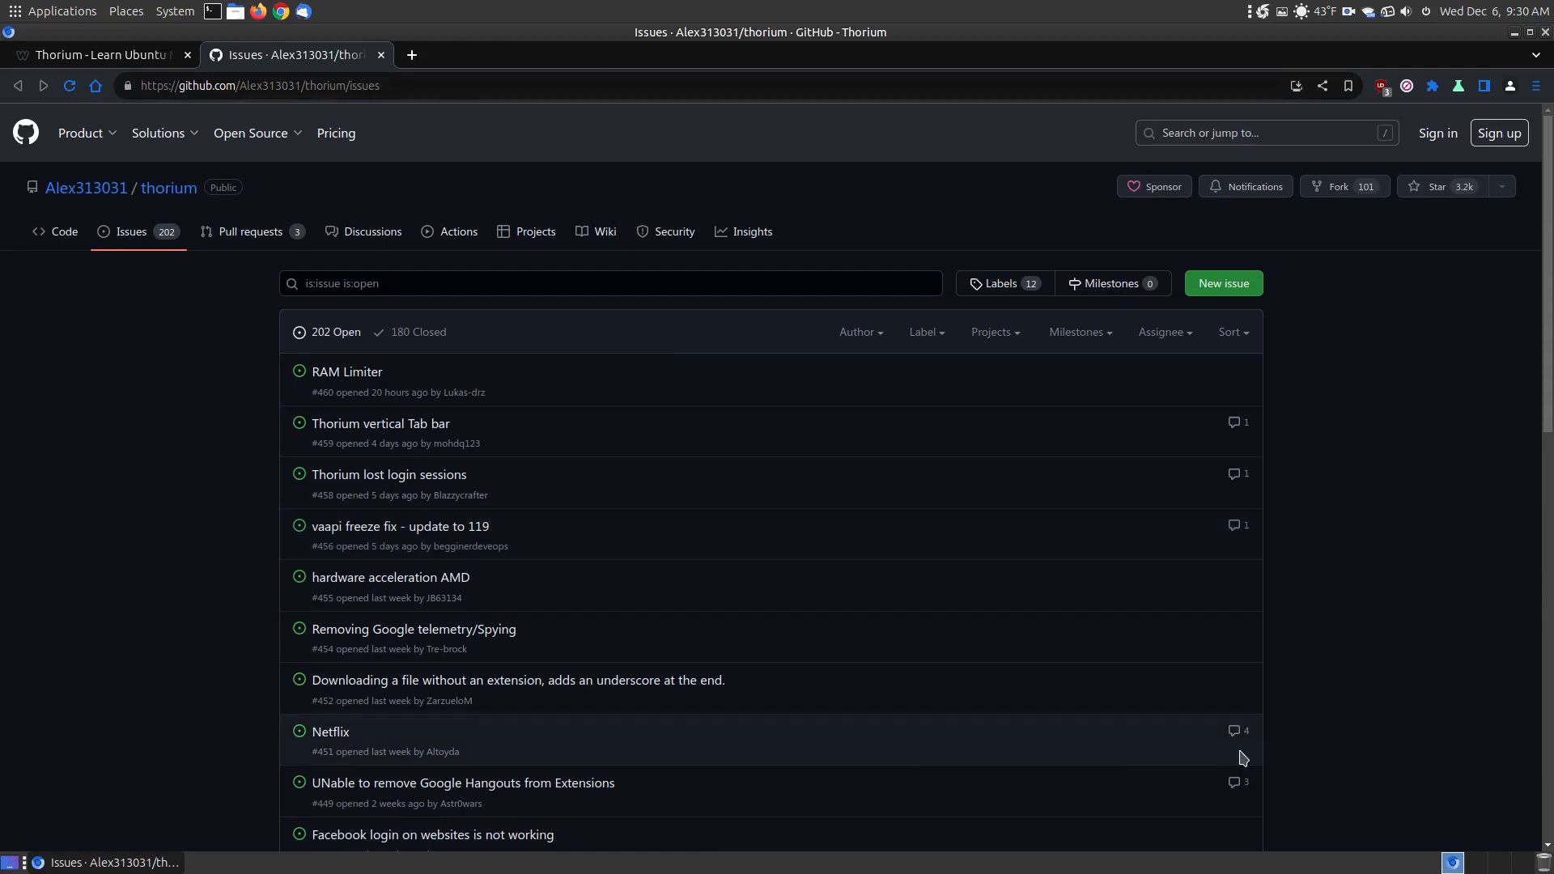
mouse_move(1243, 798)
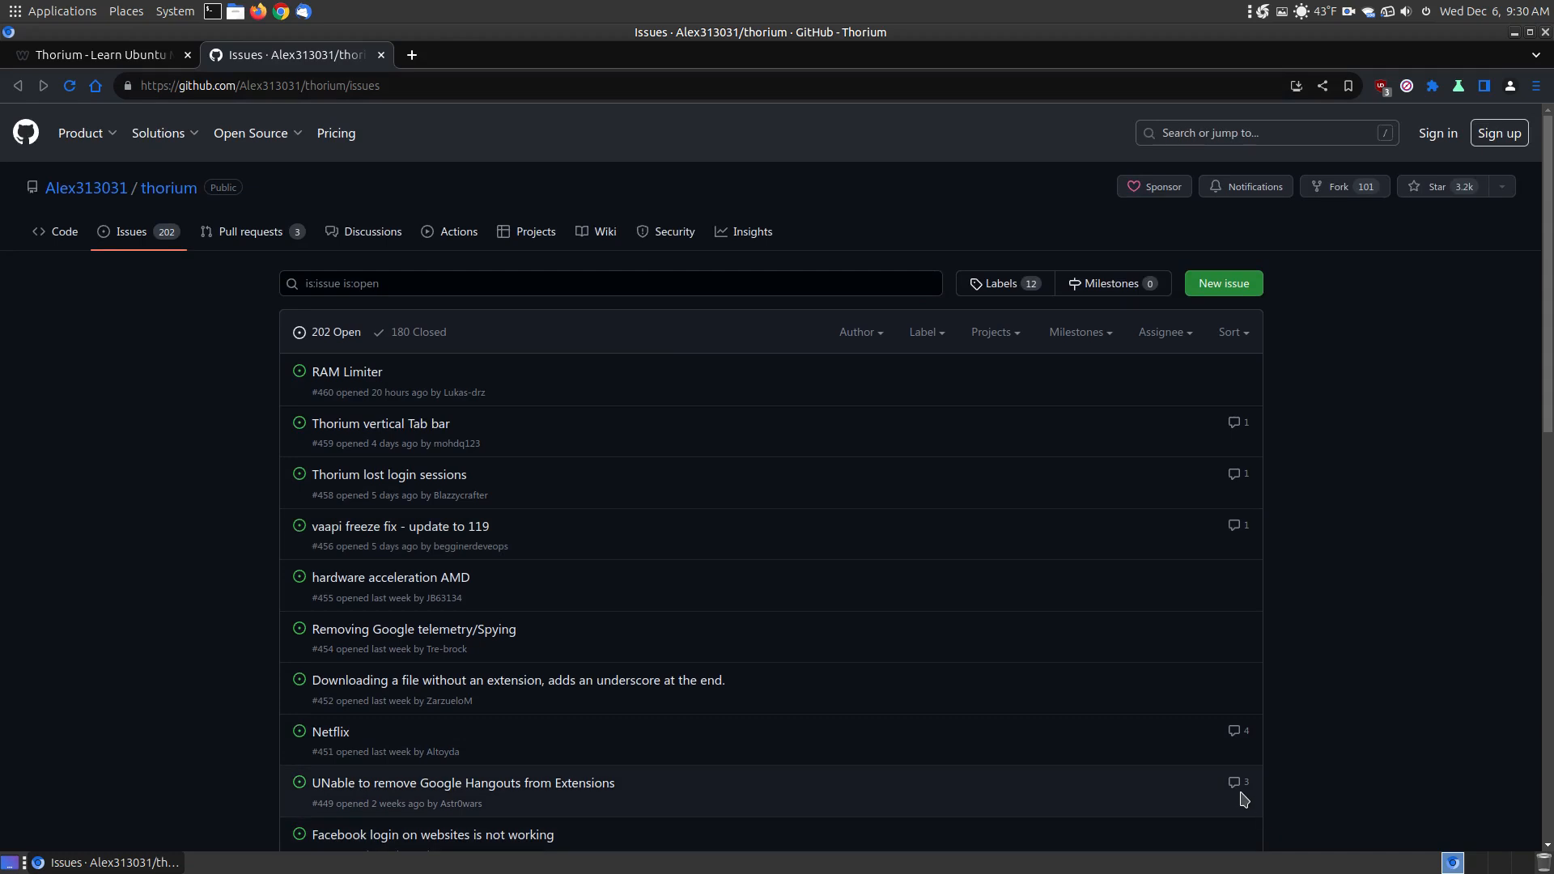
mouse_move(400, 791)
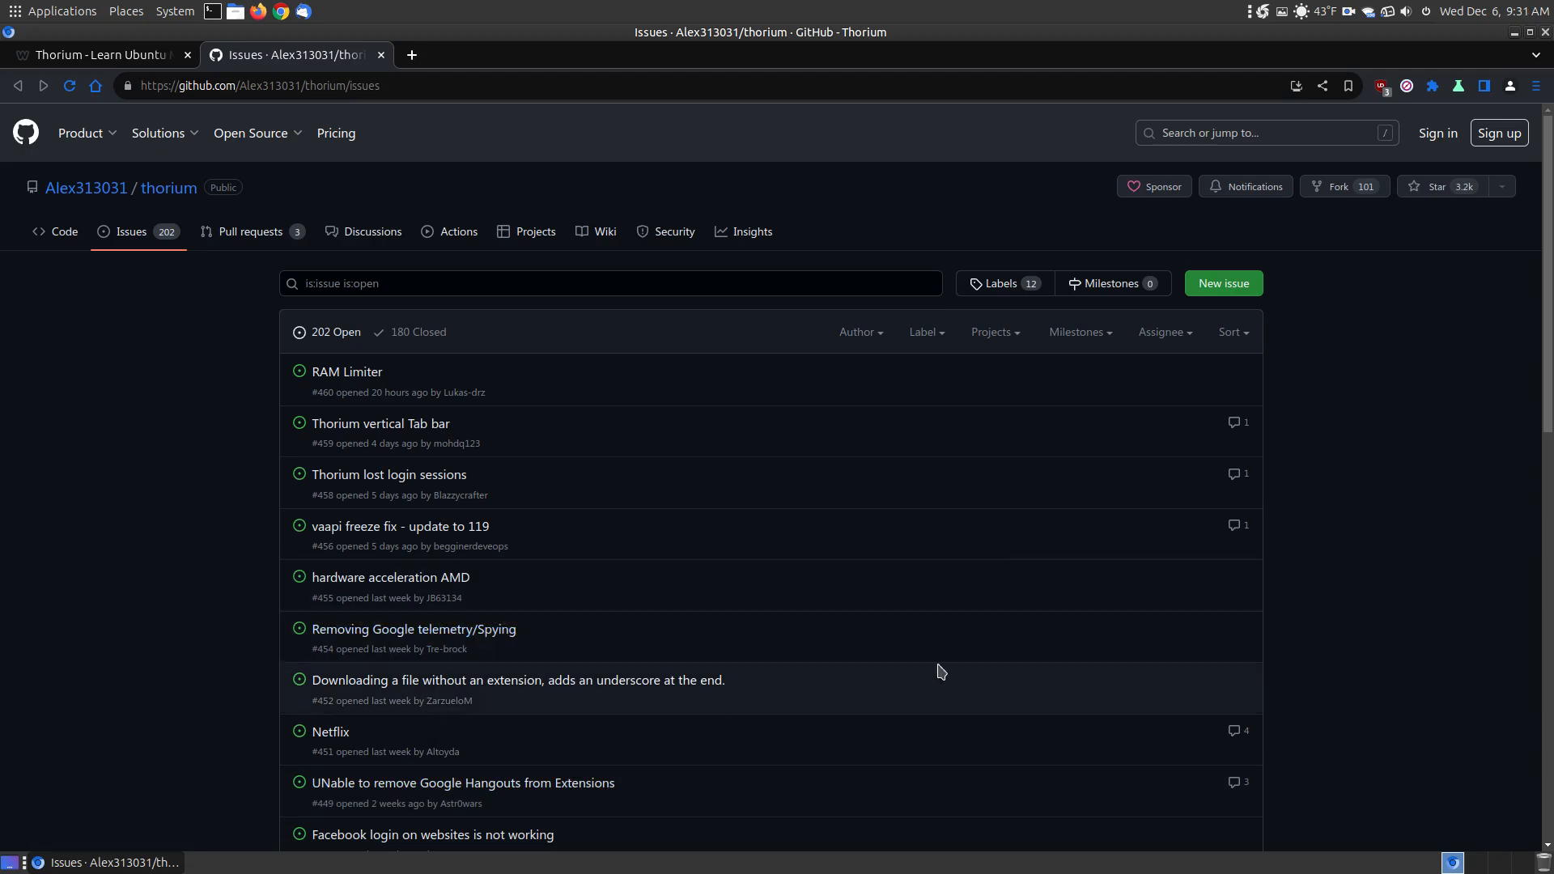
mouse_move(624, 652)
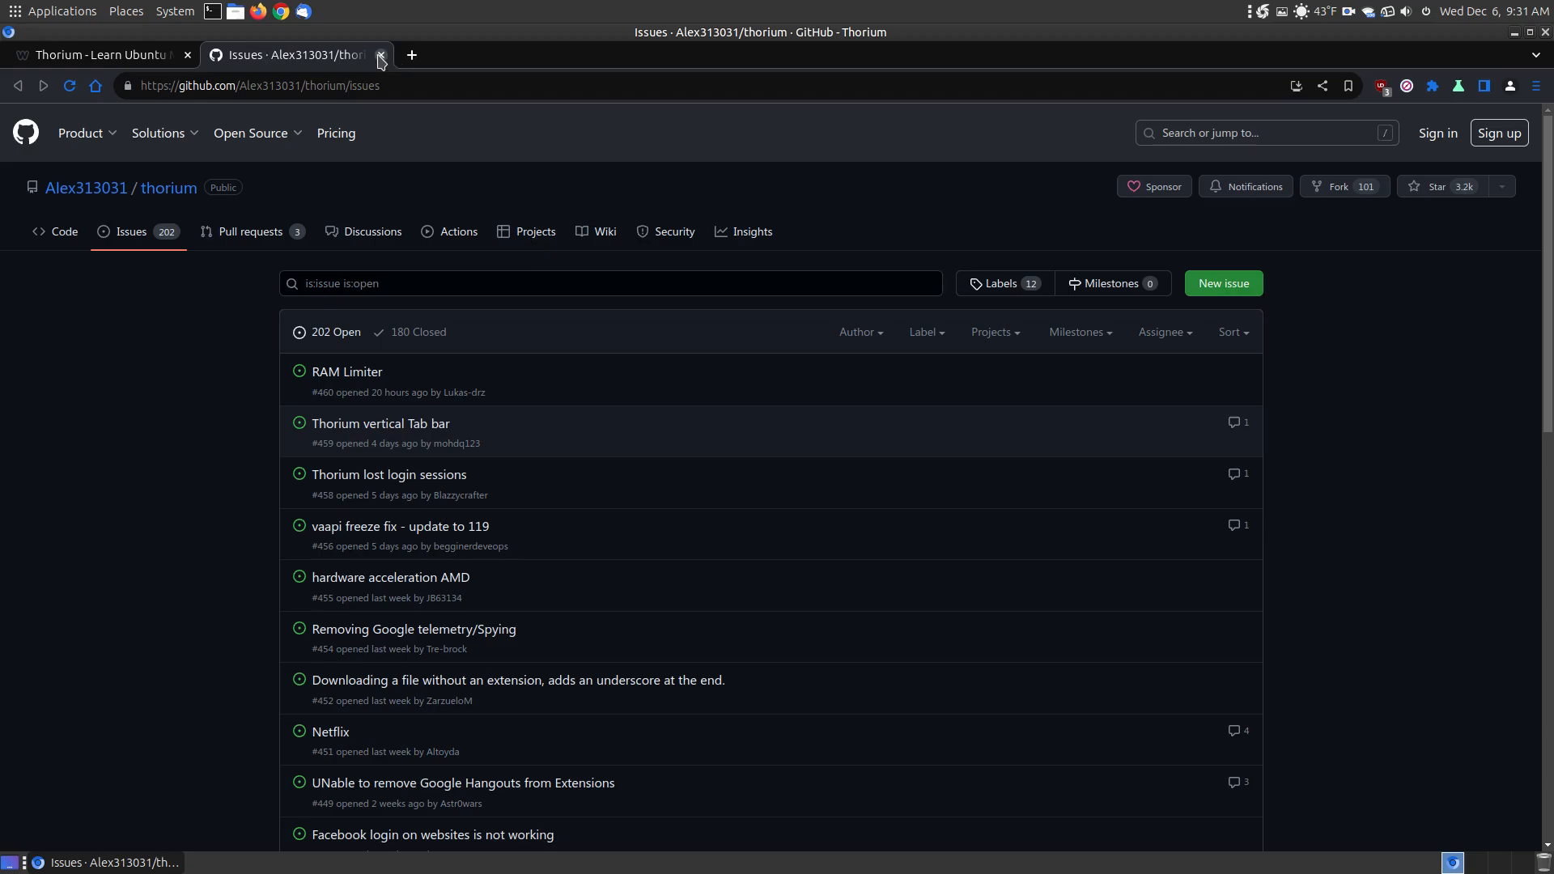
Step: Close the GitHub Issues tab and minimize Thorium to show the snowy mountain desktop
left_click(379, 55)
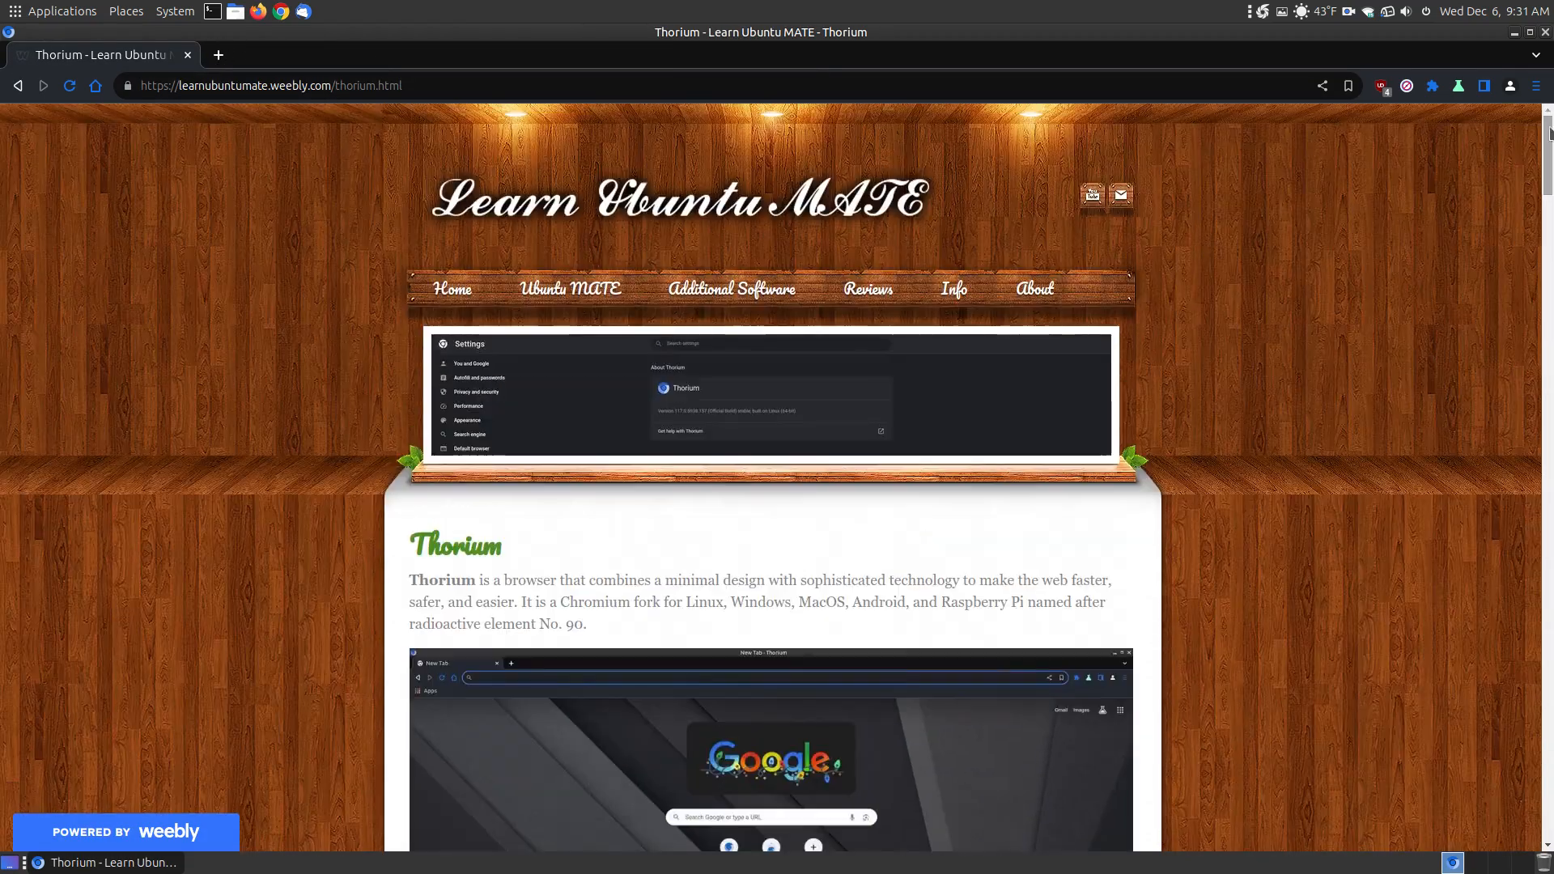
mouse_move(1306, 403)
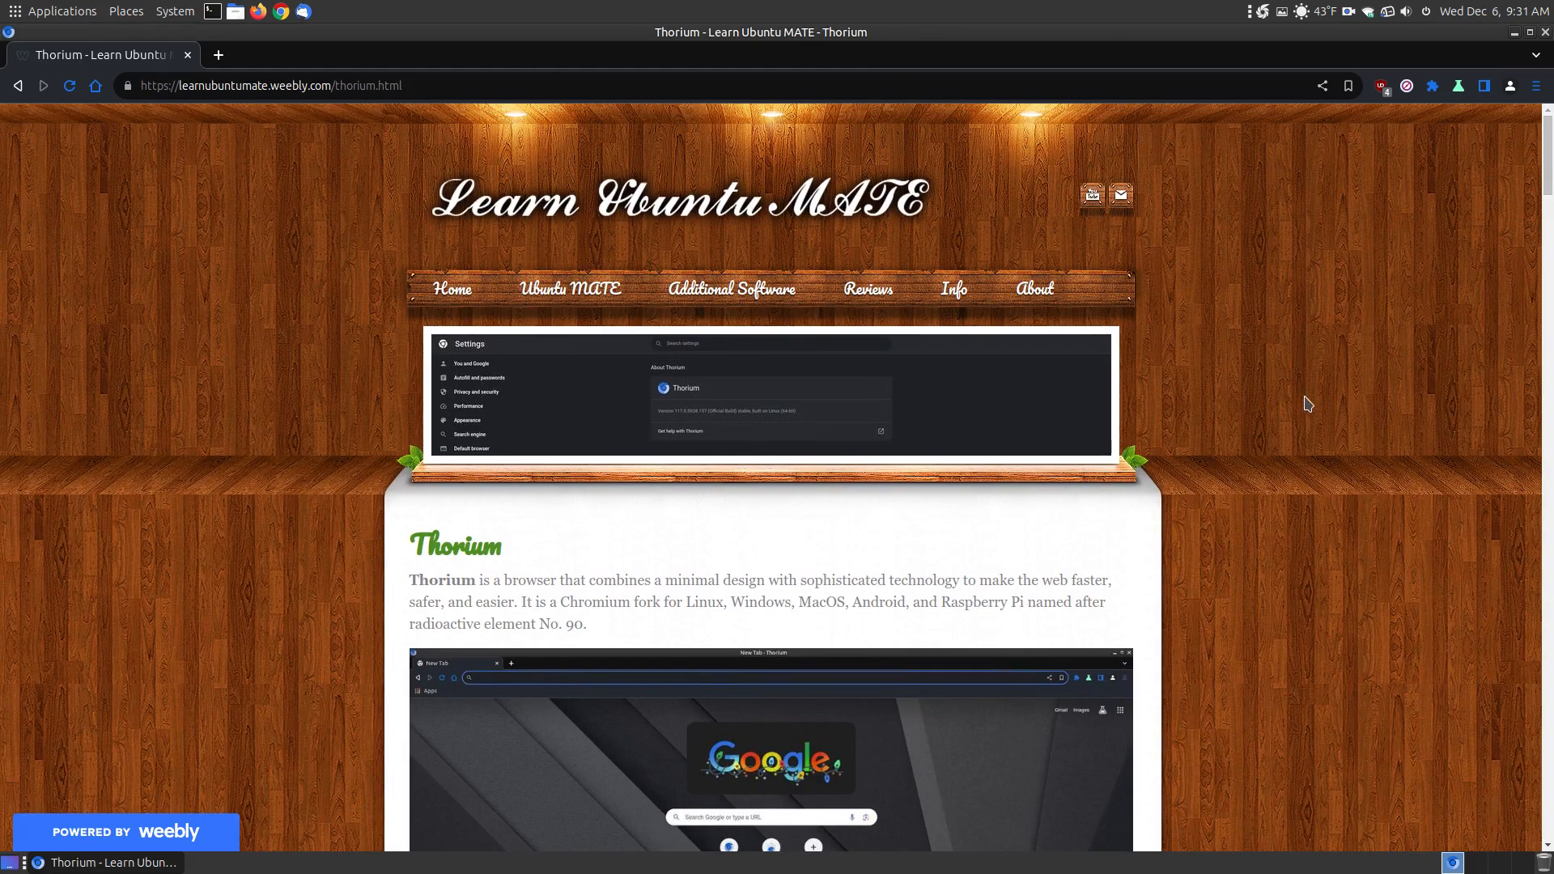
scroll("down", 3)
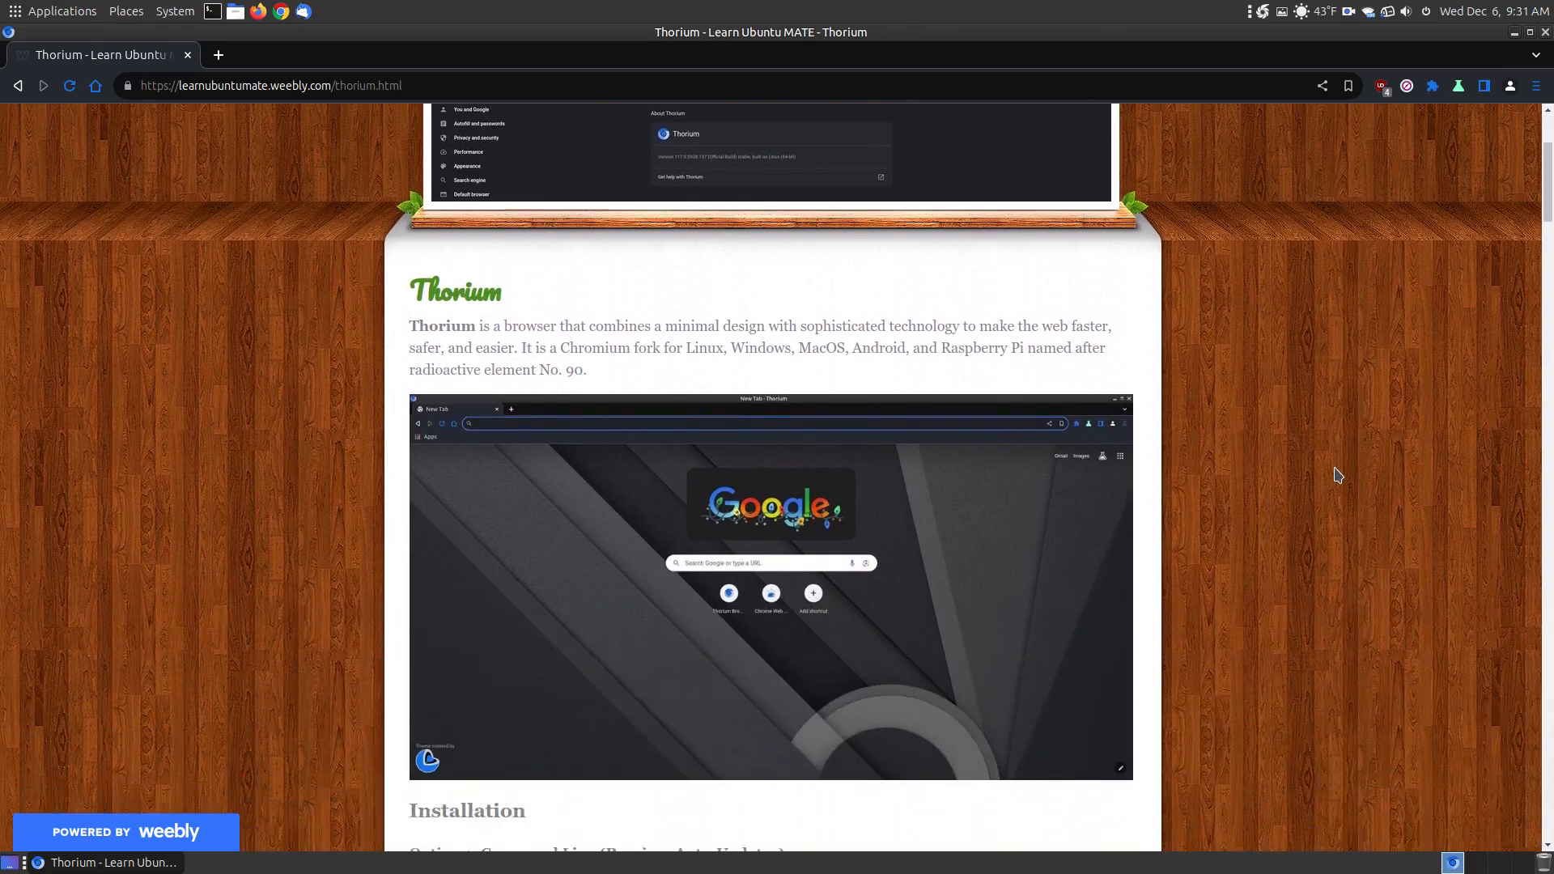
scroll("down", 3)
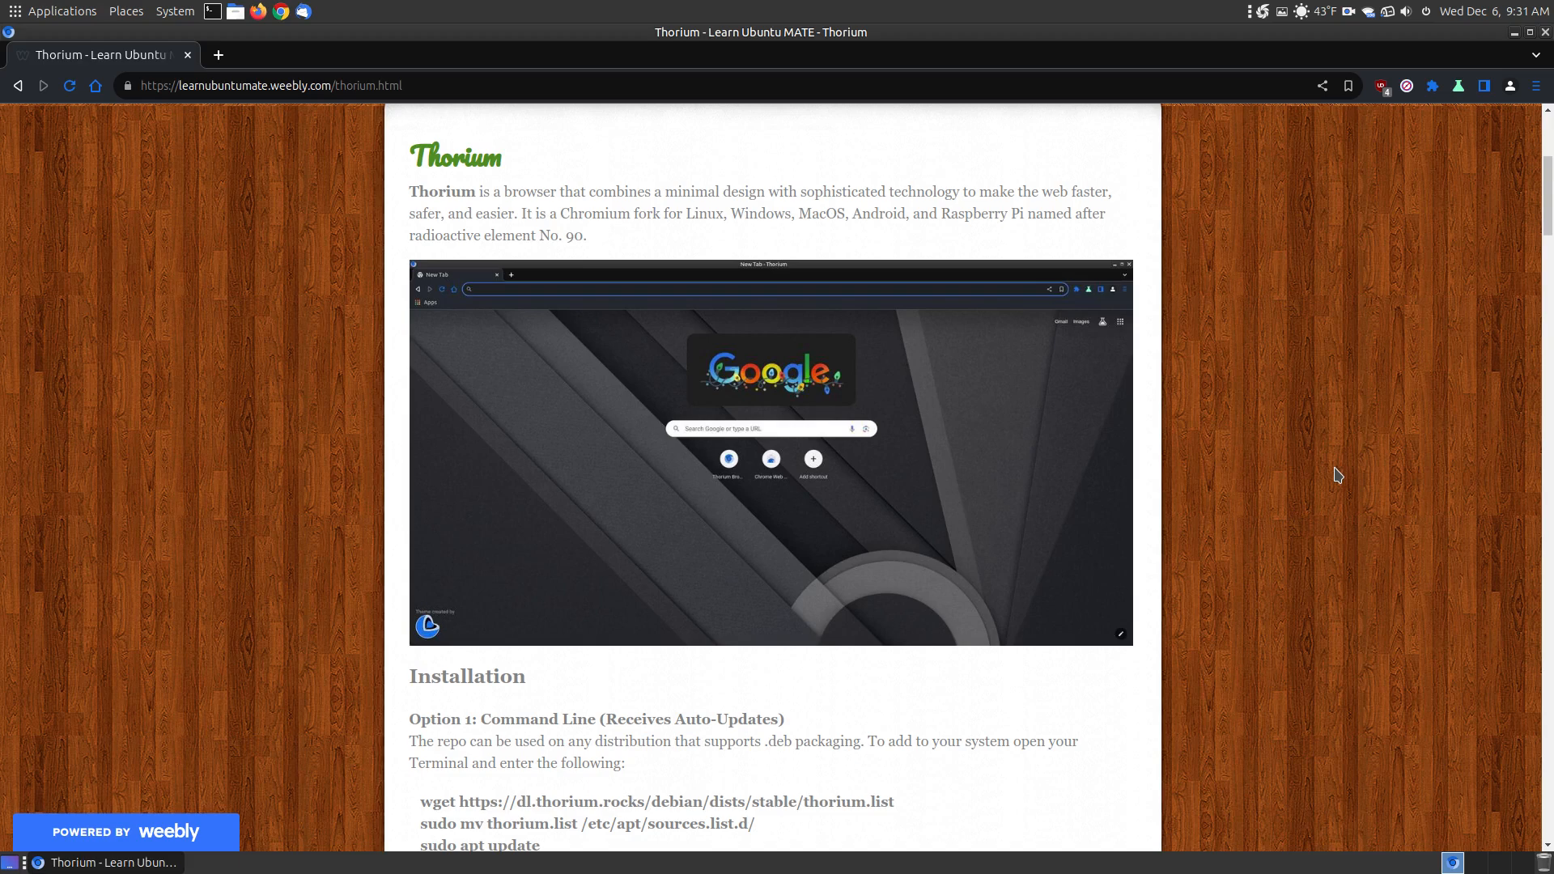
mouse_move(1460, 316)
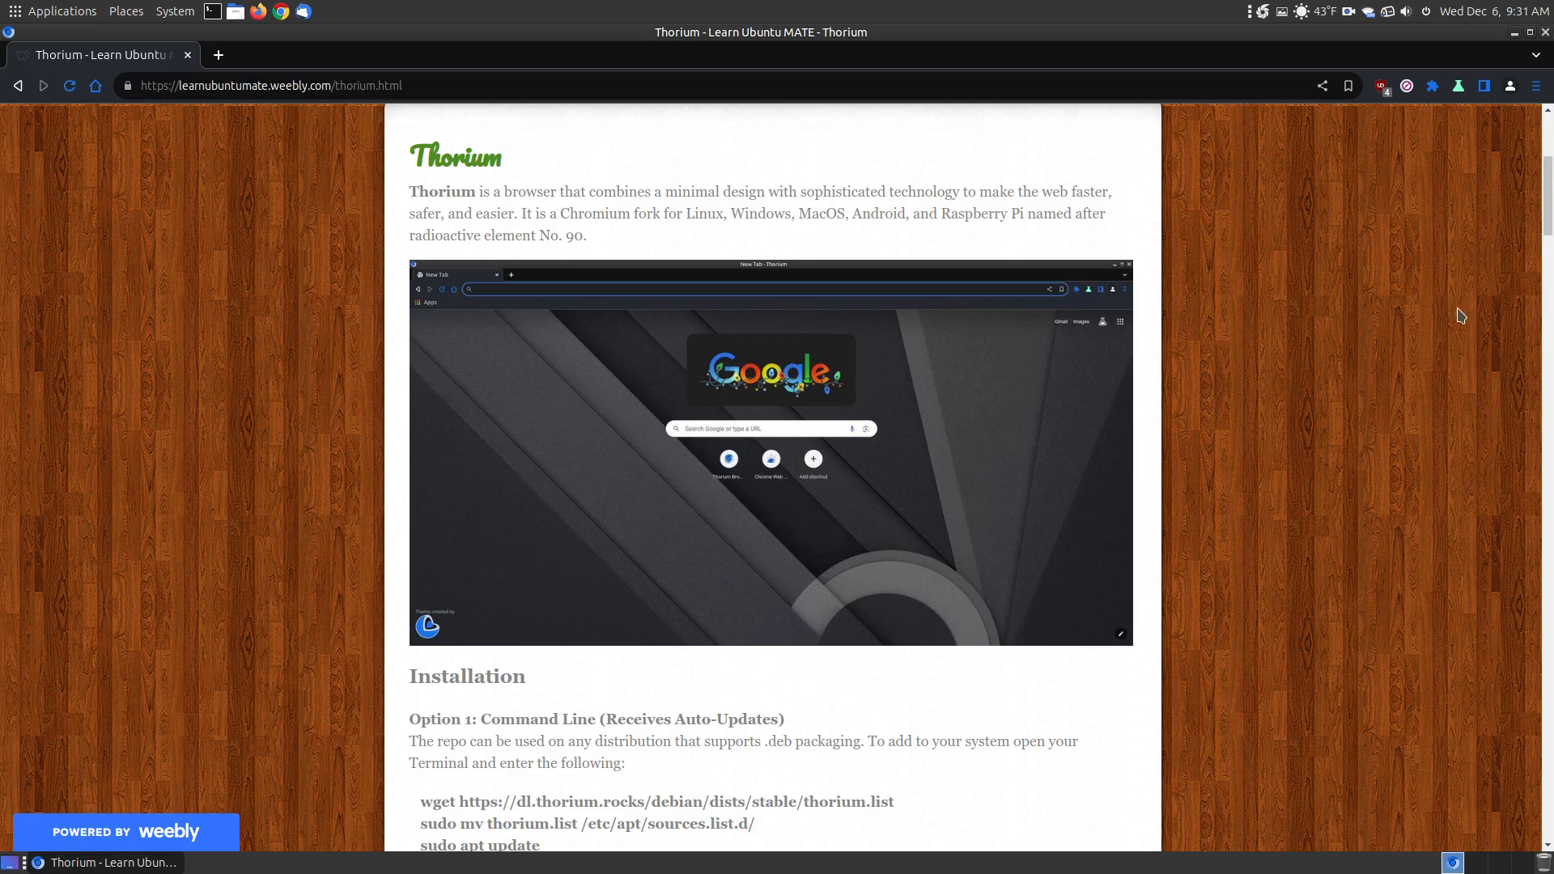
mouse_move(1515, 34)
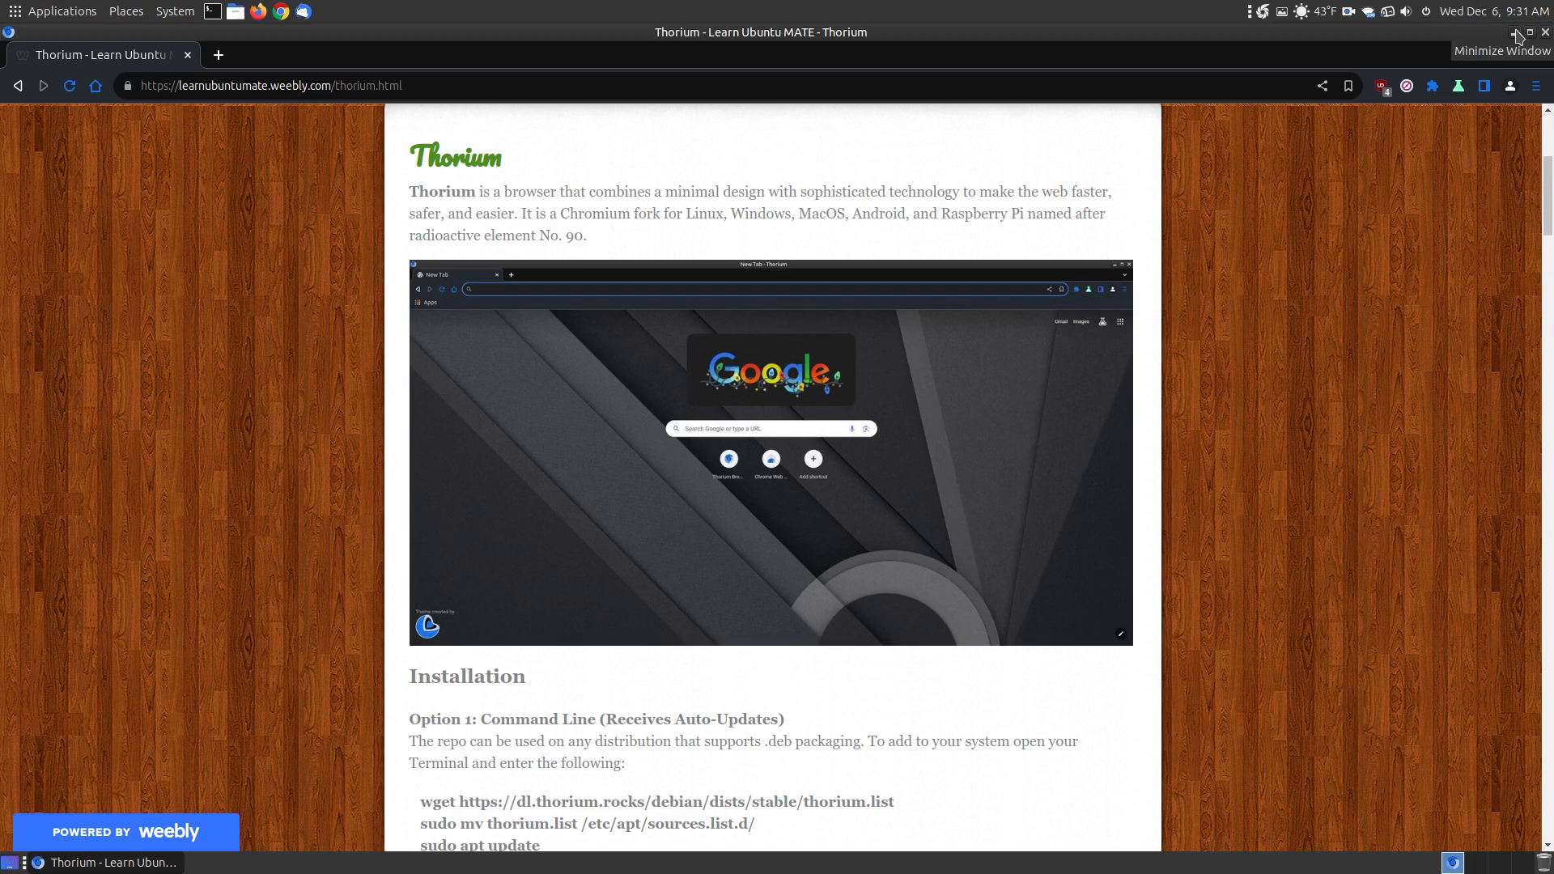
mouse_move(1376, 423)
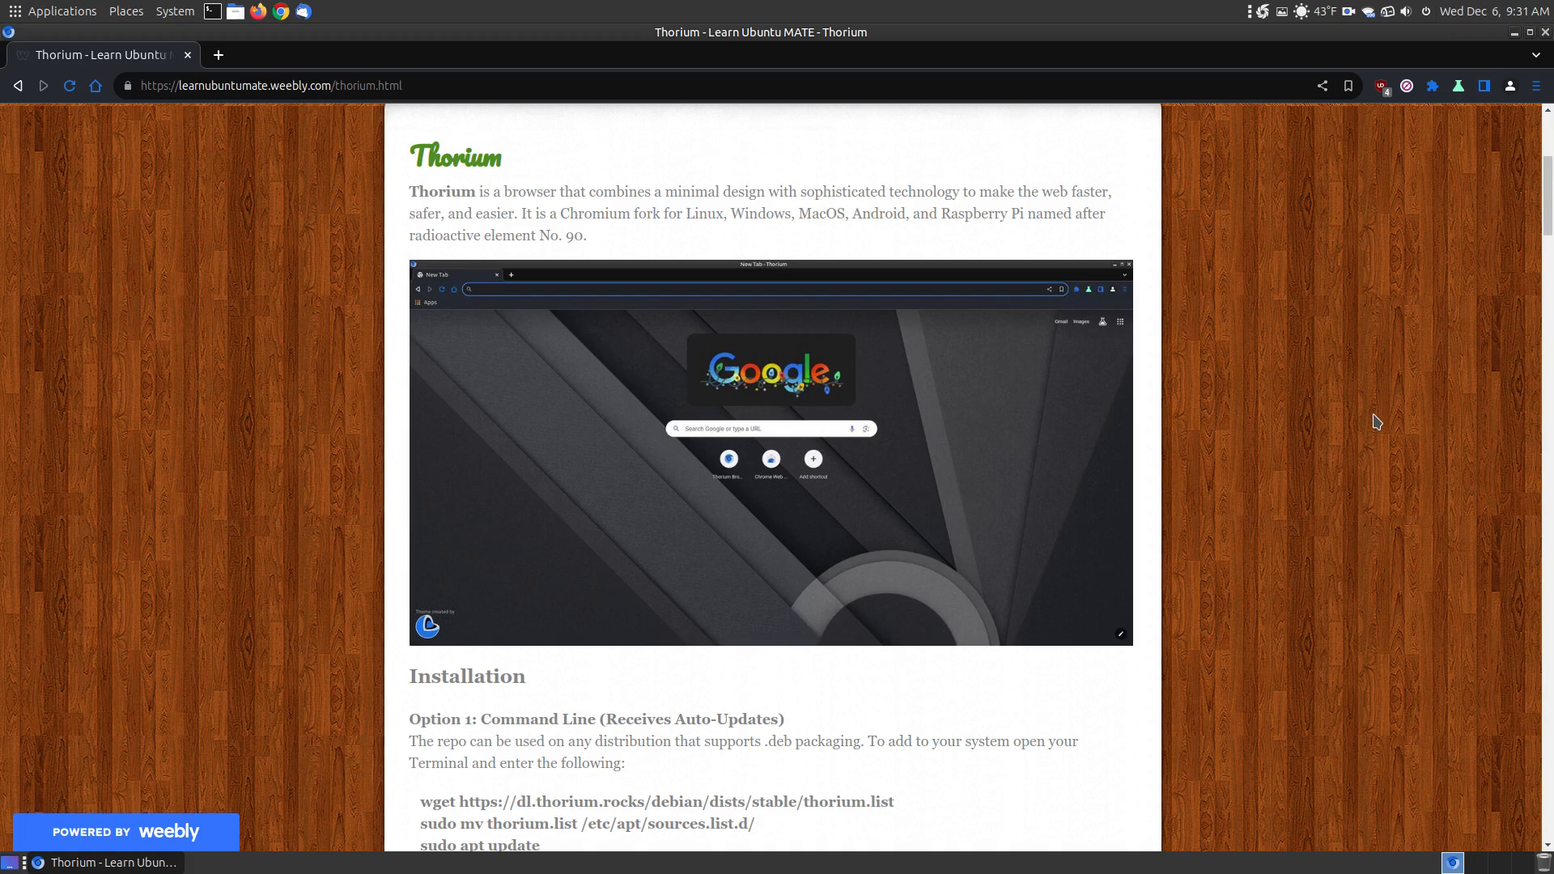
mouse_move(610, 503)
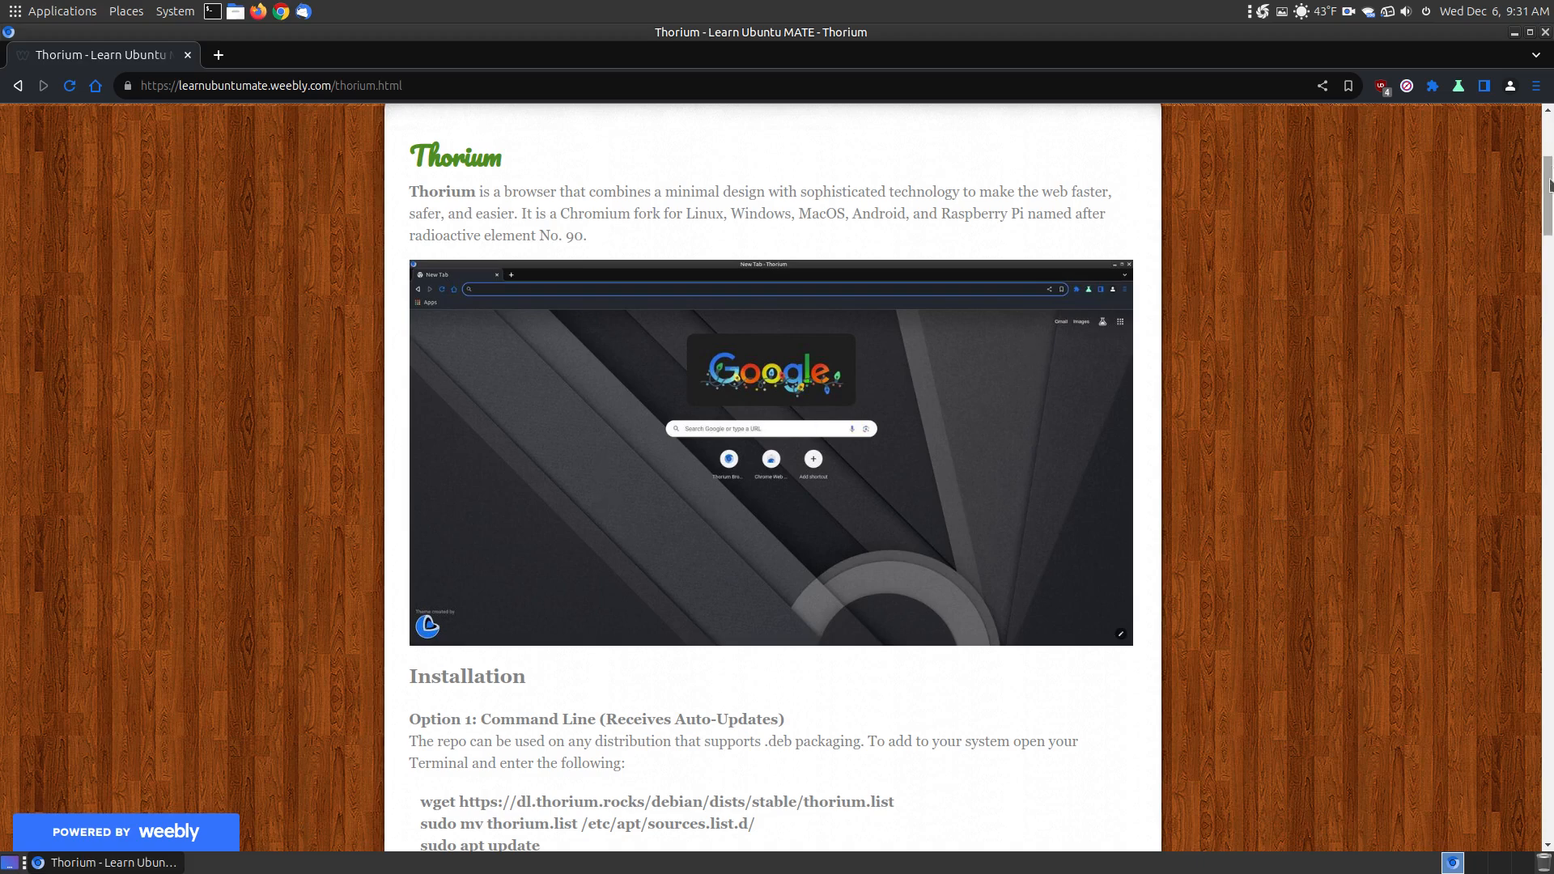
mouse_move(1110, 513)
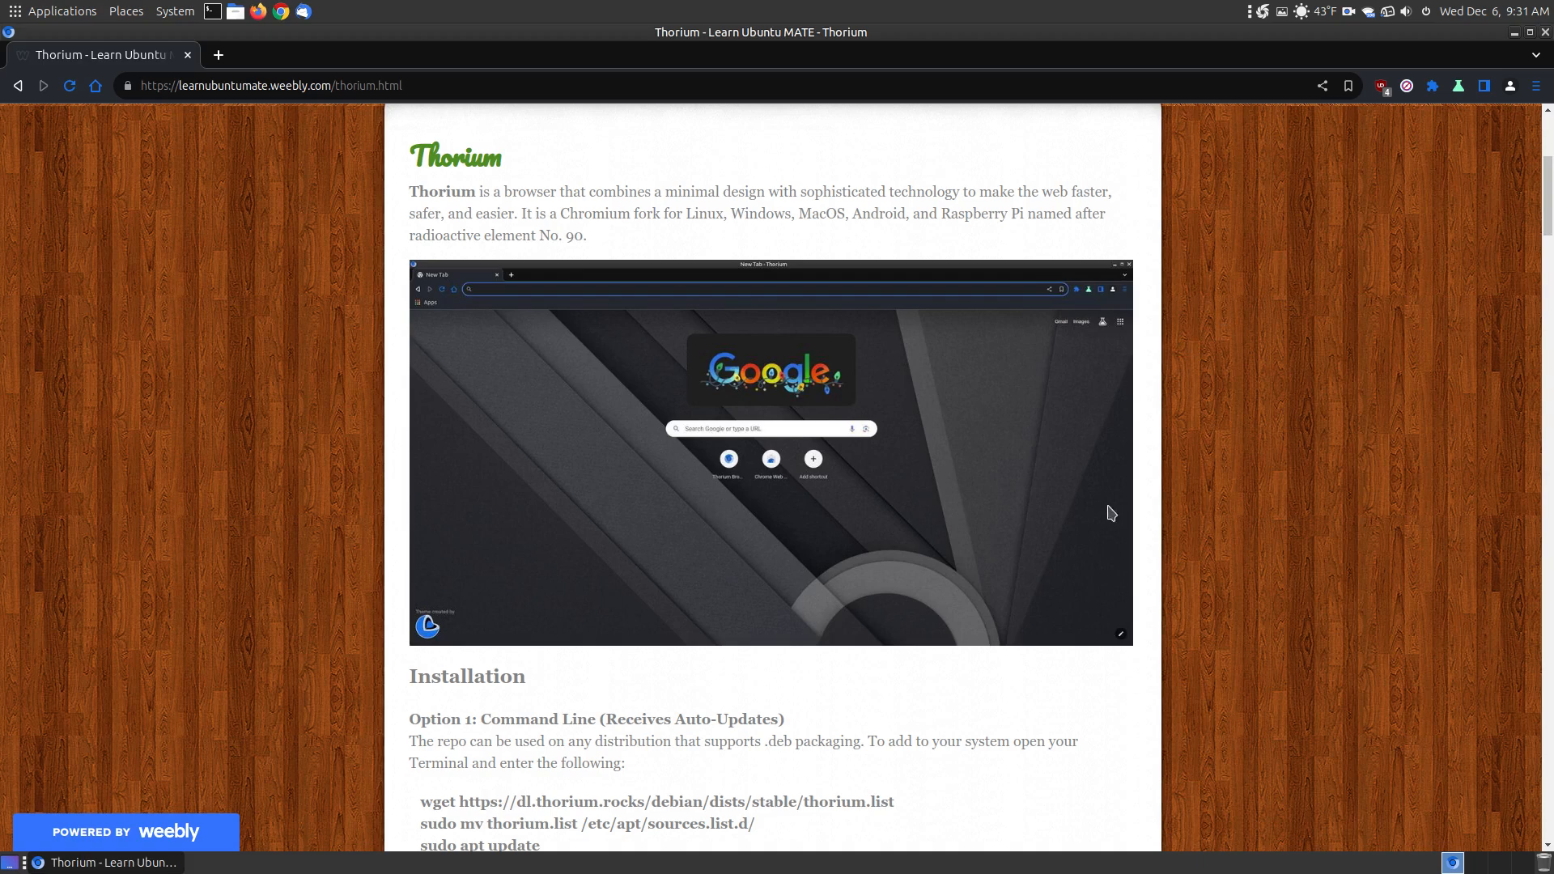
mouse_move(814, 733)
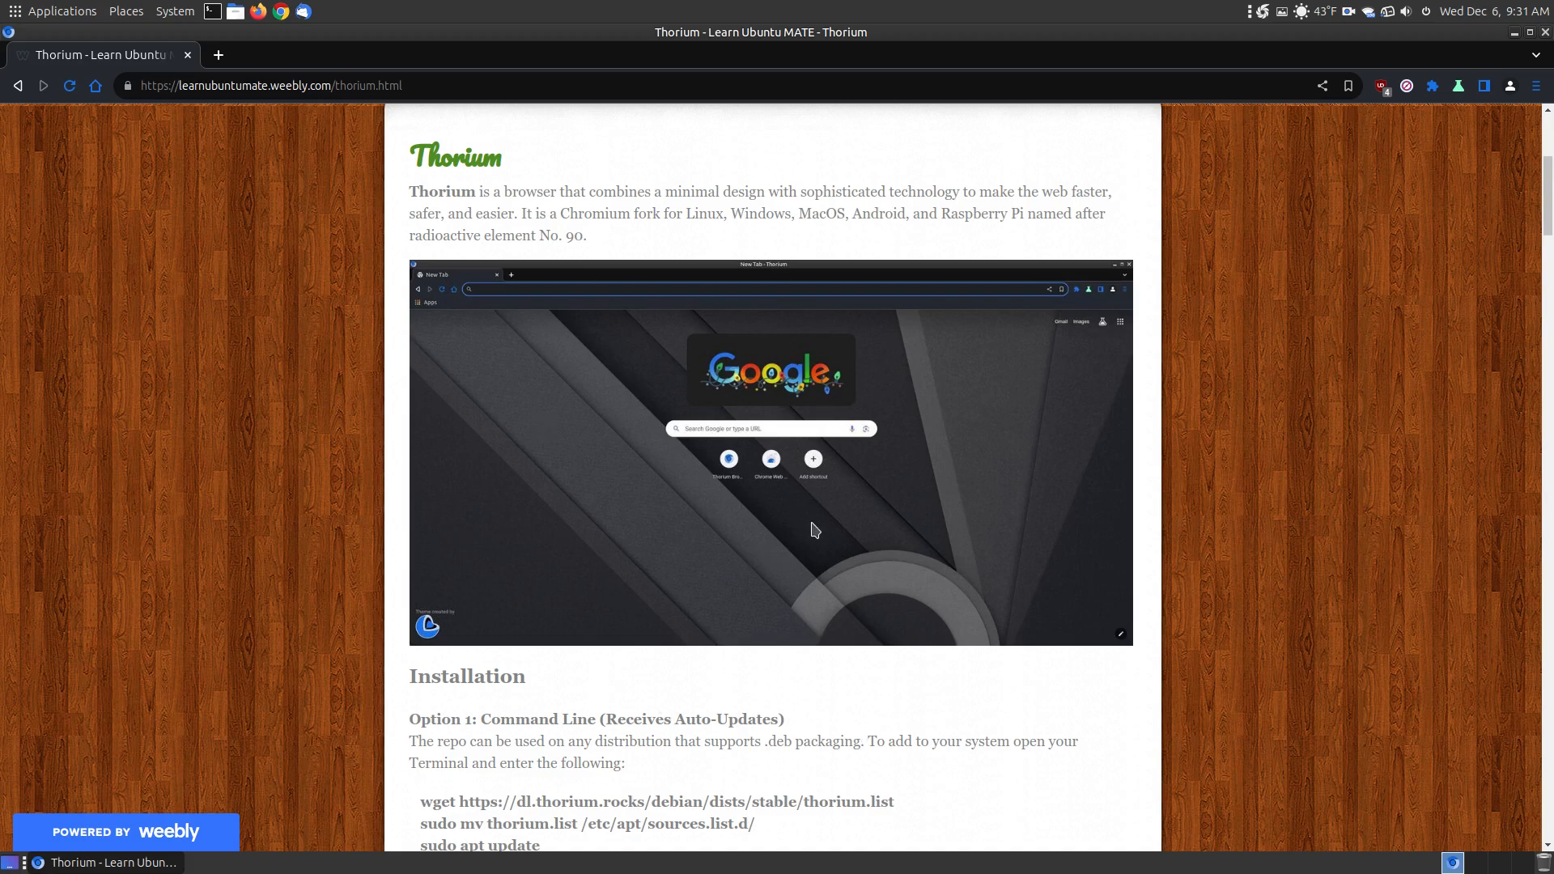
mouse_move(1274, 516)
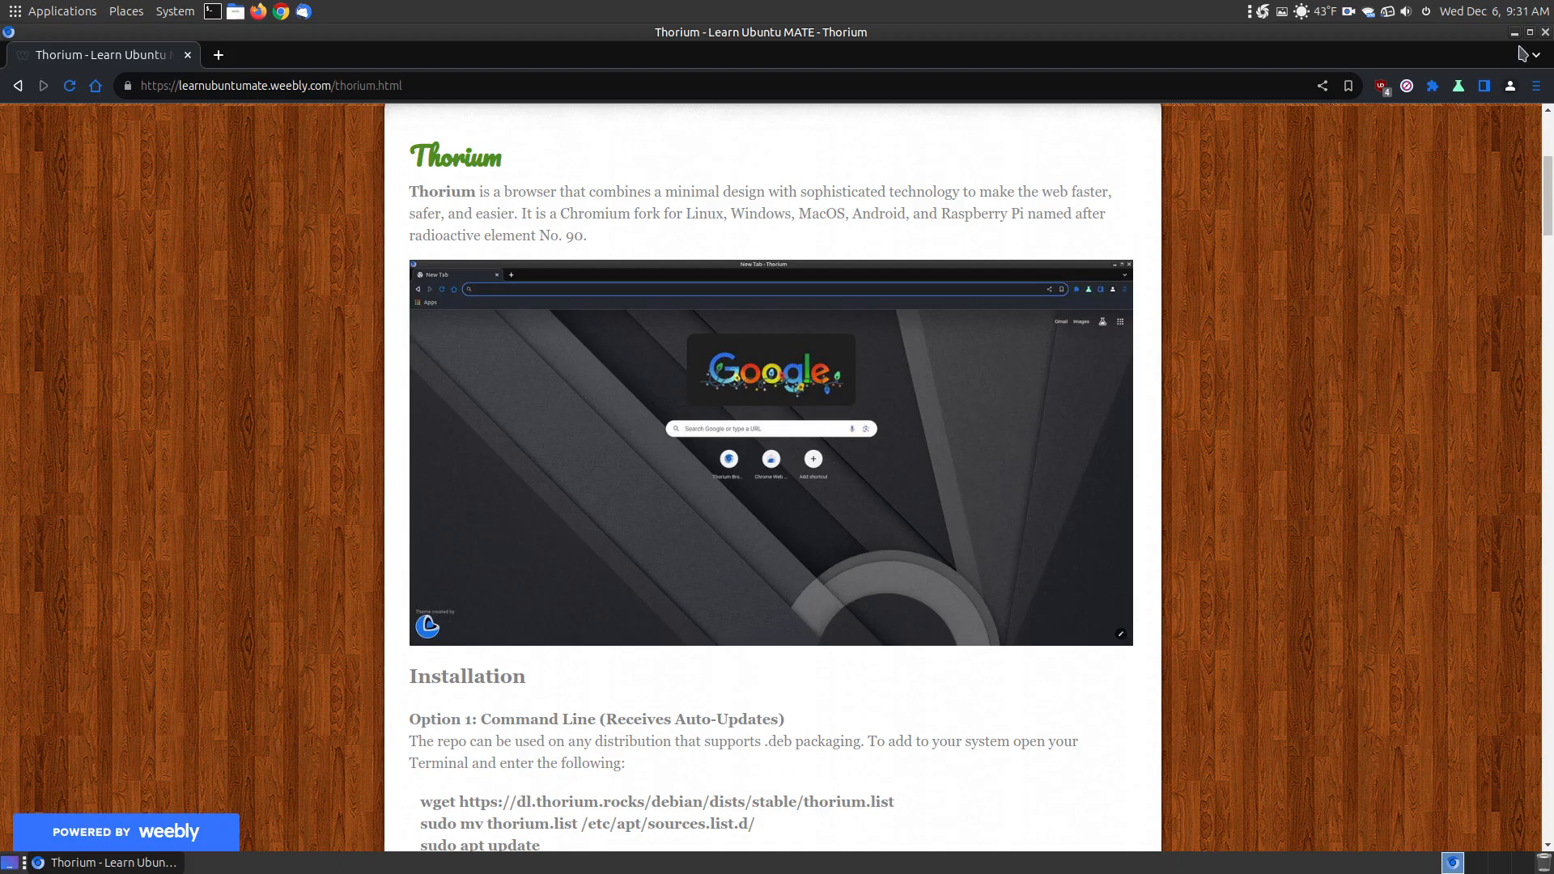
left_click(1511, 32)
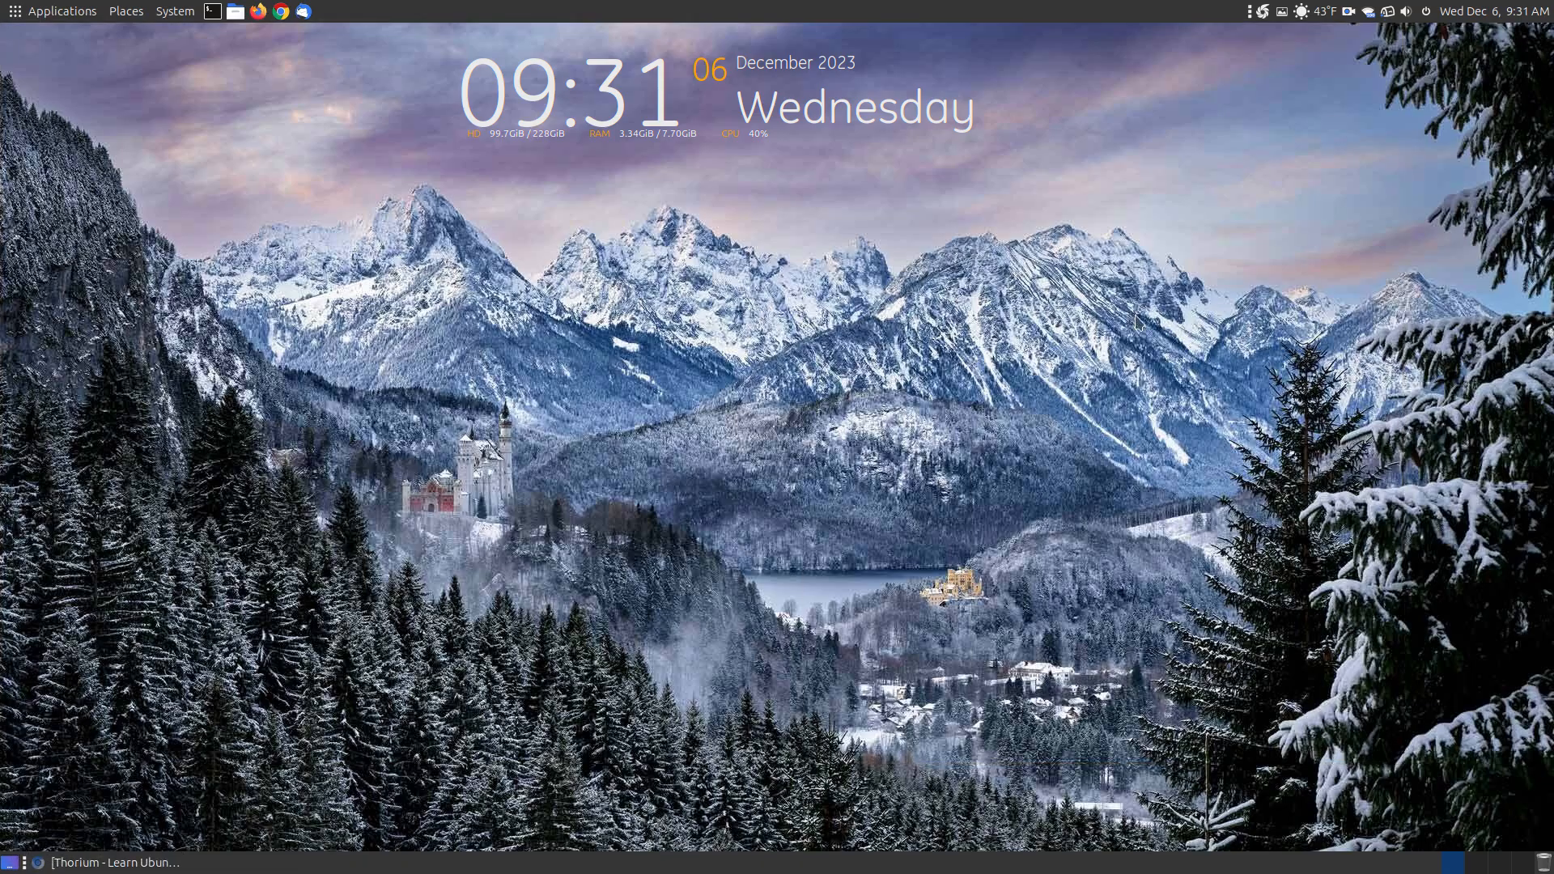
mouse_move(1125, 356)
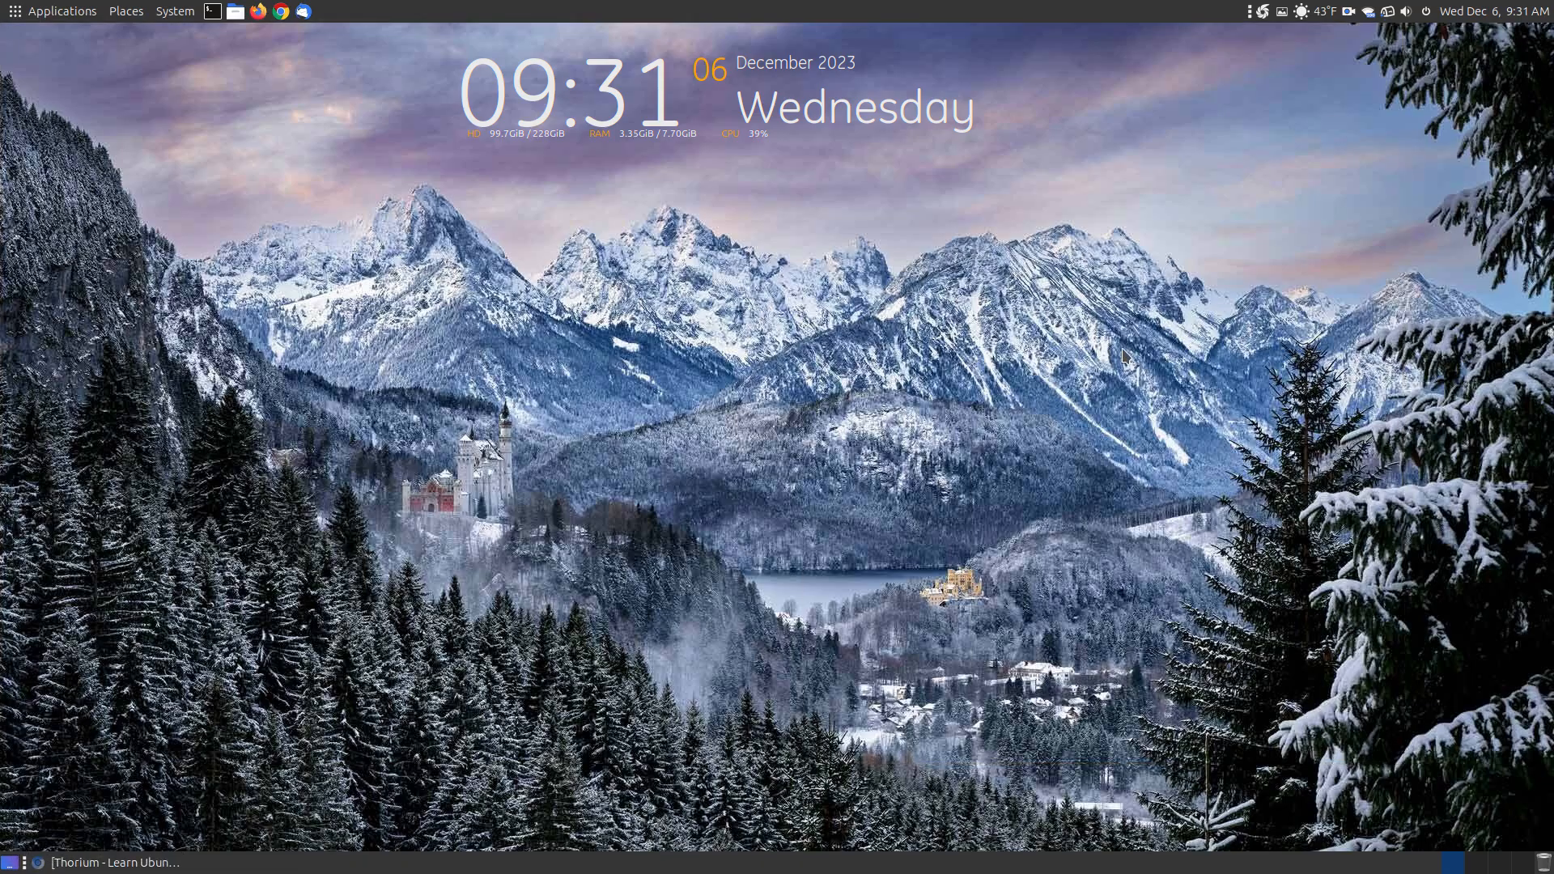